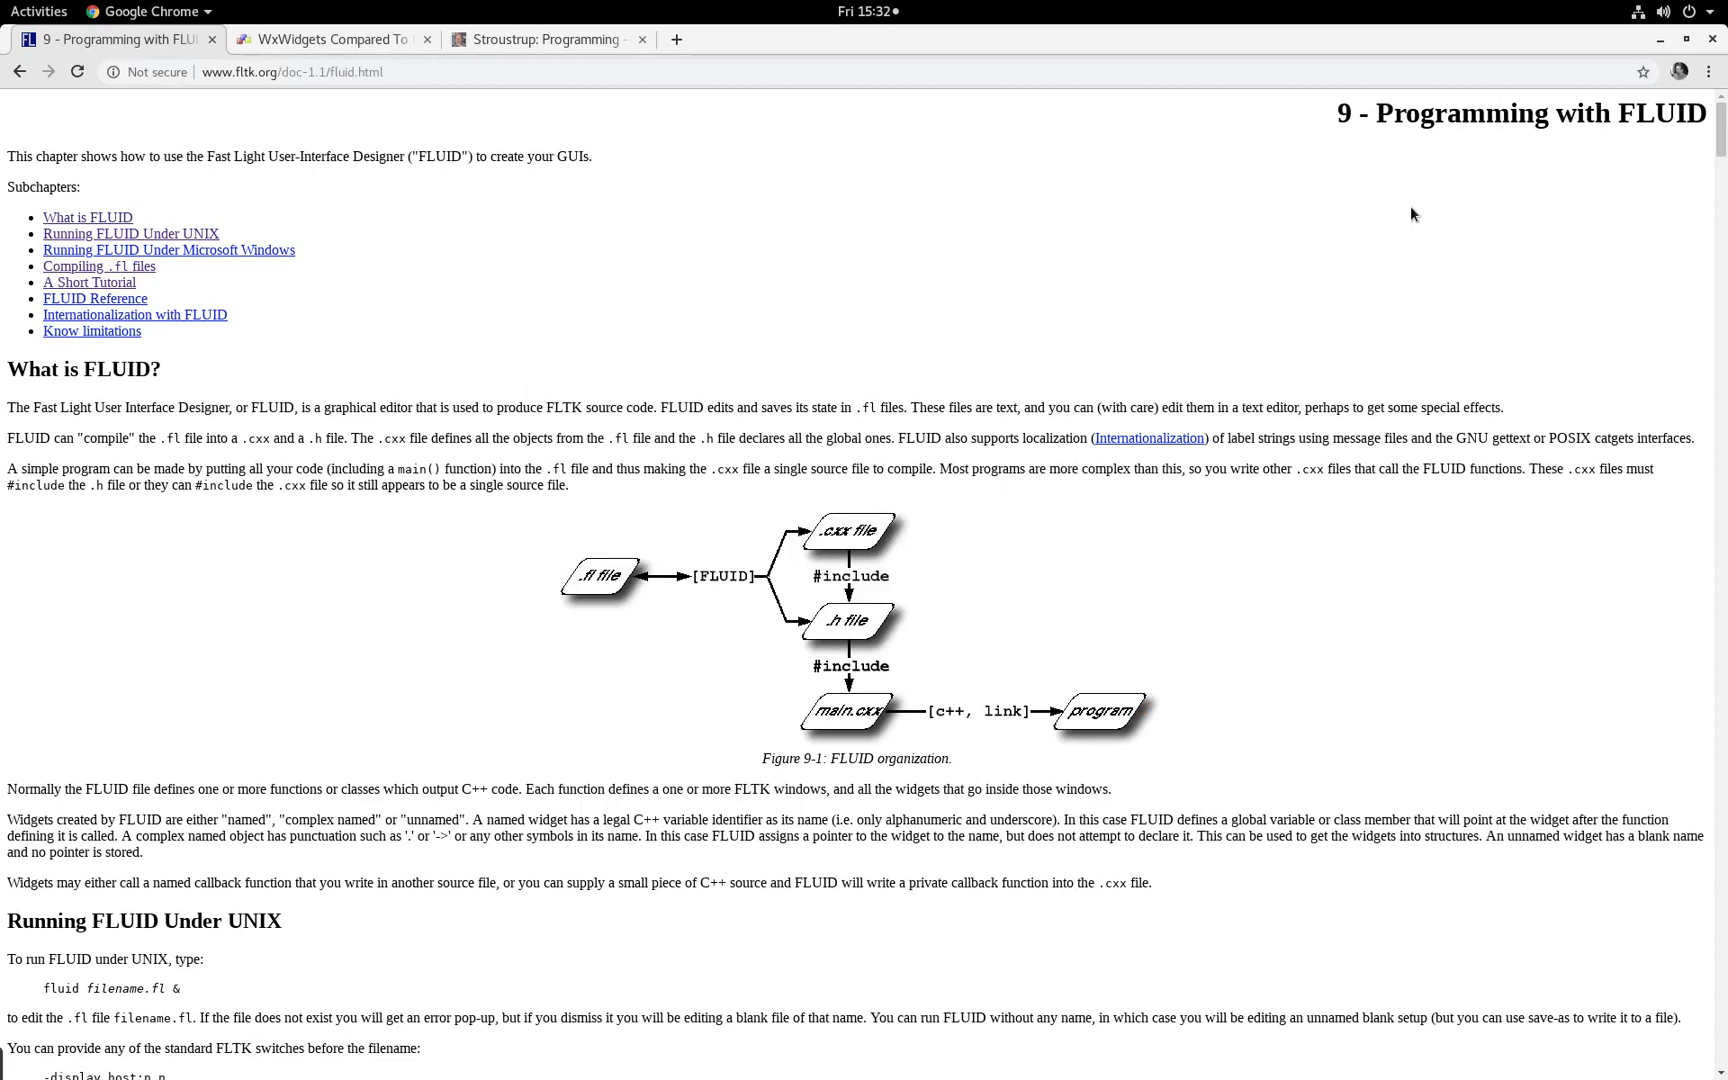
mouse_move(236, 96)
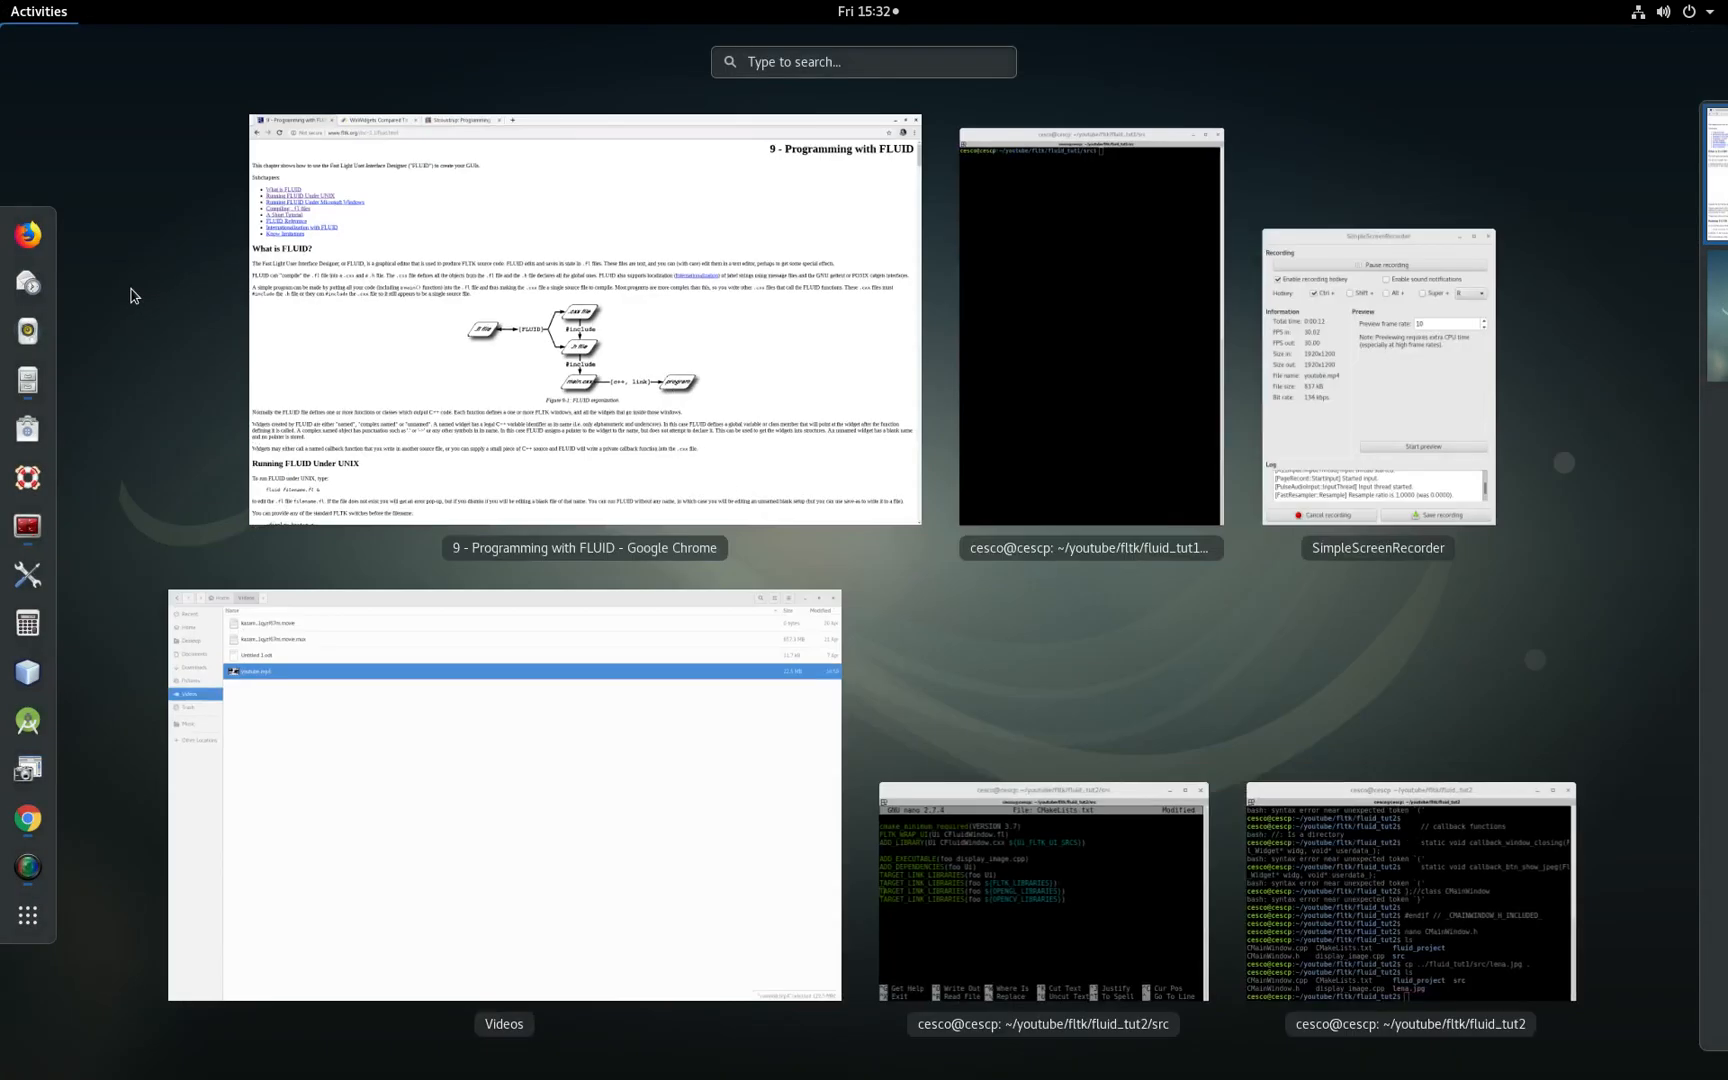
Step: Switch from the FLUID documentation to the Terminator window editing CMakeLists.txt
left_click(1041, 890)
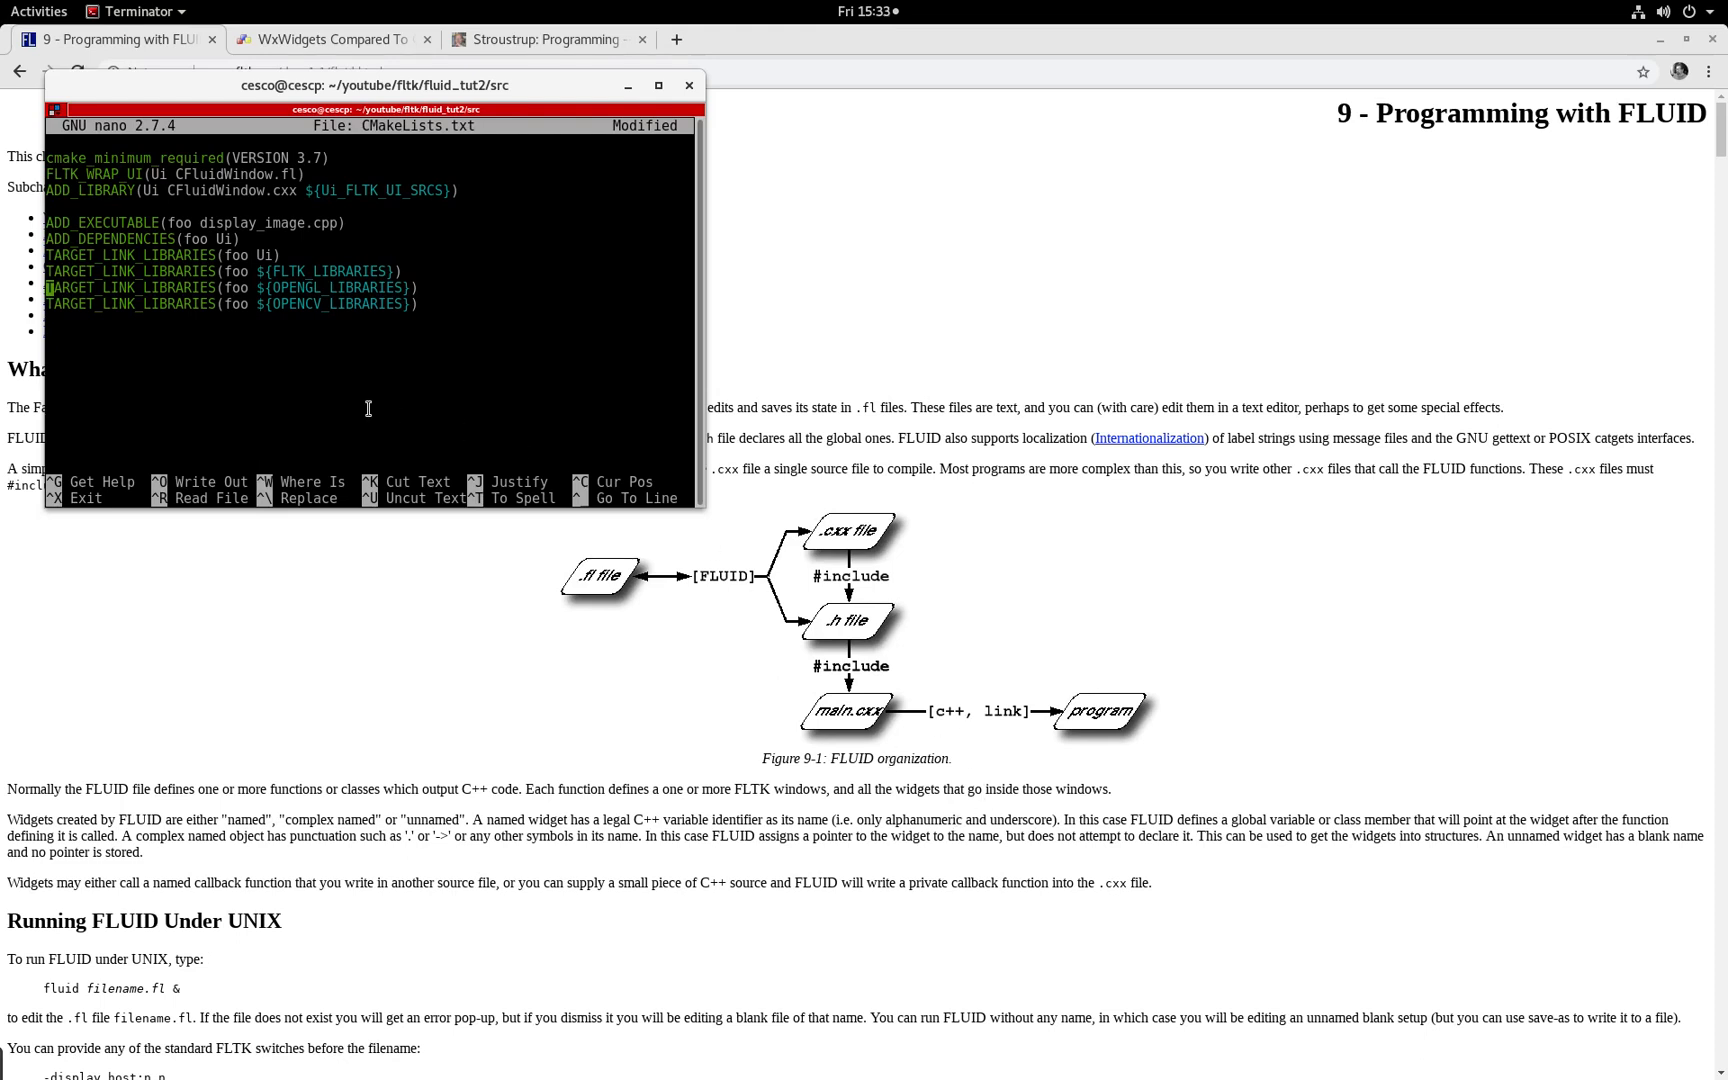
Step: Leave the CMakeLists.txt editor and go up to the fluid_tut2 project root listing
key("ctrl+x")
type("ls")
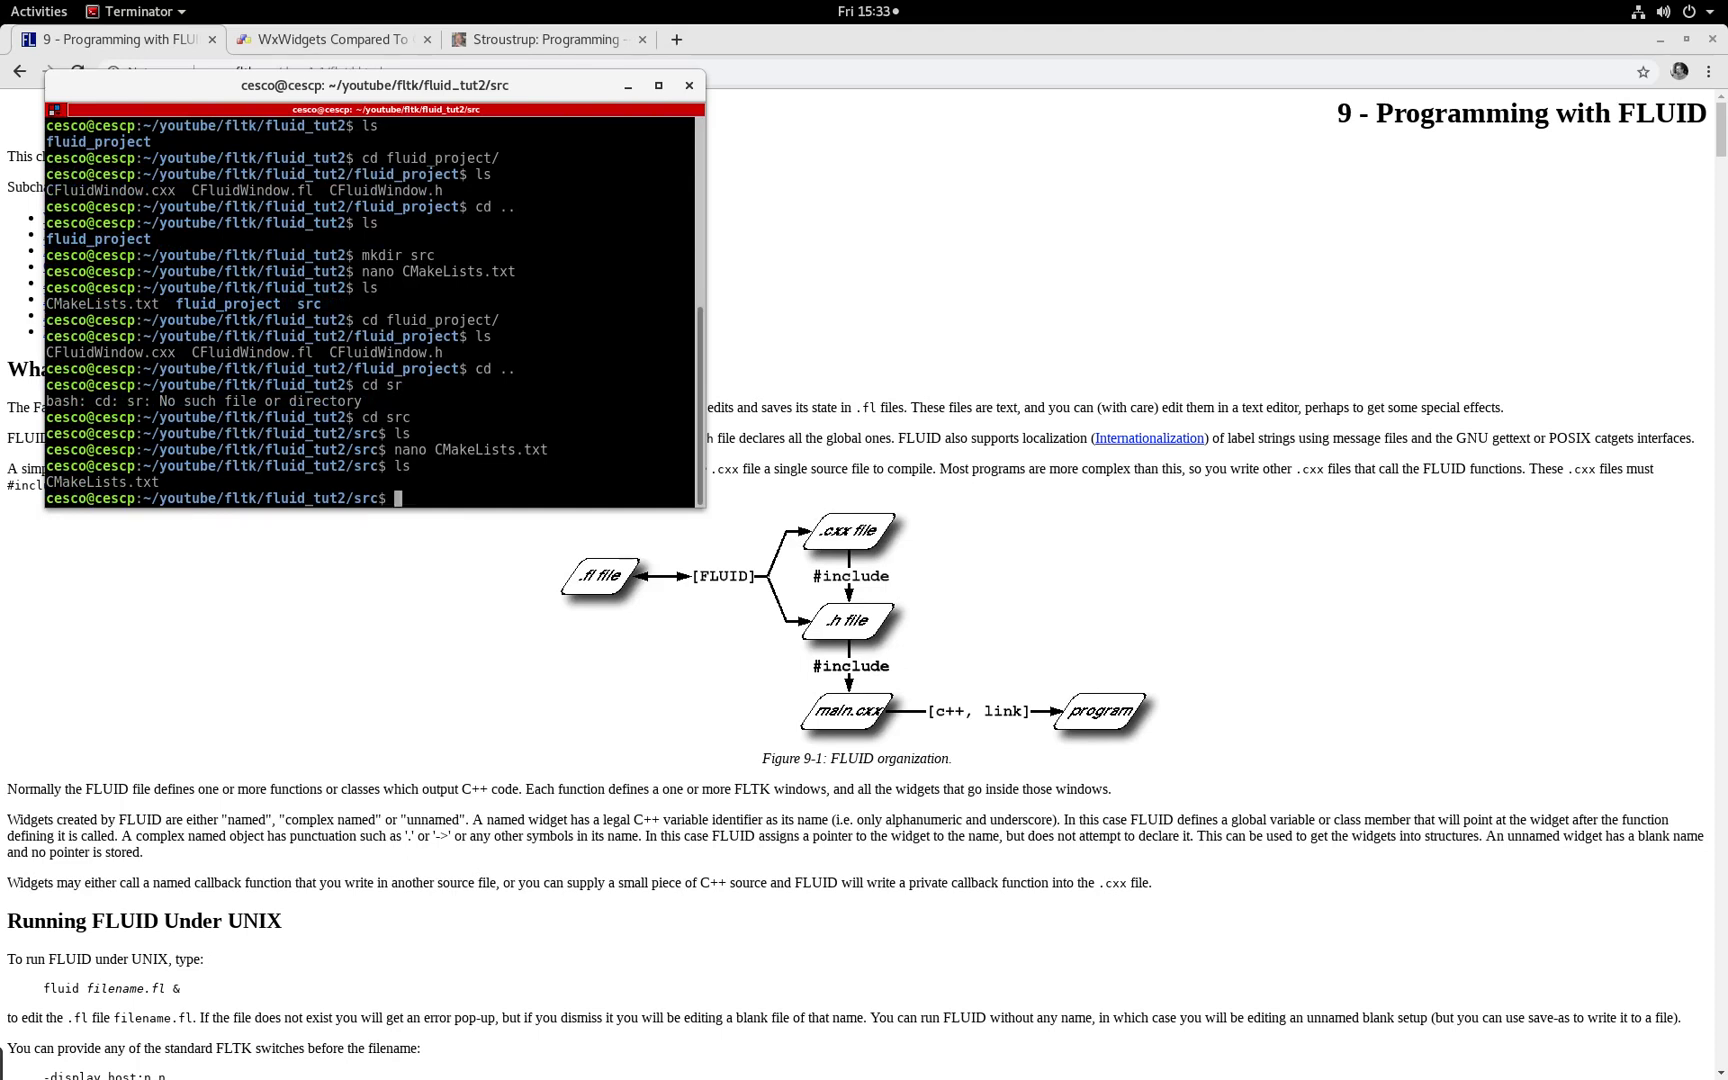
type("cd")
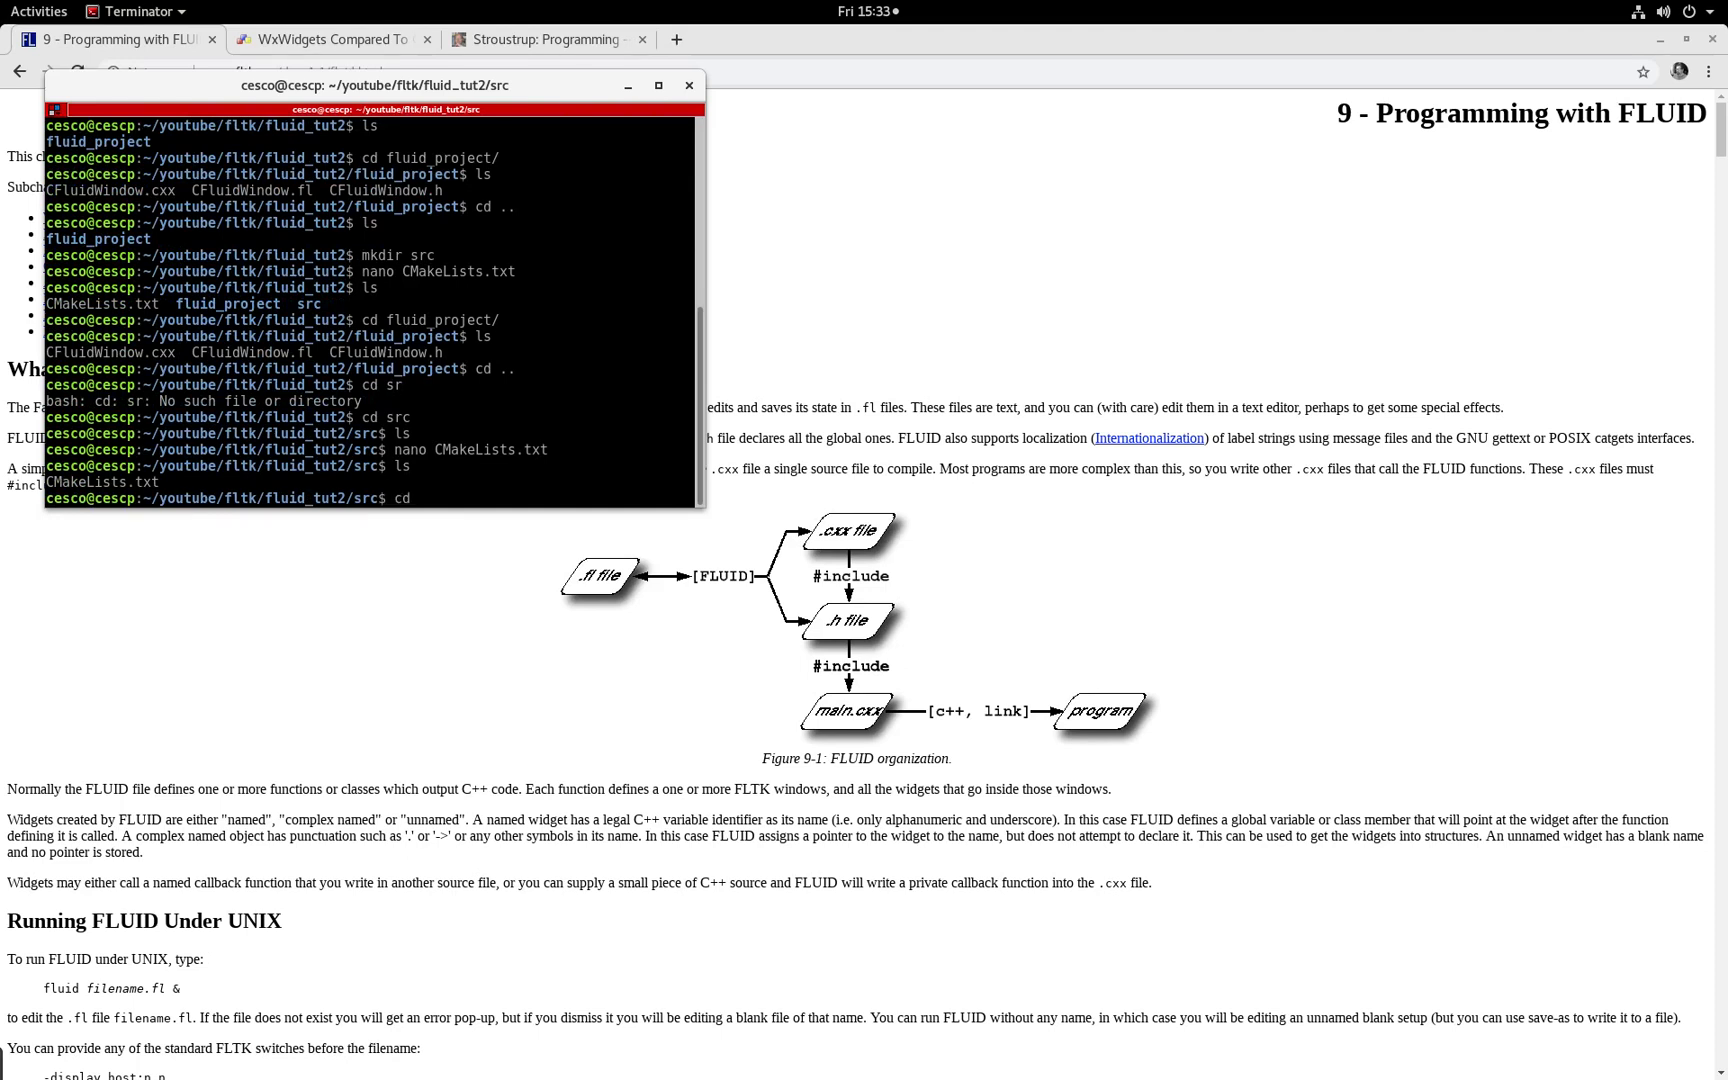
key("Return")
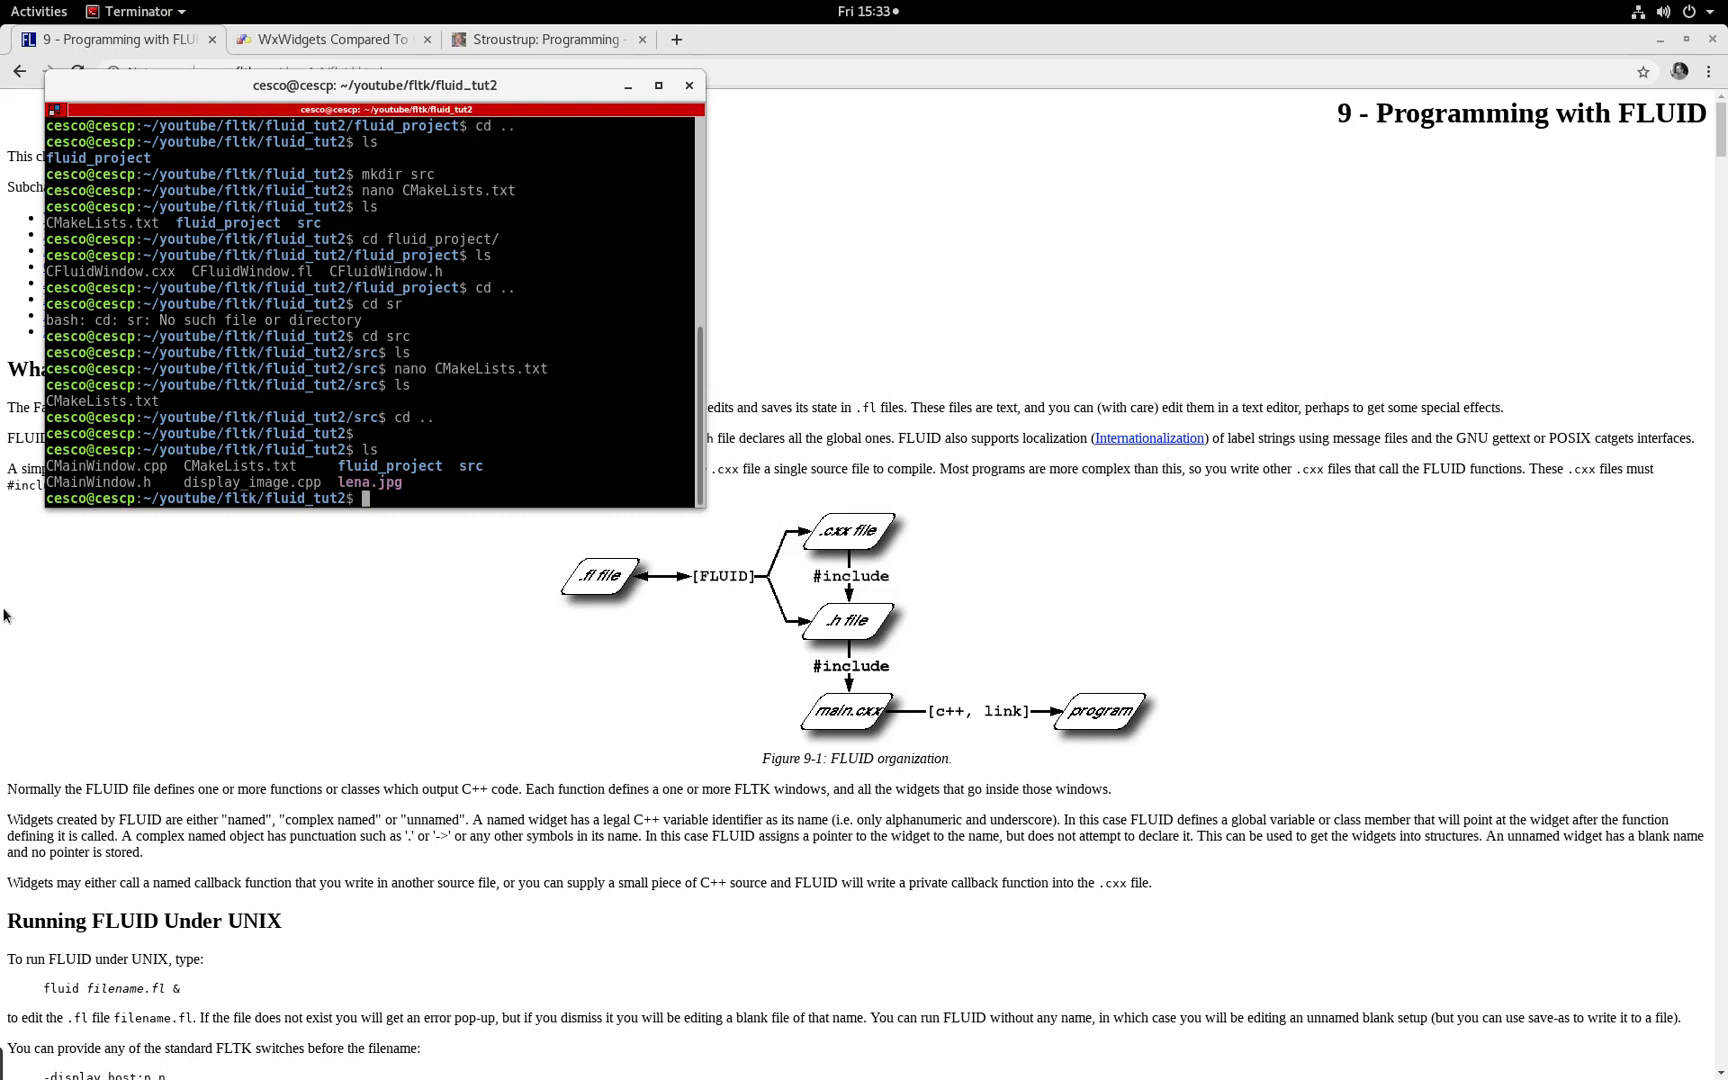
double_click(220, 465)
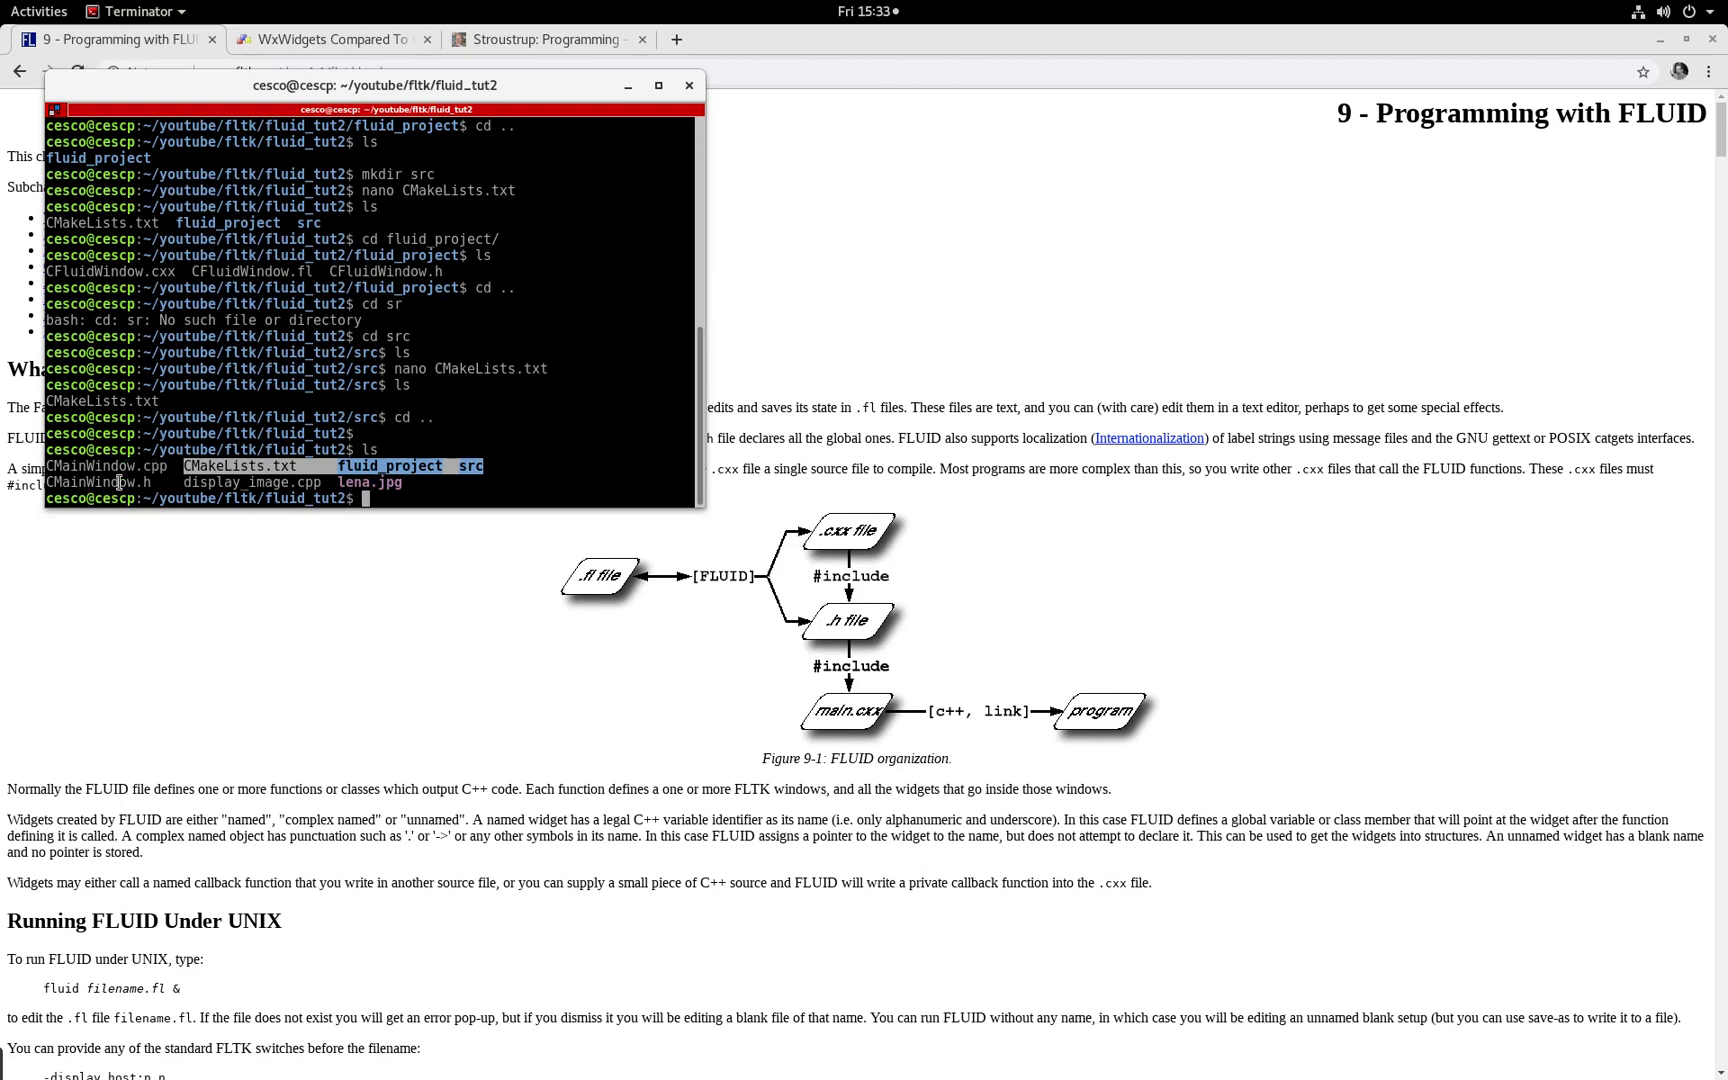
mouse_move(264, 505)
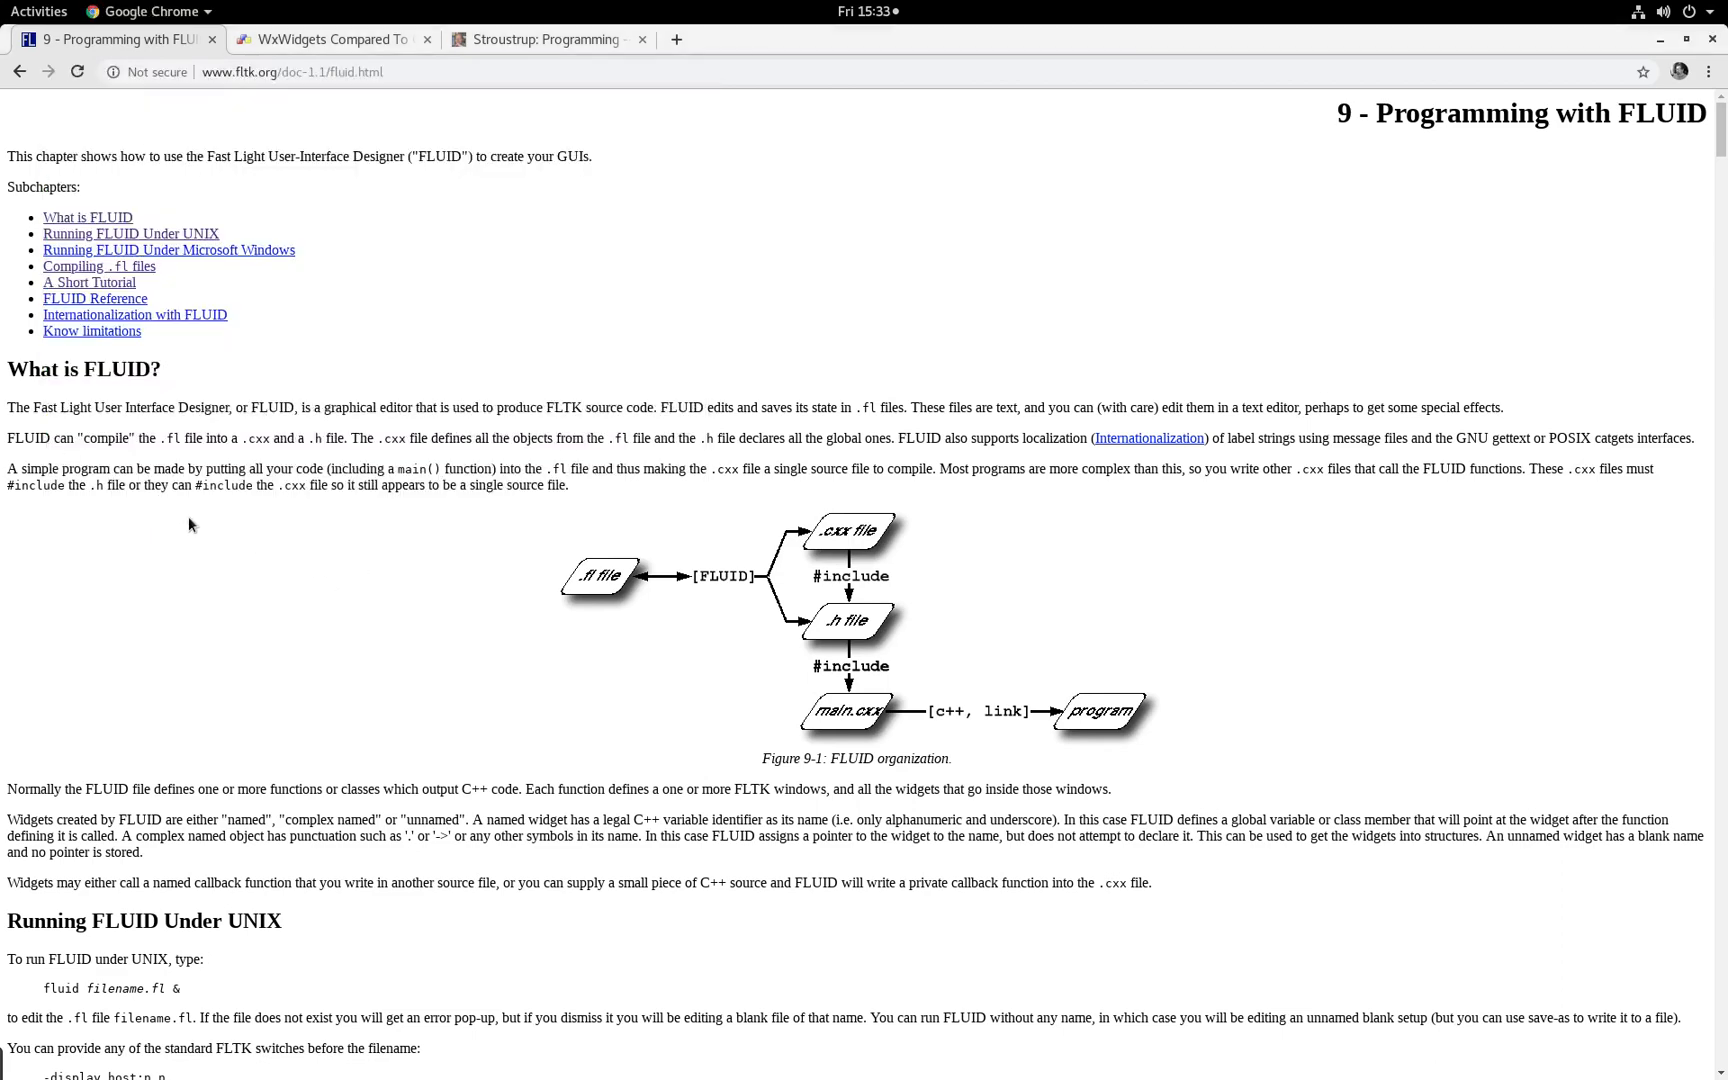
Step: Bring Chrome to the front and search Google for 'cesco345 github'
left_click(39, 11)
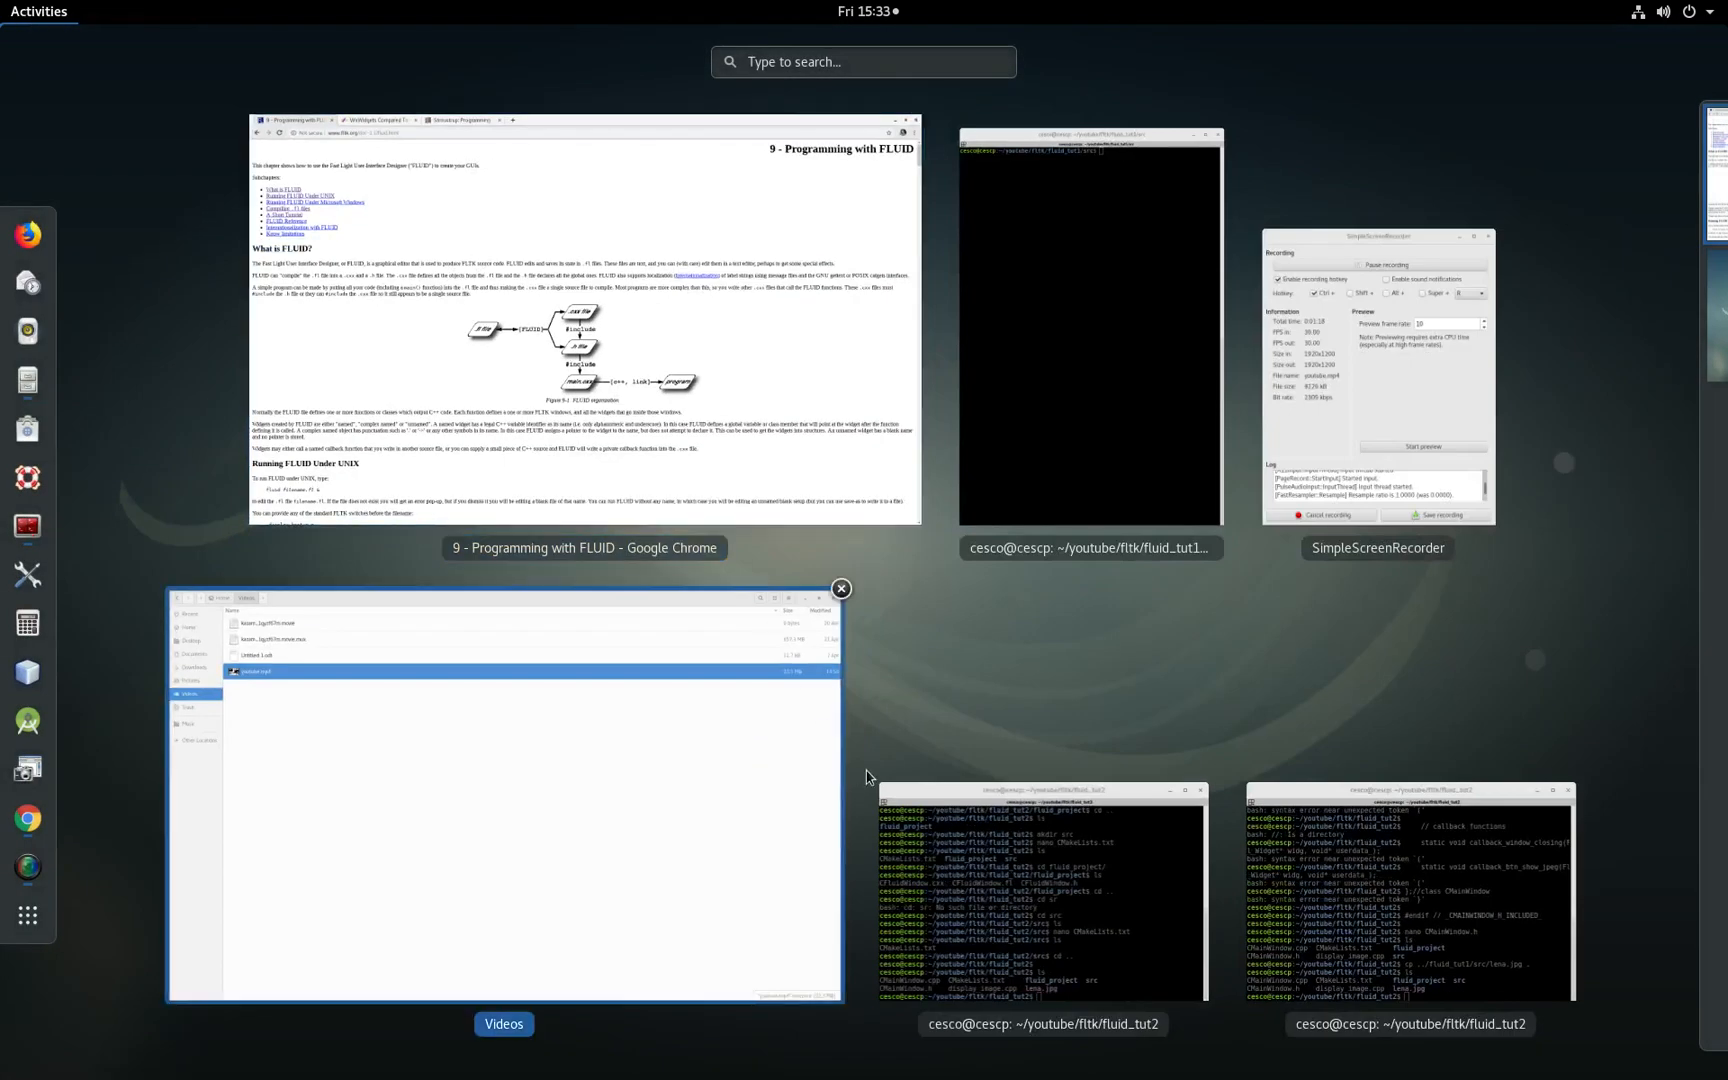
left_click(1041, 893)
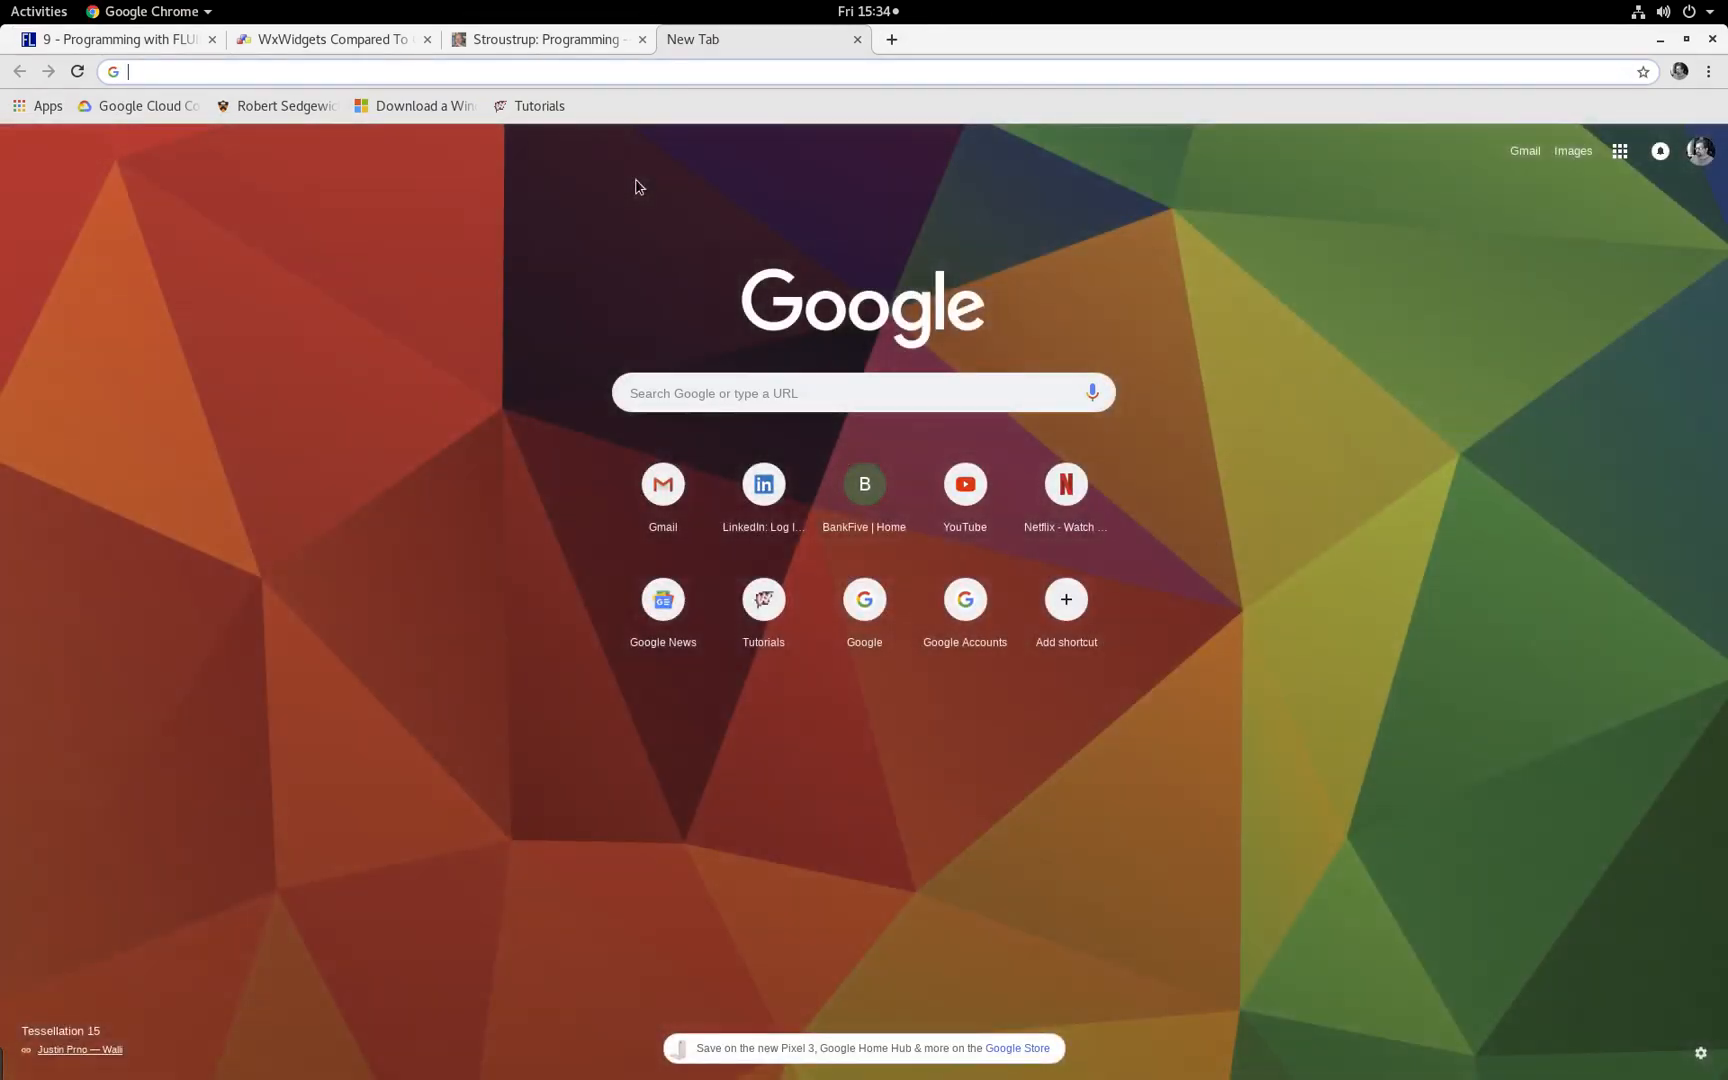
left_click(863, 392)
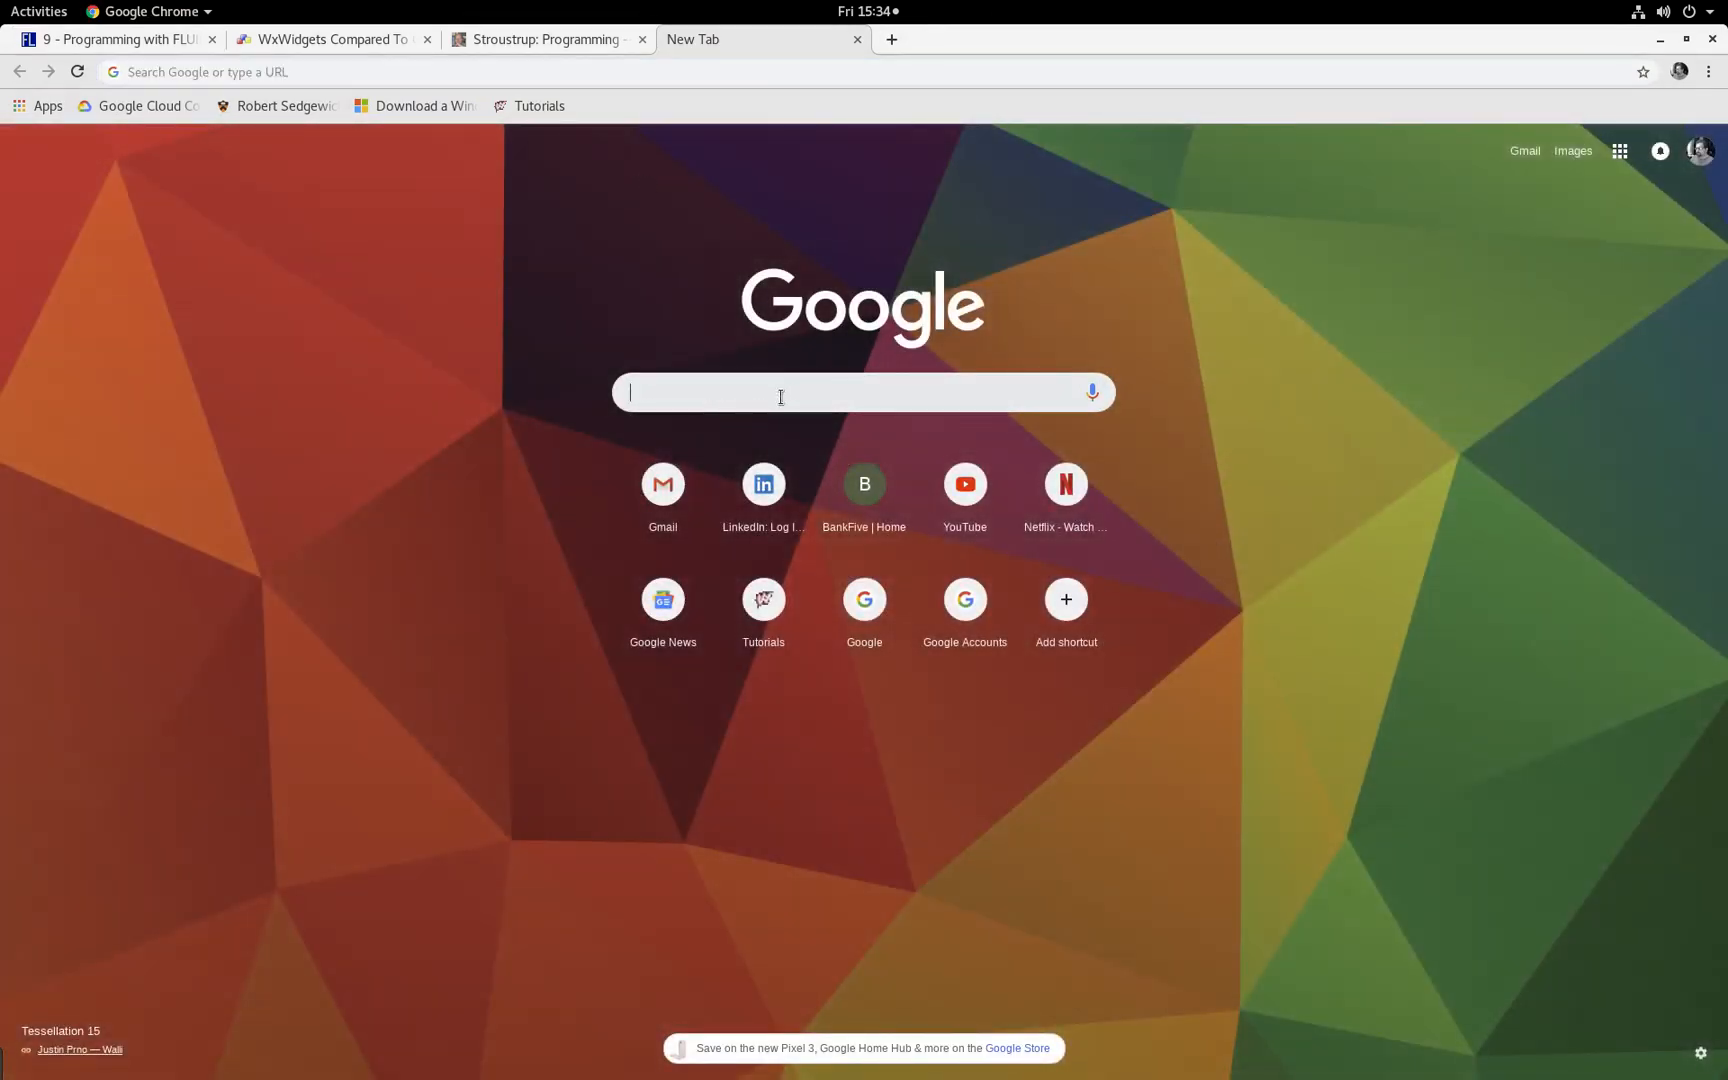
type("cesc")
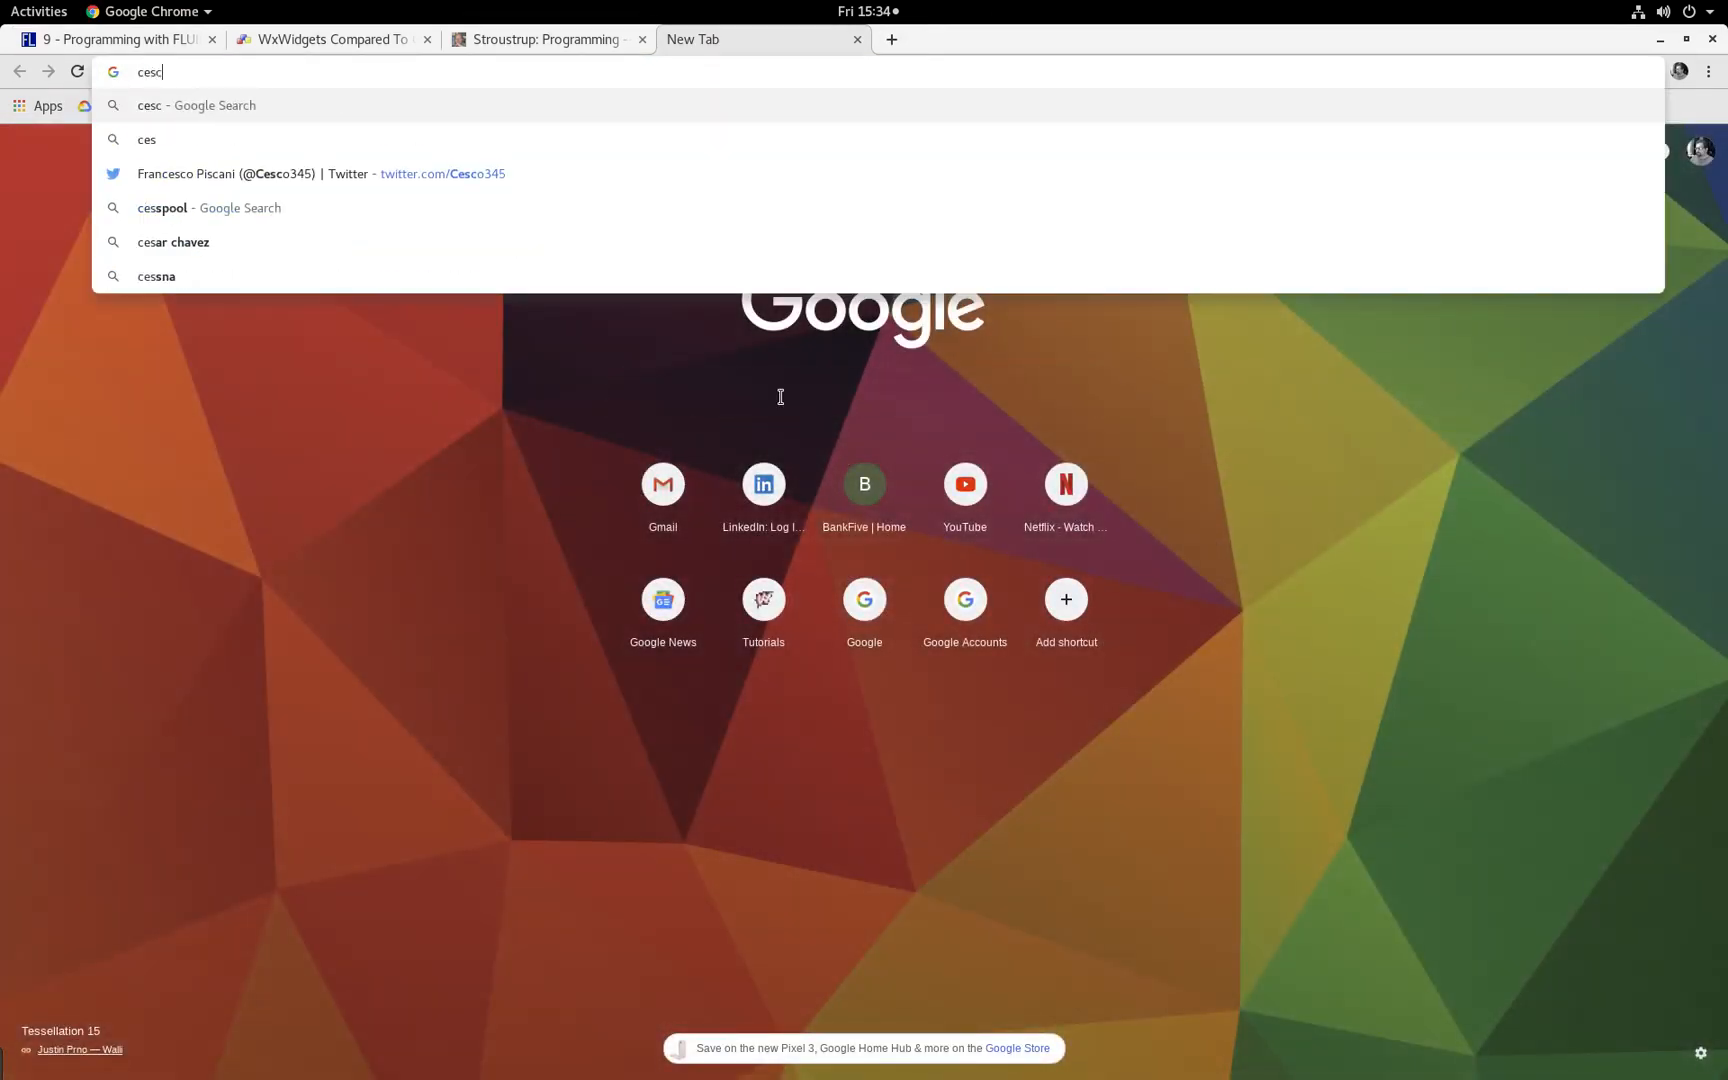
type("o")
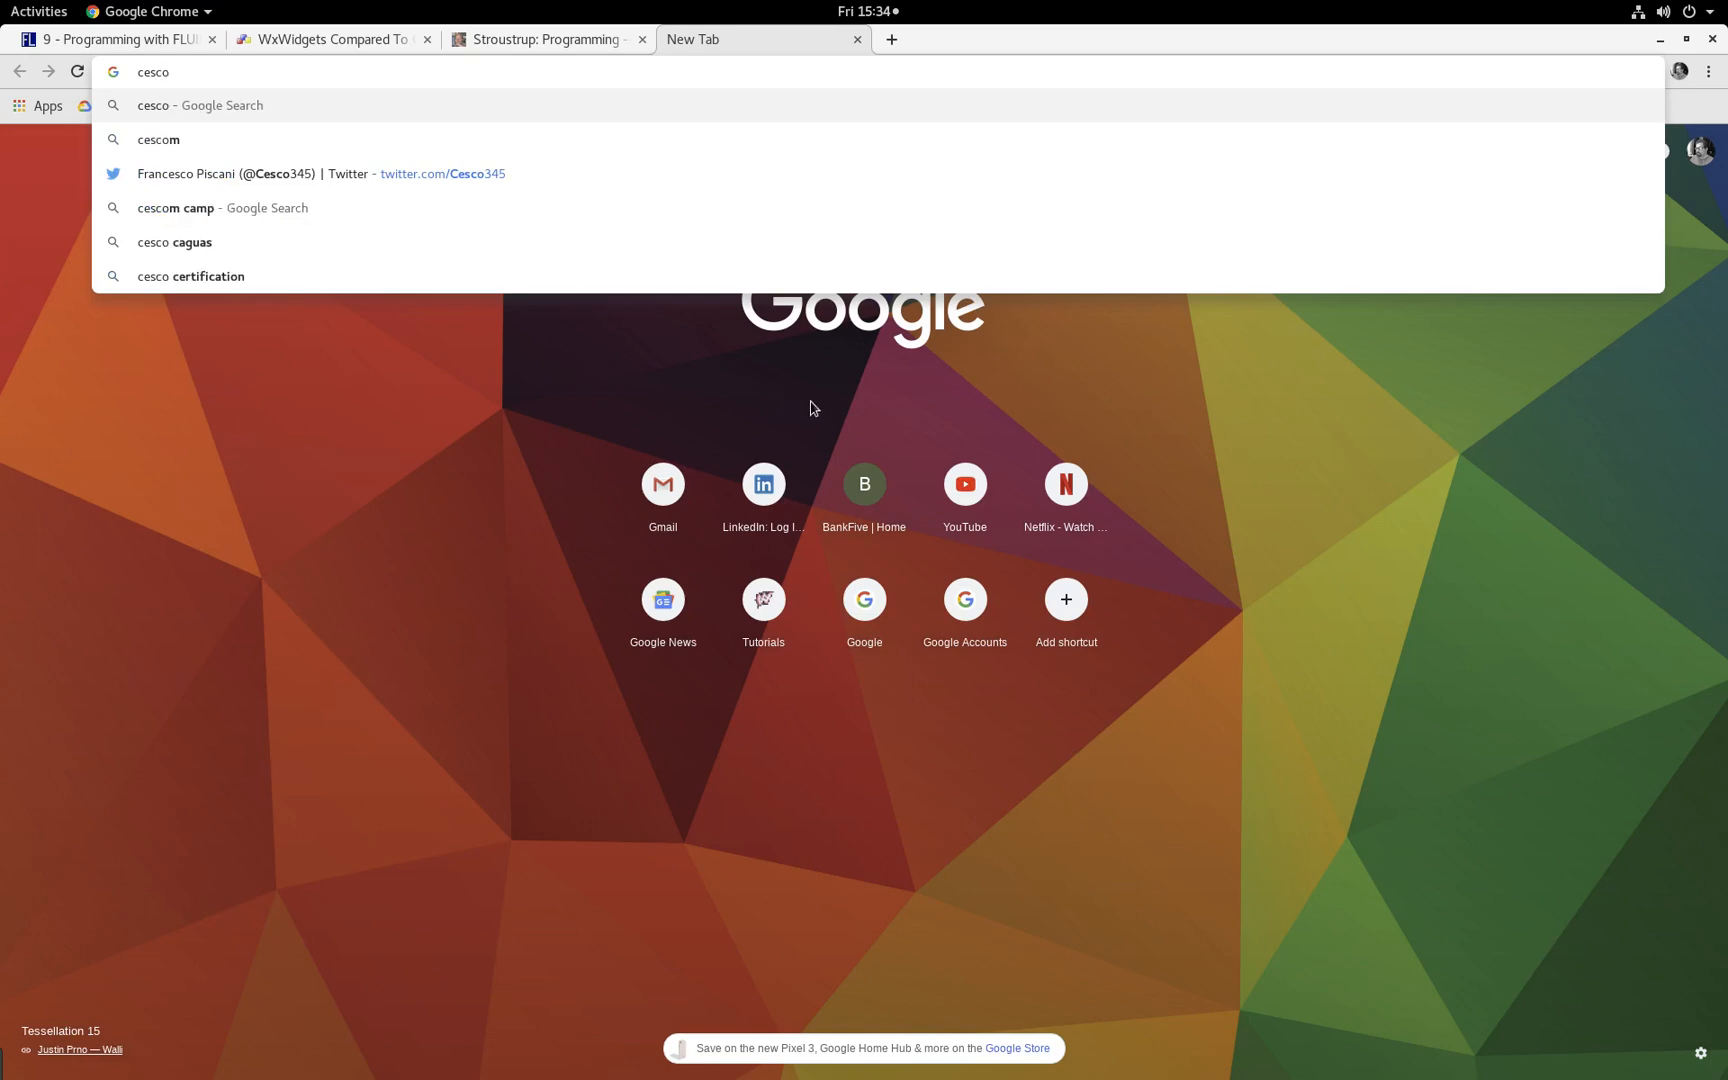
type("34")
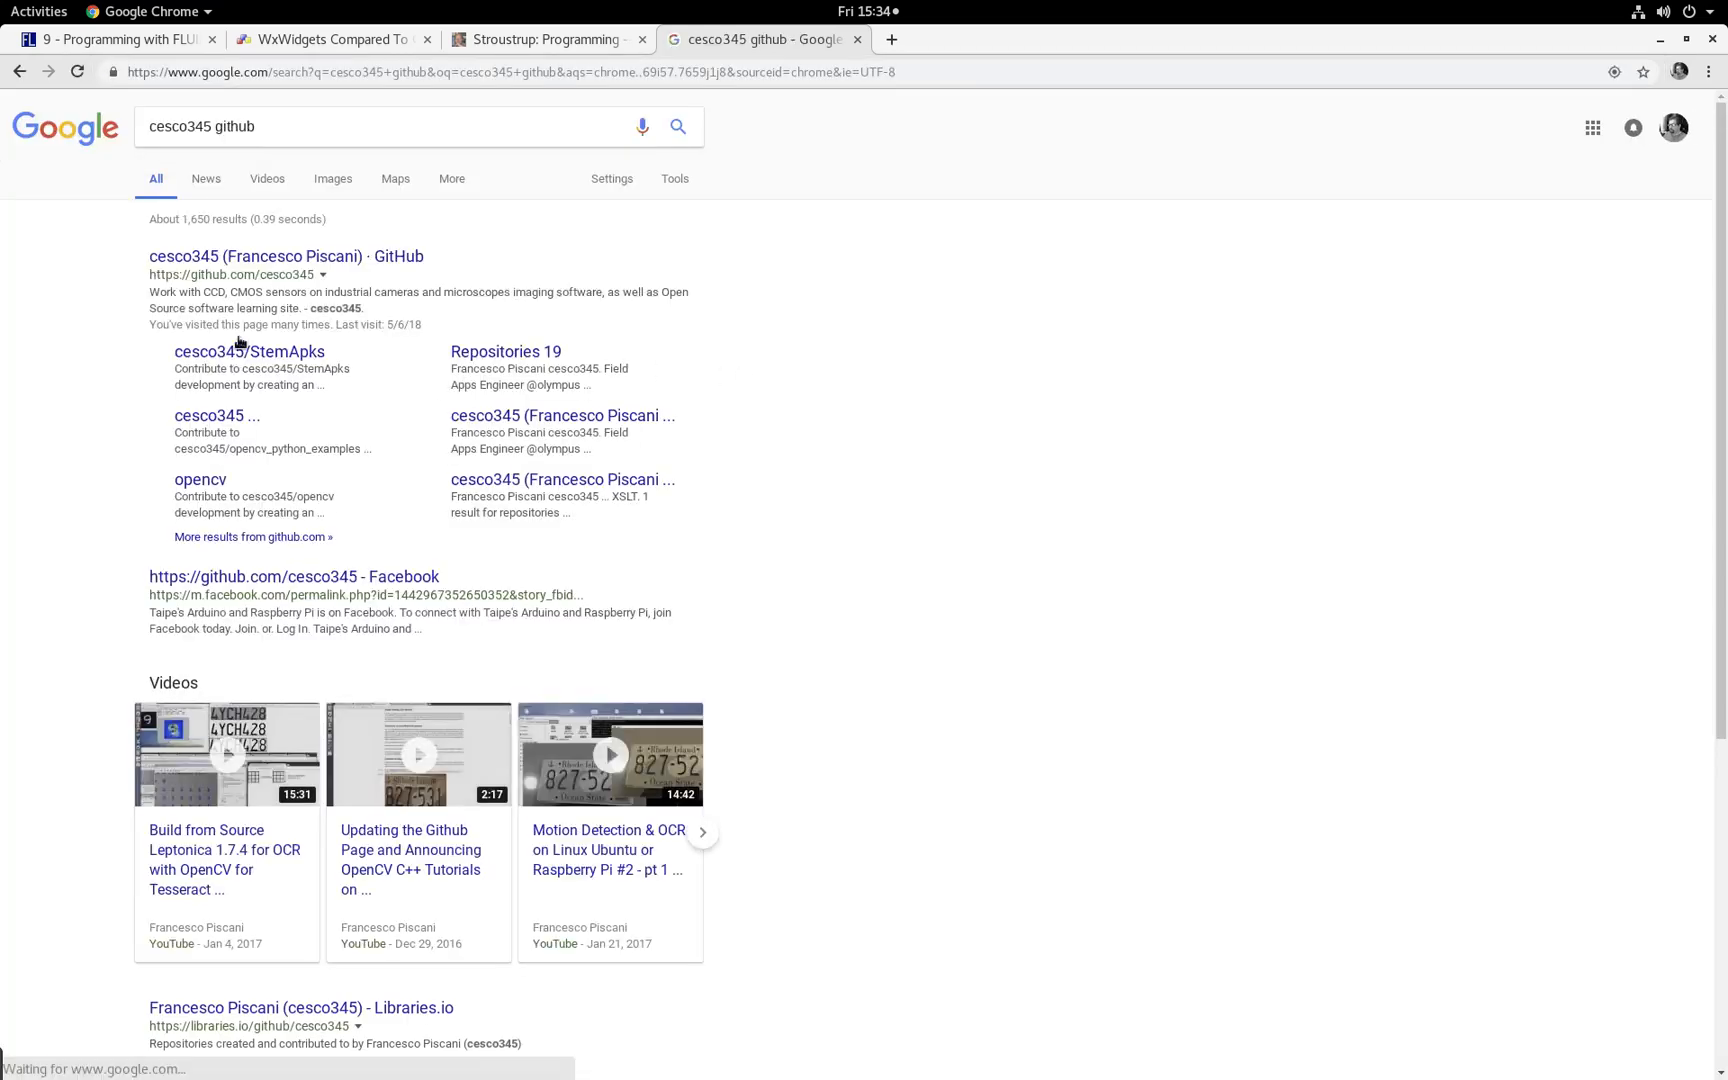
Step: Open the cesco345 GitHub profile and its Repositories list
left_click(285, 256)
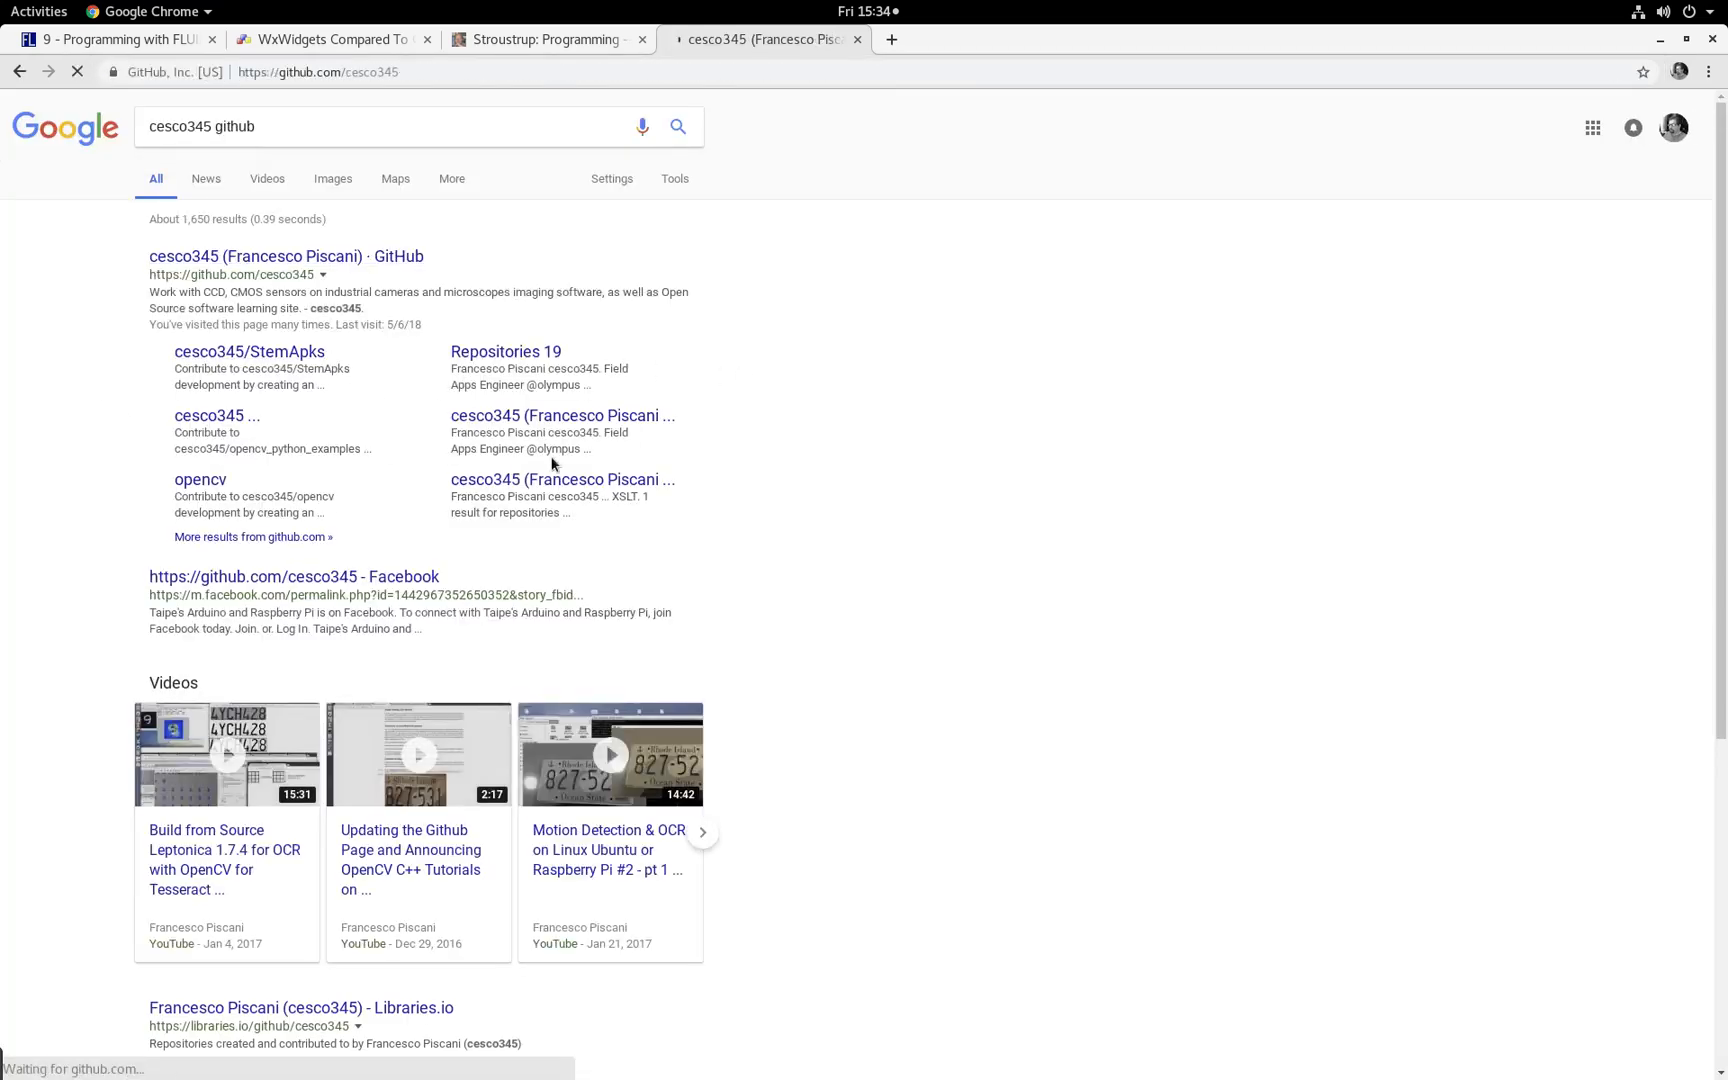
left_click(257, 256)
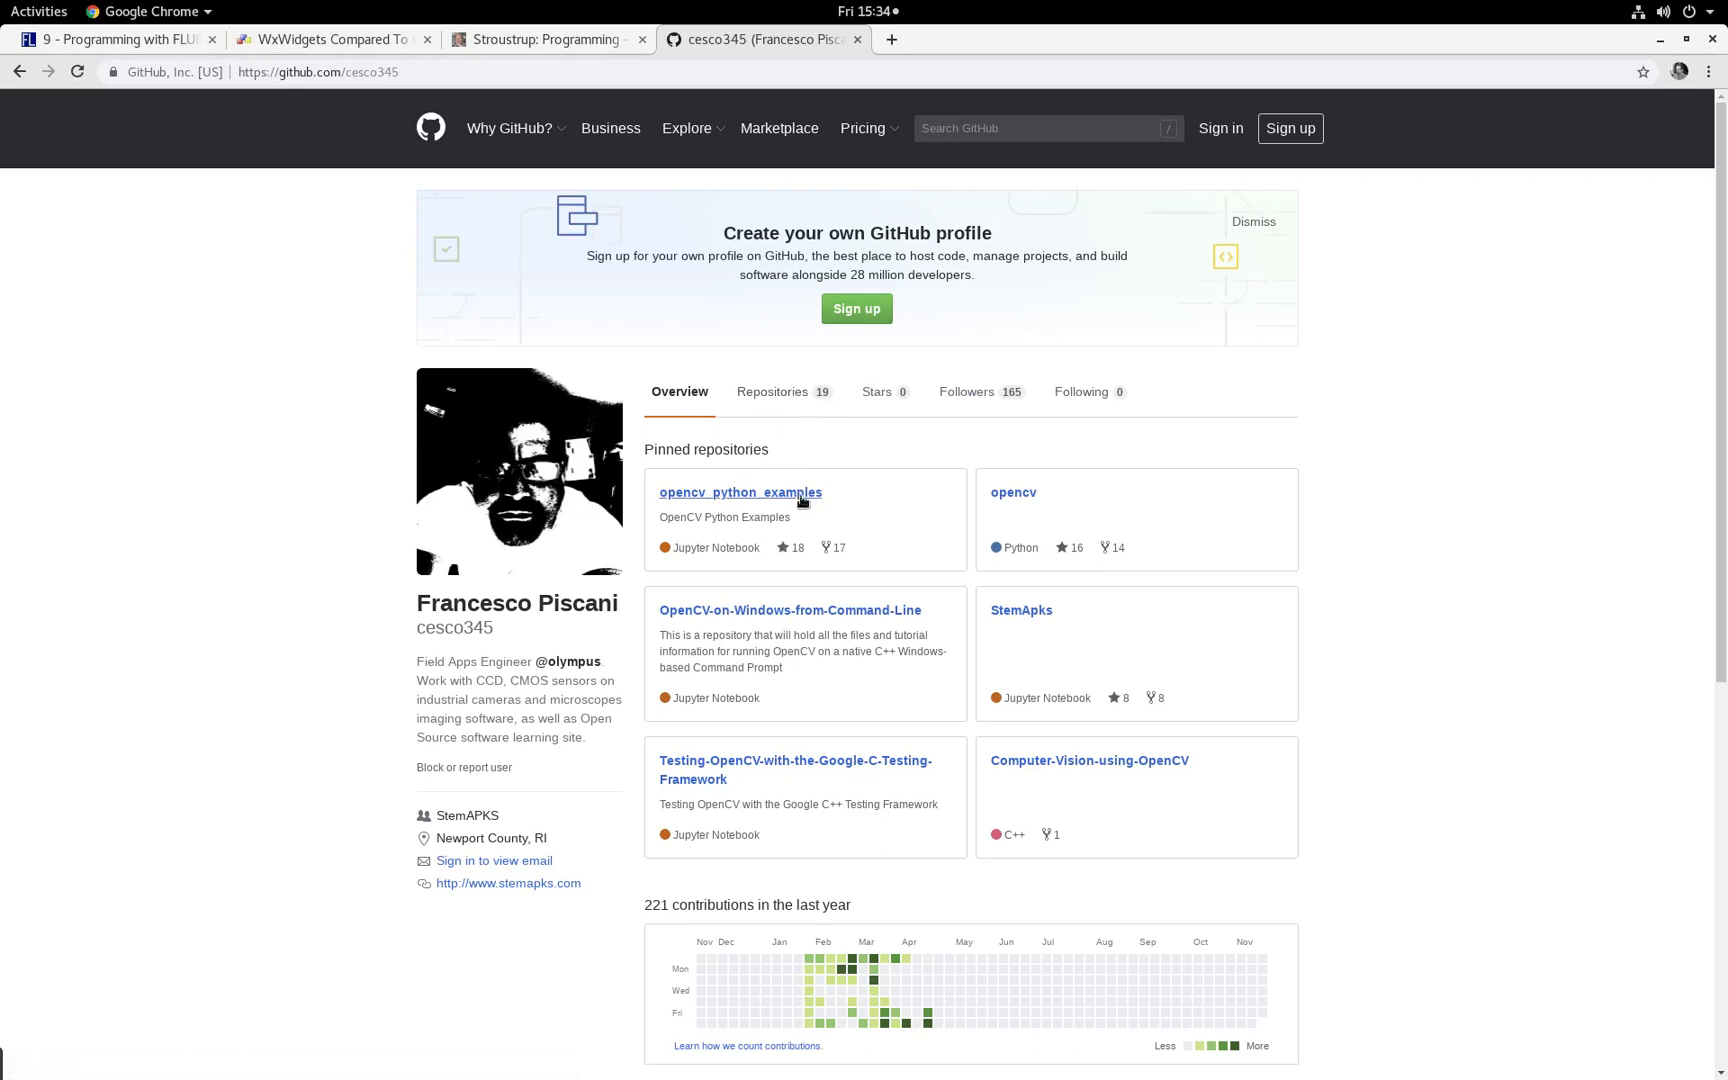
left_click(773, 391)
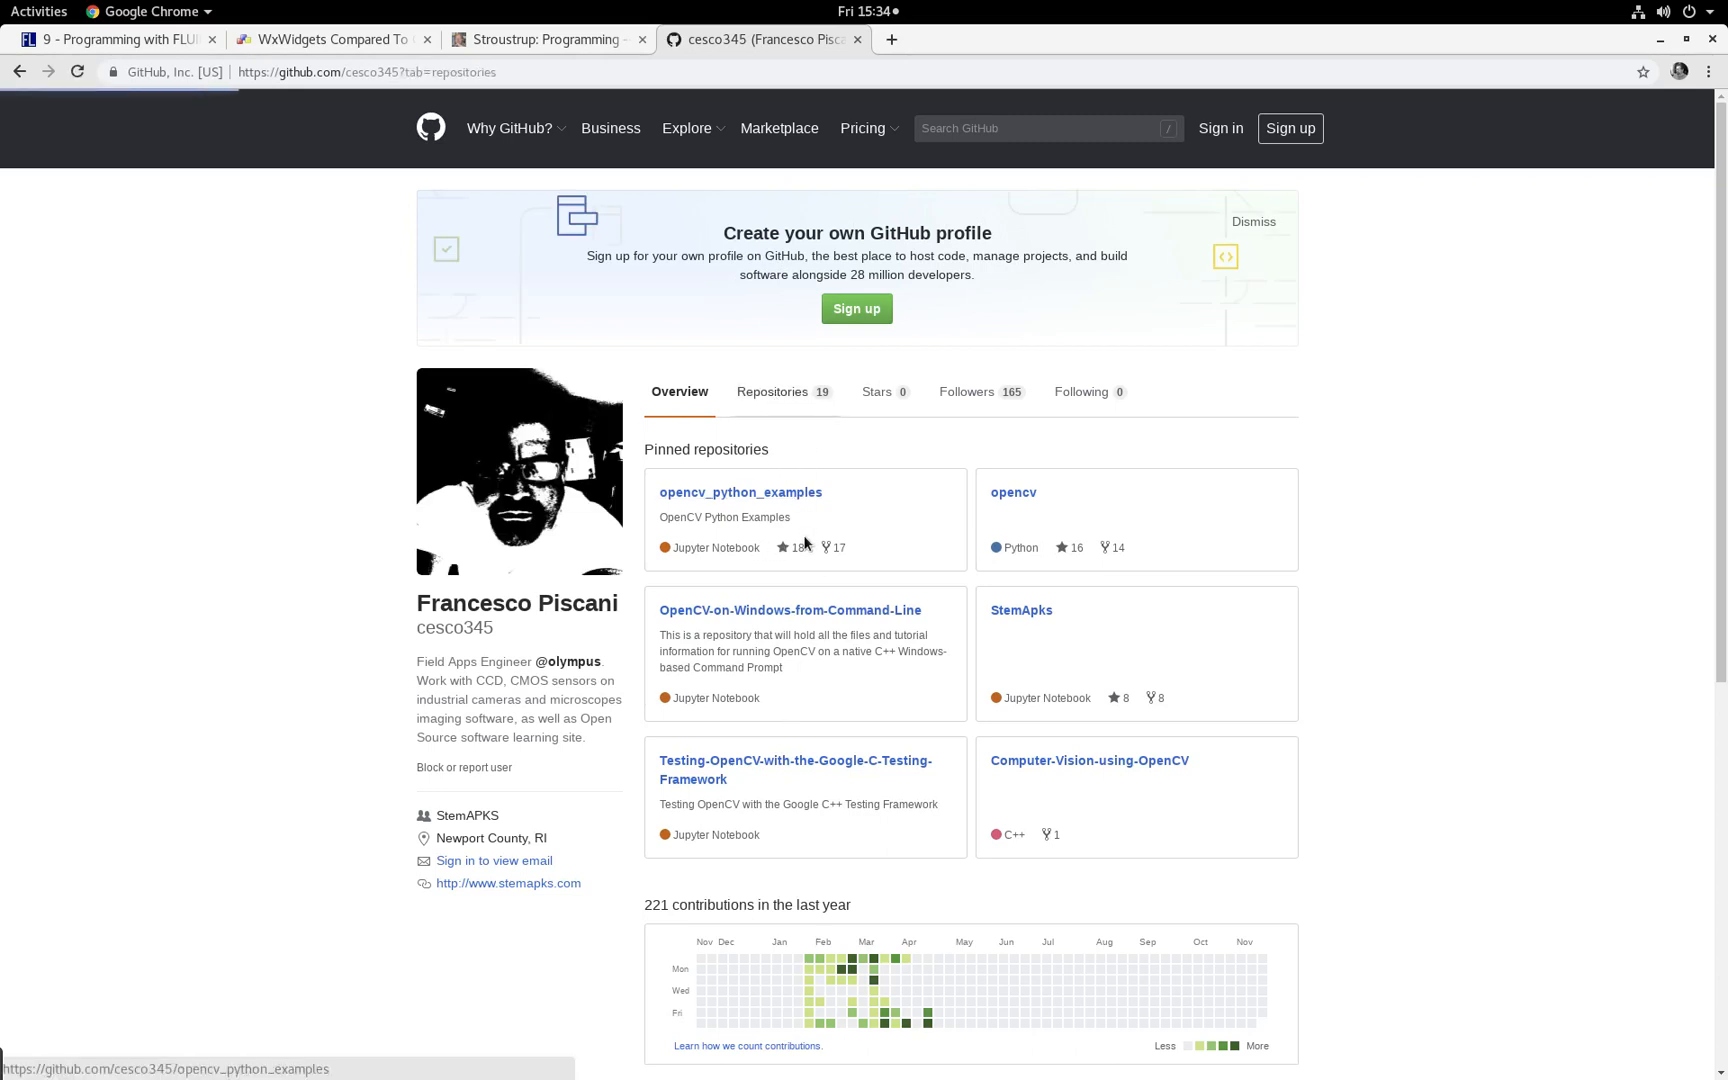
left_click(773, 391)
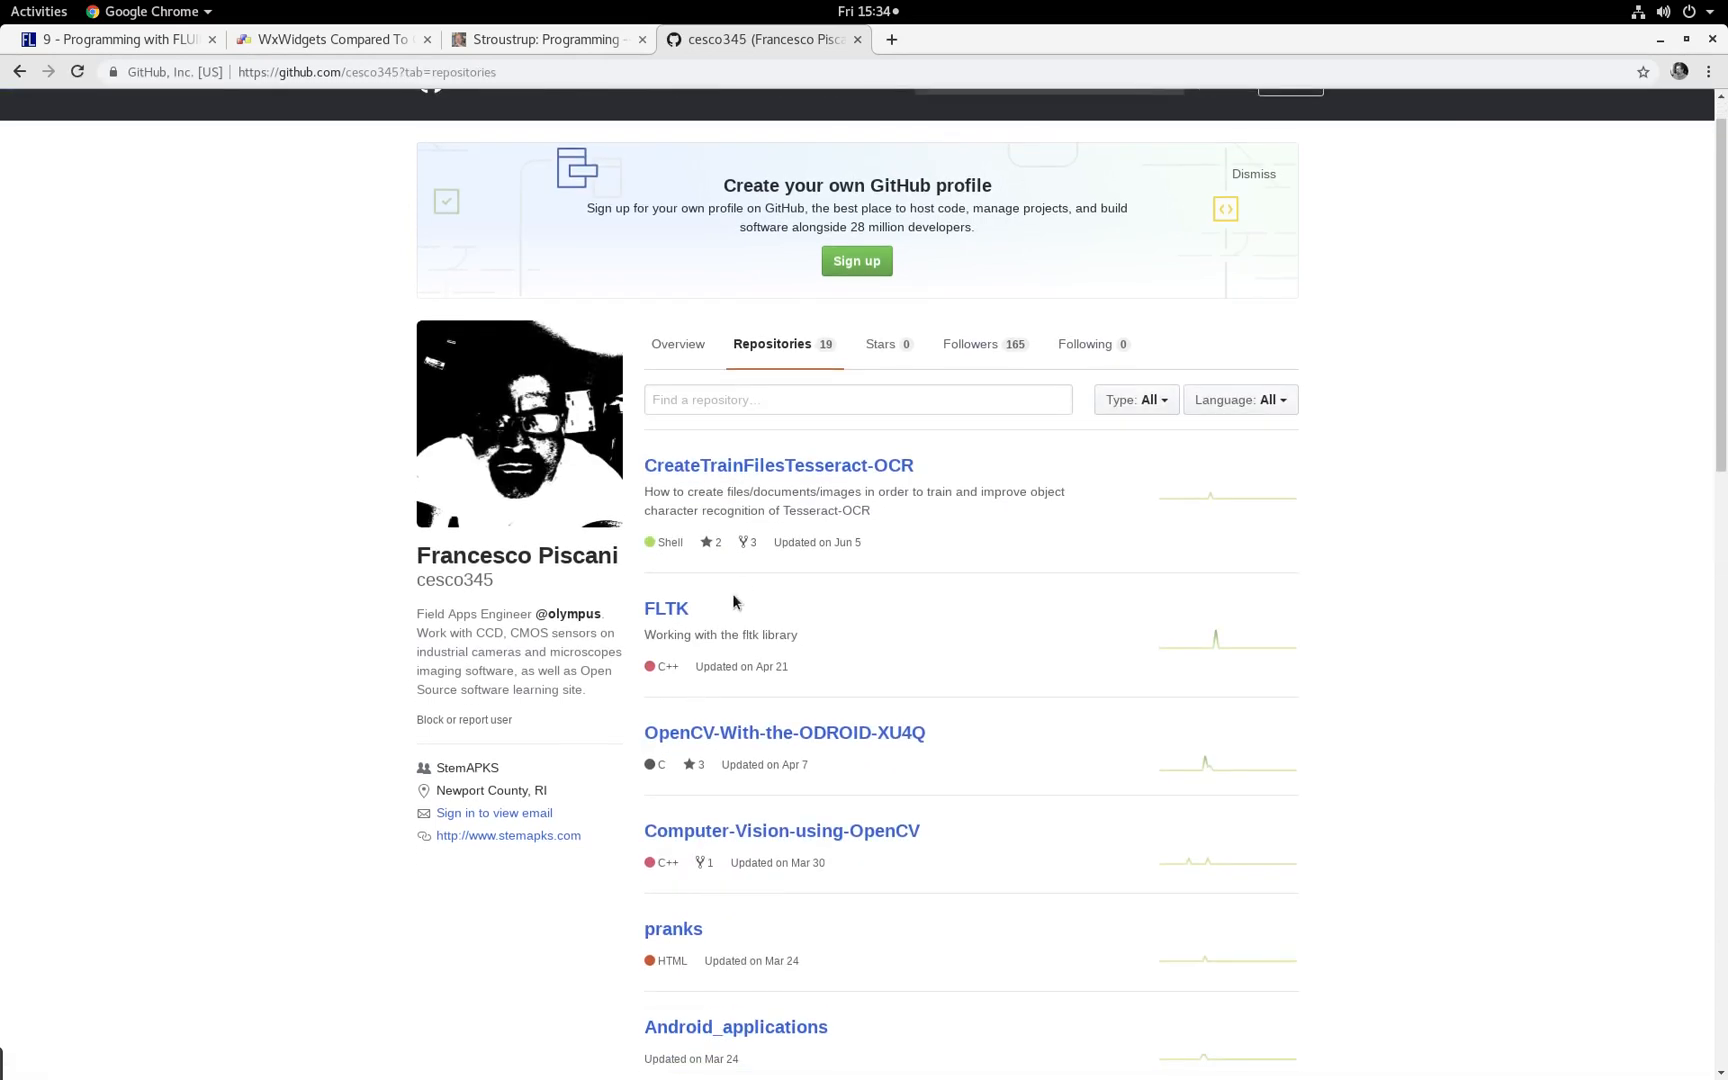
scroll("up", 3)
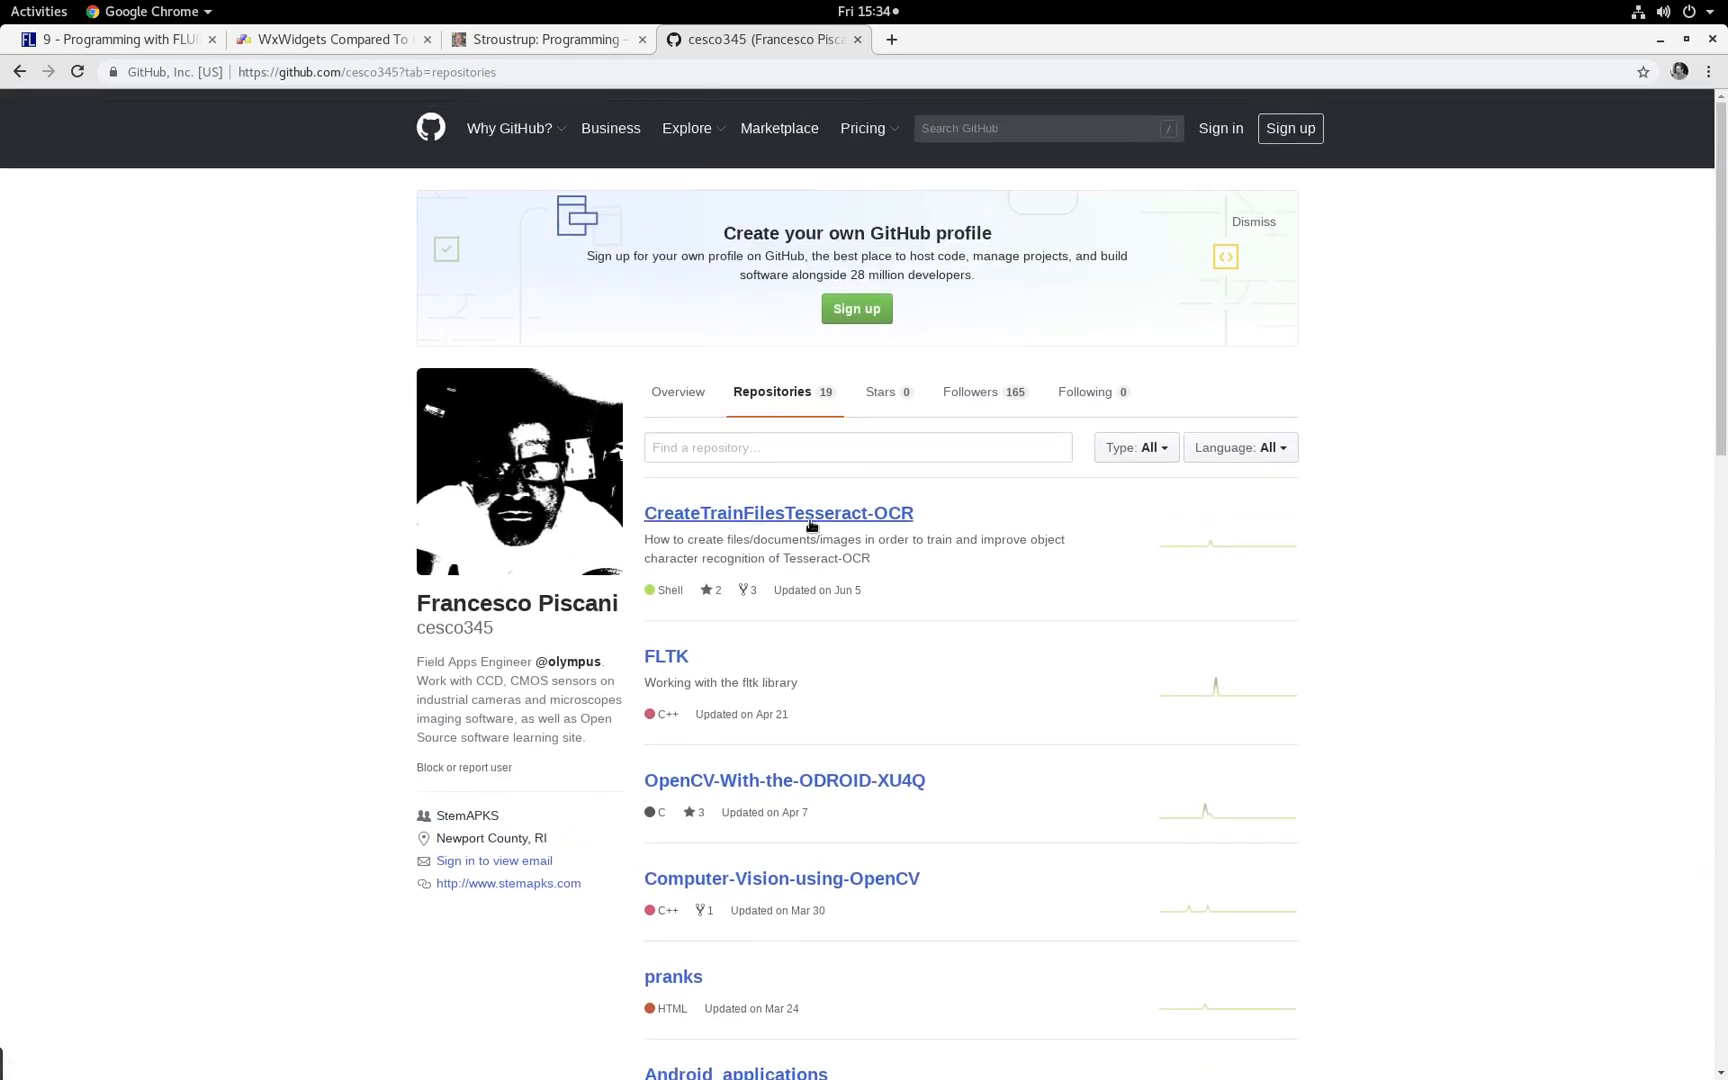
mouse_move(666, 656)
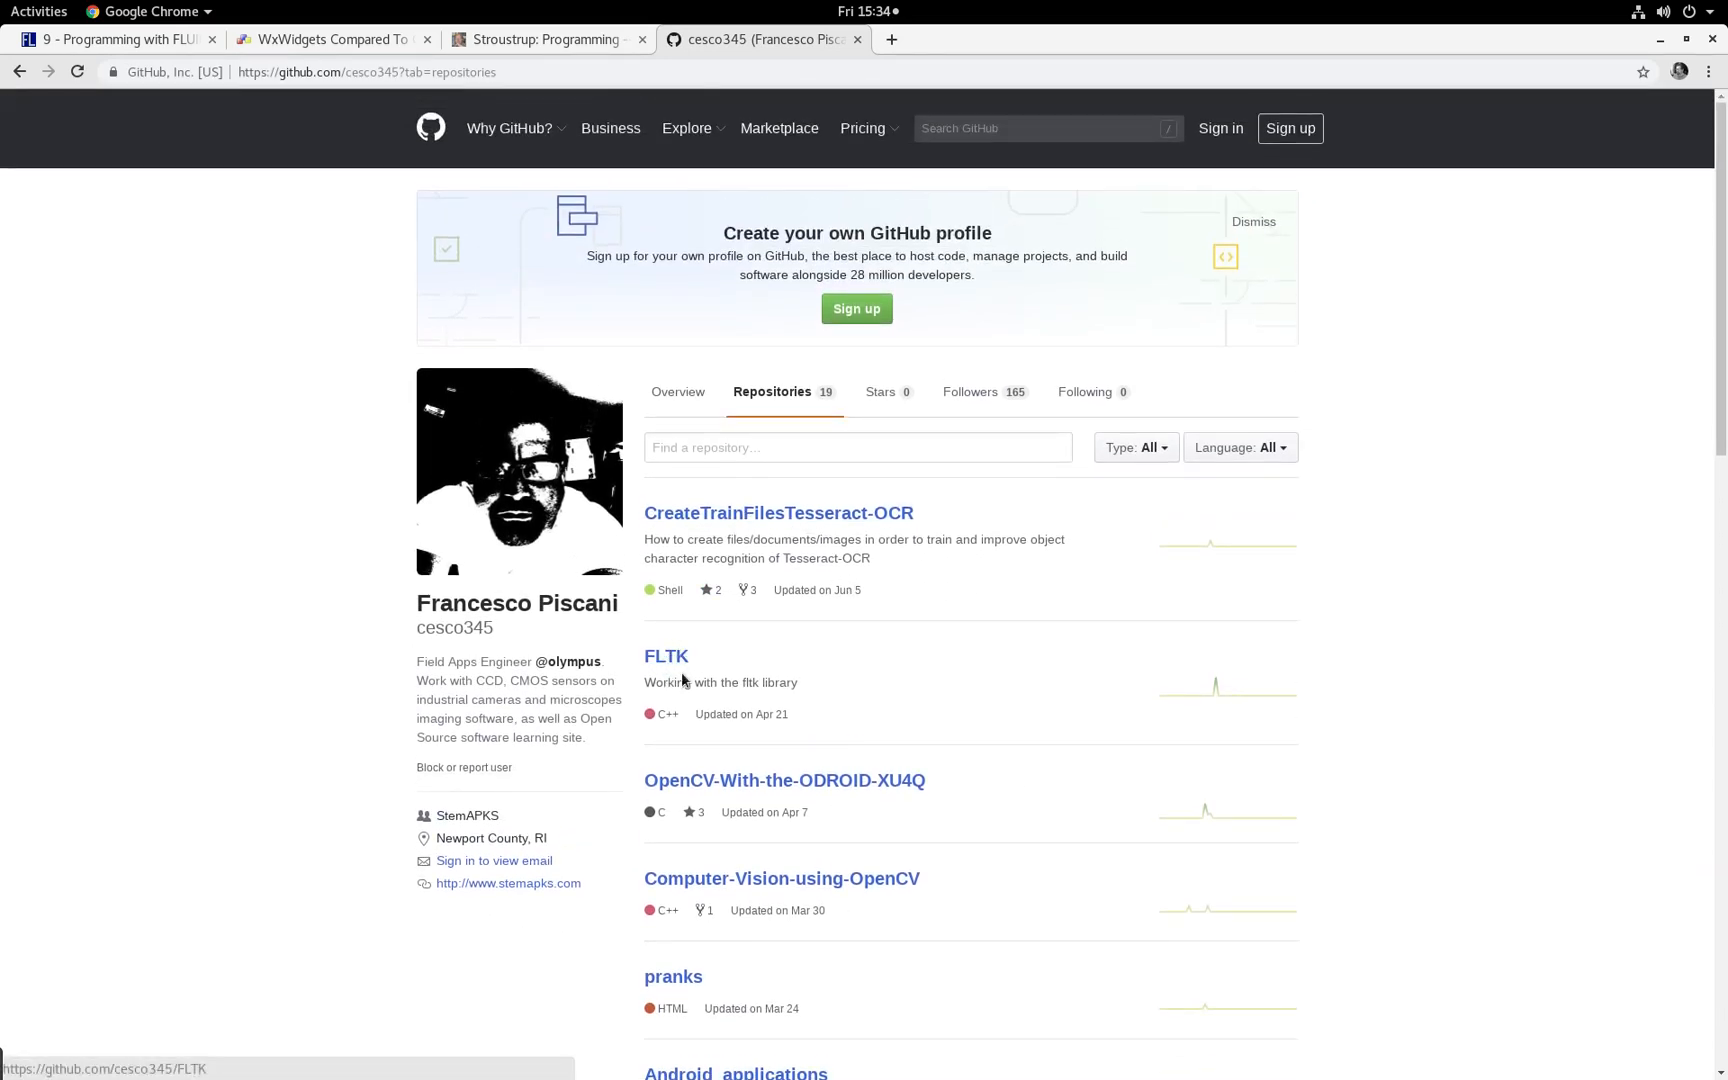
Step: Open the FLTK repository and scroll through its file list
left_click(666, 656)
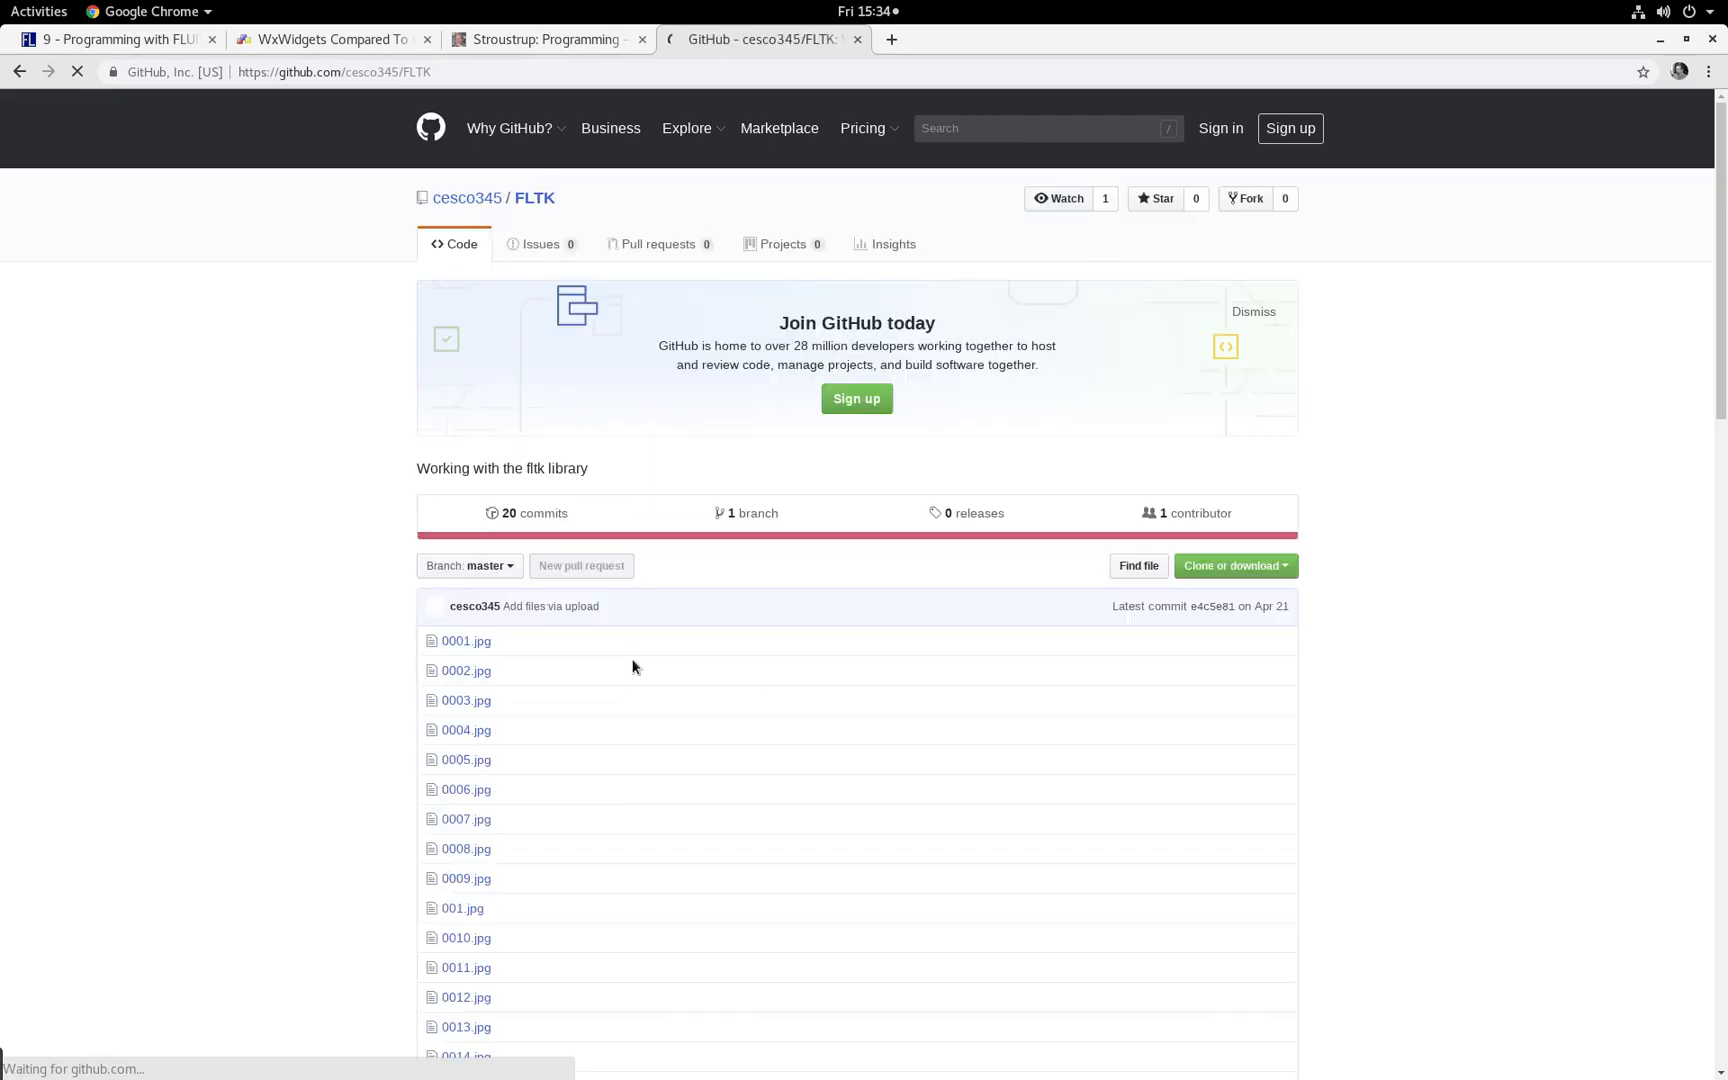
scroll("down", 3)
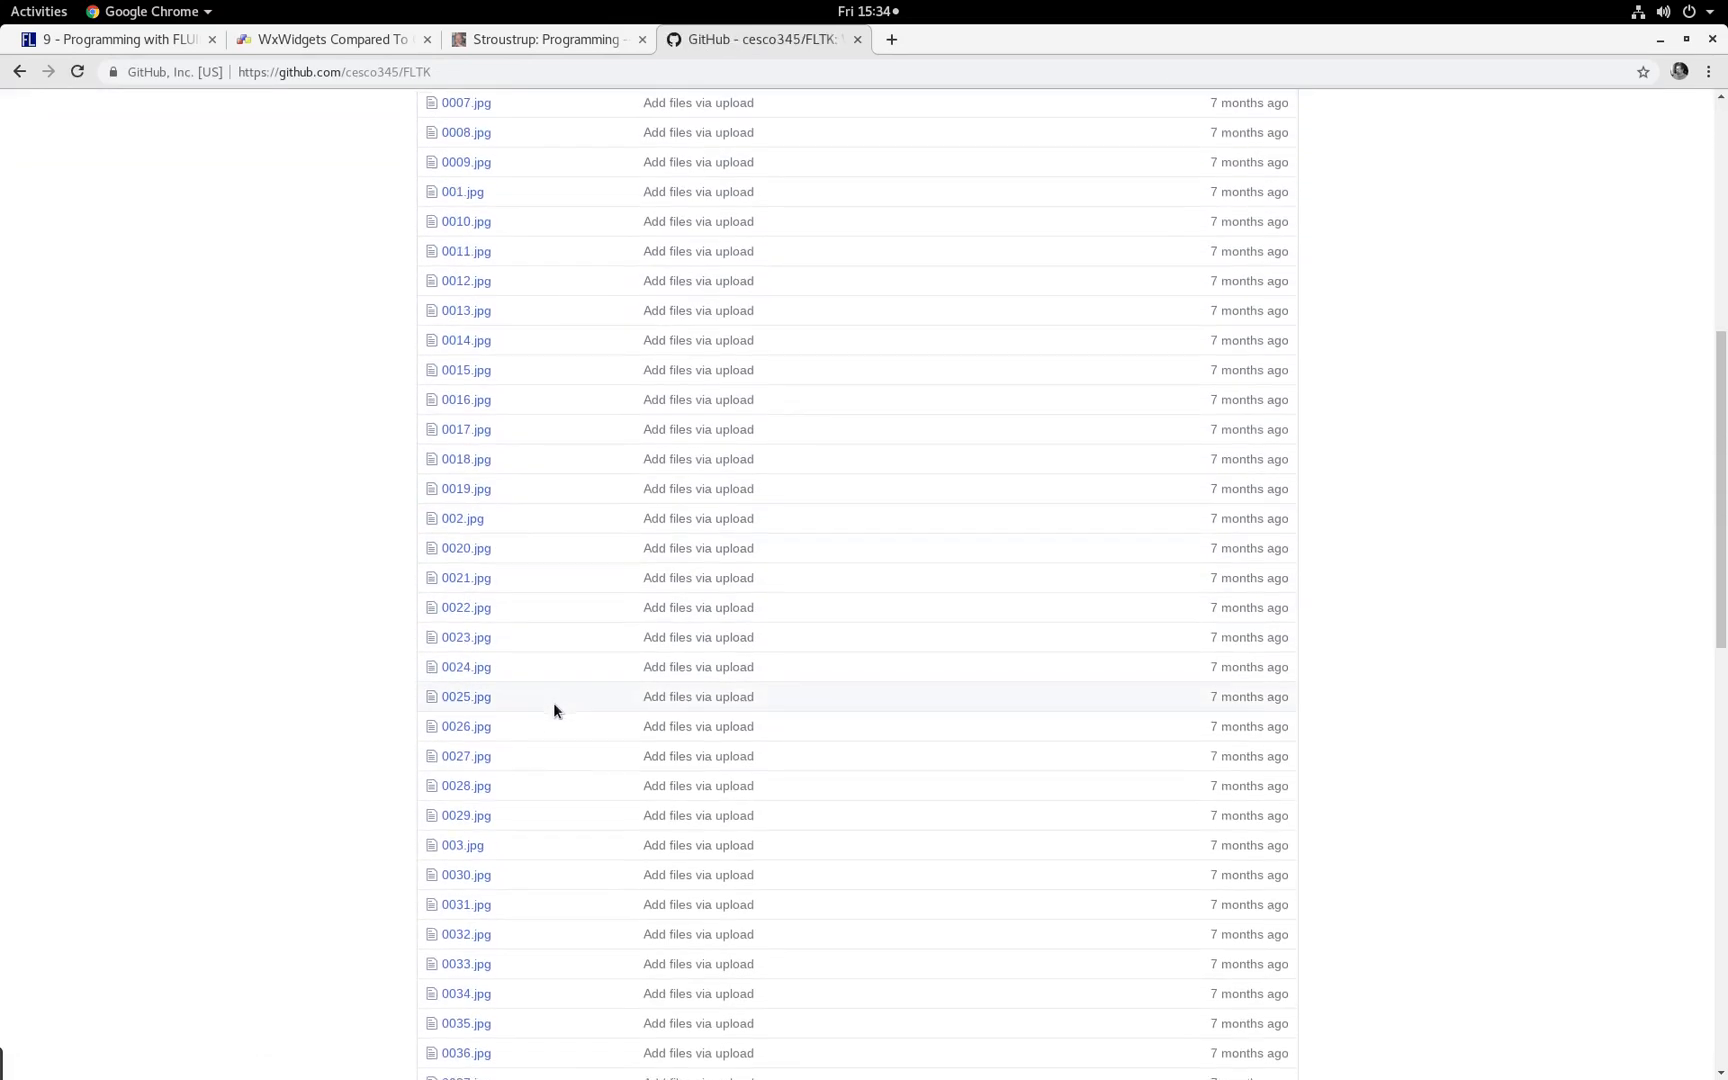
scroll("down", 3)
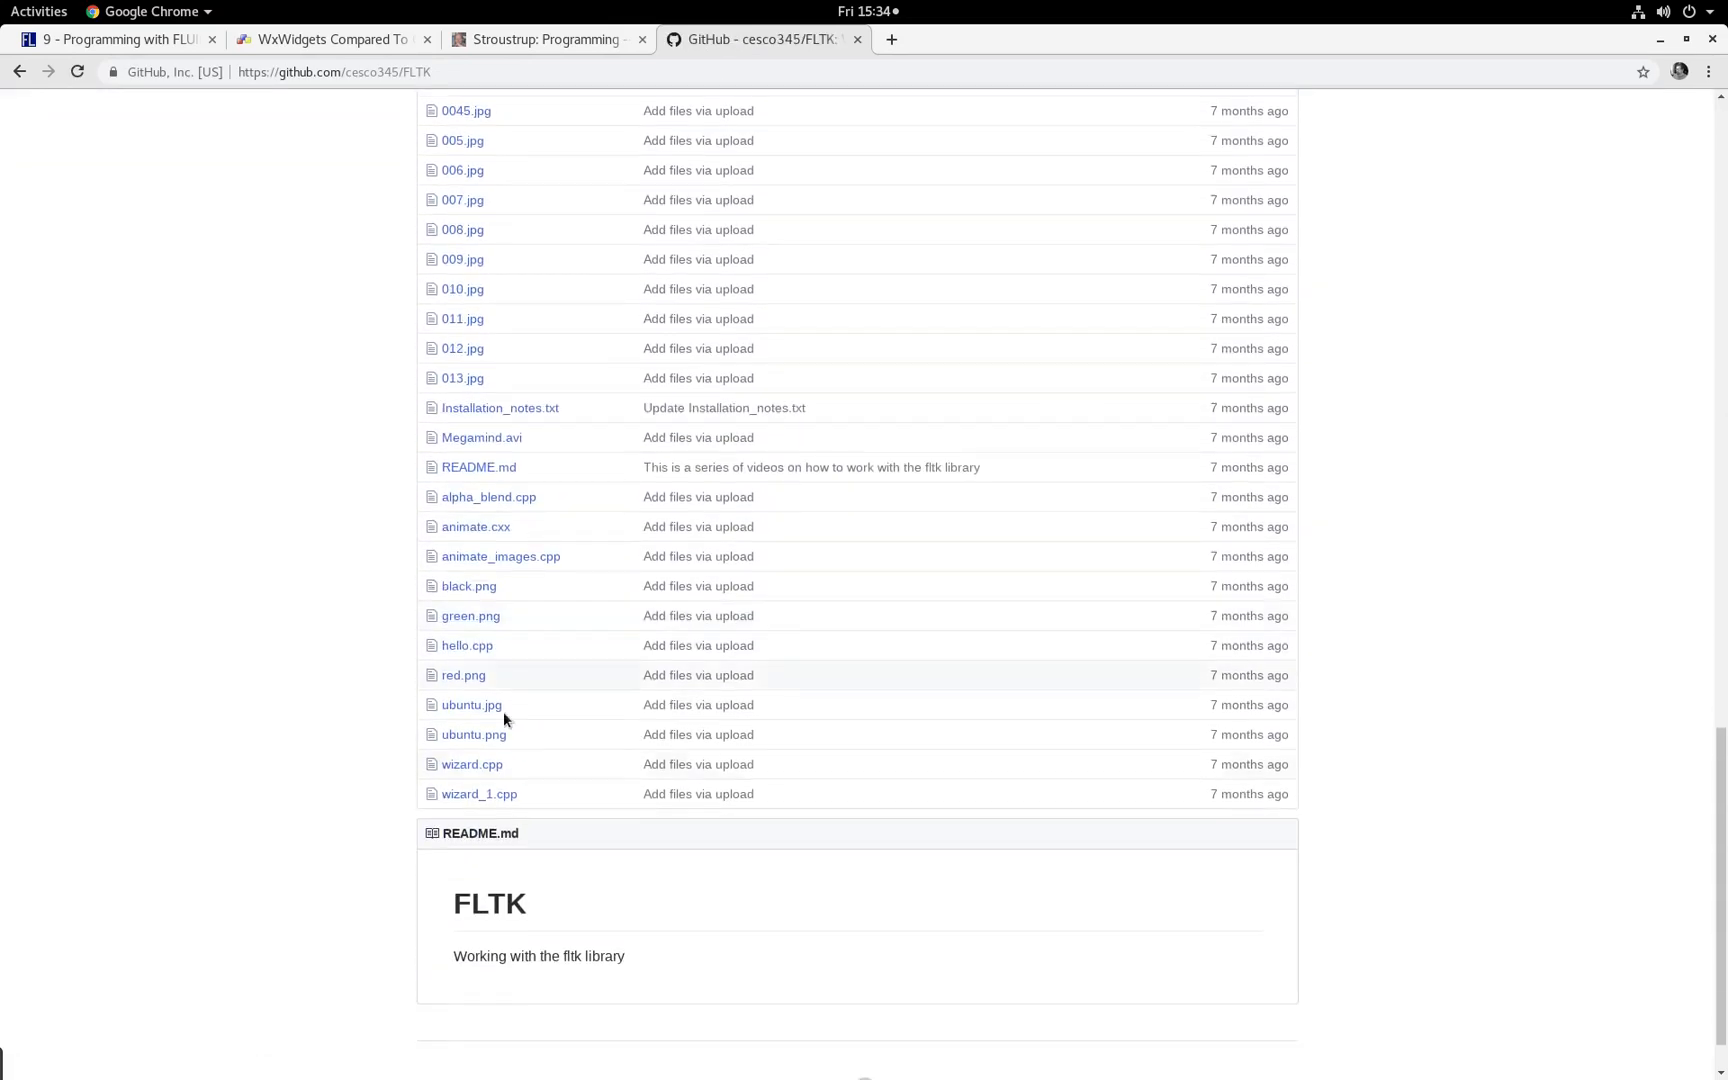
scroll("up", 3)
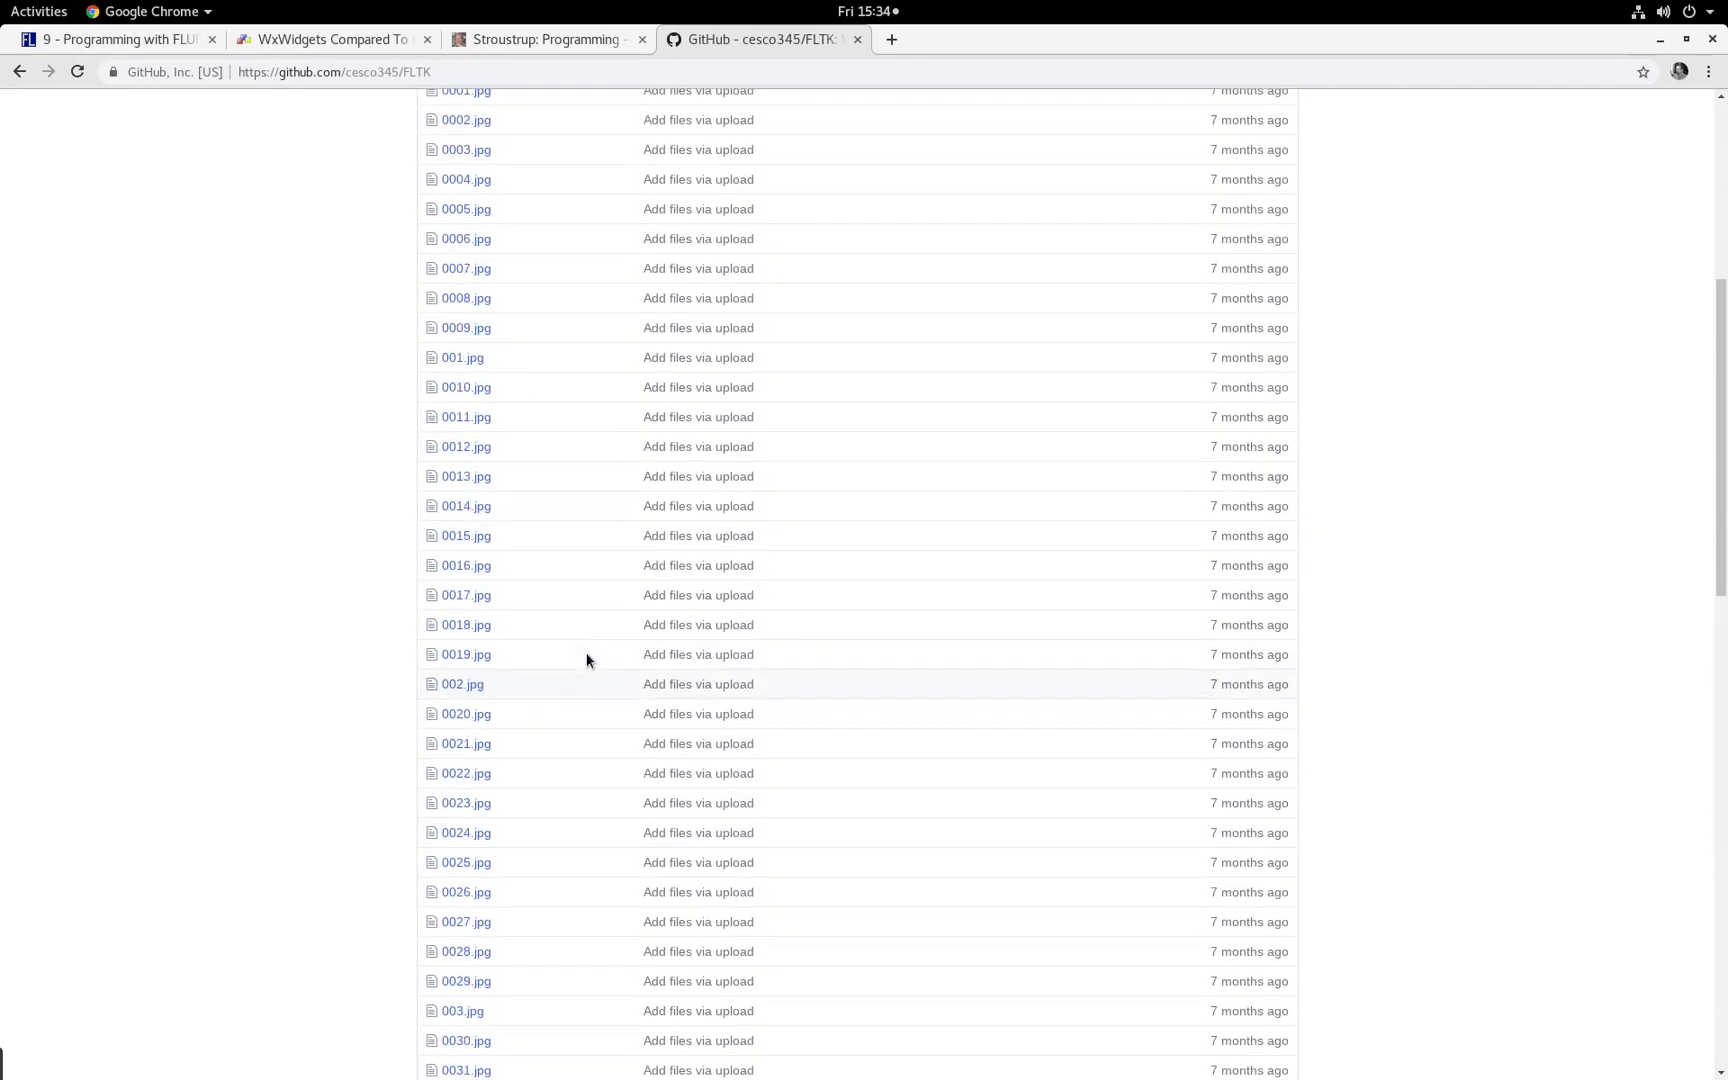
scroll("up", 3)
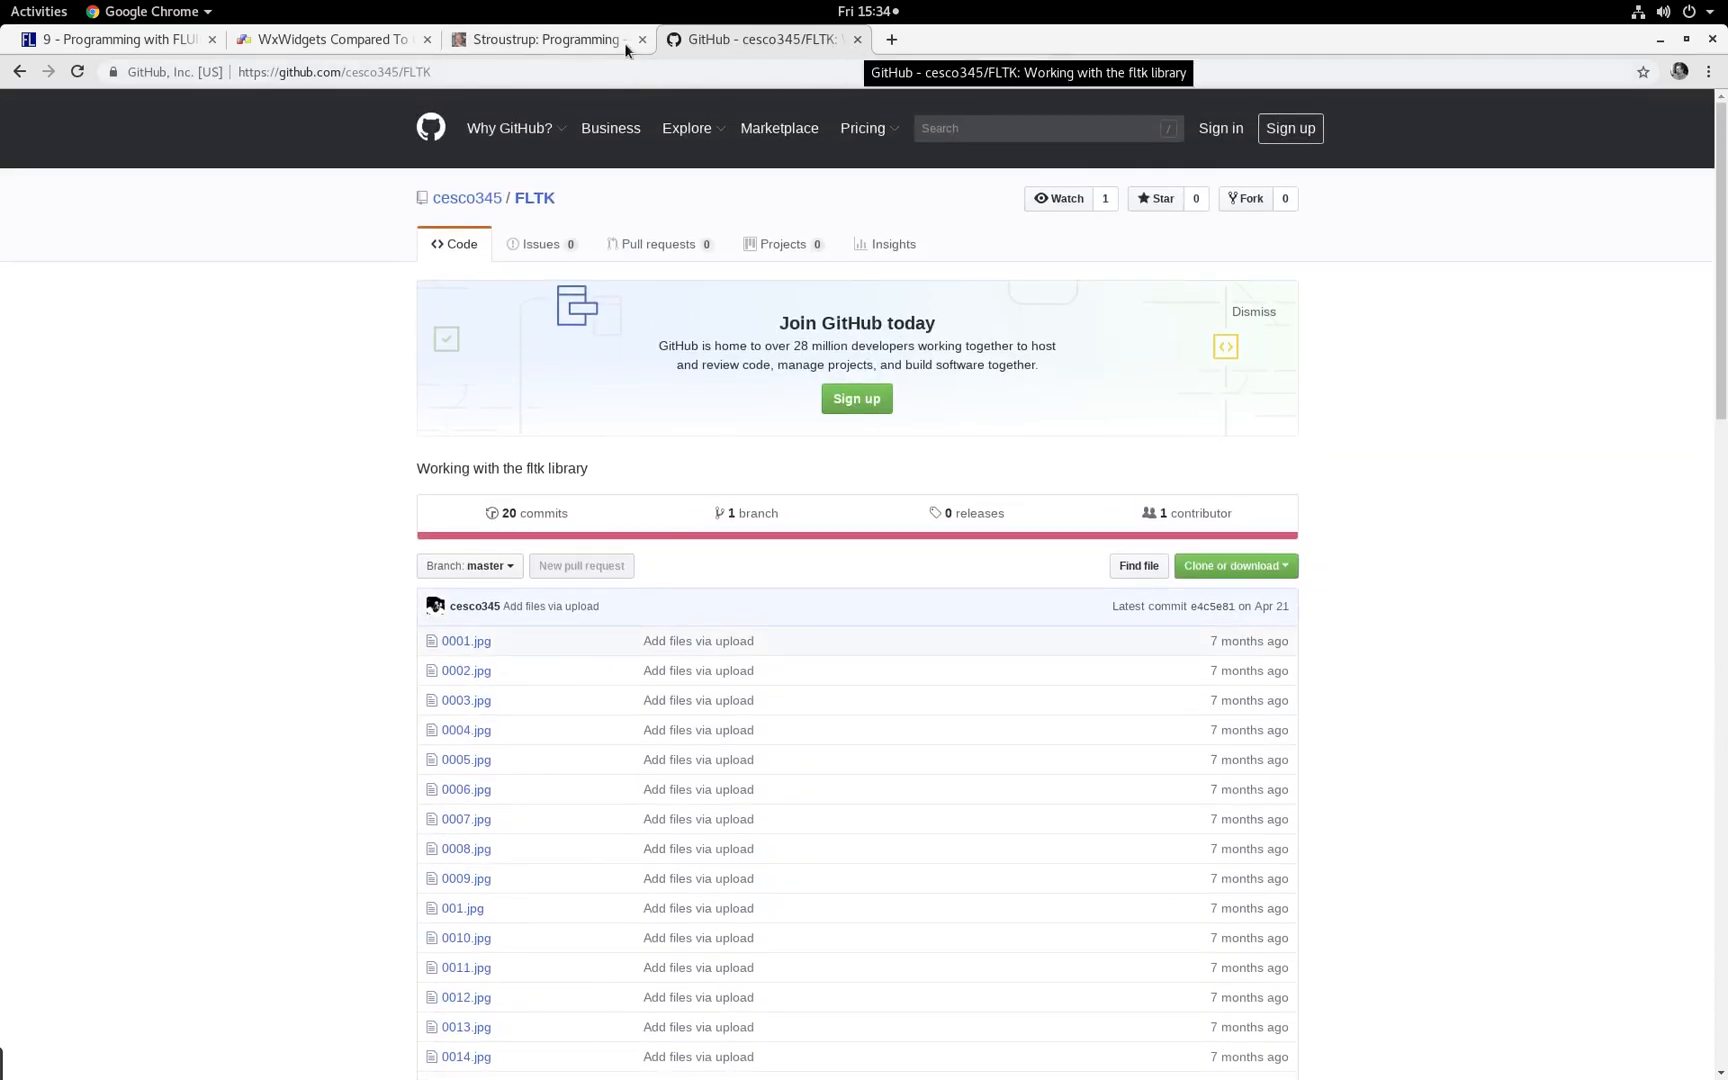
left_click(39, 11)
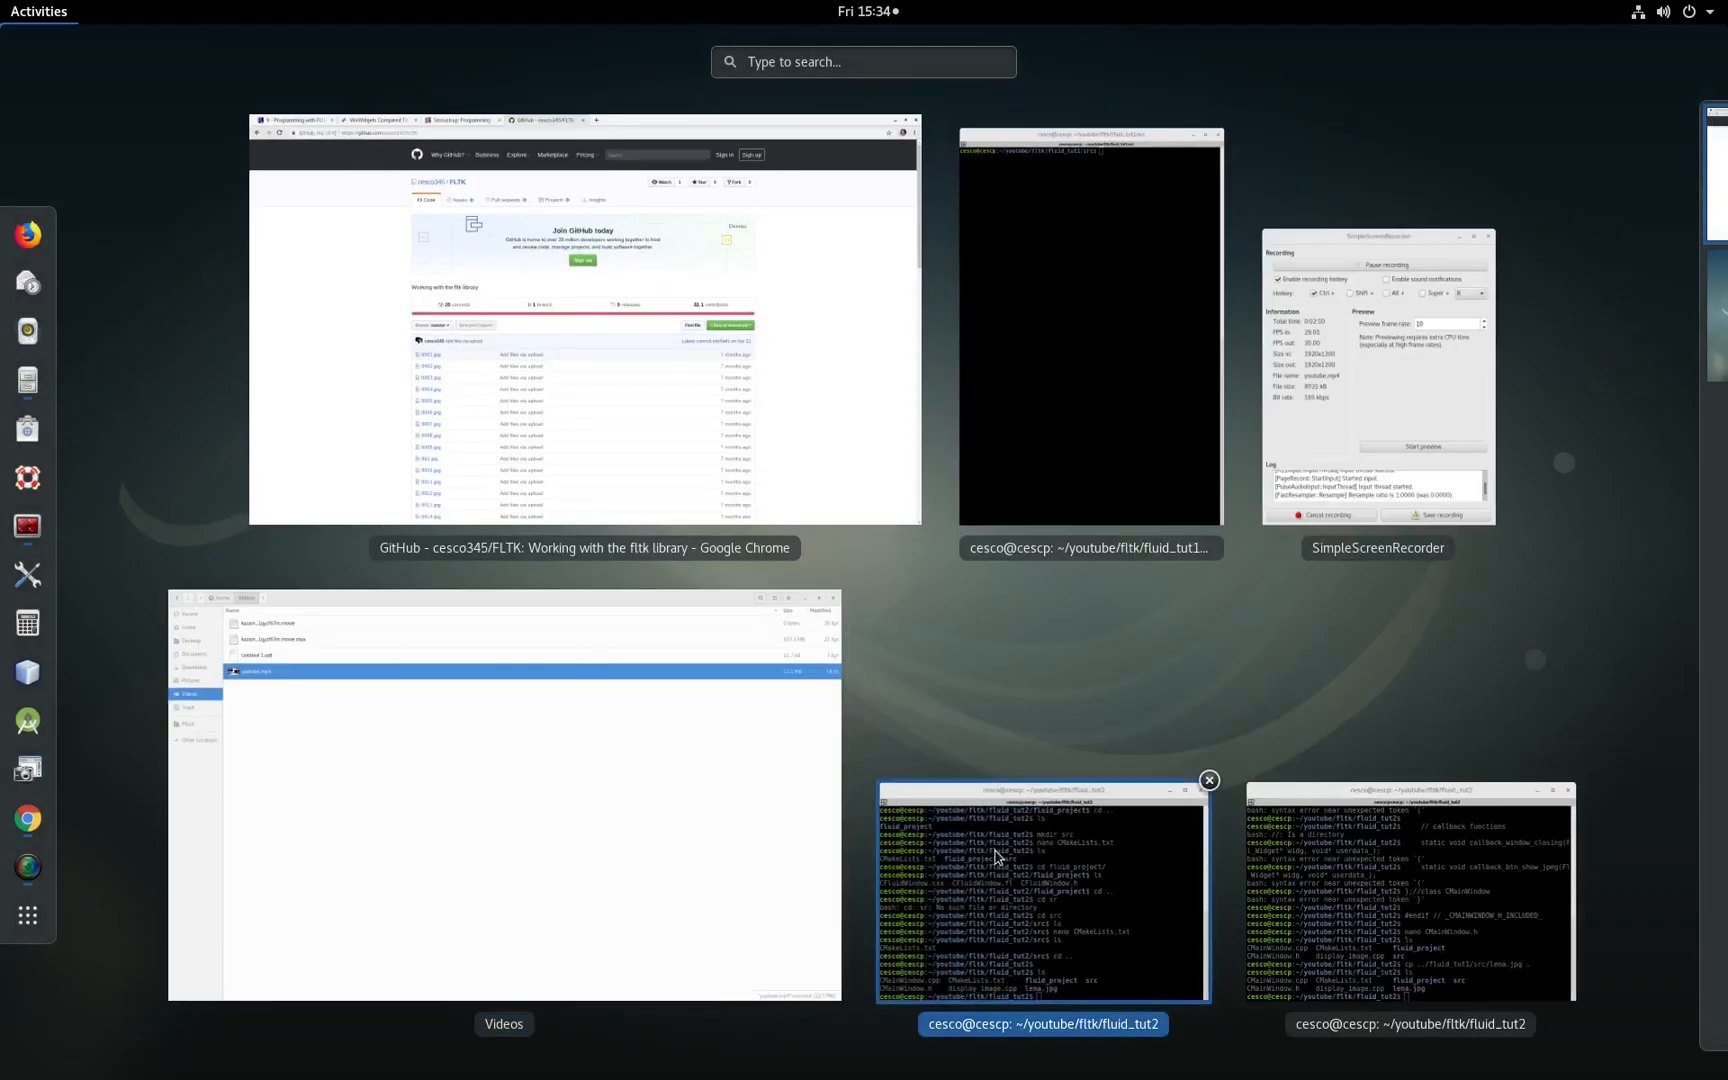
Step: Clear the fluid_tut2 terminal and type the 'nano CMainWindow.cpp' command
left_click(1041, 893)
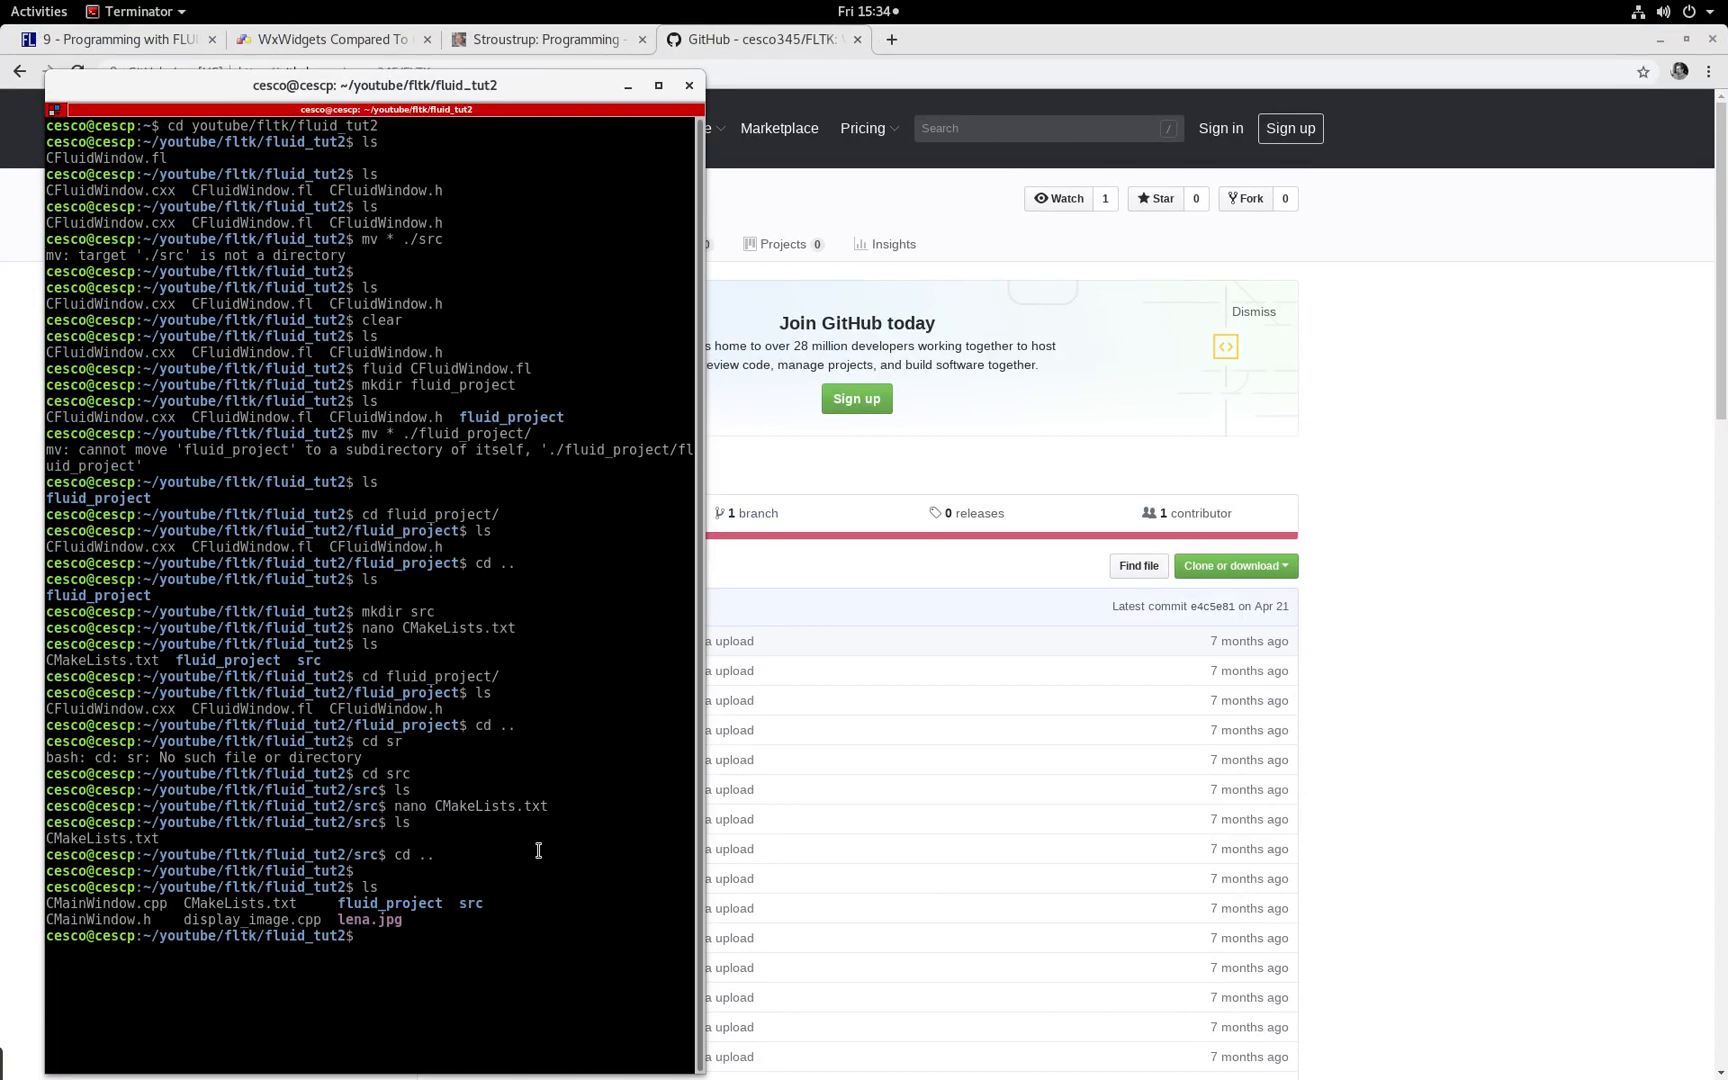
type("cle")
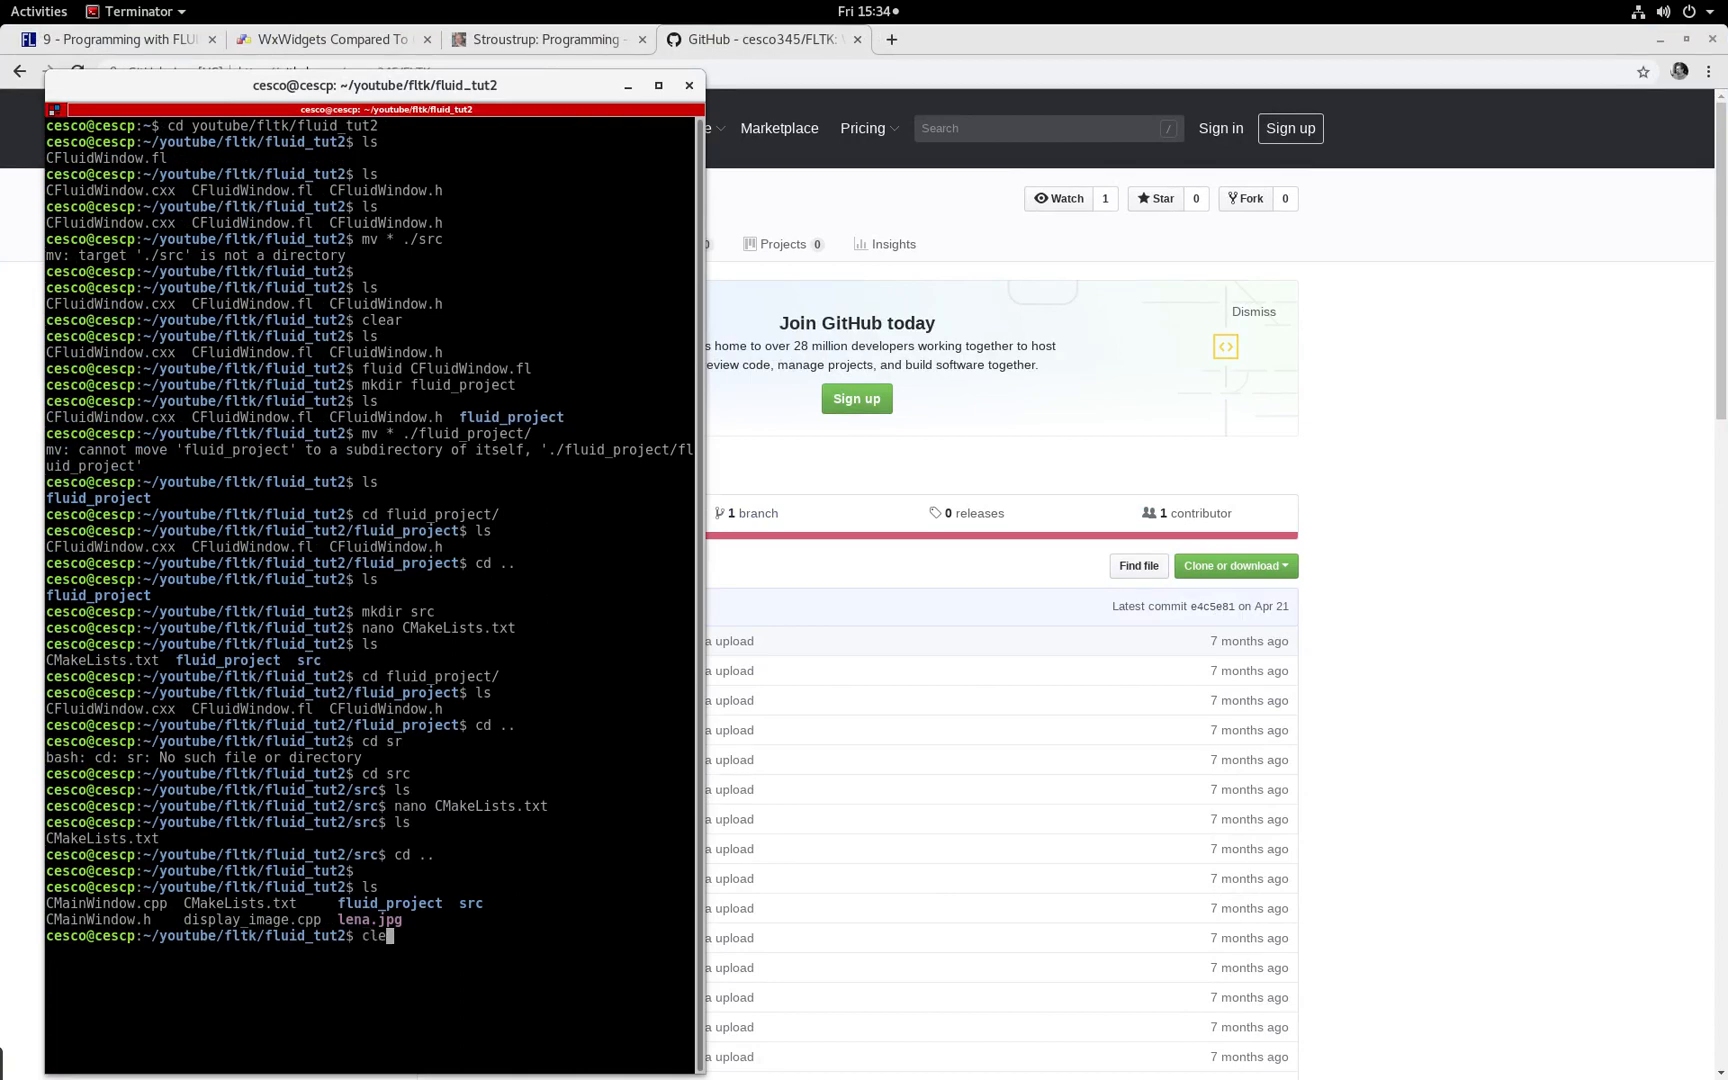
key("Return")
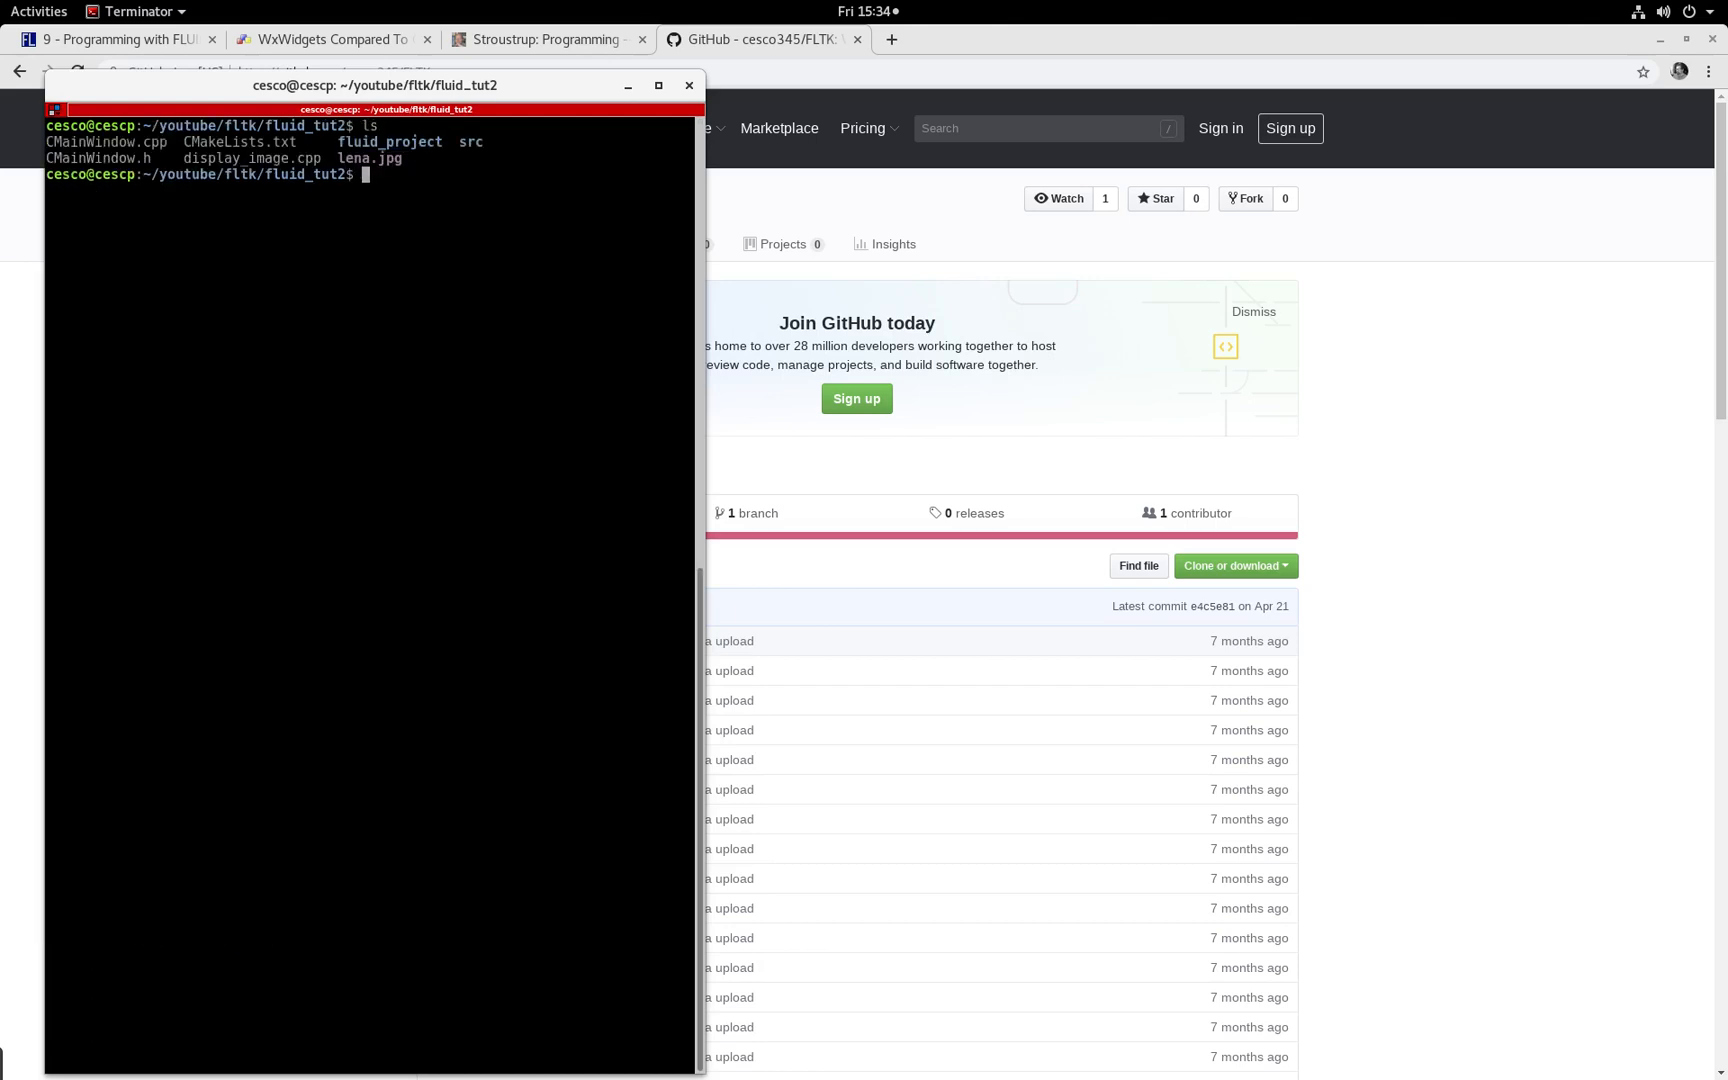
type("nano")
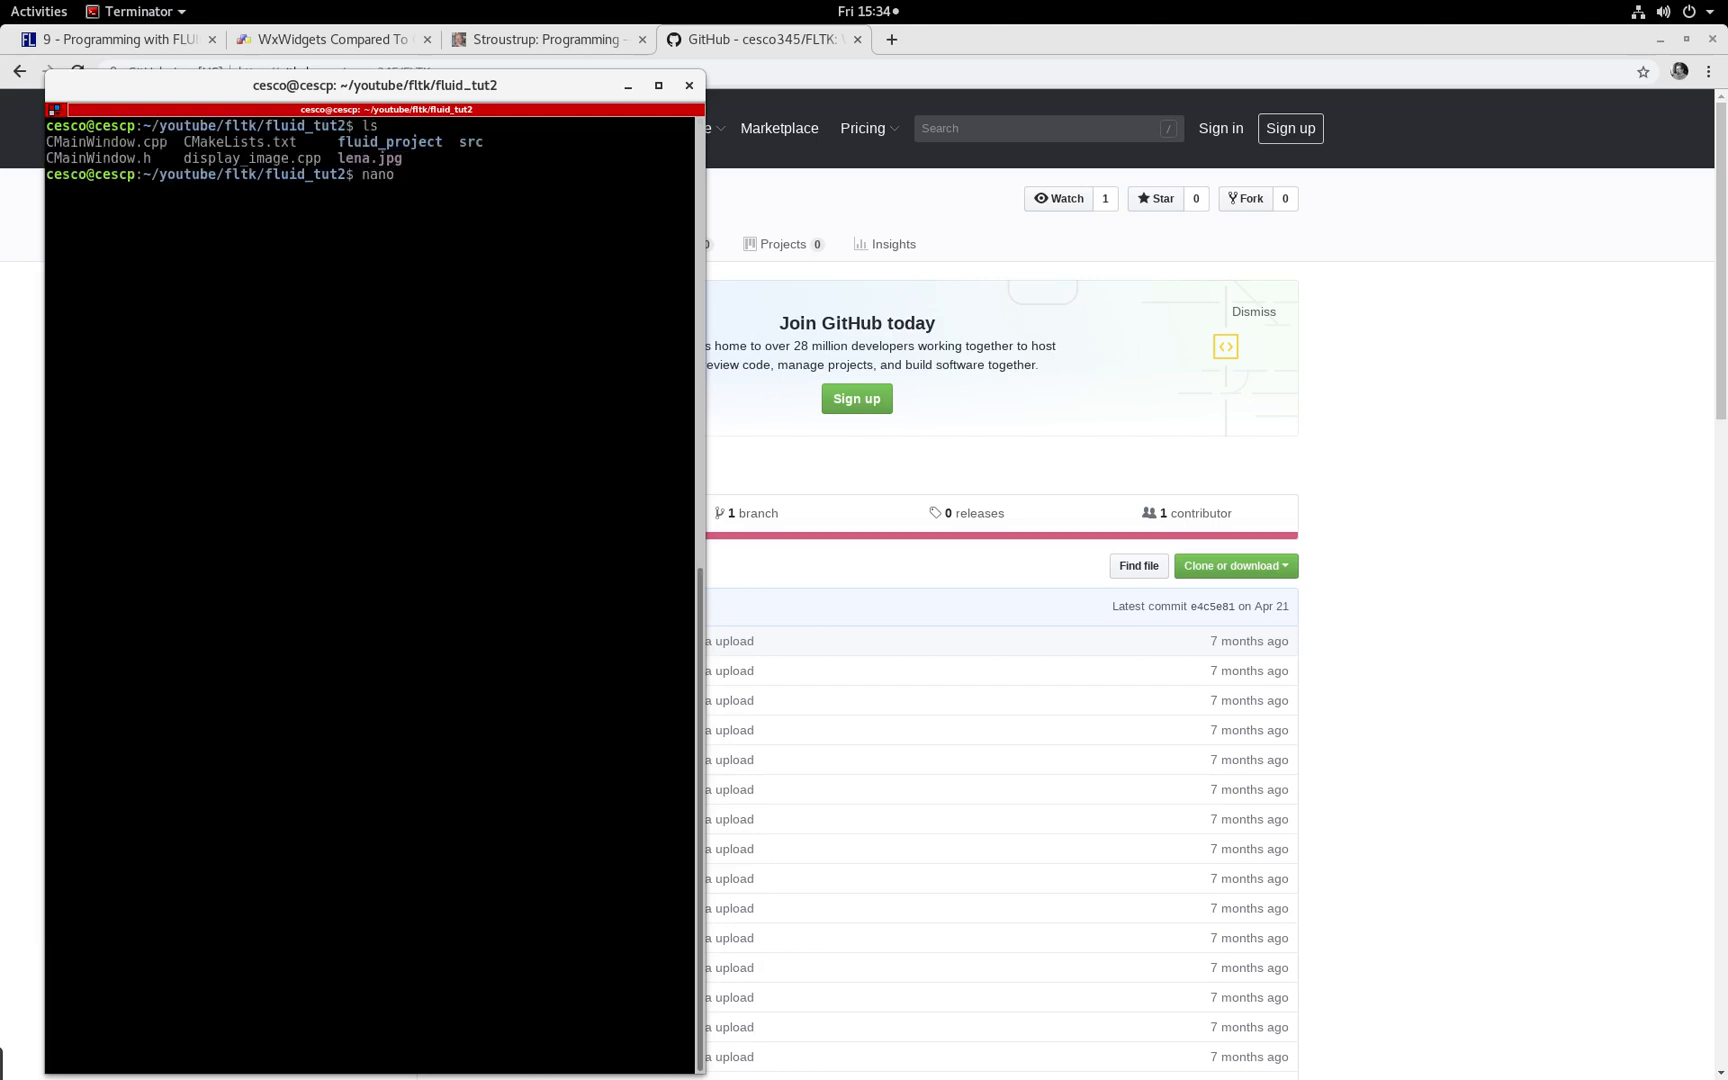
type("CMainWindow.")
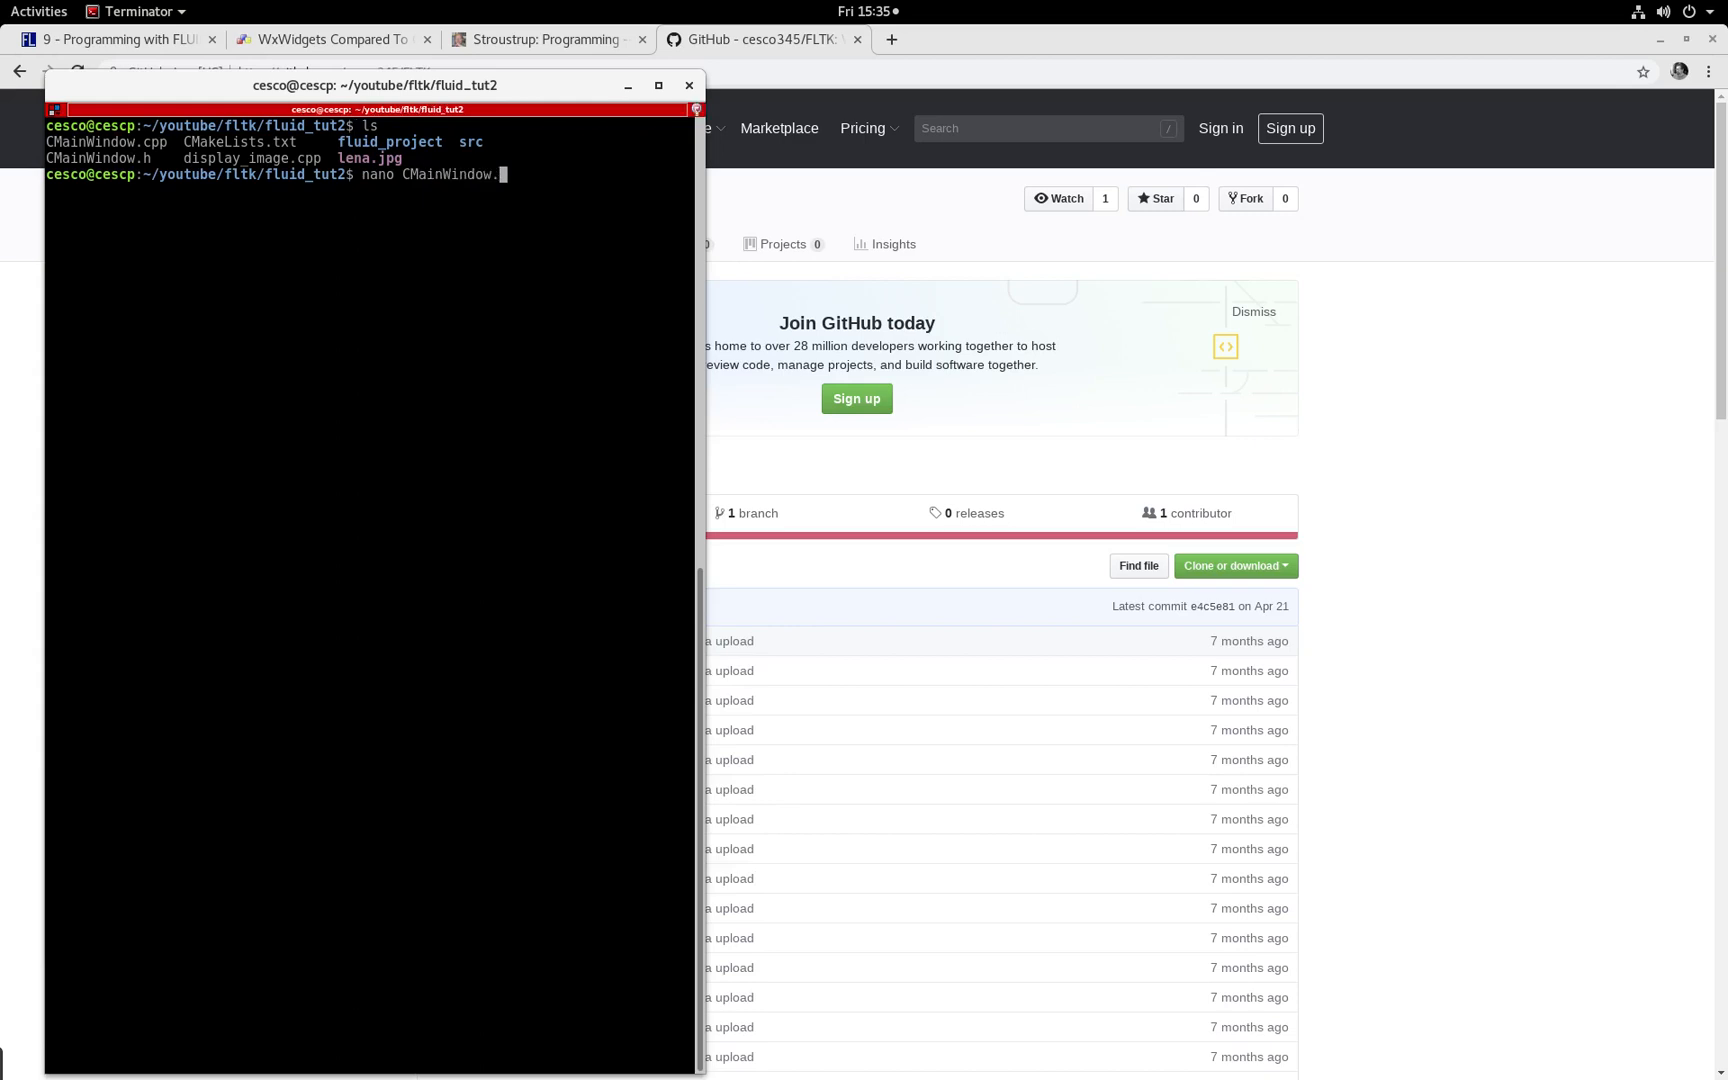
type("cpp")
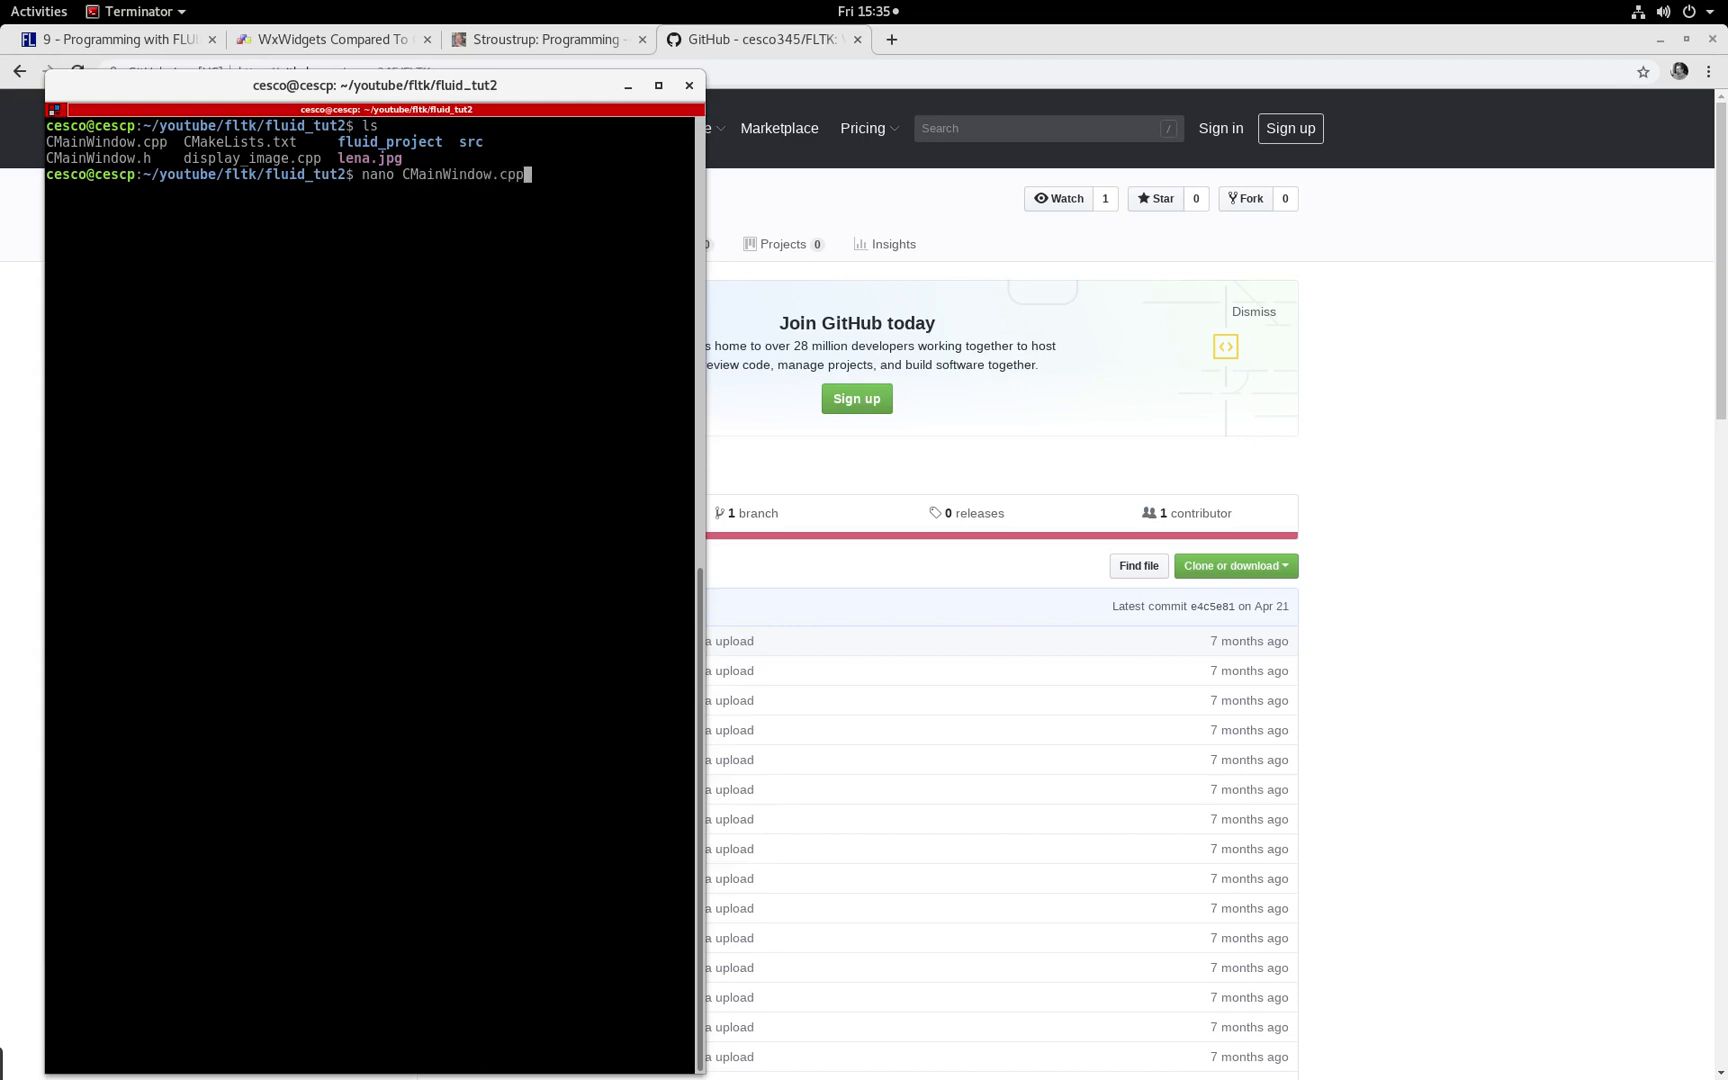
mouse_move(507, 219)
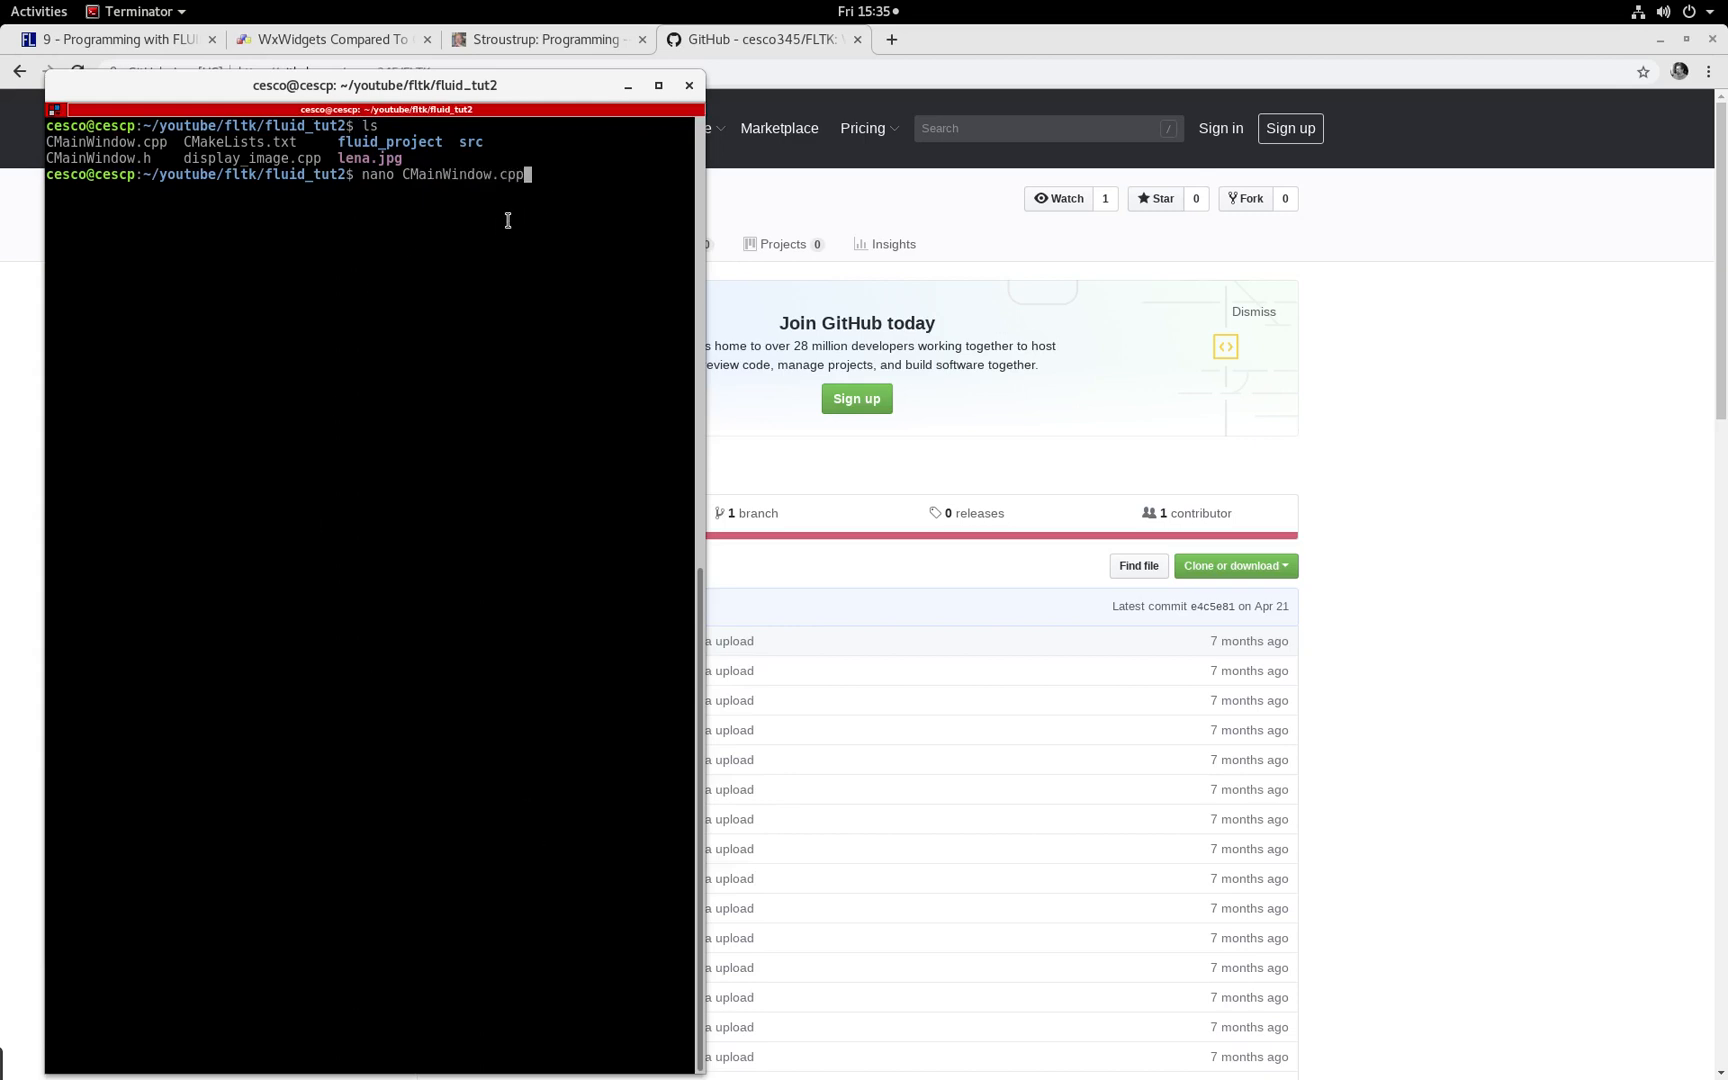
Step: Open CMainWindow.cpp in nano, reopen it, and maximize the Terminator window
key("Return")
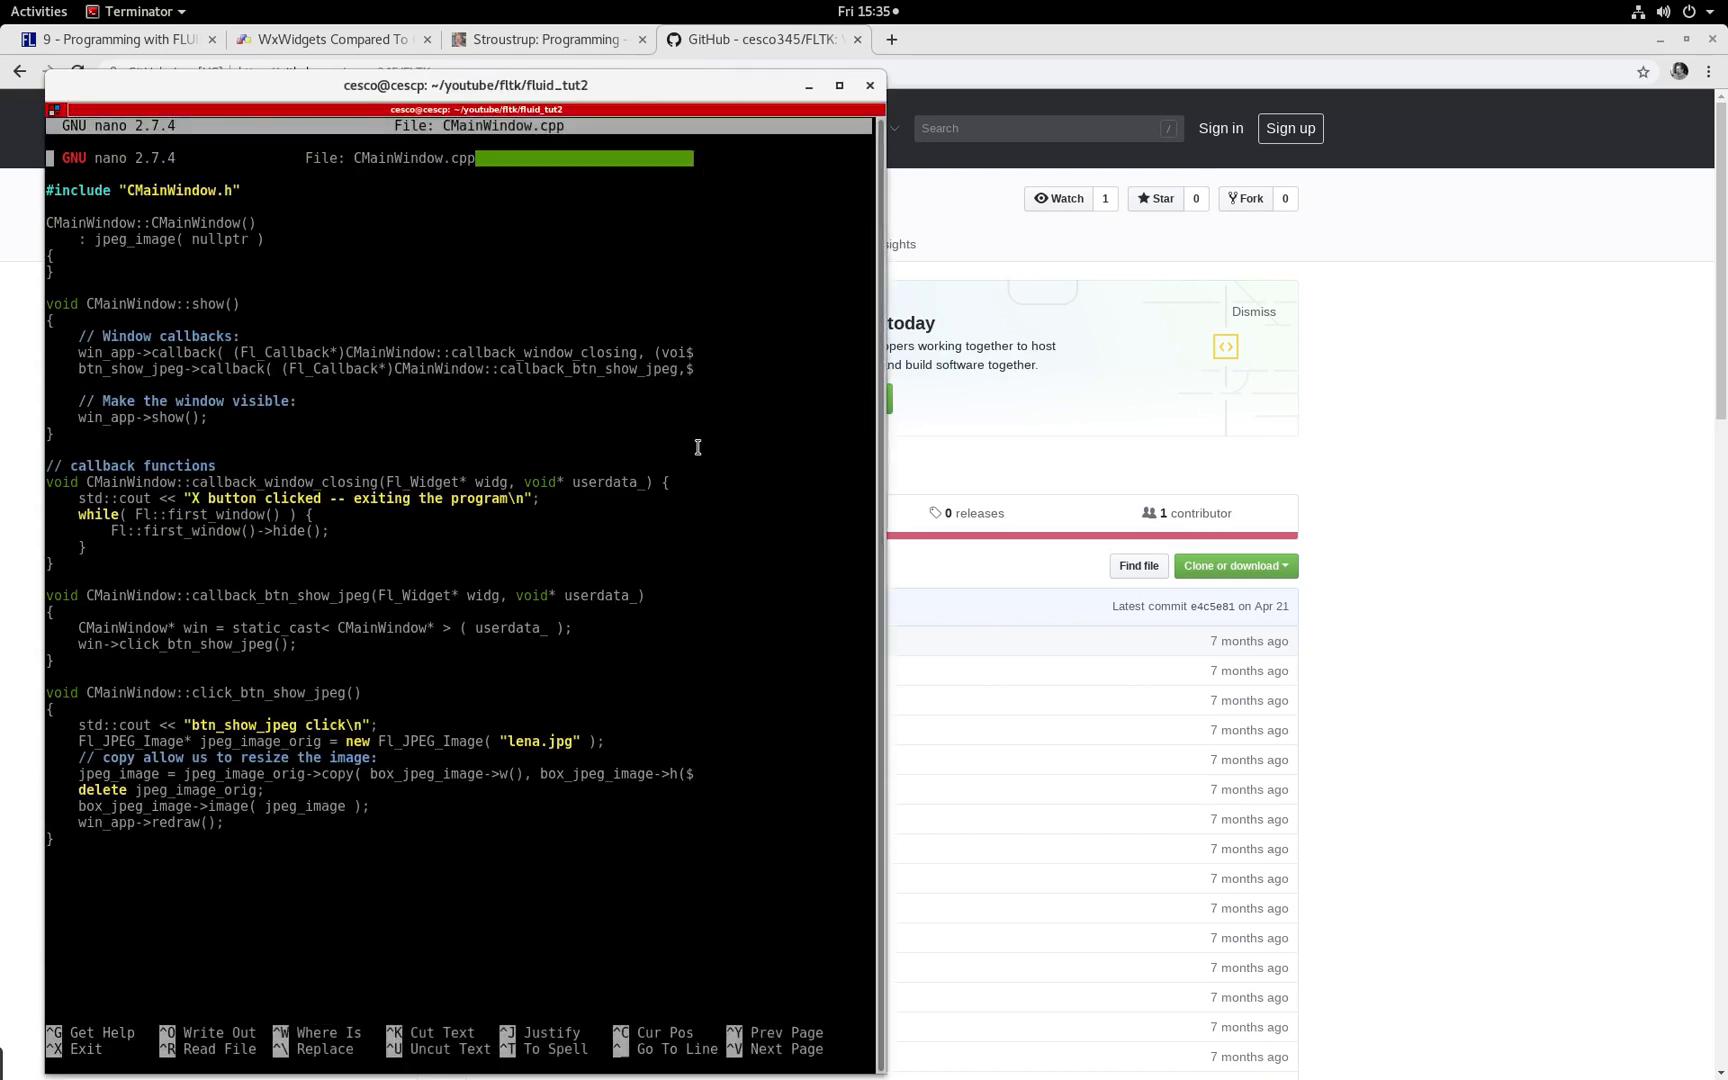
key("ctrl+x")
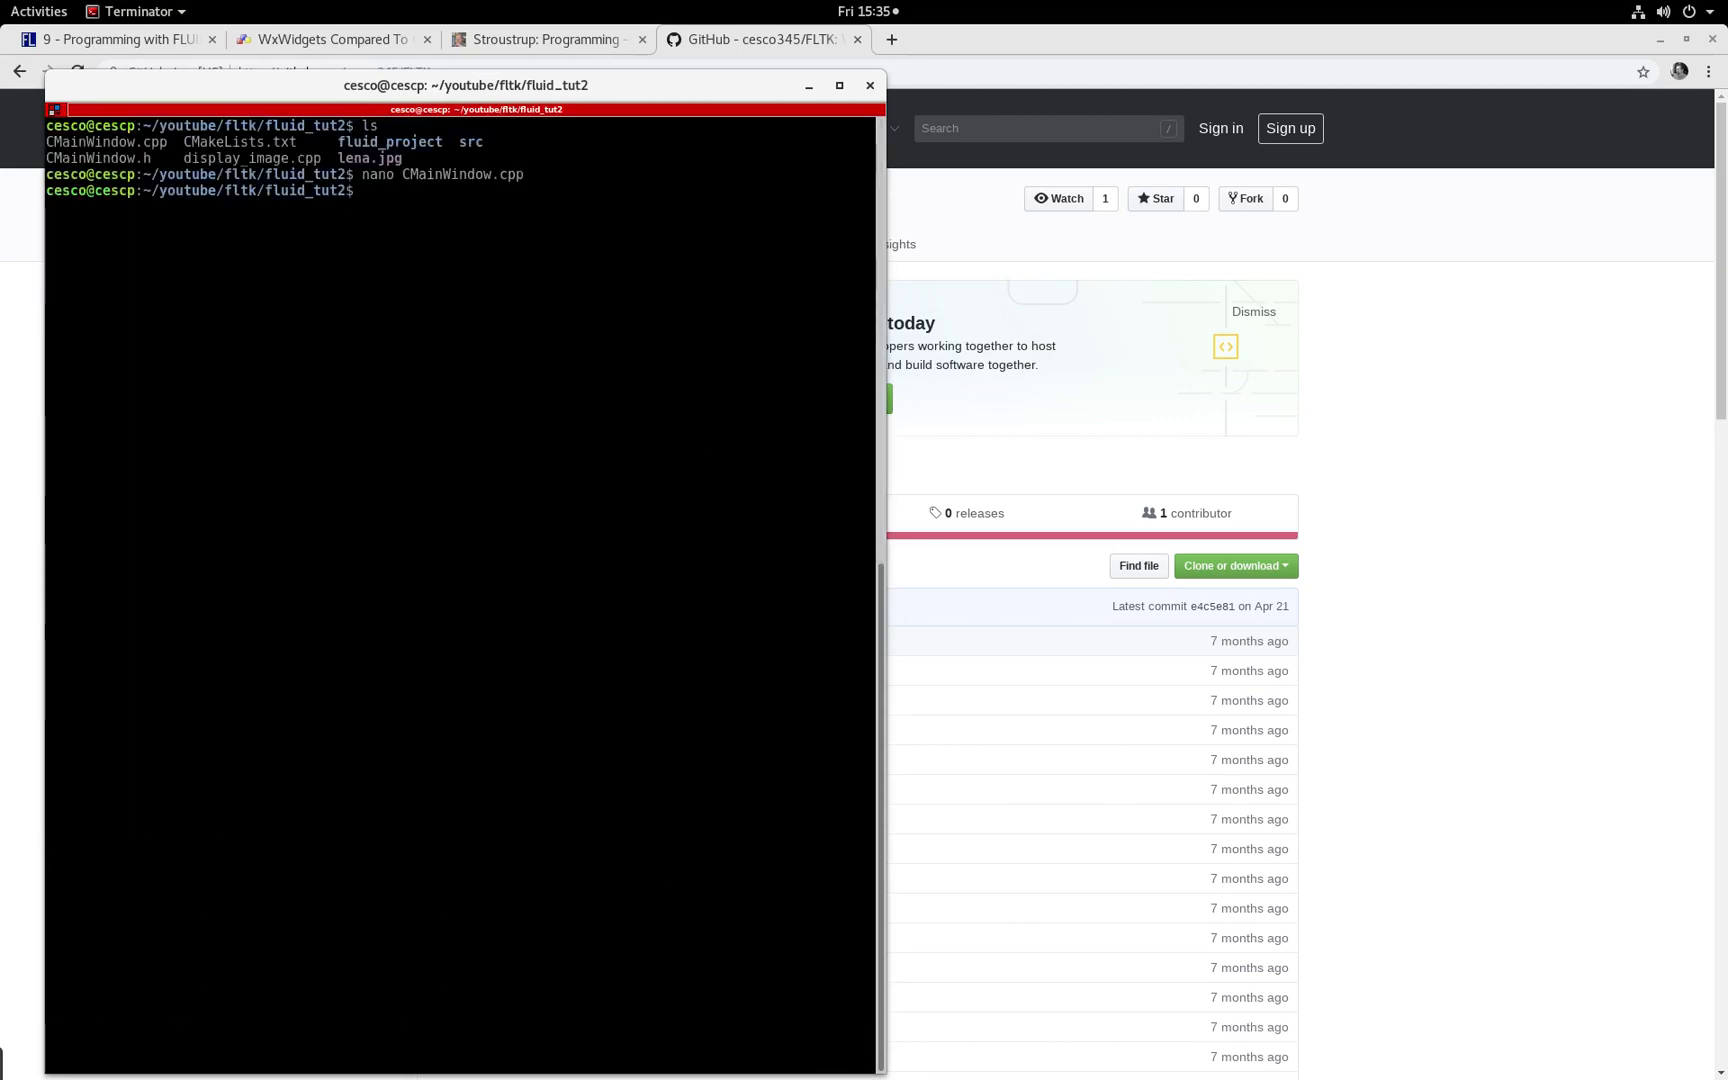
key("Return")
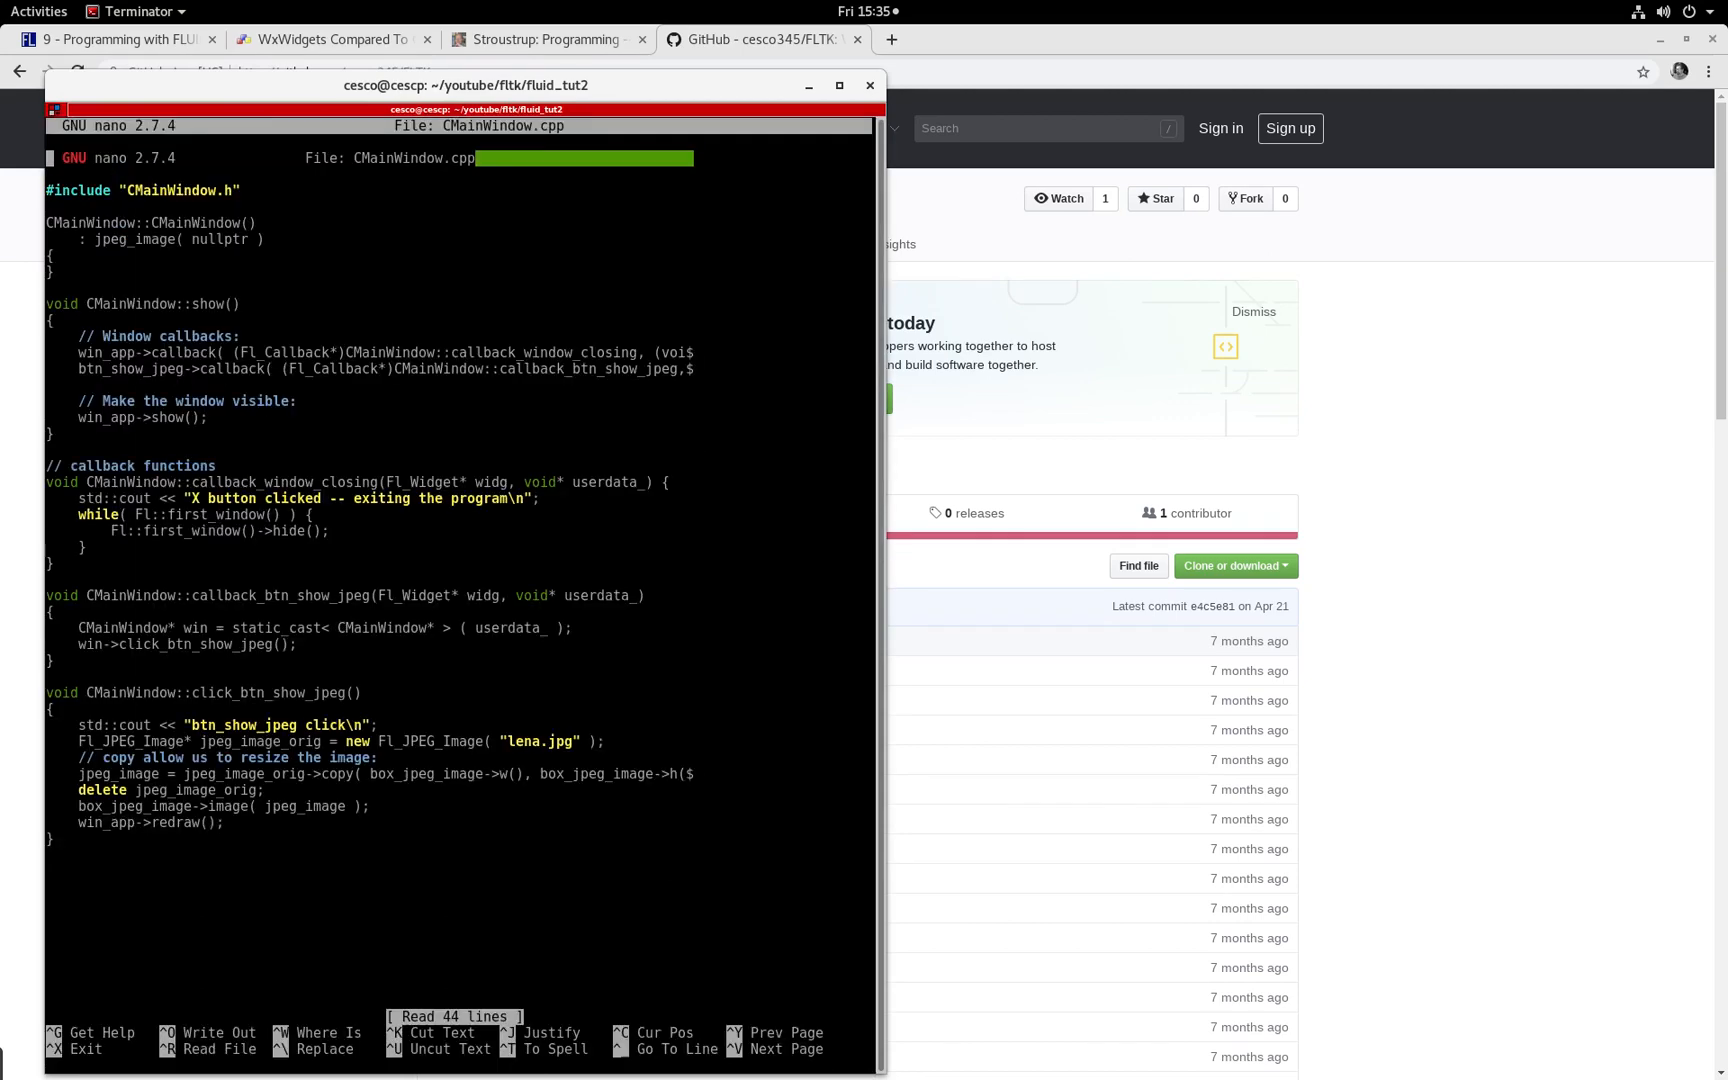
mouse_move(667, 460)
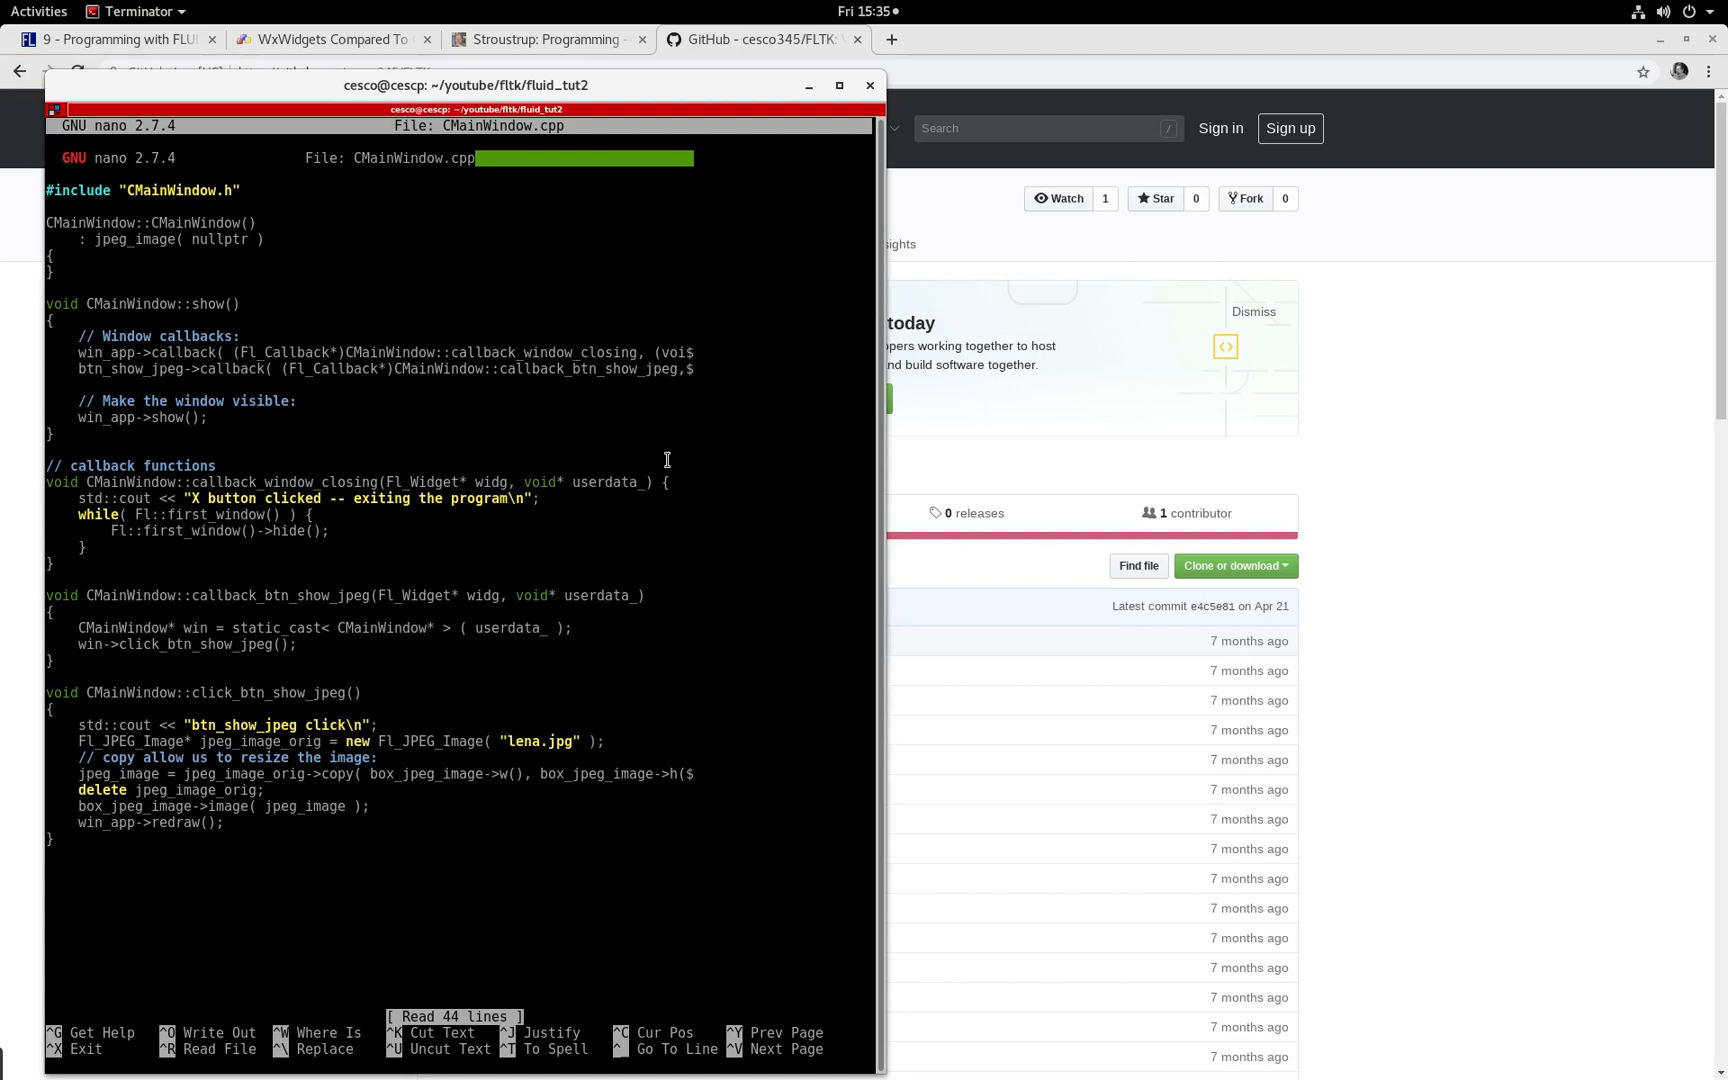
mouse_move(681, 386)
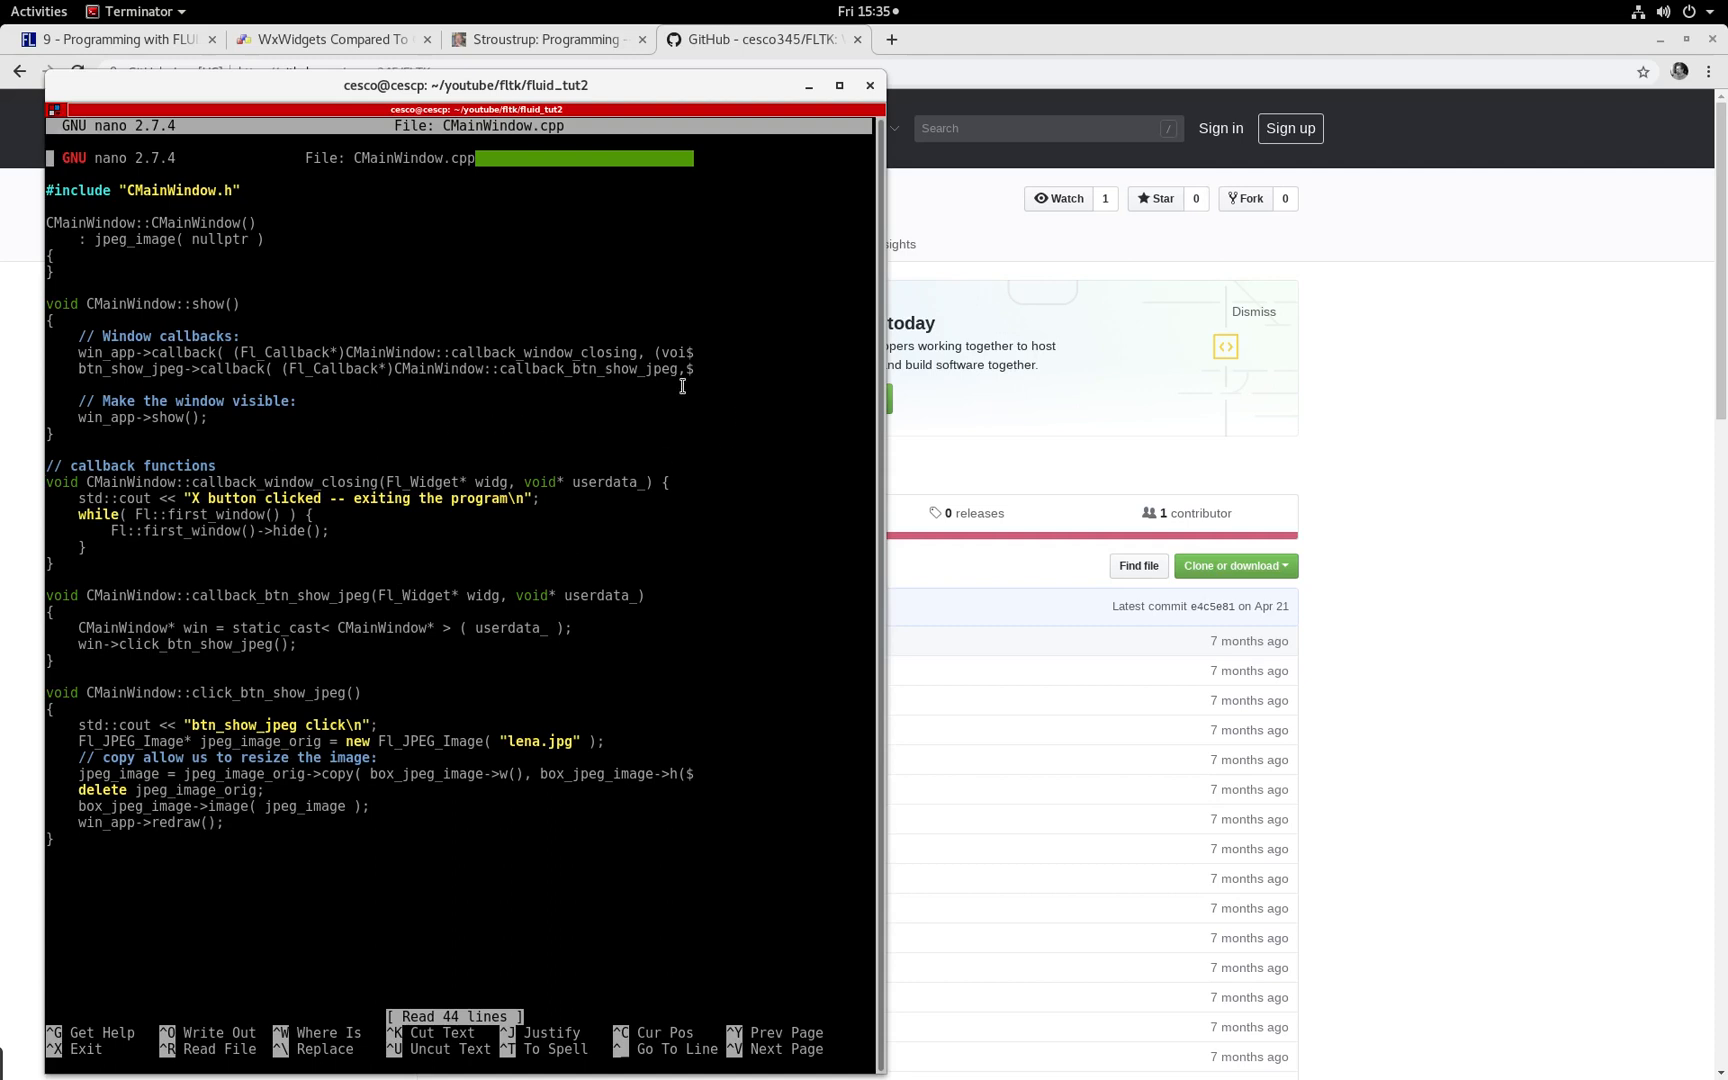
mouse_move(1001, 117)
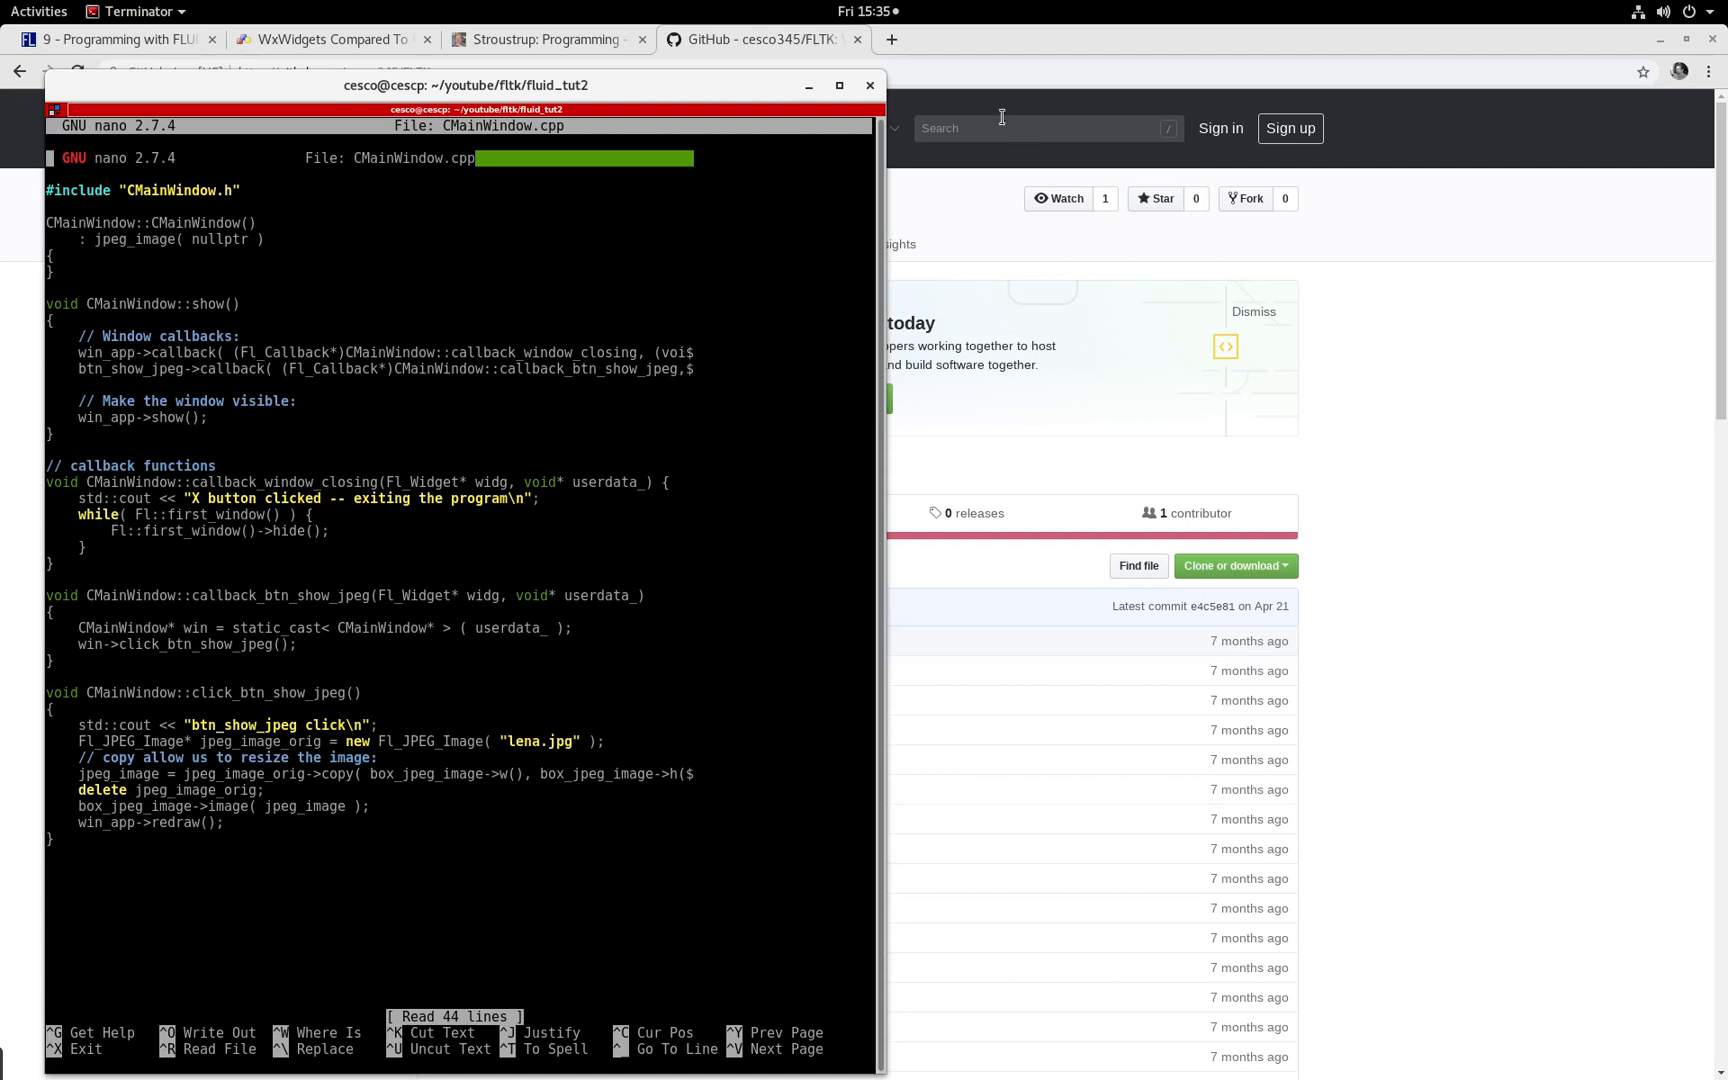
left_click(839, 85)
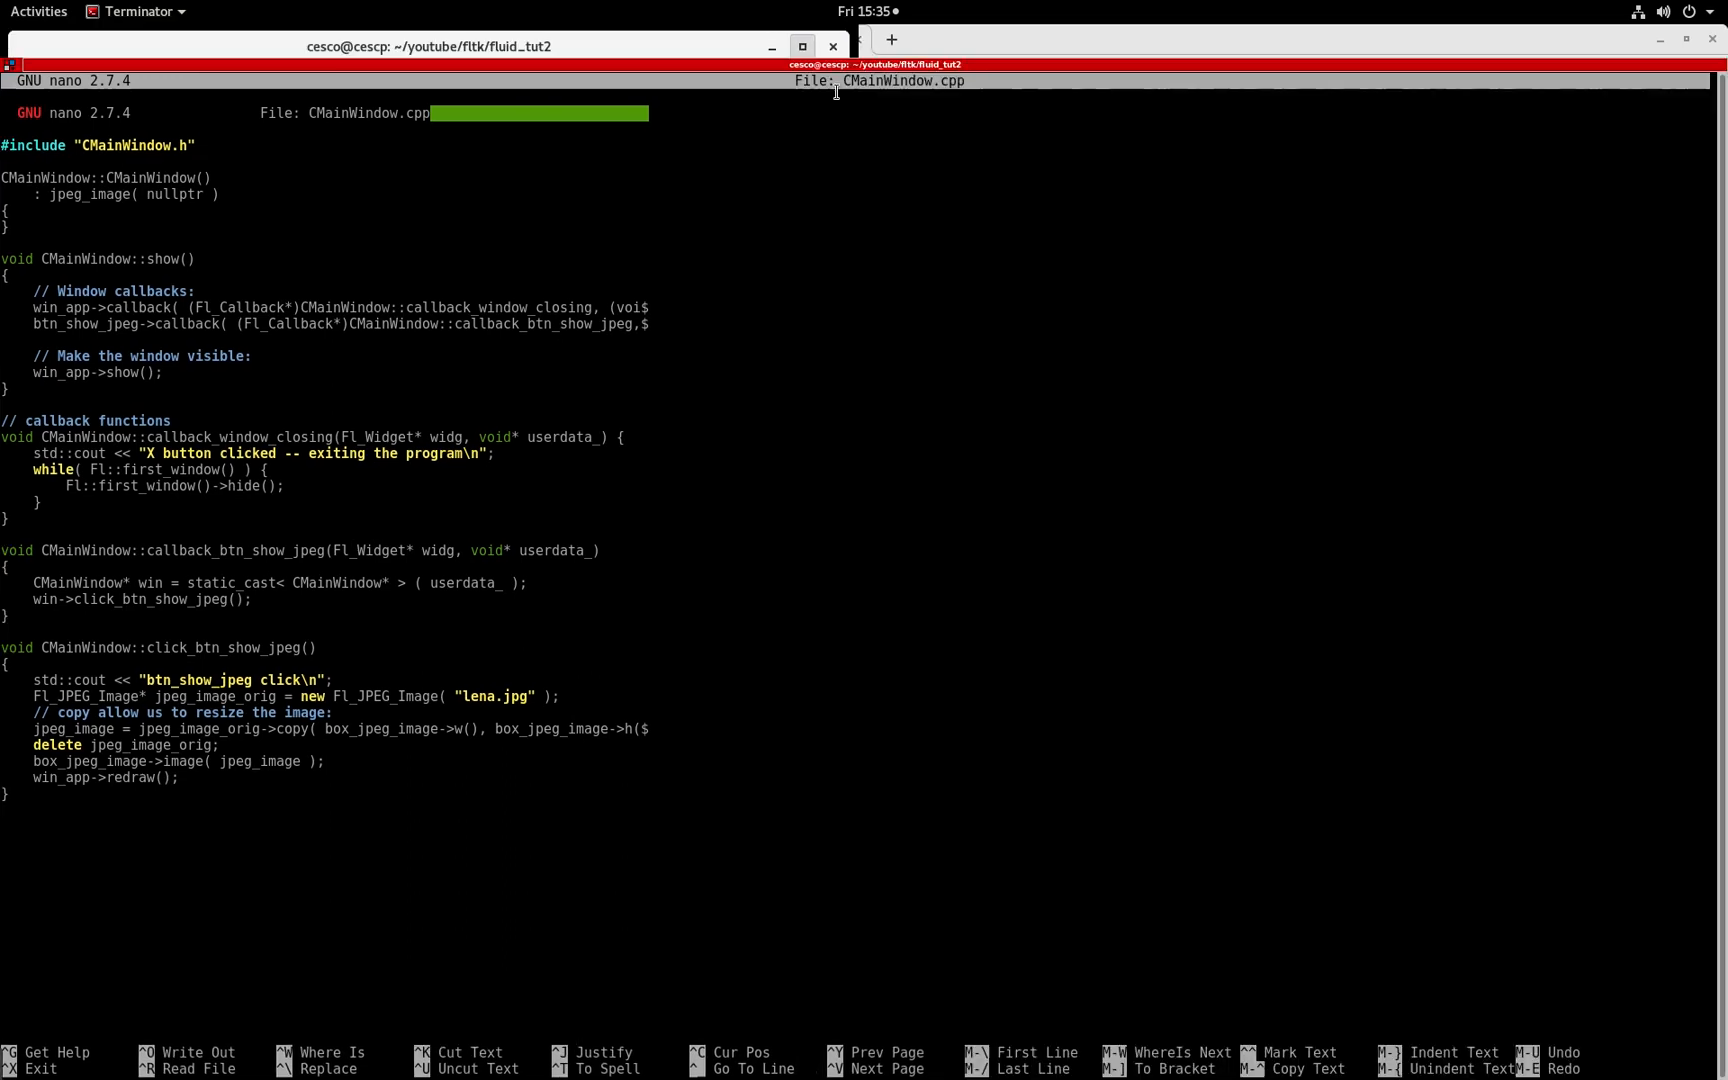
right_click(1014, 518)
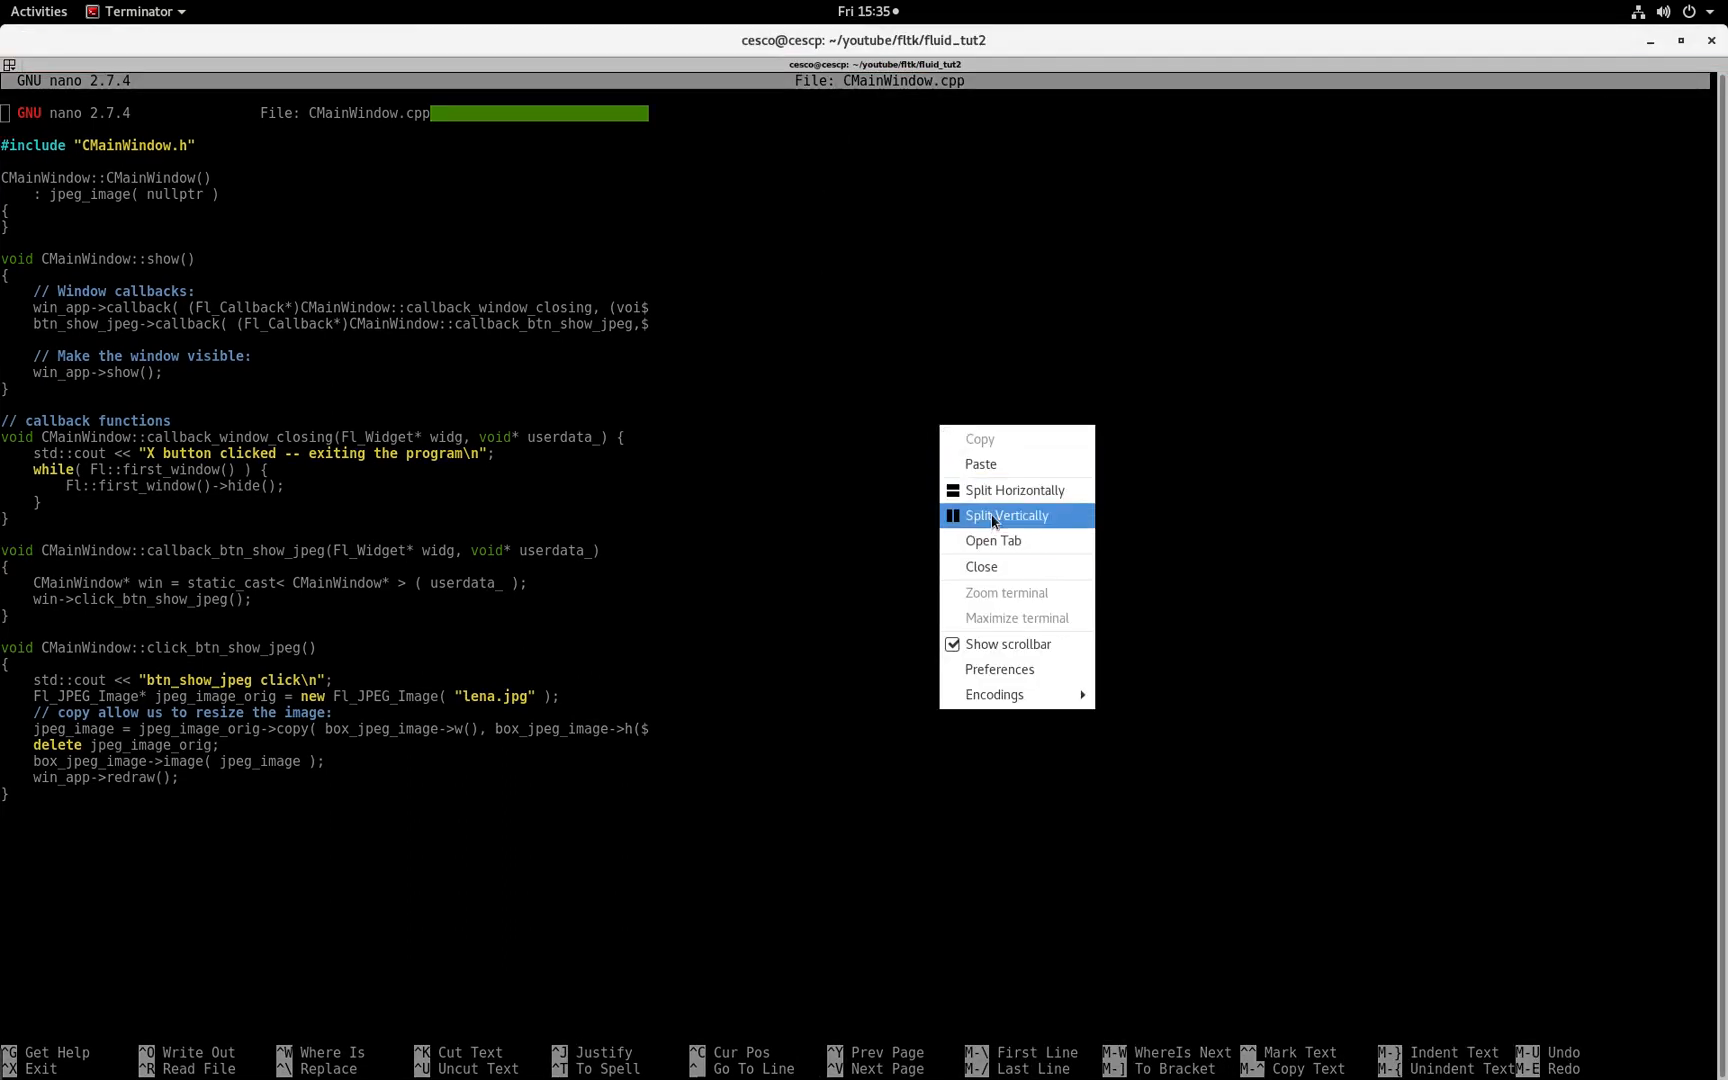
Step: Split Terminator vertically and open fluid_tut1/src's CMainWindow.cpp in the new pane
left_click(1004, 515)
type("cd ..")
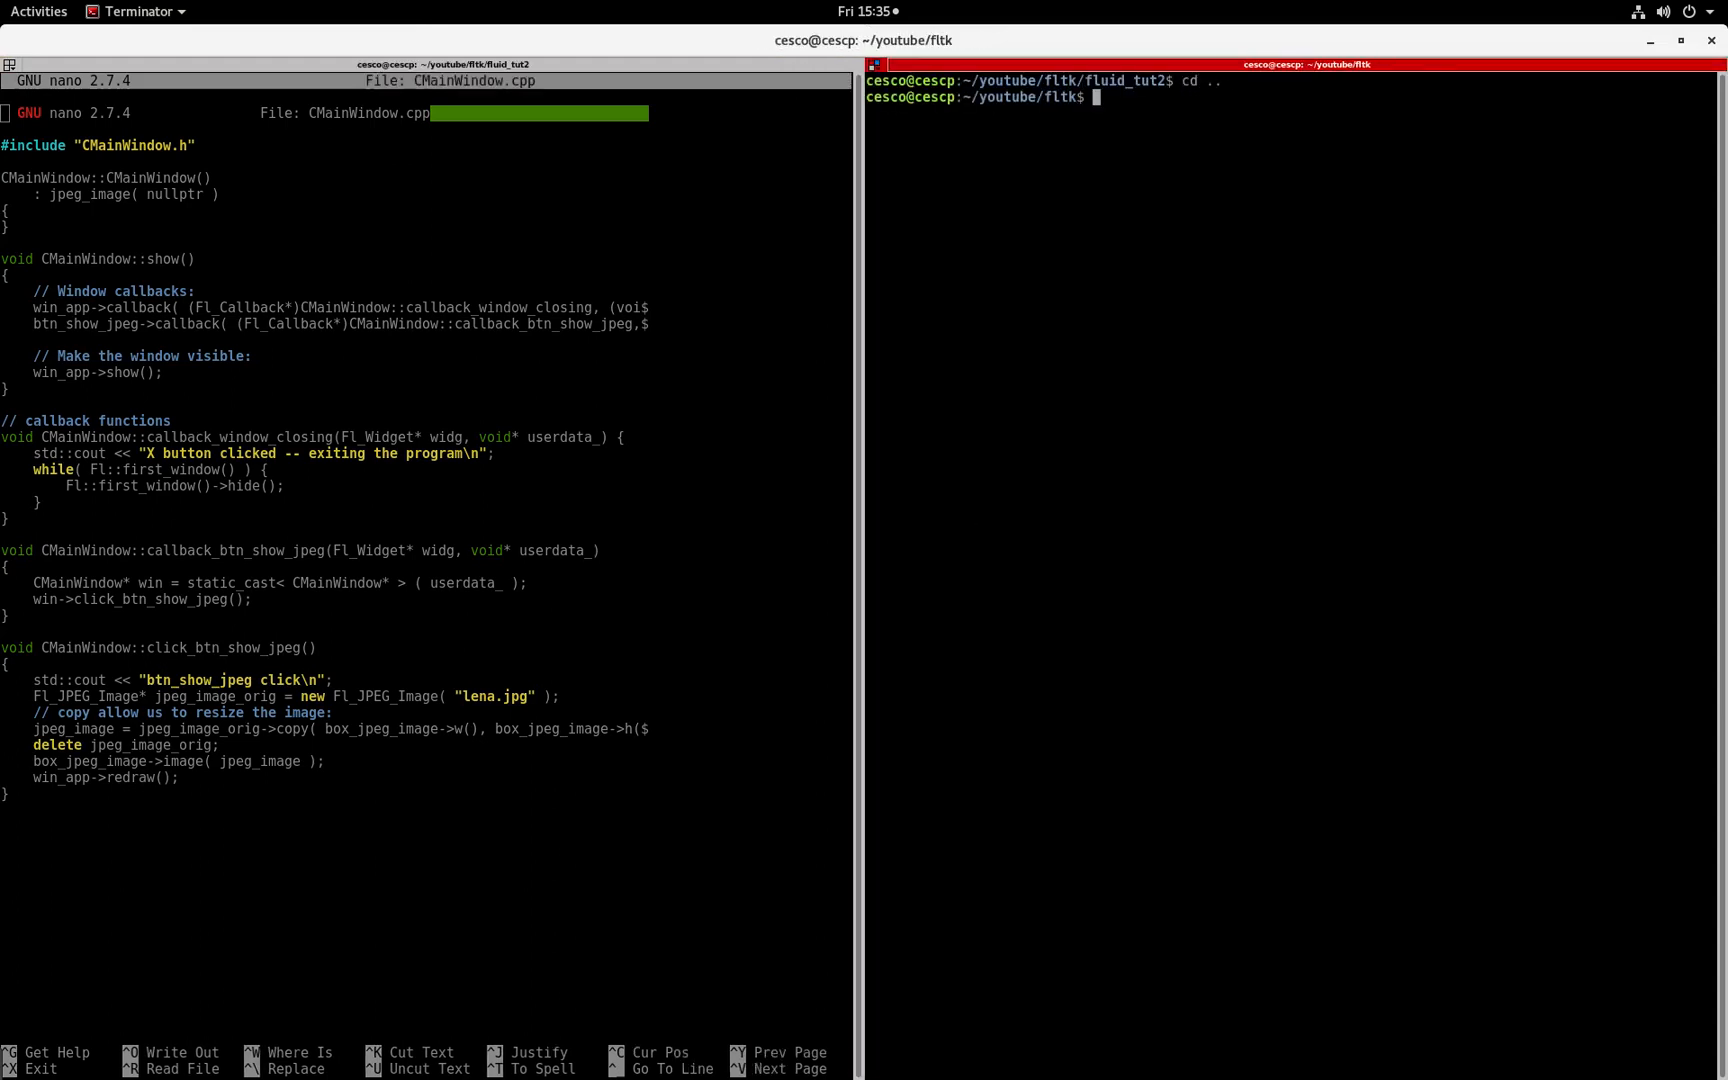
type("cd fluid_tut1/")
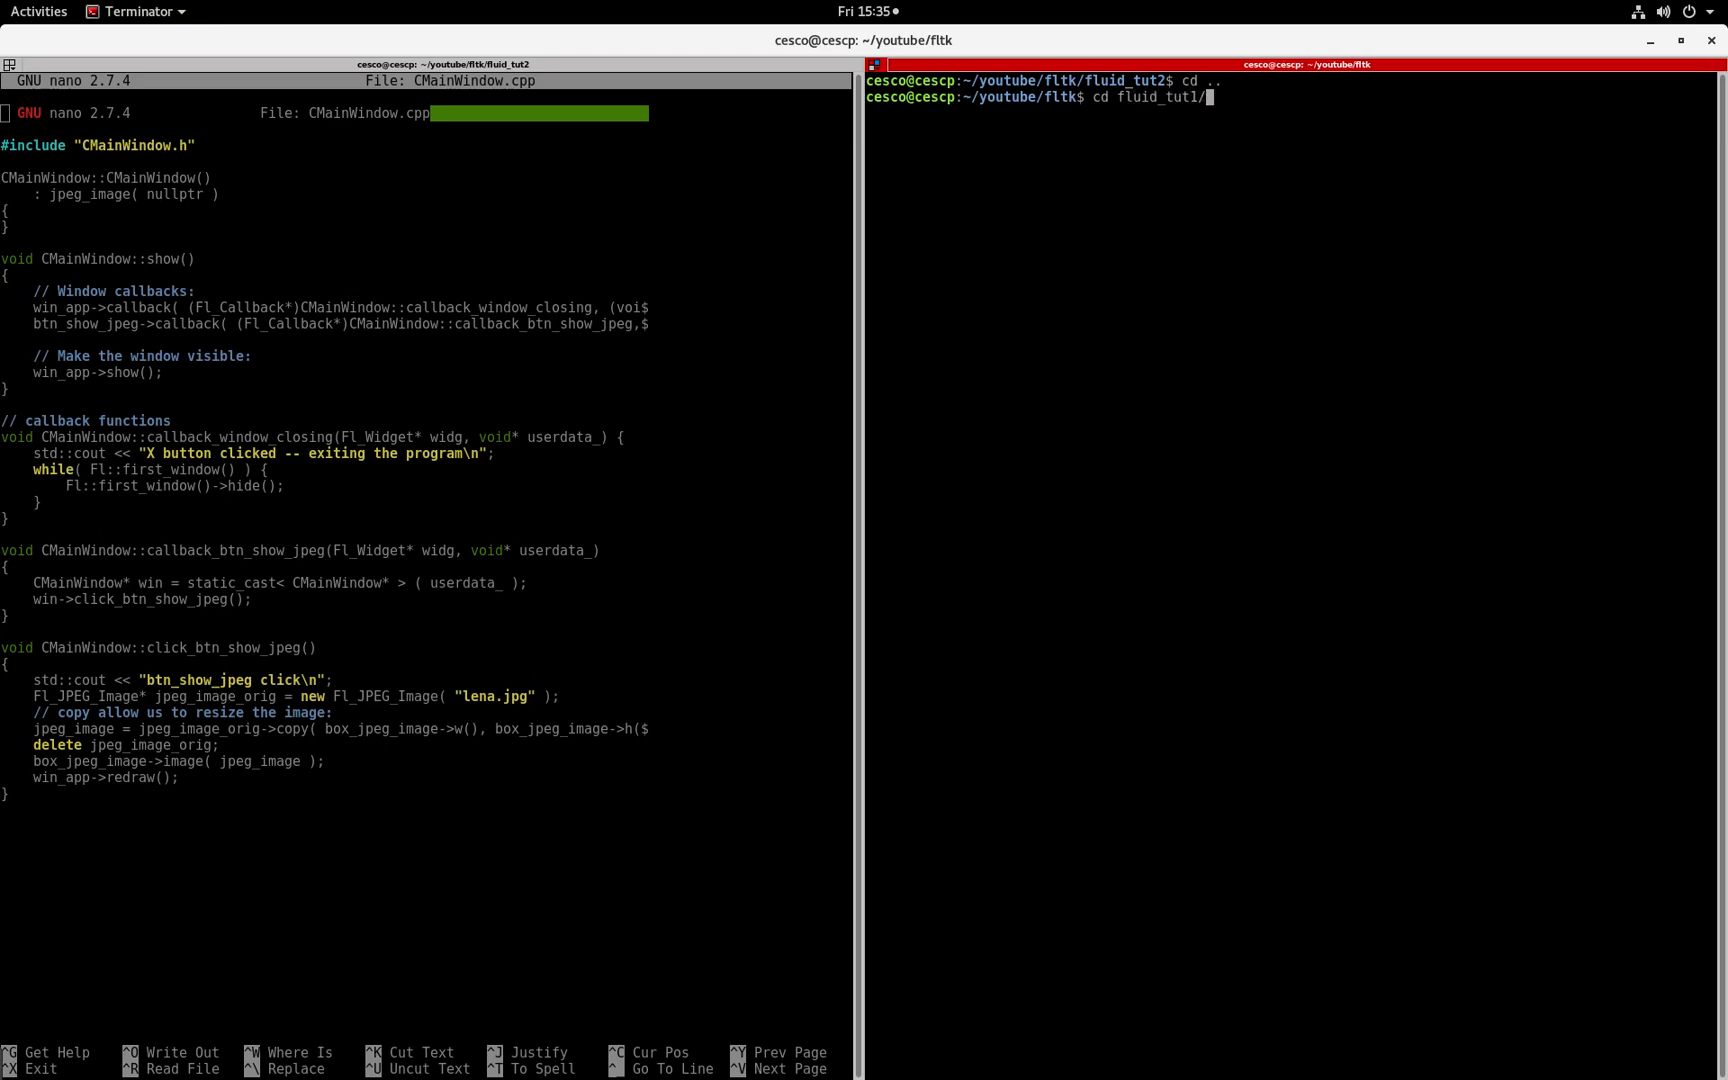
type("sr")
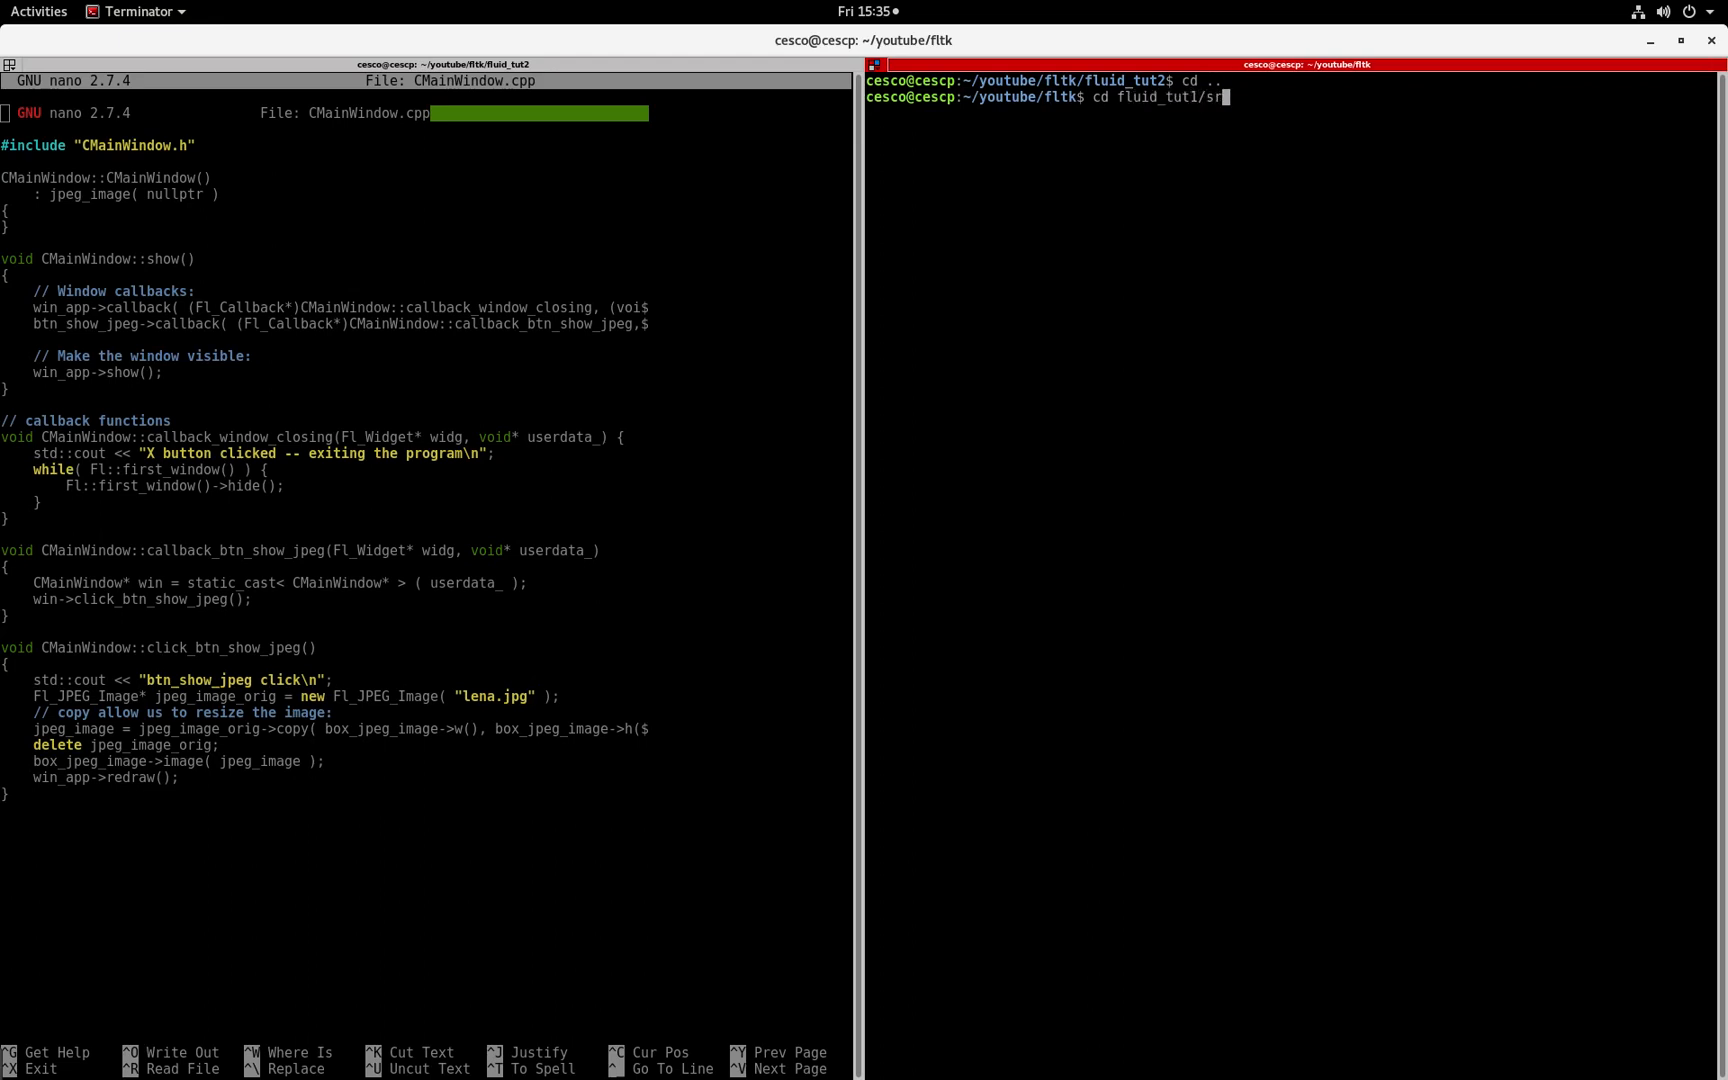
key("Return")
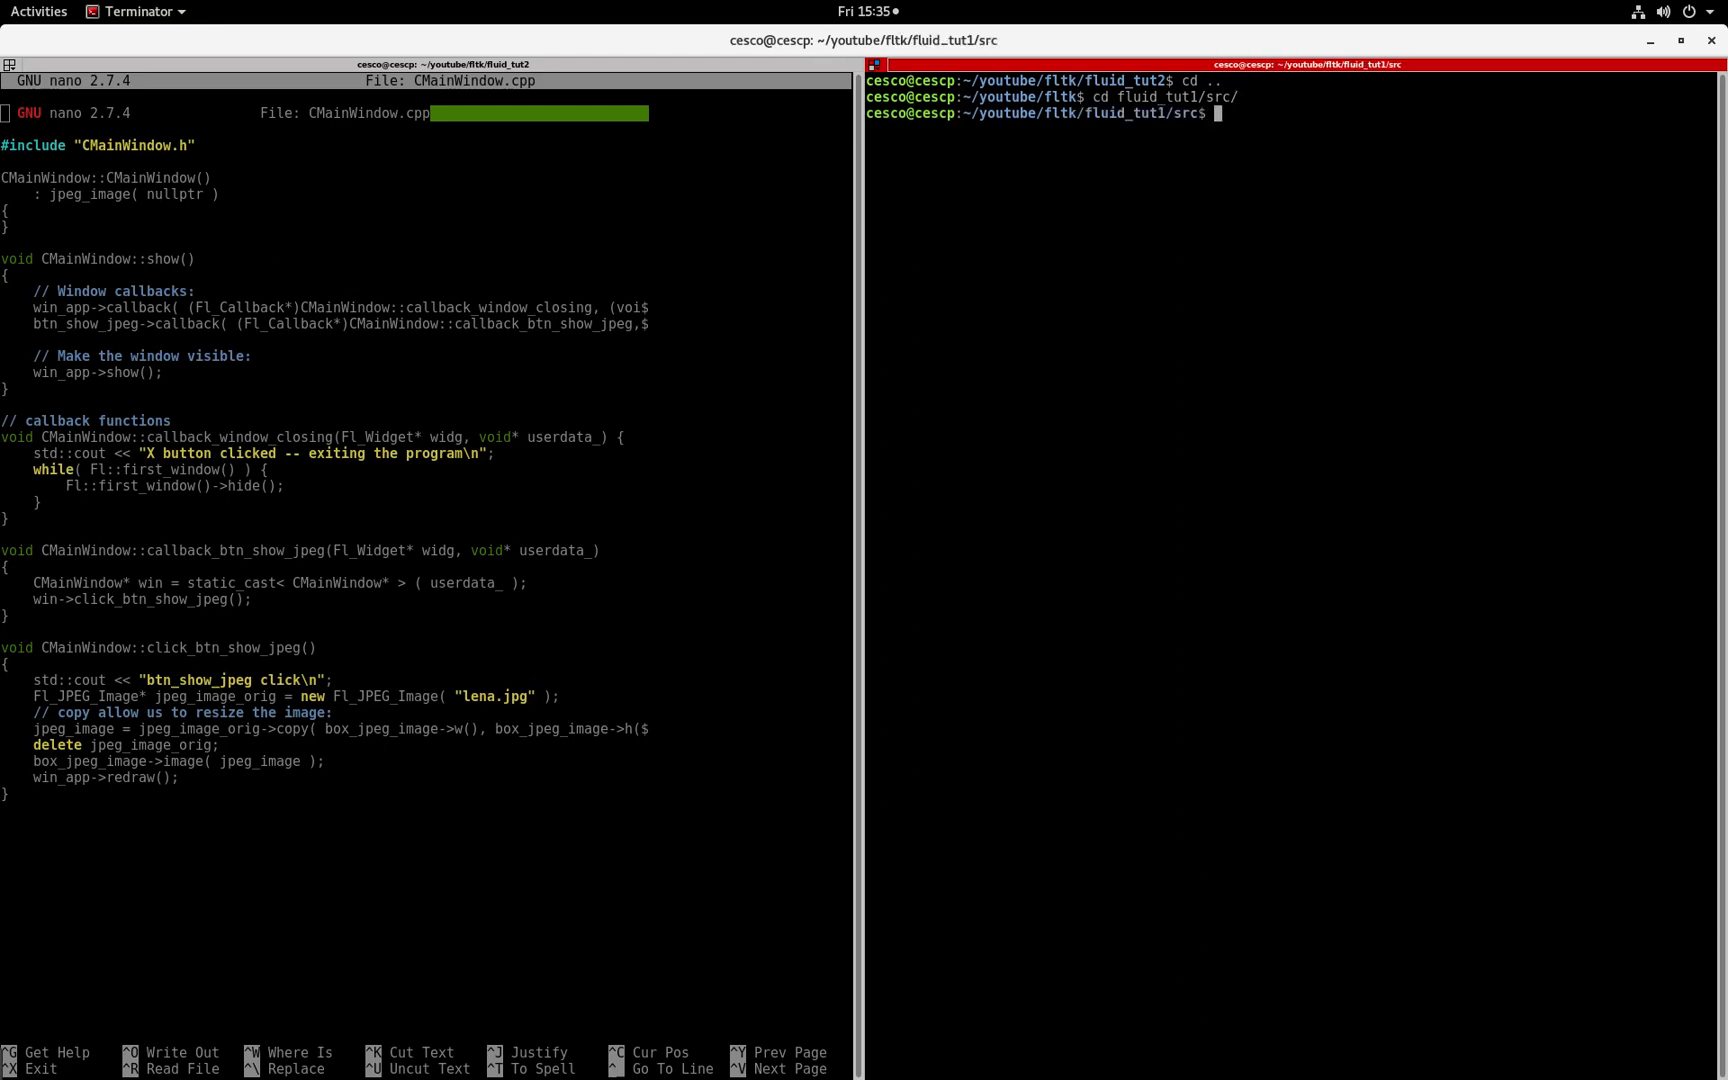
type("nano CMainWindow.")
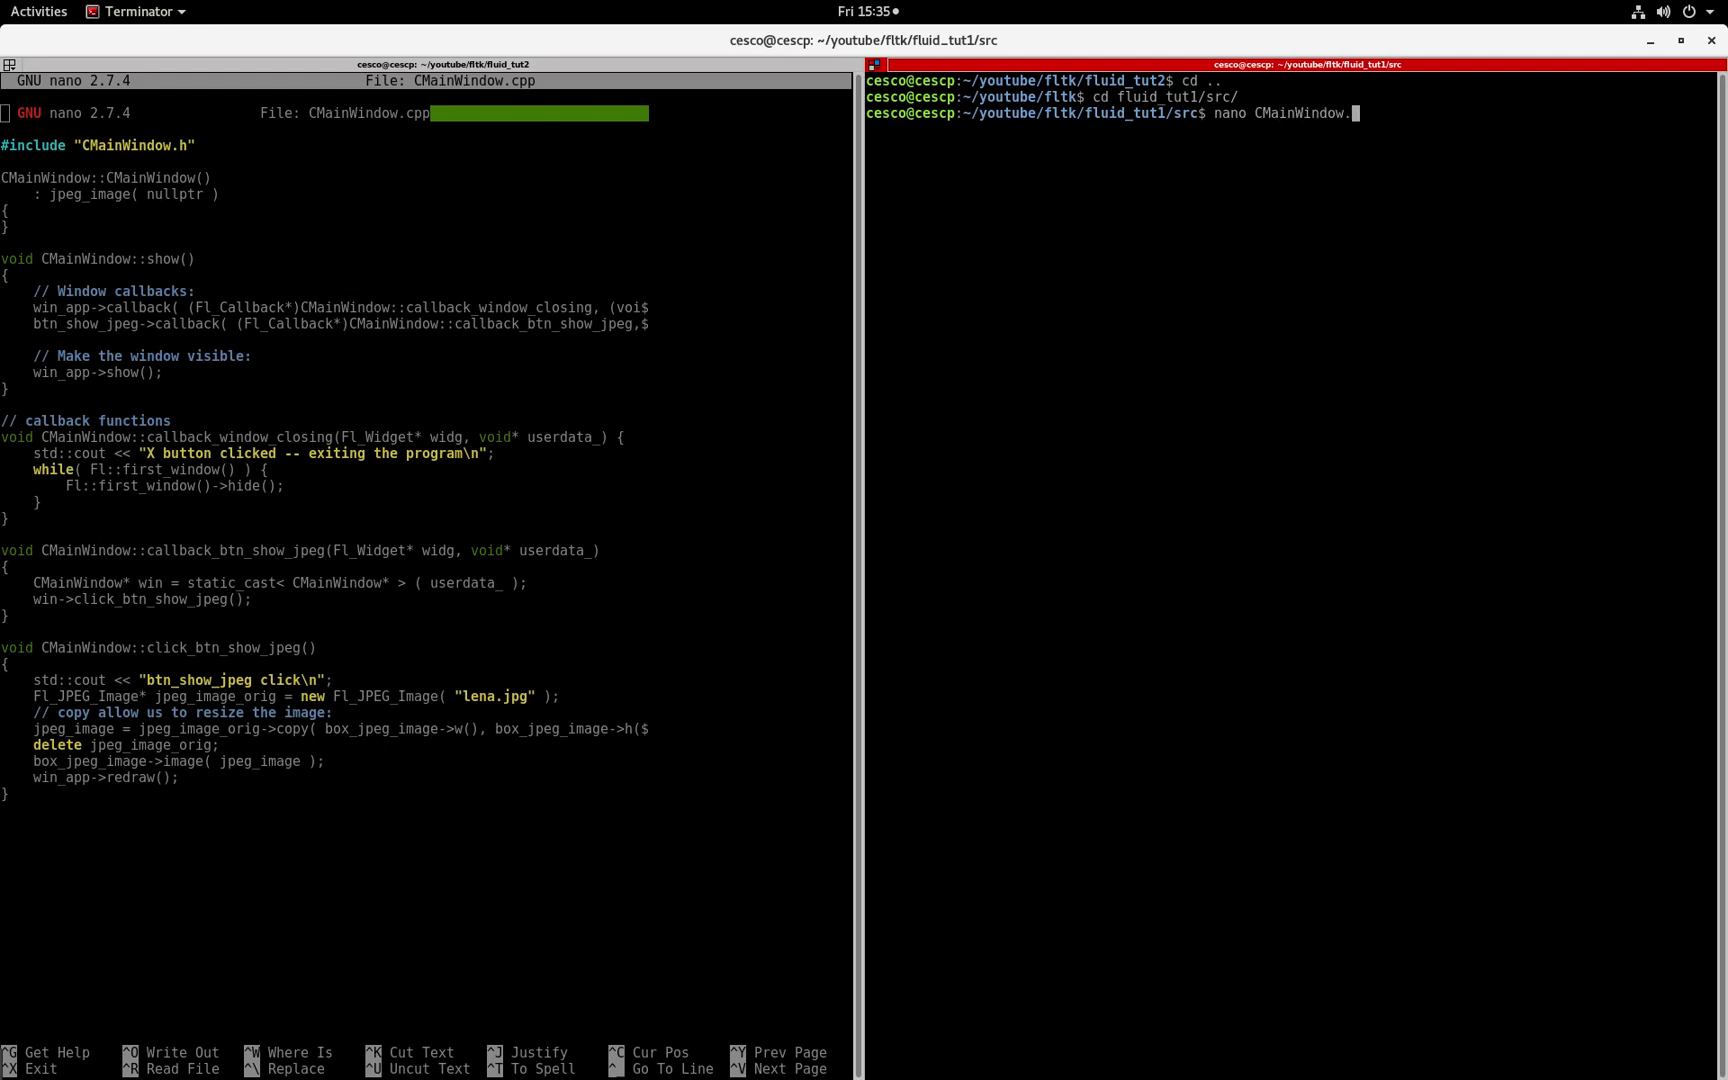
key("Return")
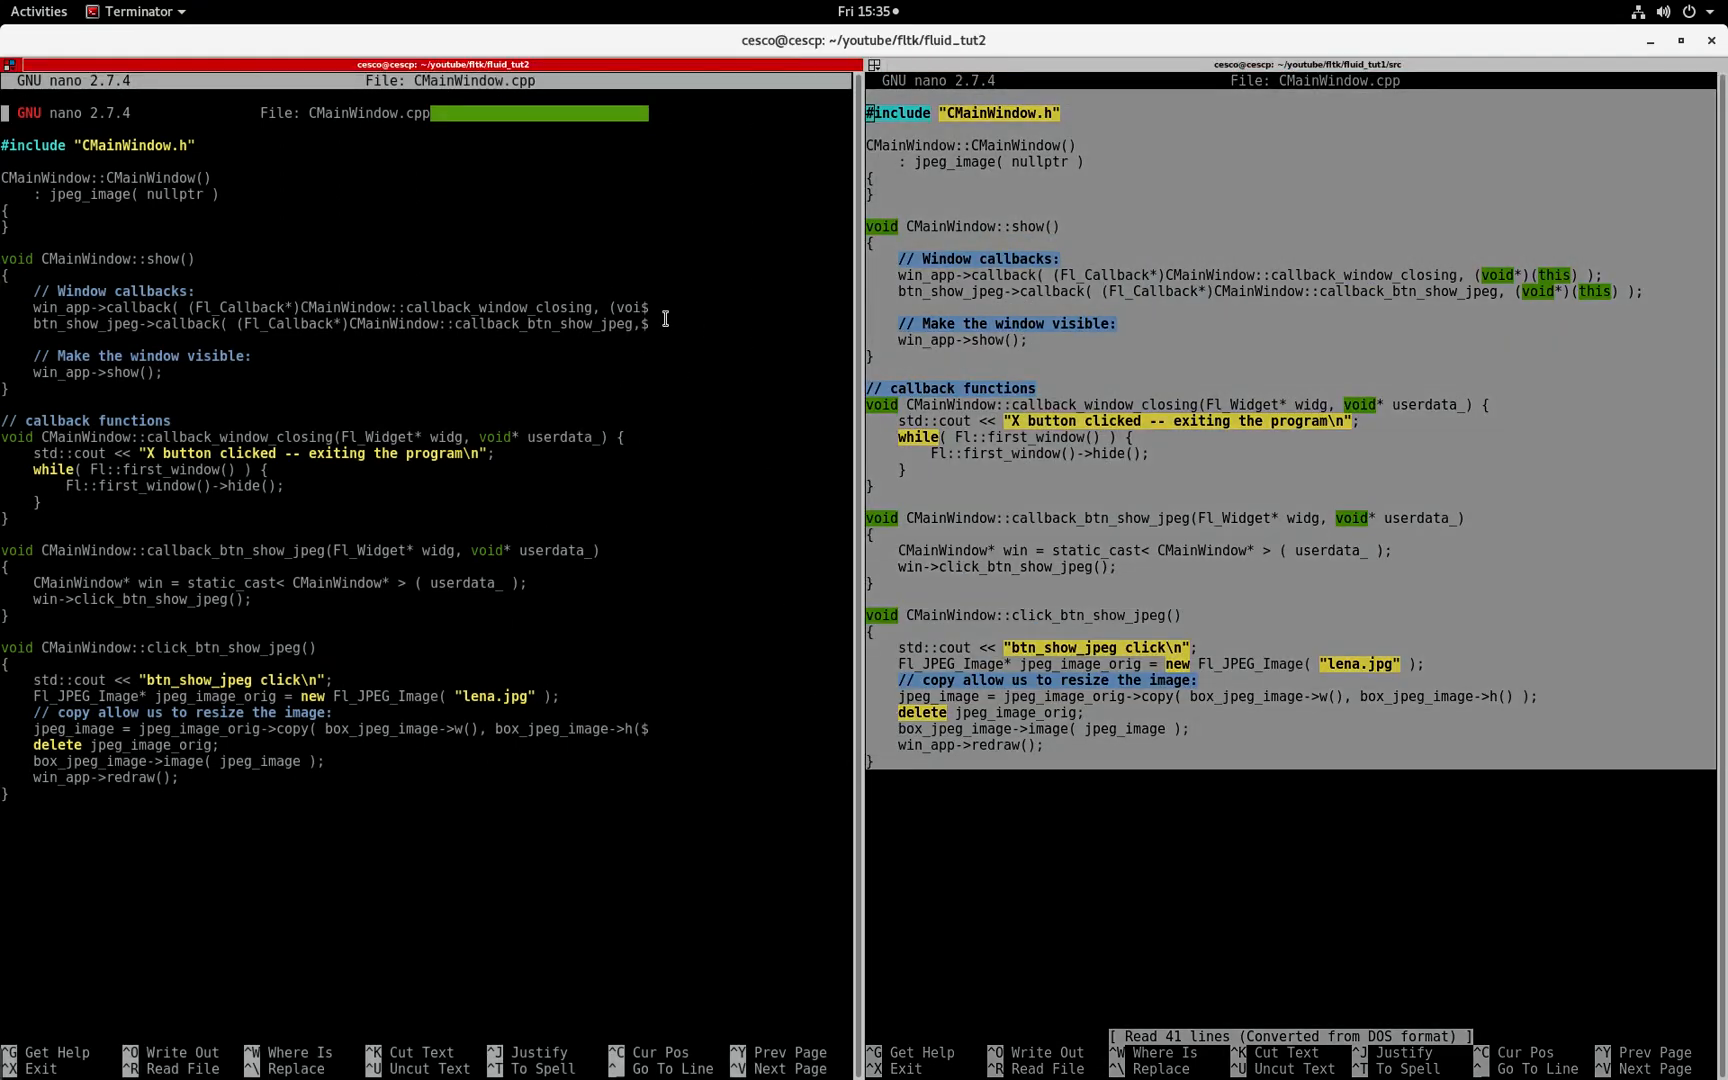
mouse_move(180, 742)
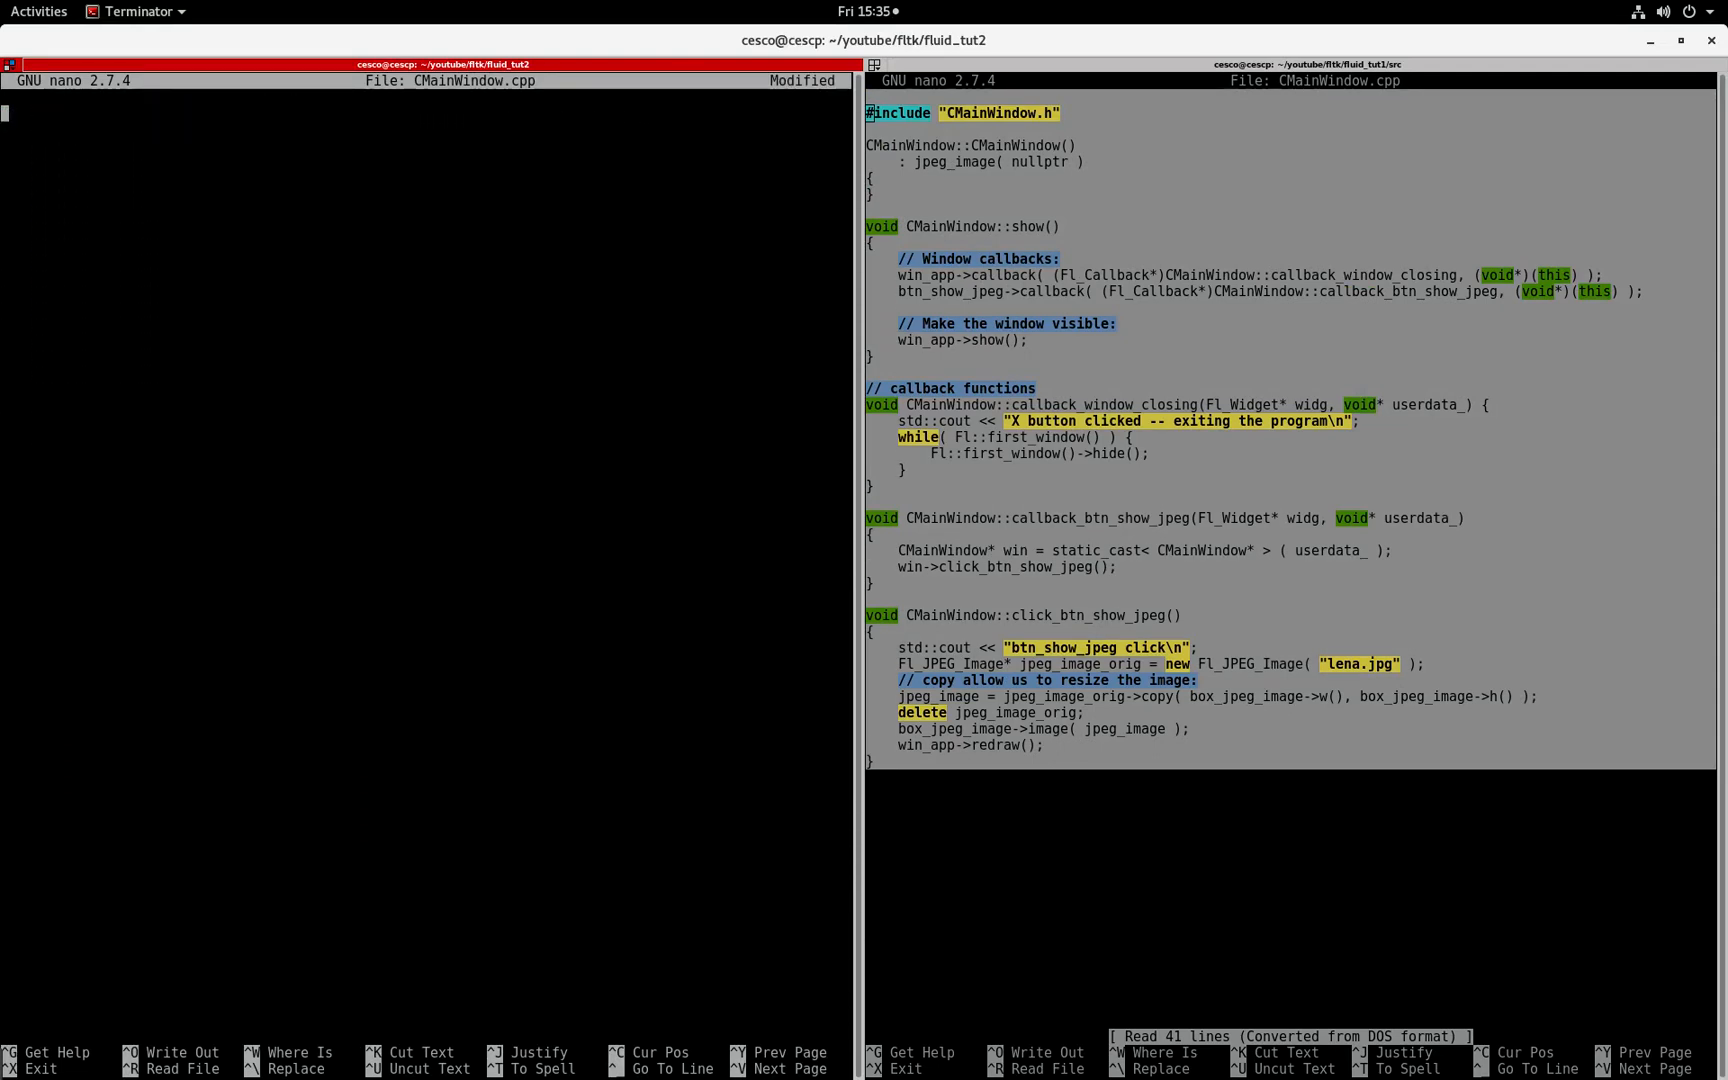
Step: Paste the copied fluid_tut1 code into the left pane's CMainWindow.cpp
right_click(193, 364)
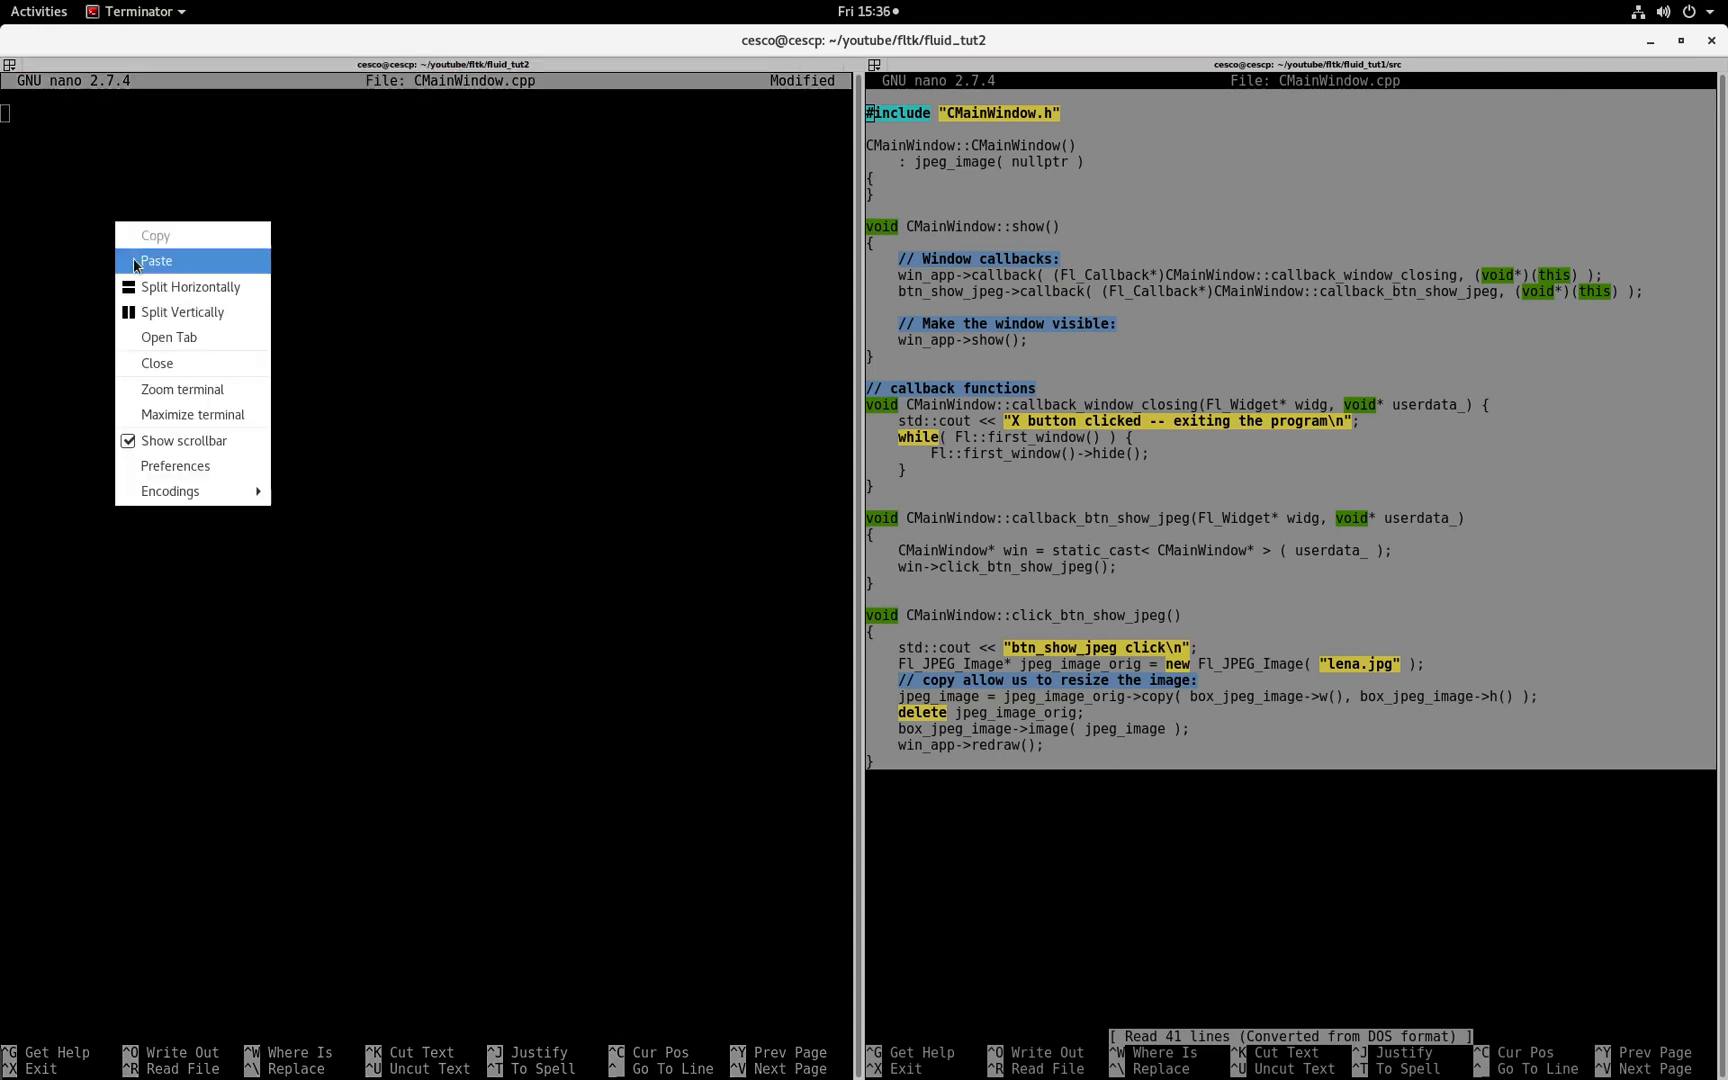
left_click(155, 260)
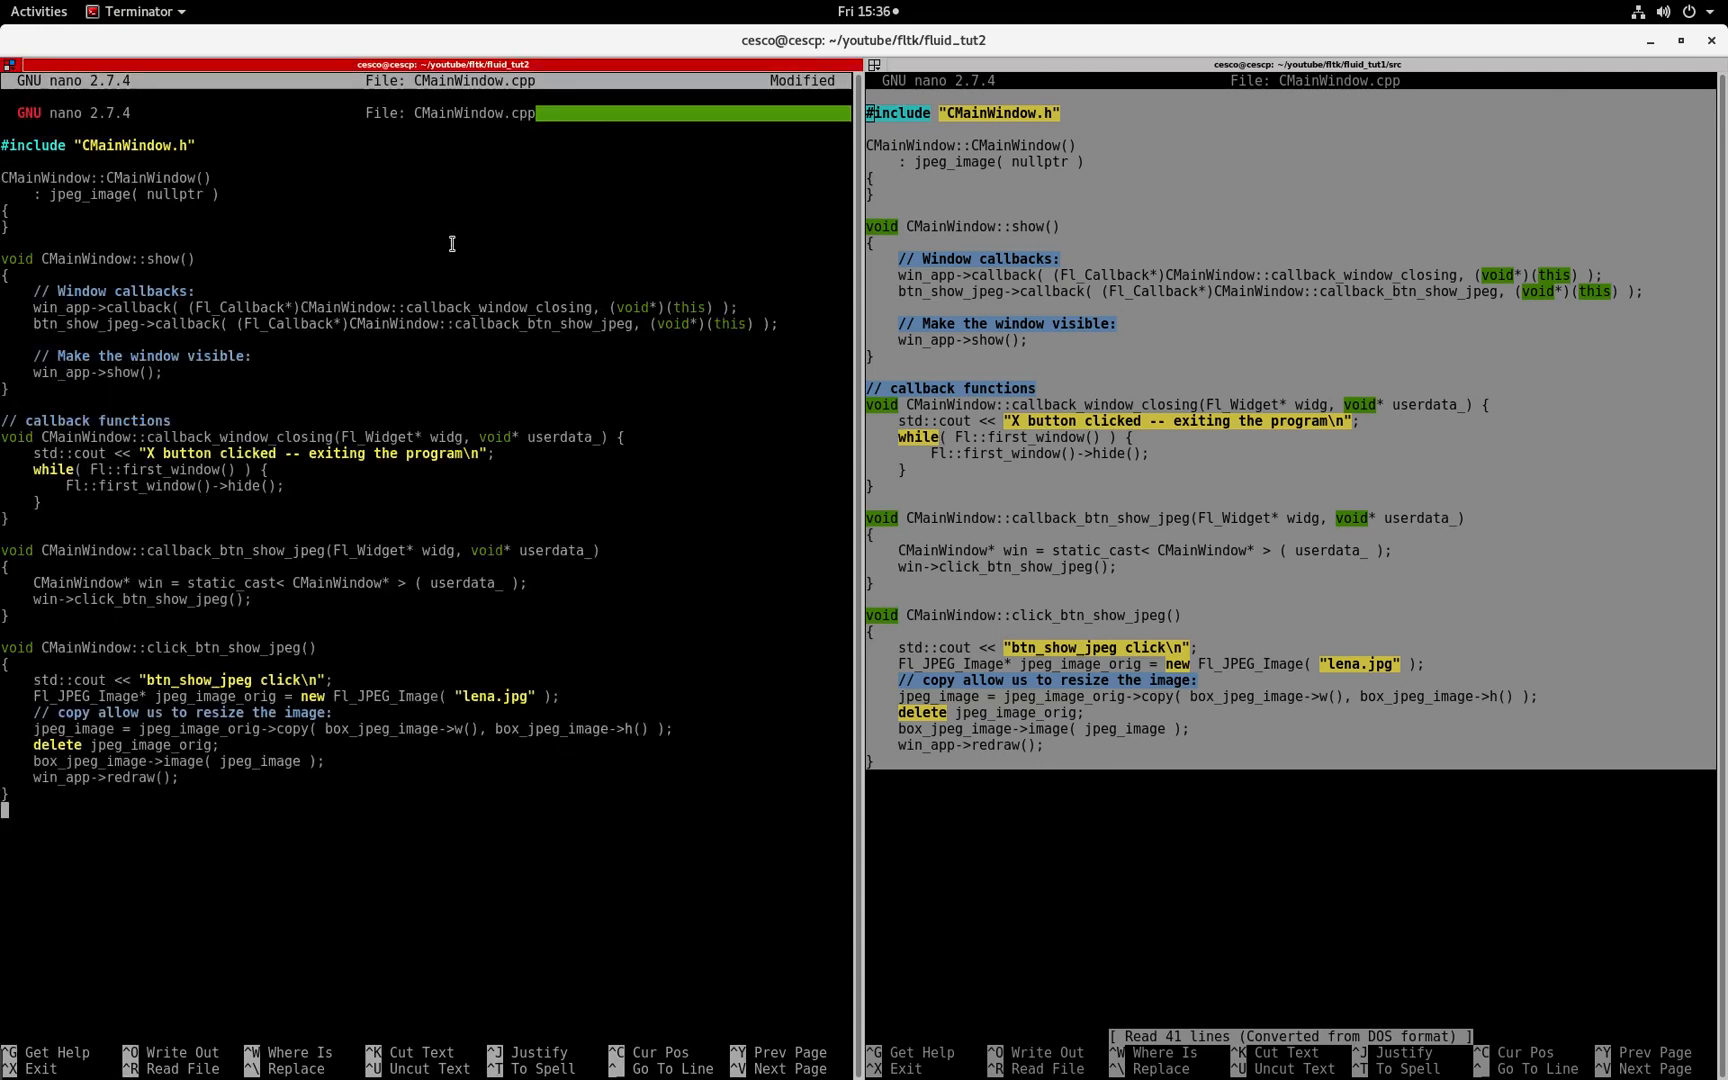
mouse_move(316, 184)
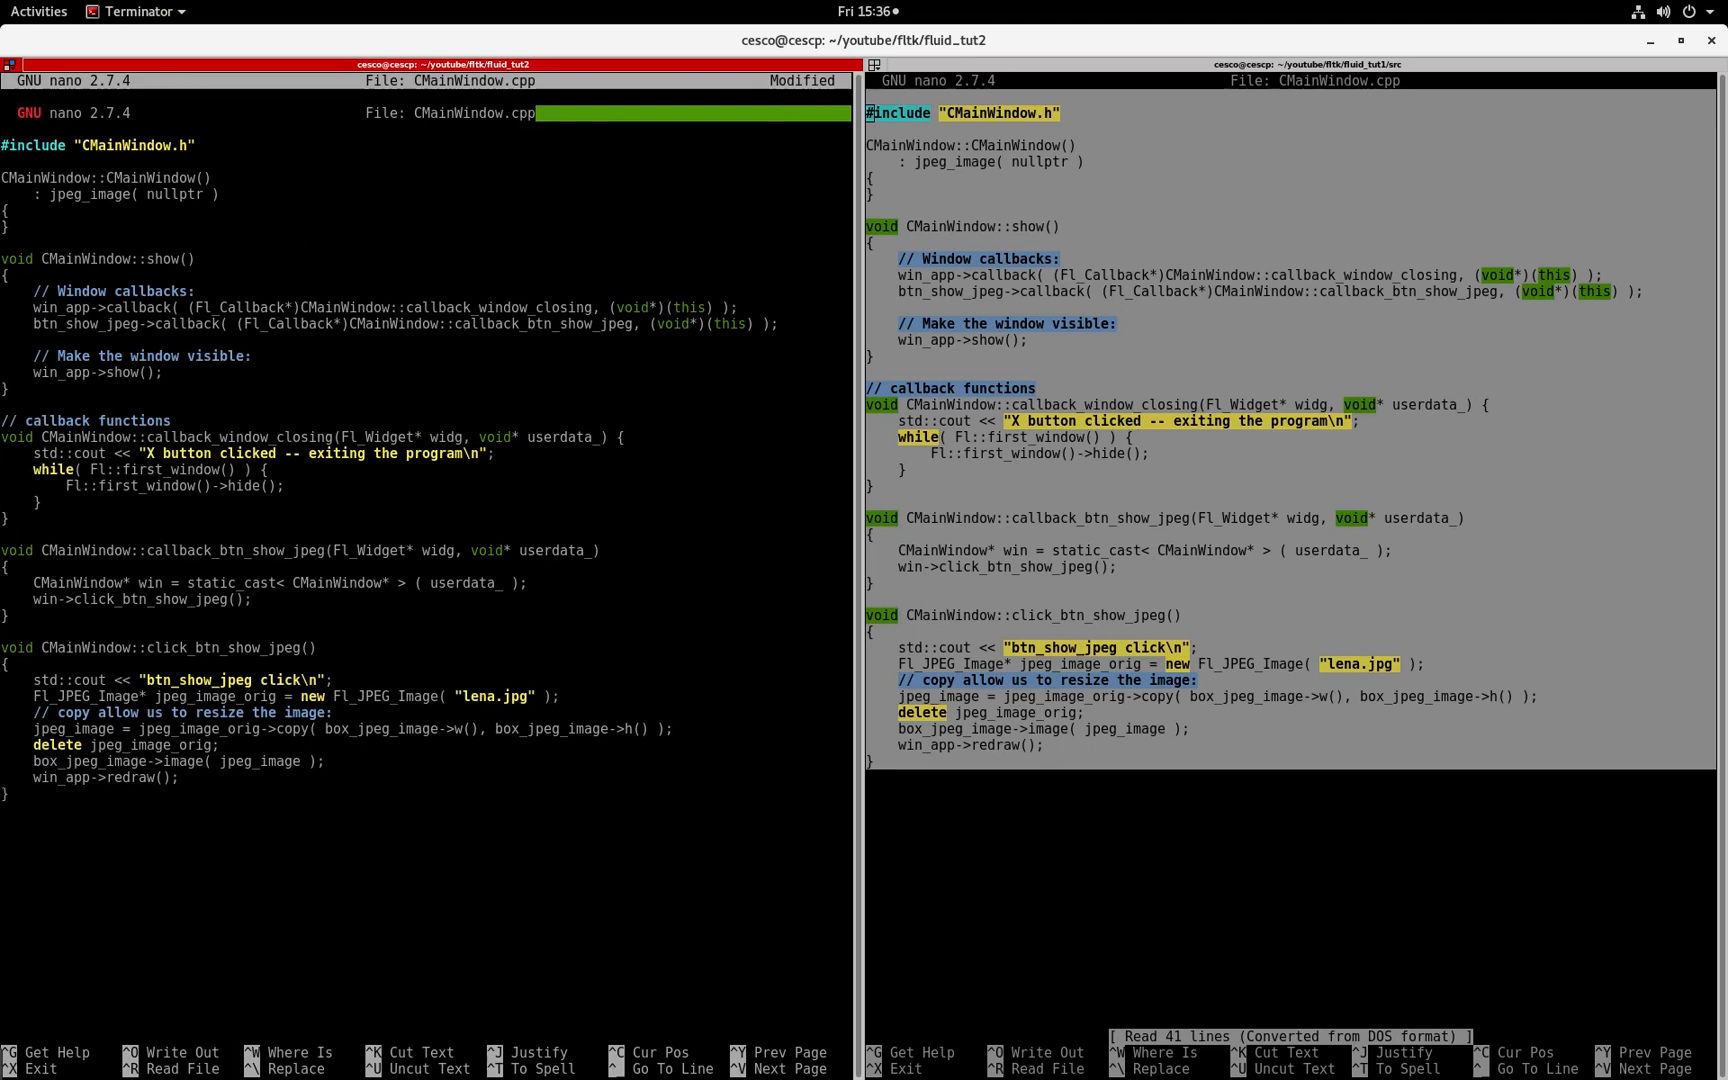
scroll("up", 3)
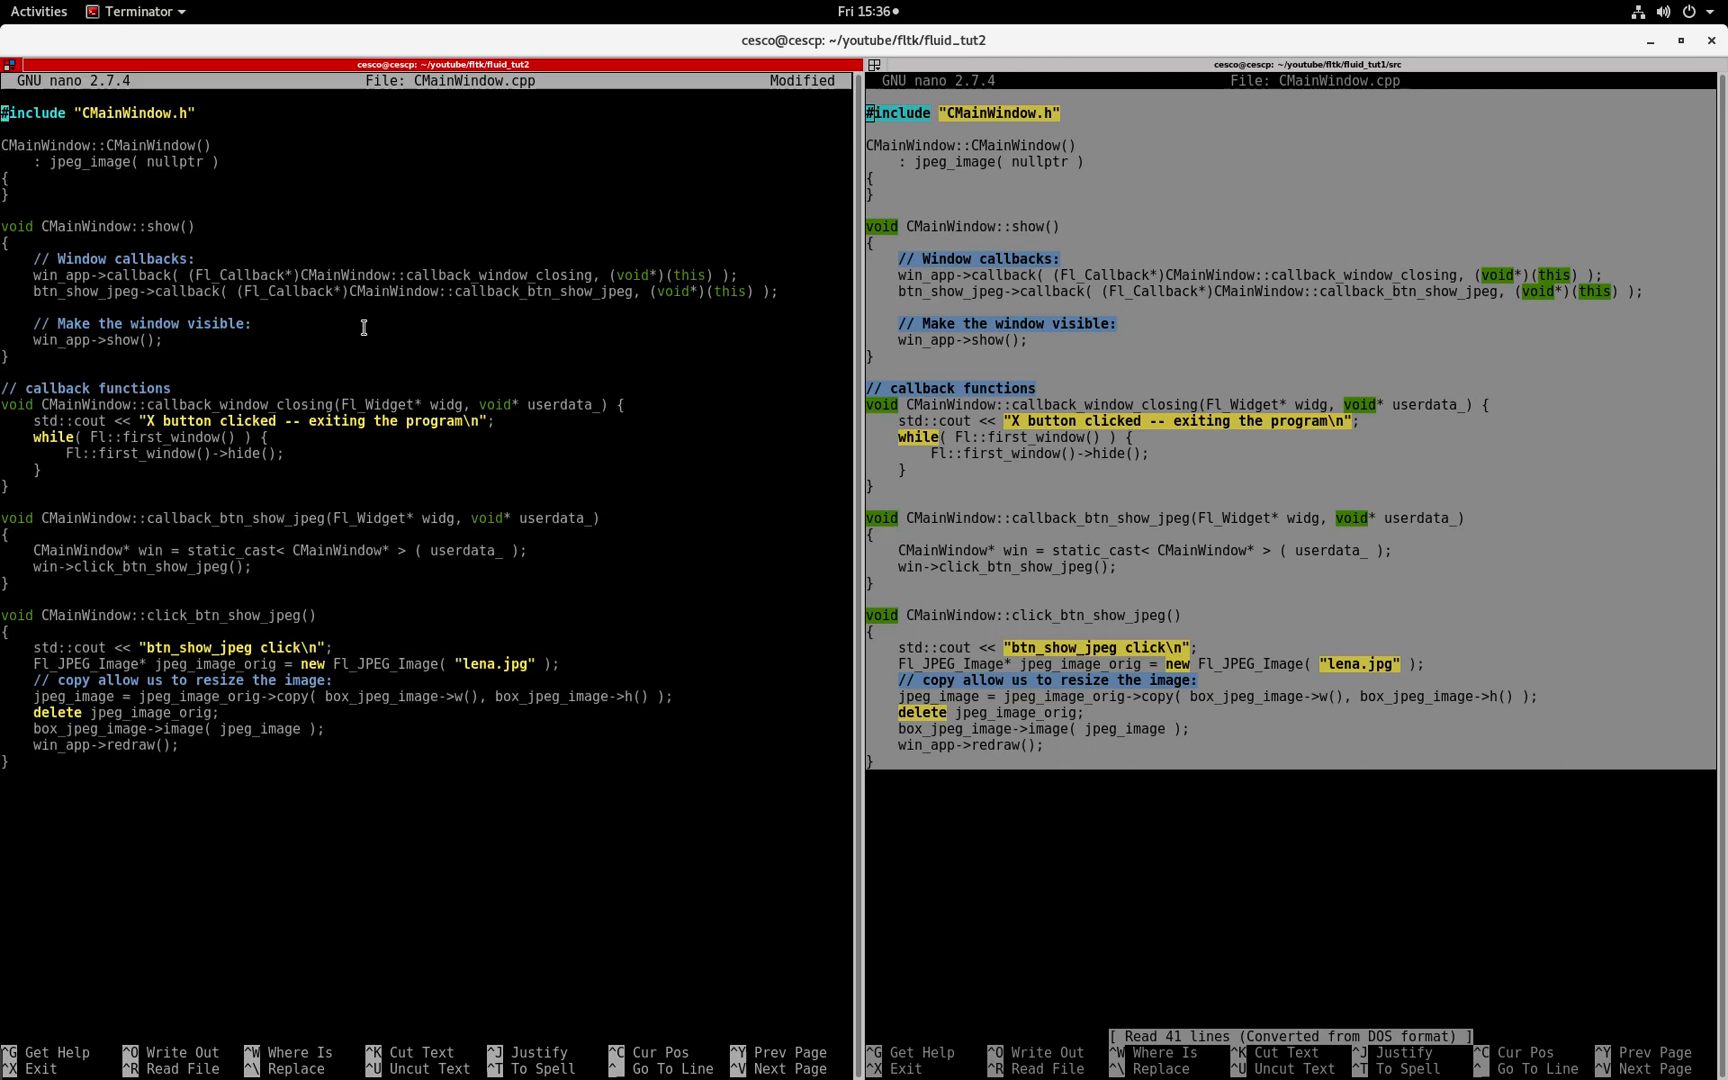
mouse_move(305, 236)
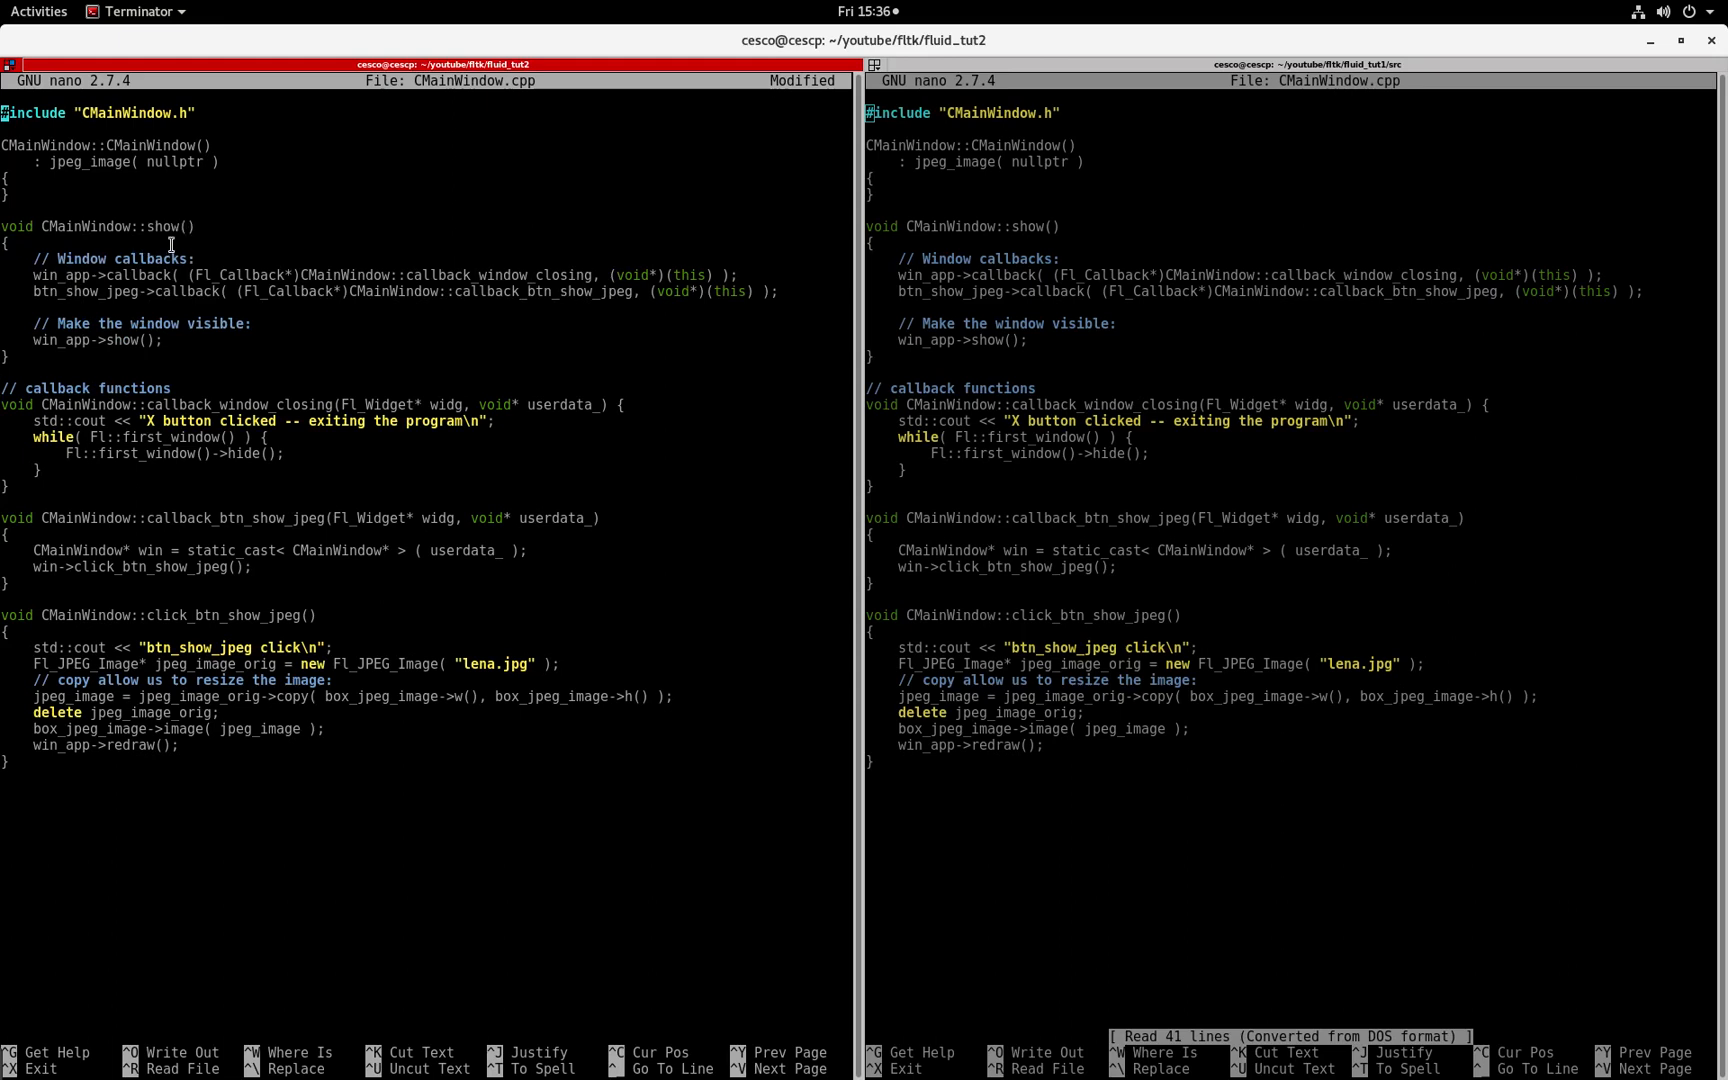
double_click(66, 258)
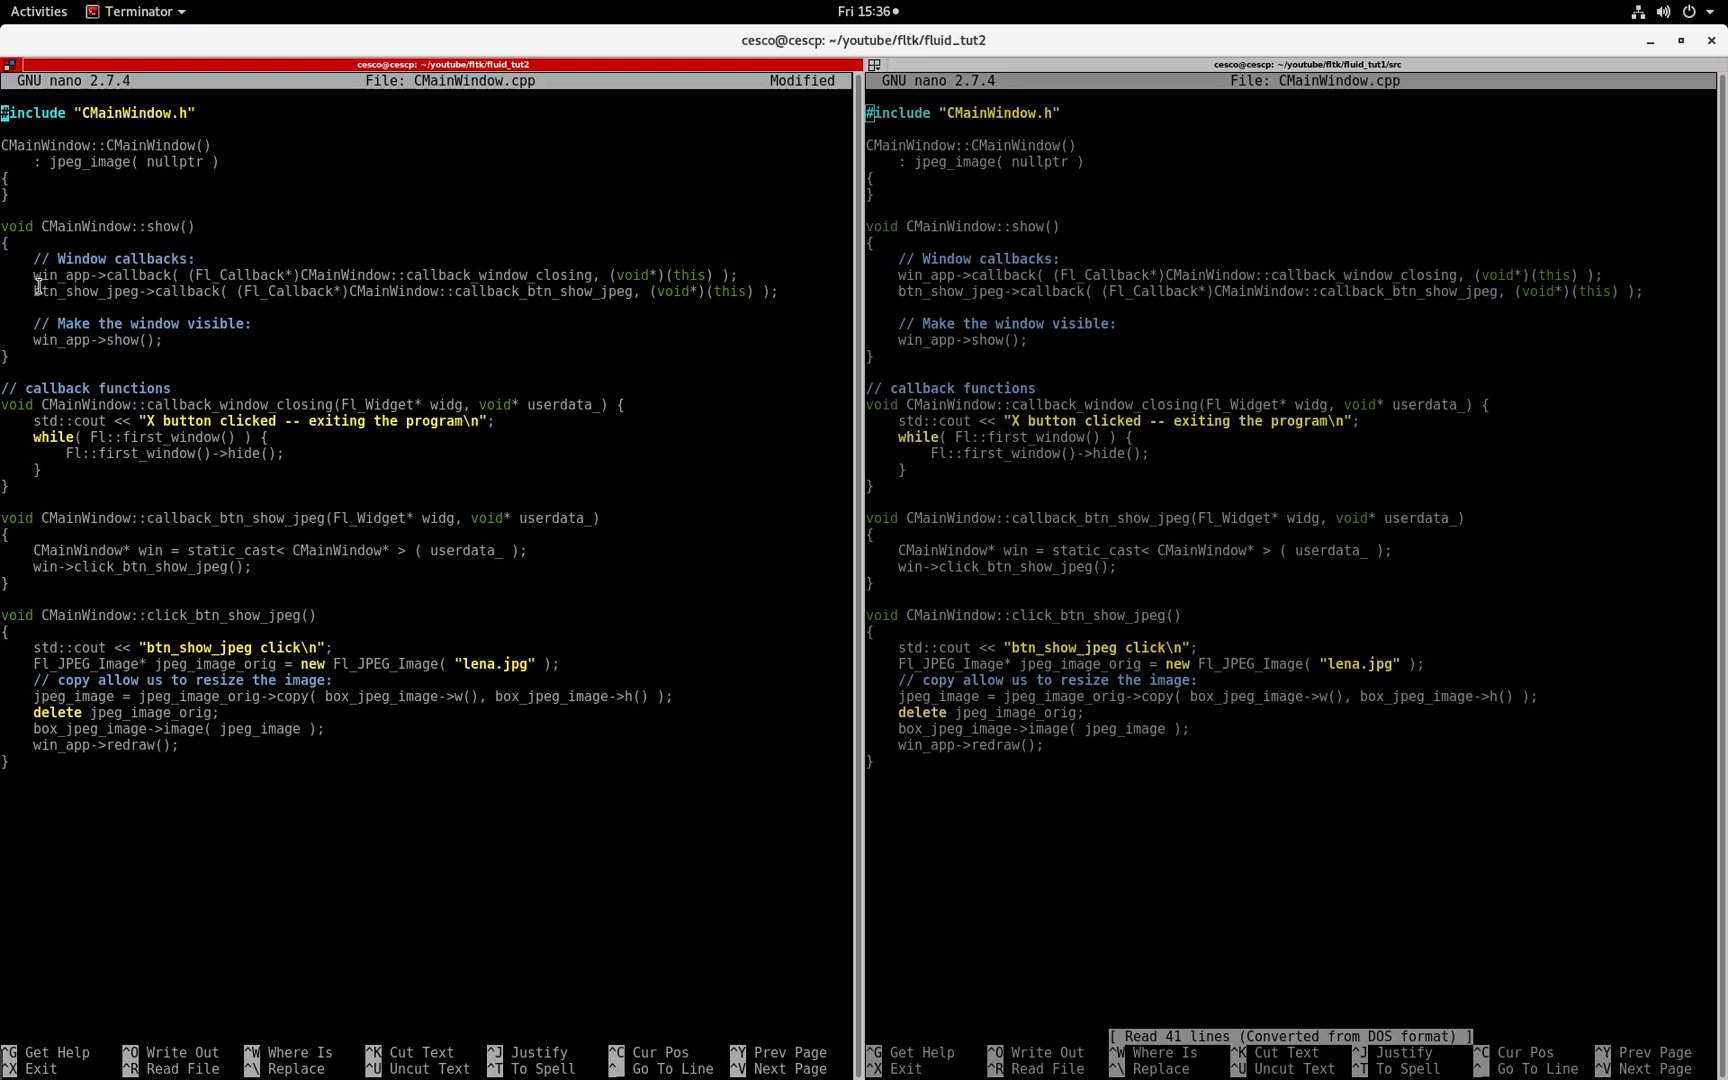
double_click(77, 291)
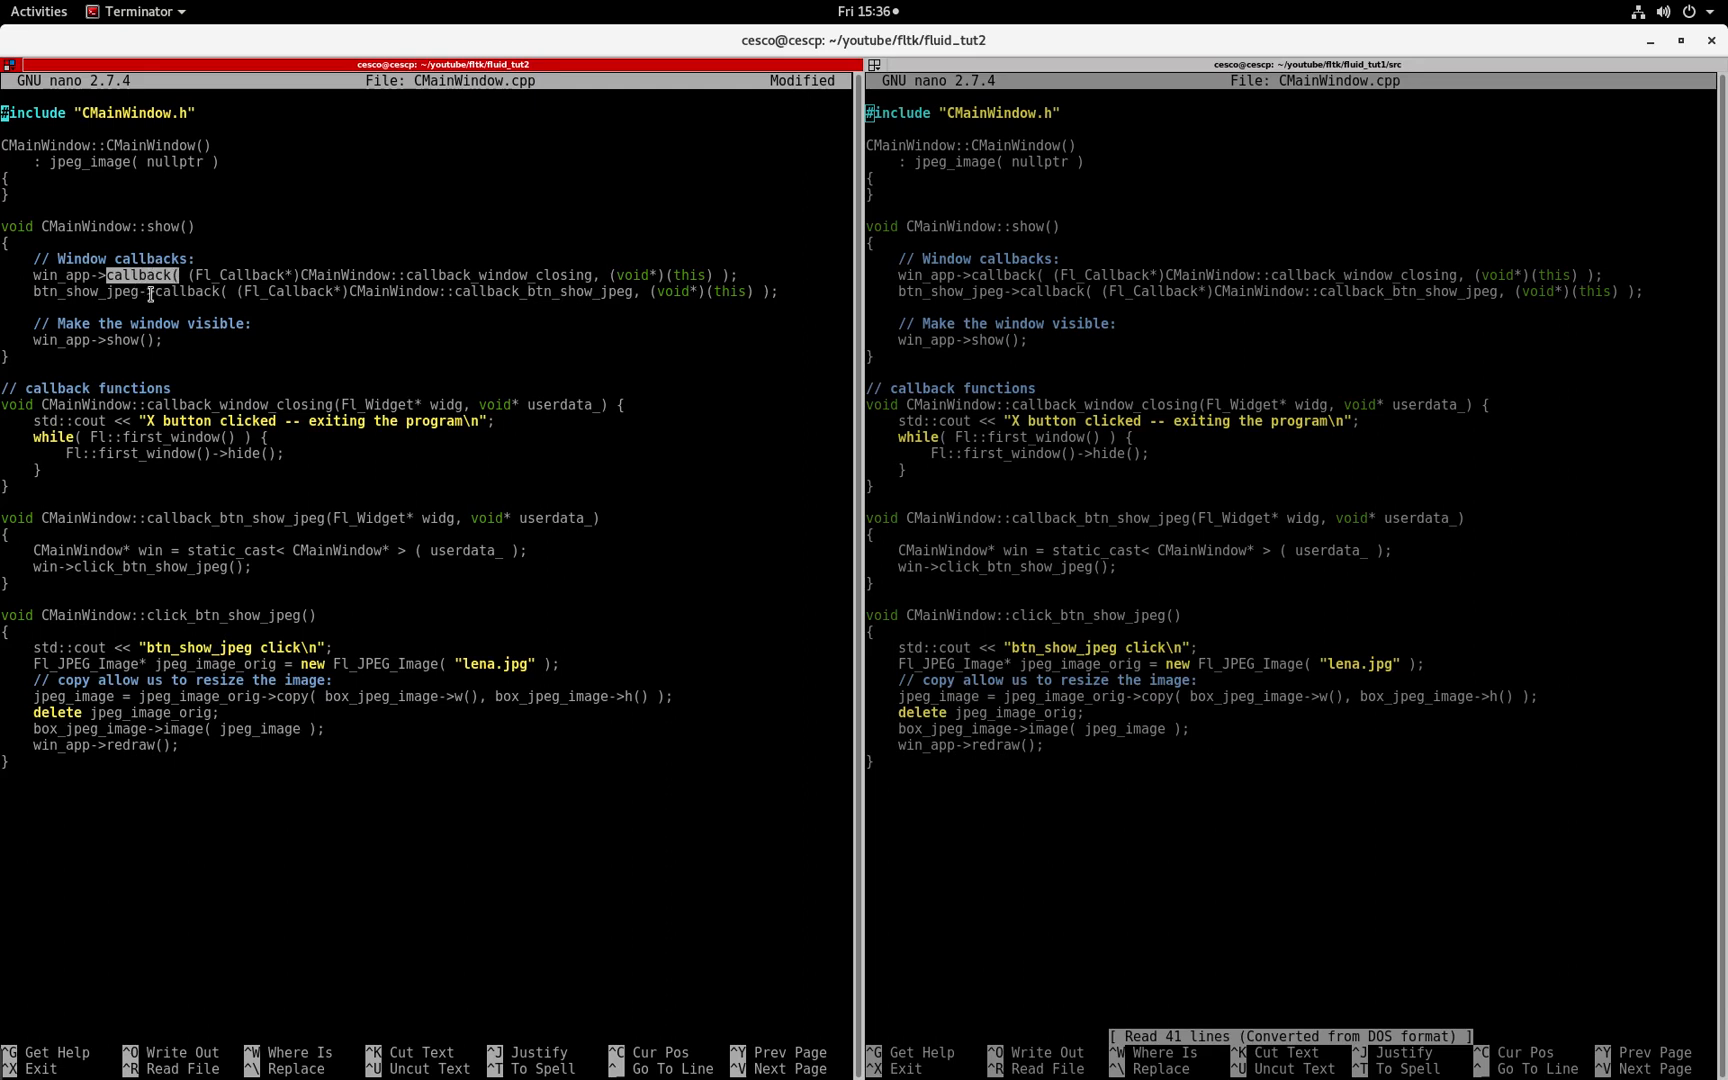
left_click(193, 274)
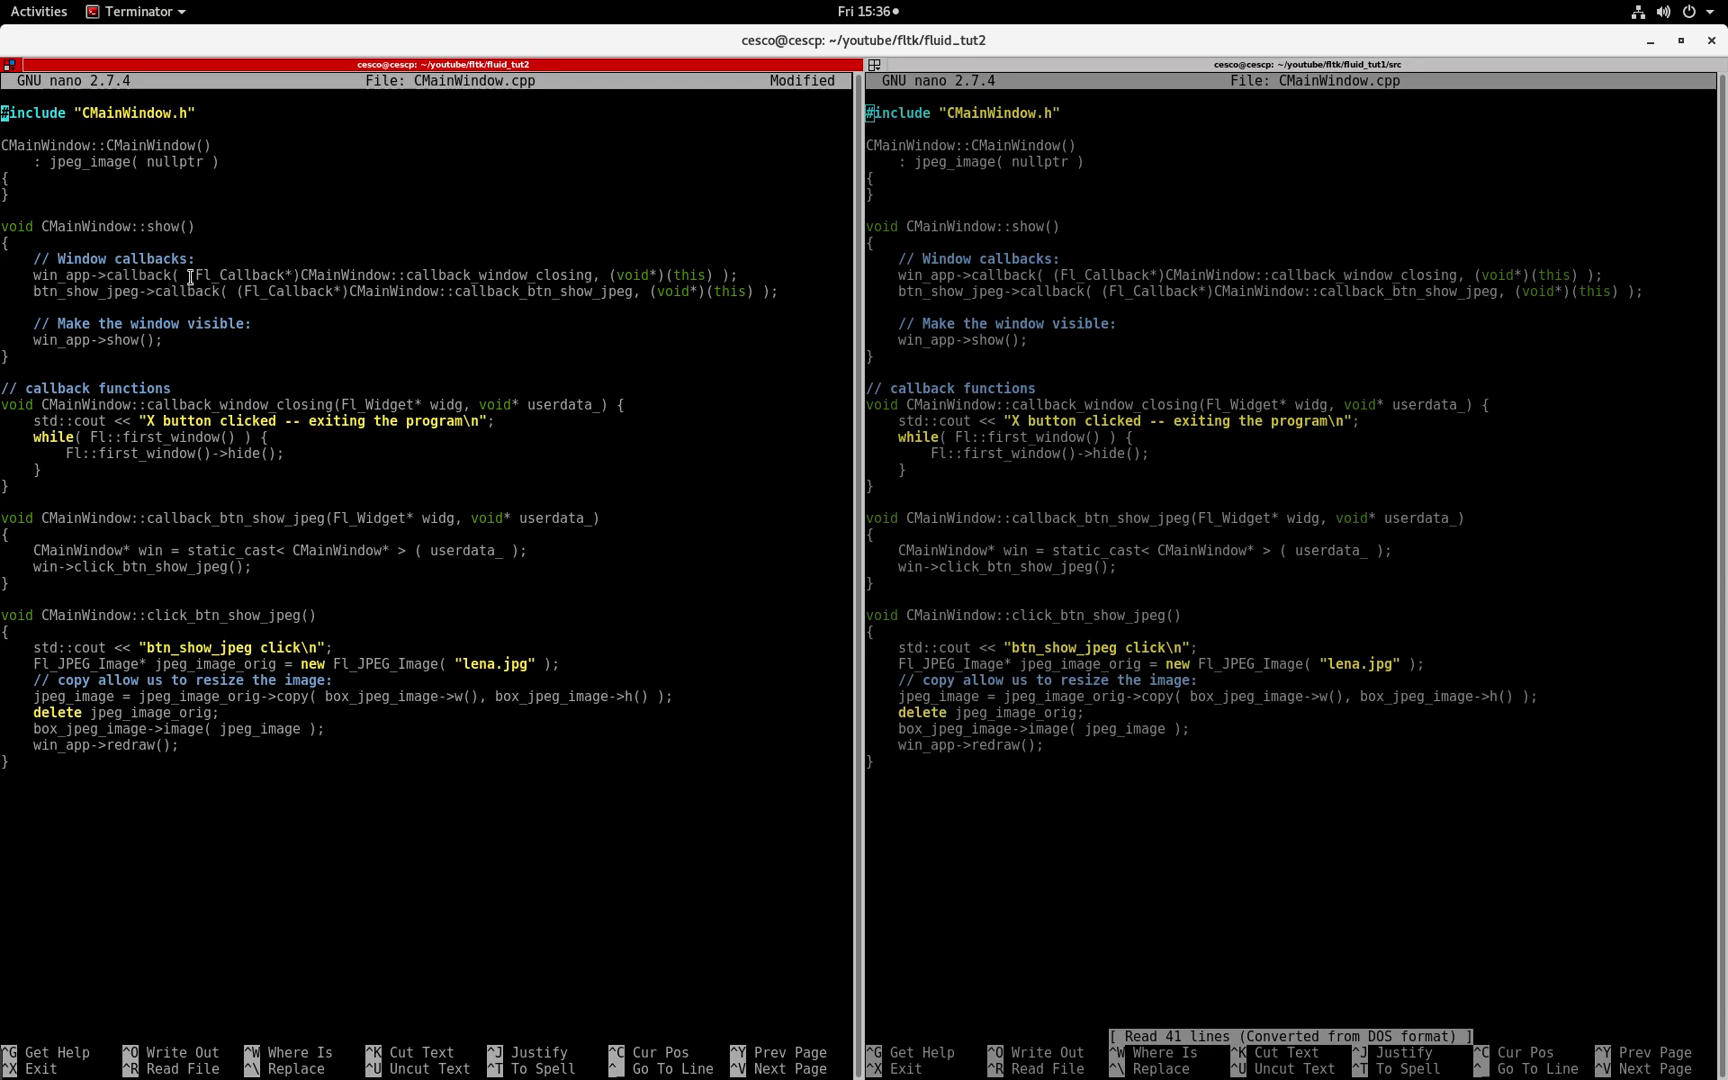
double_click(247, 274)
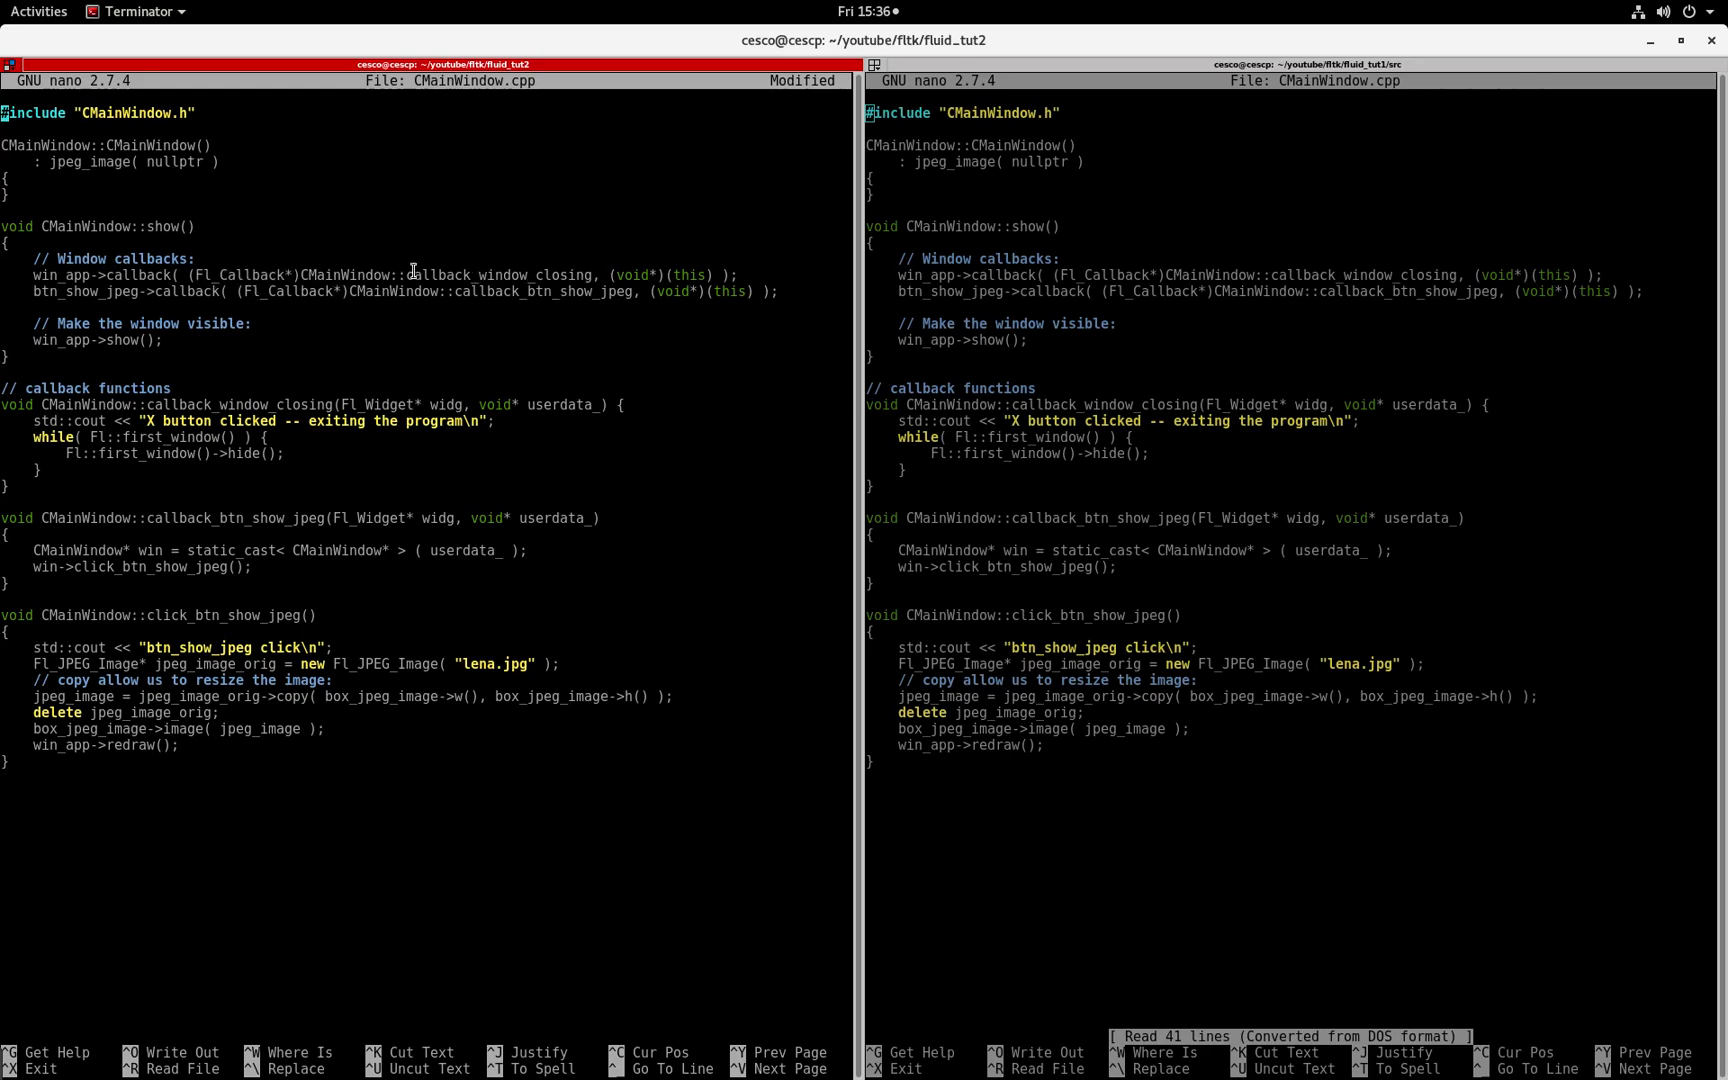
double_click(499, 274)
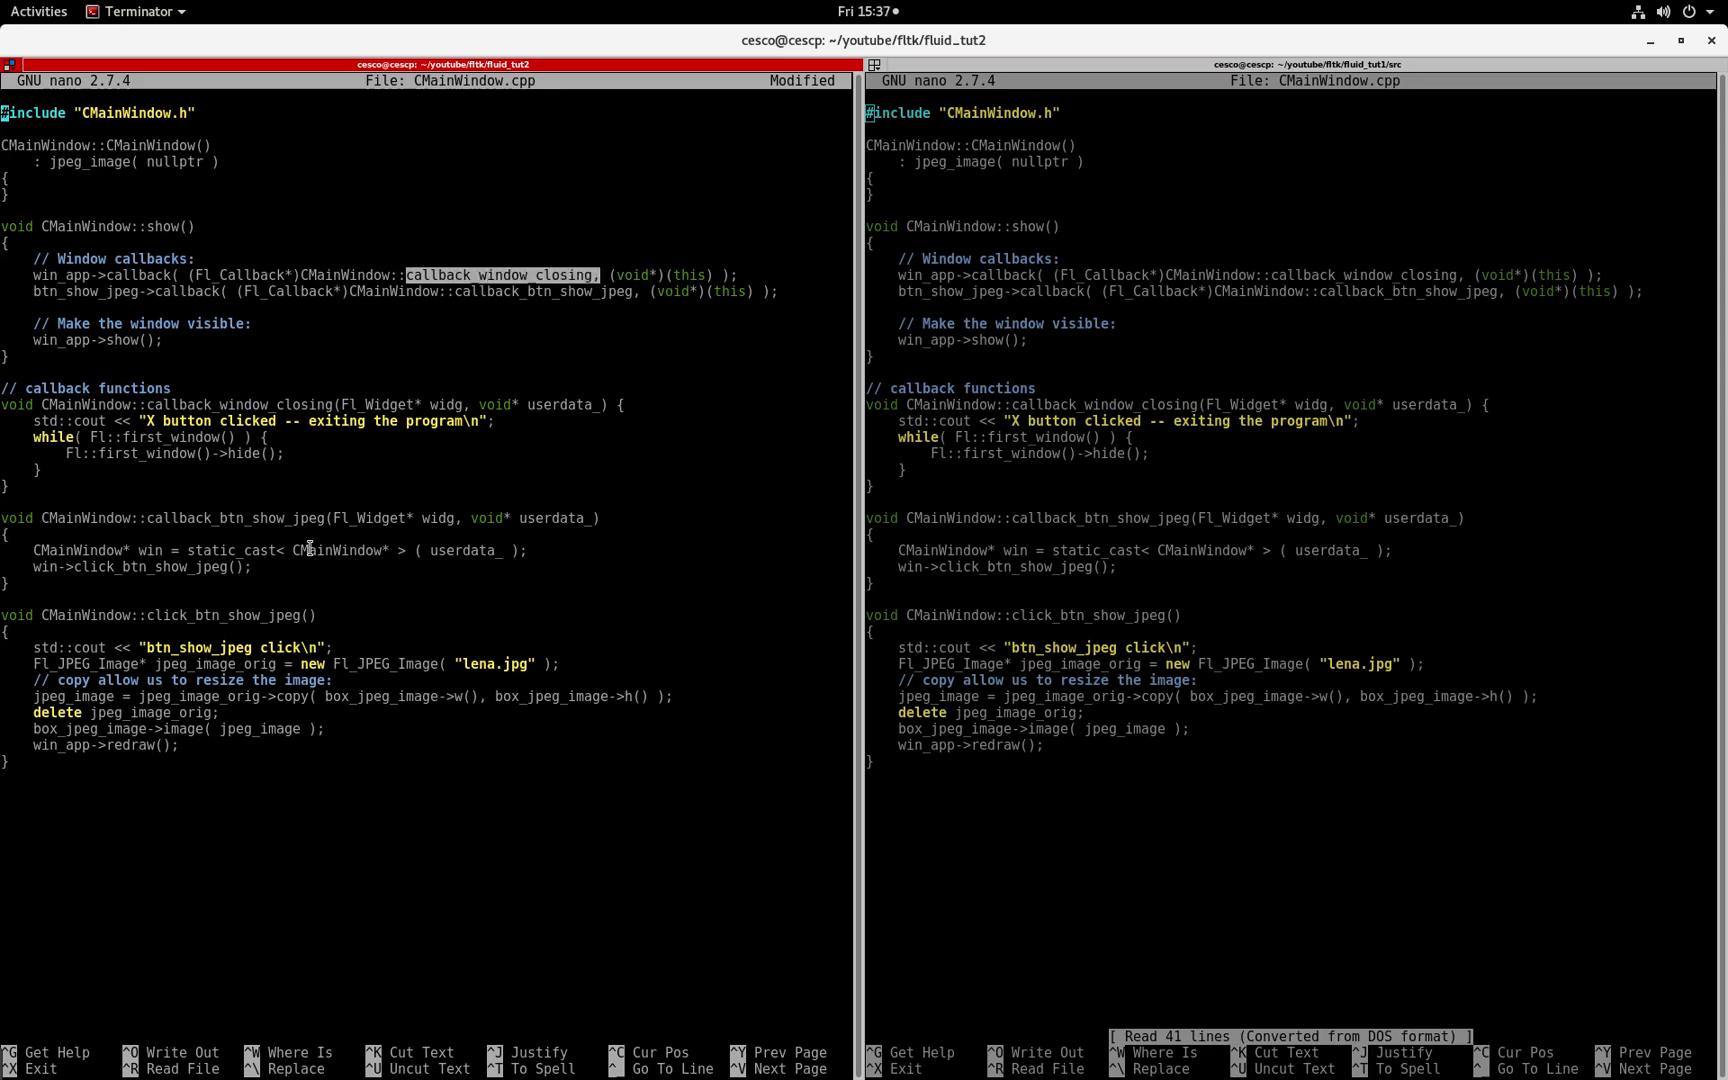
mouse_move(294, 444)
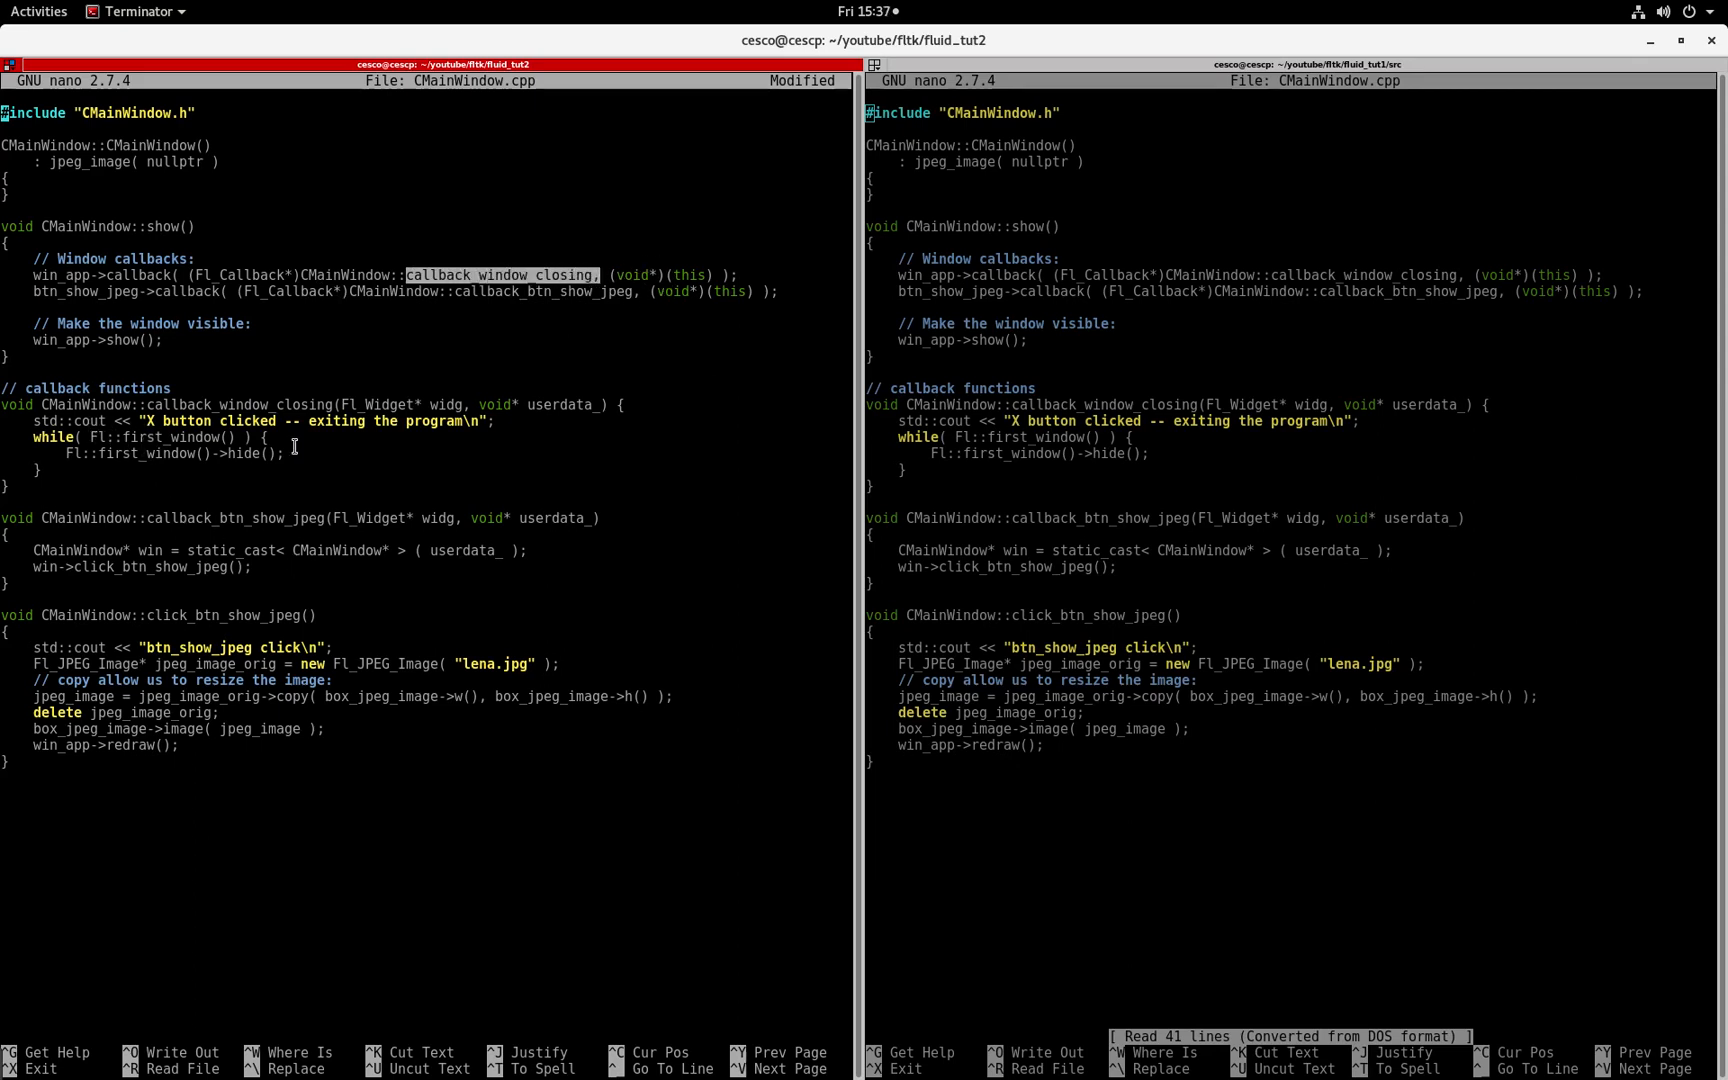
mouse_move(271, 418)
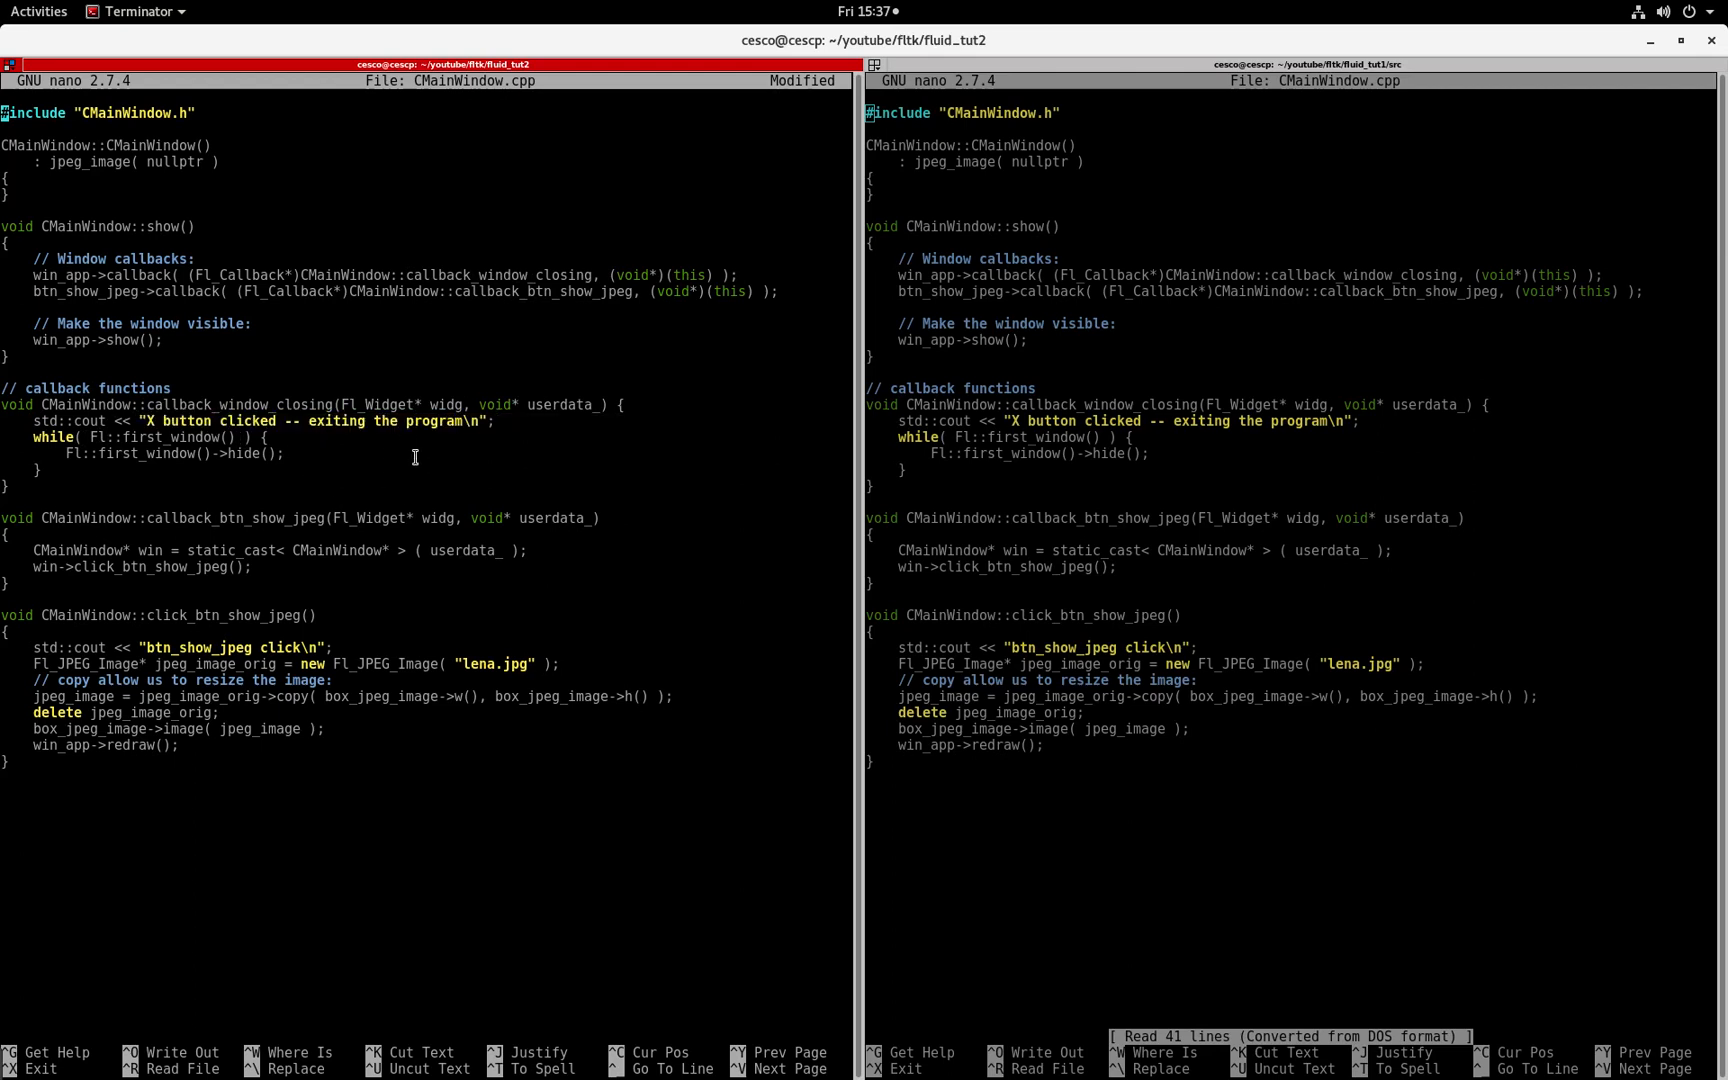
mouse_move(100, 456)
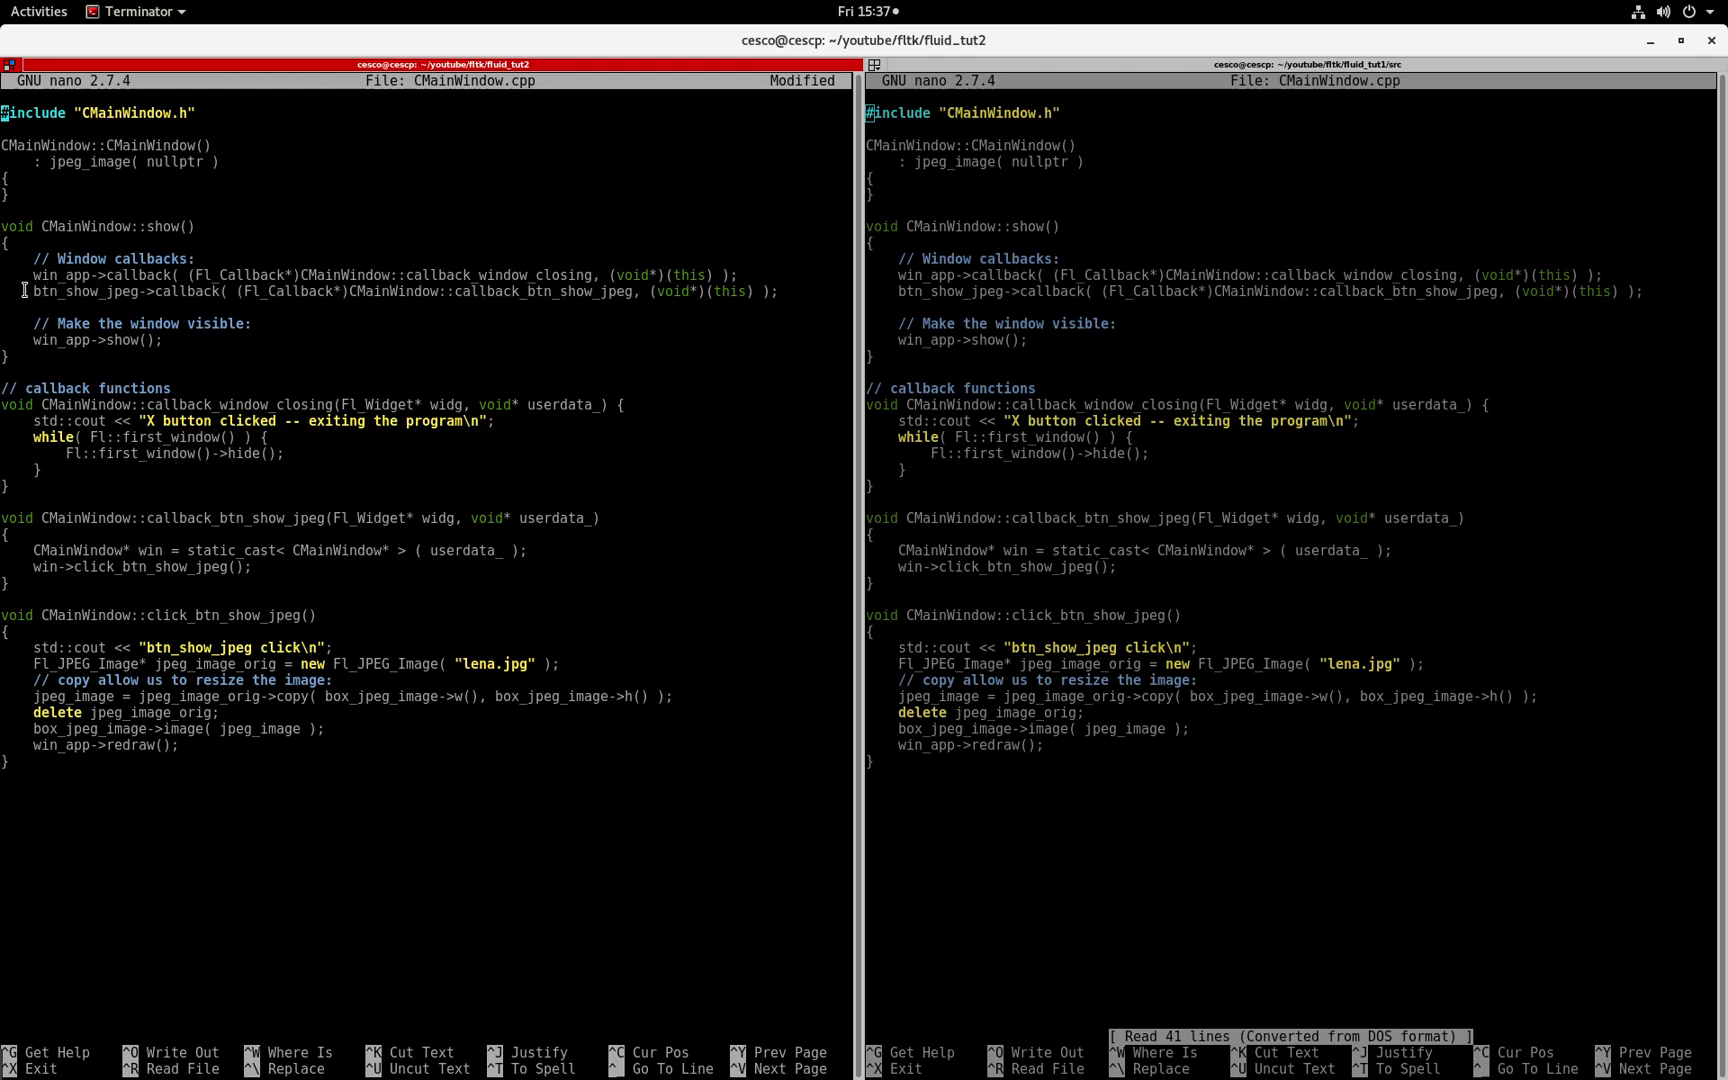
double_click(127, 291)
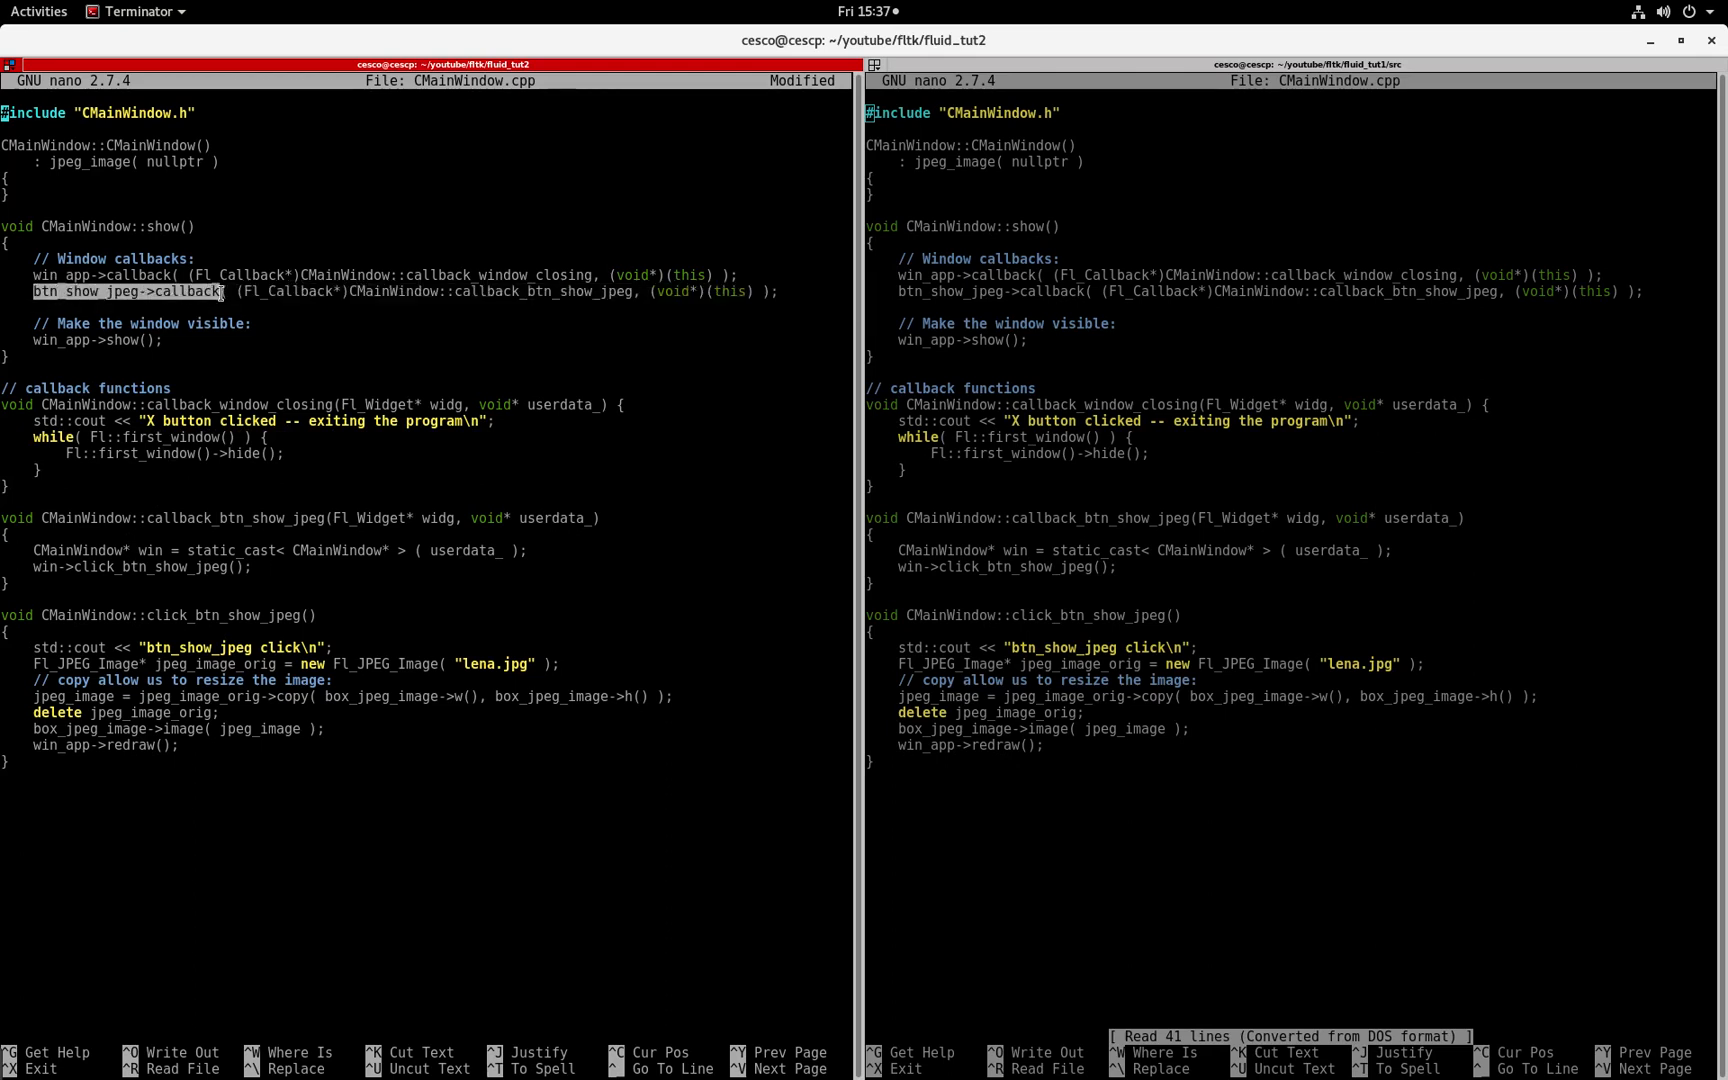
left_click(523, 300)
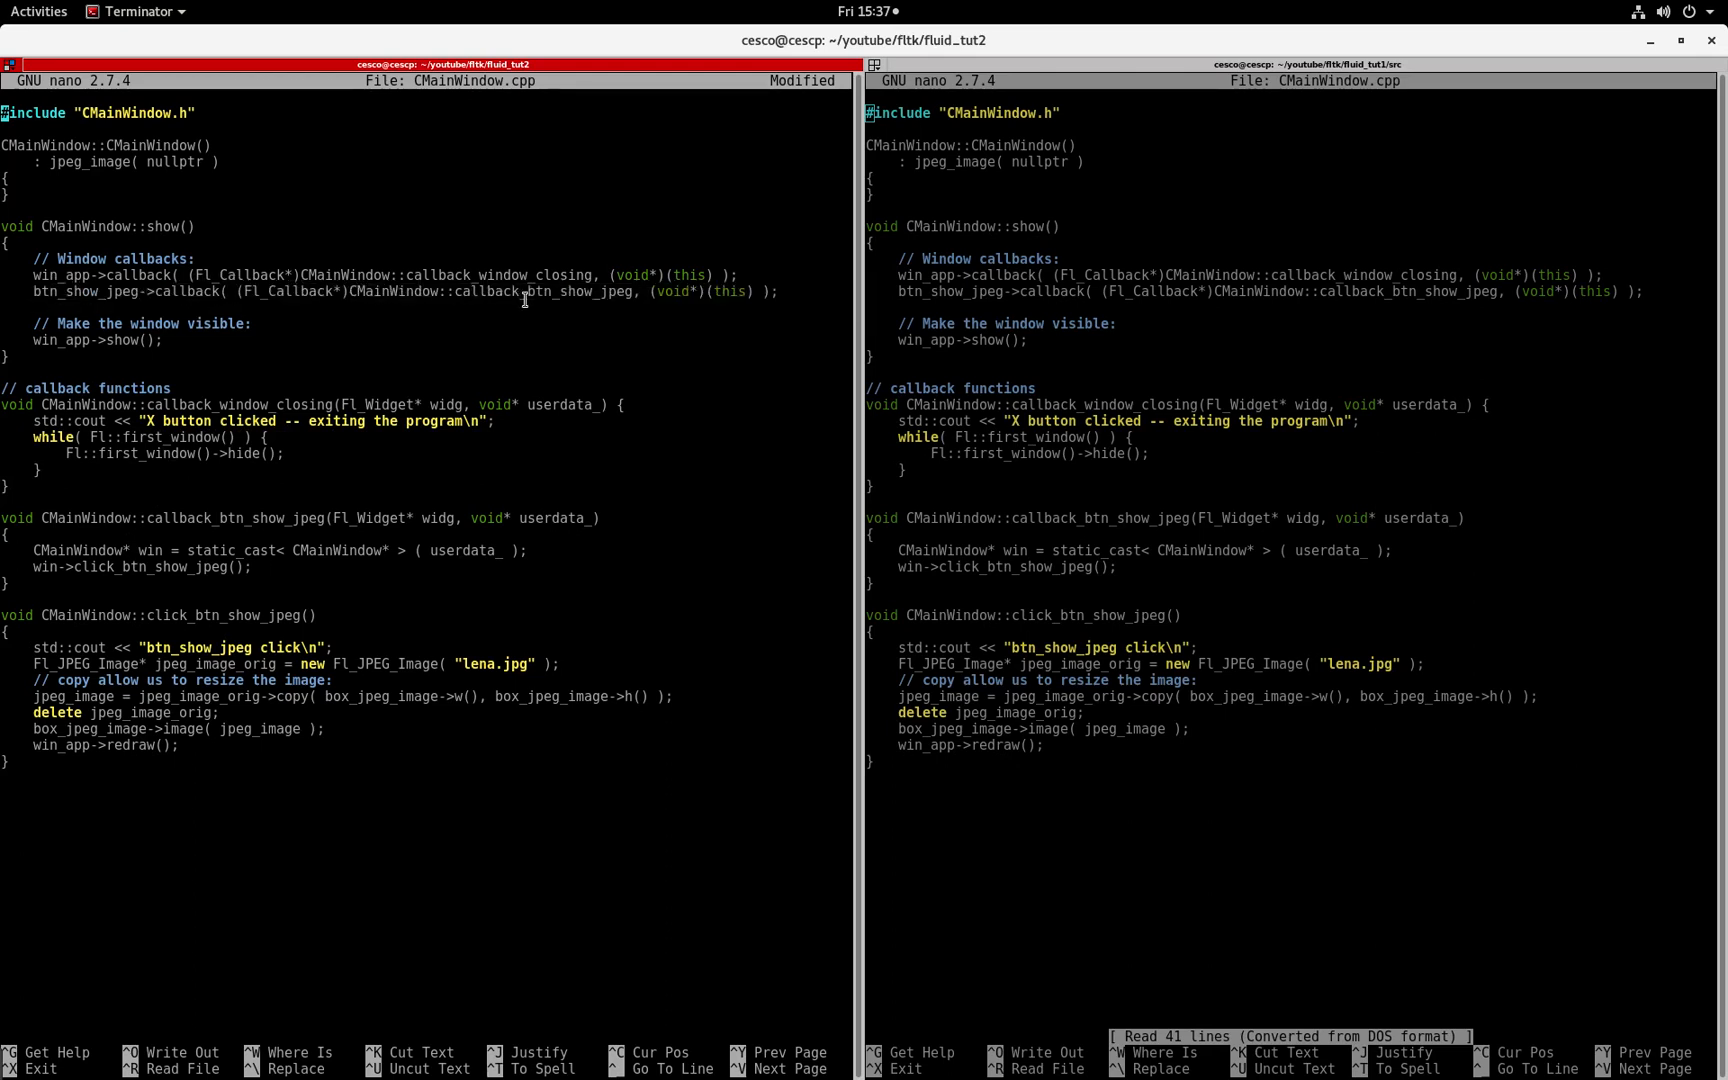
double_click(490, 291)
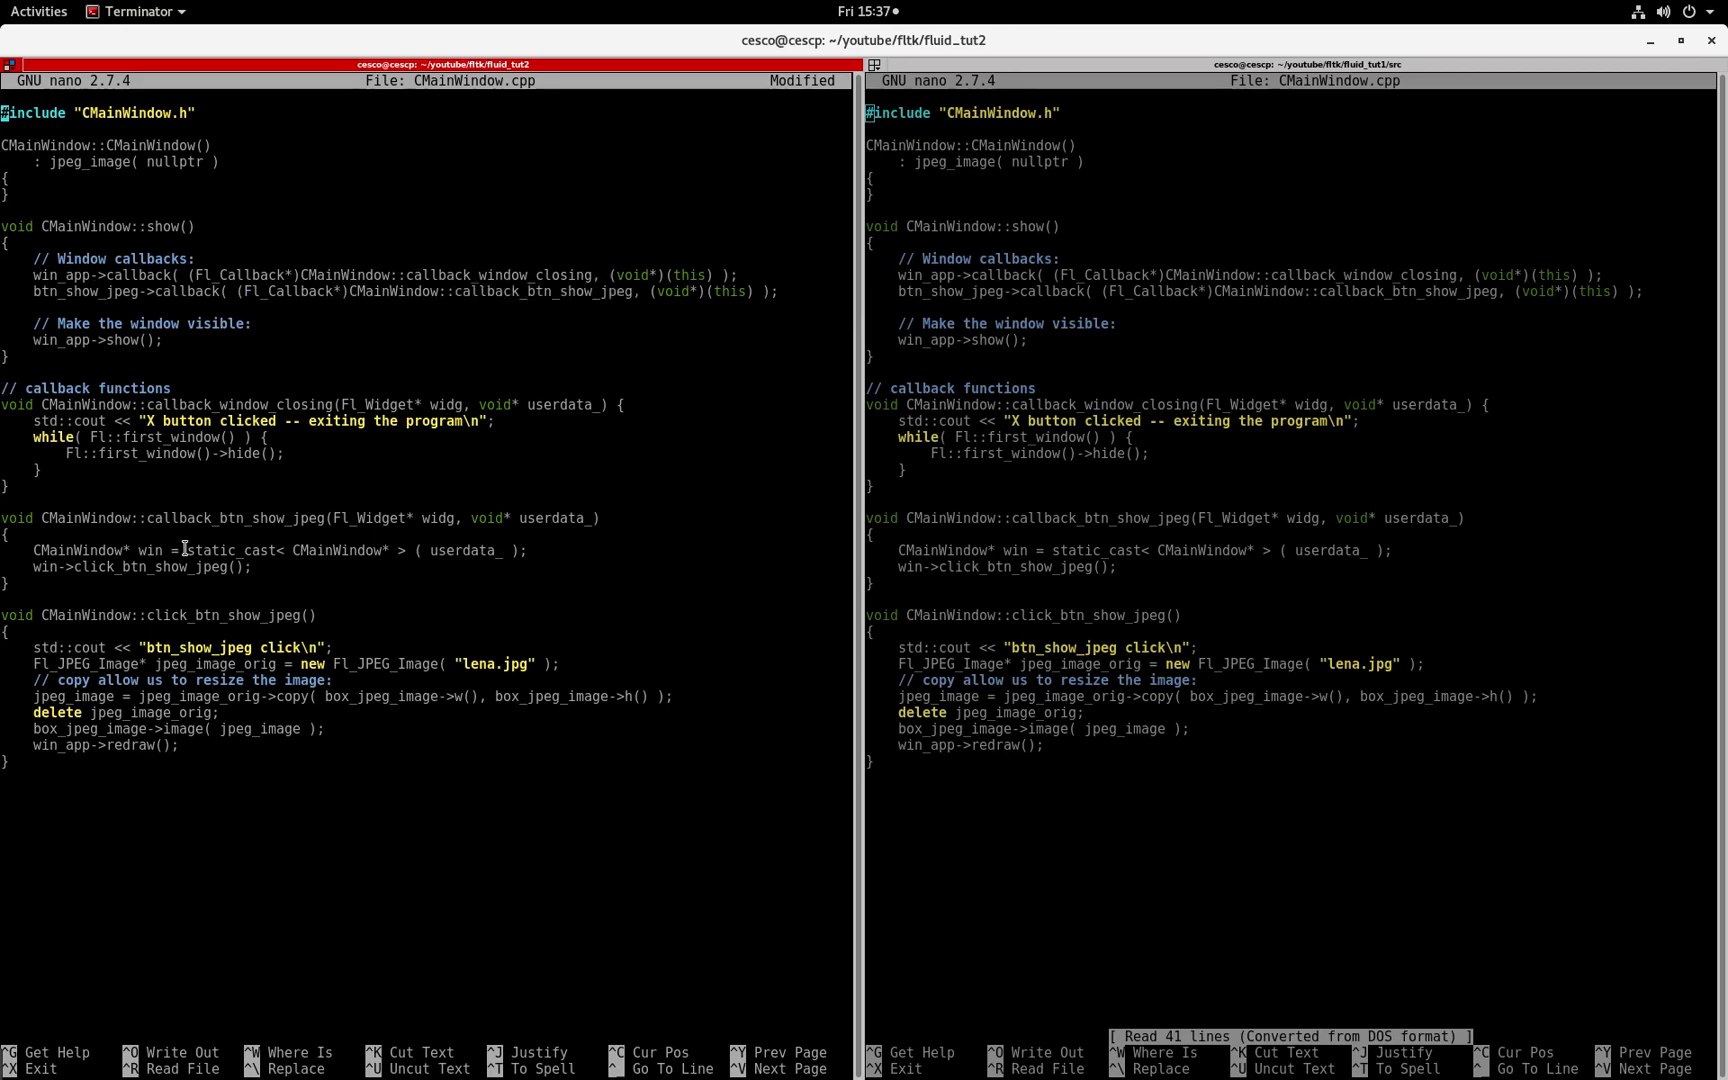
double_click(171, 518)
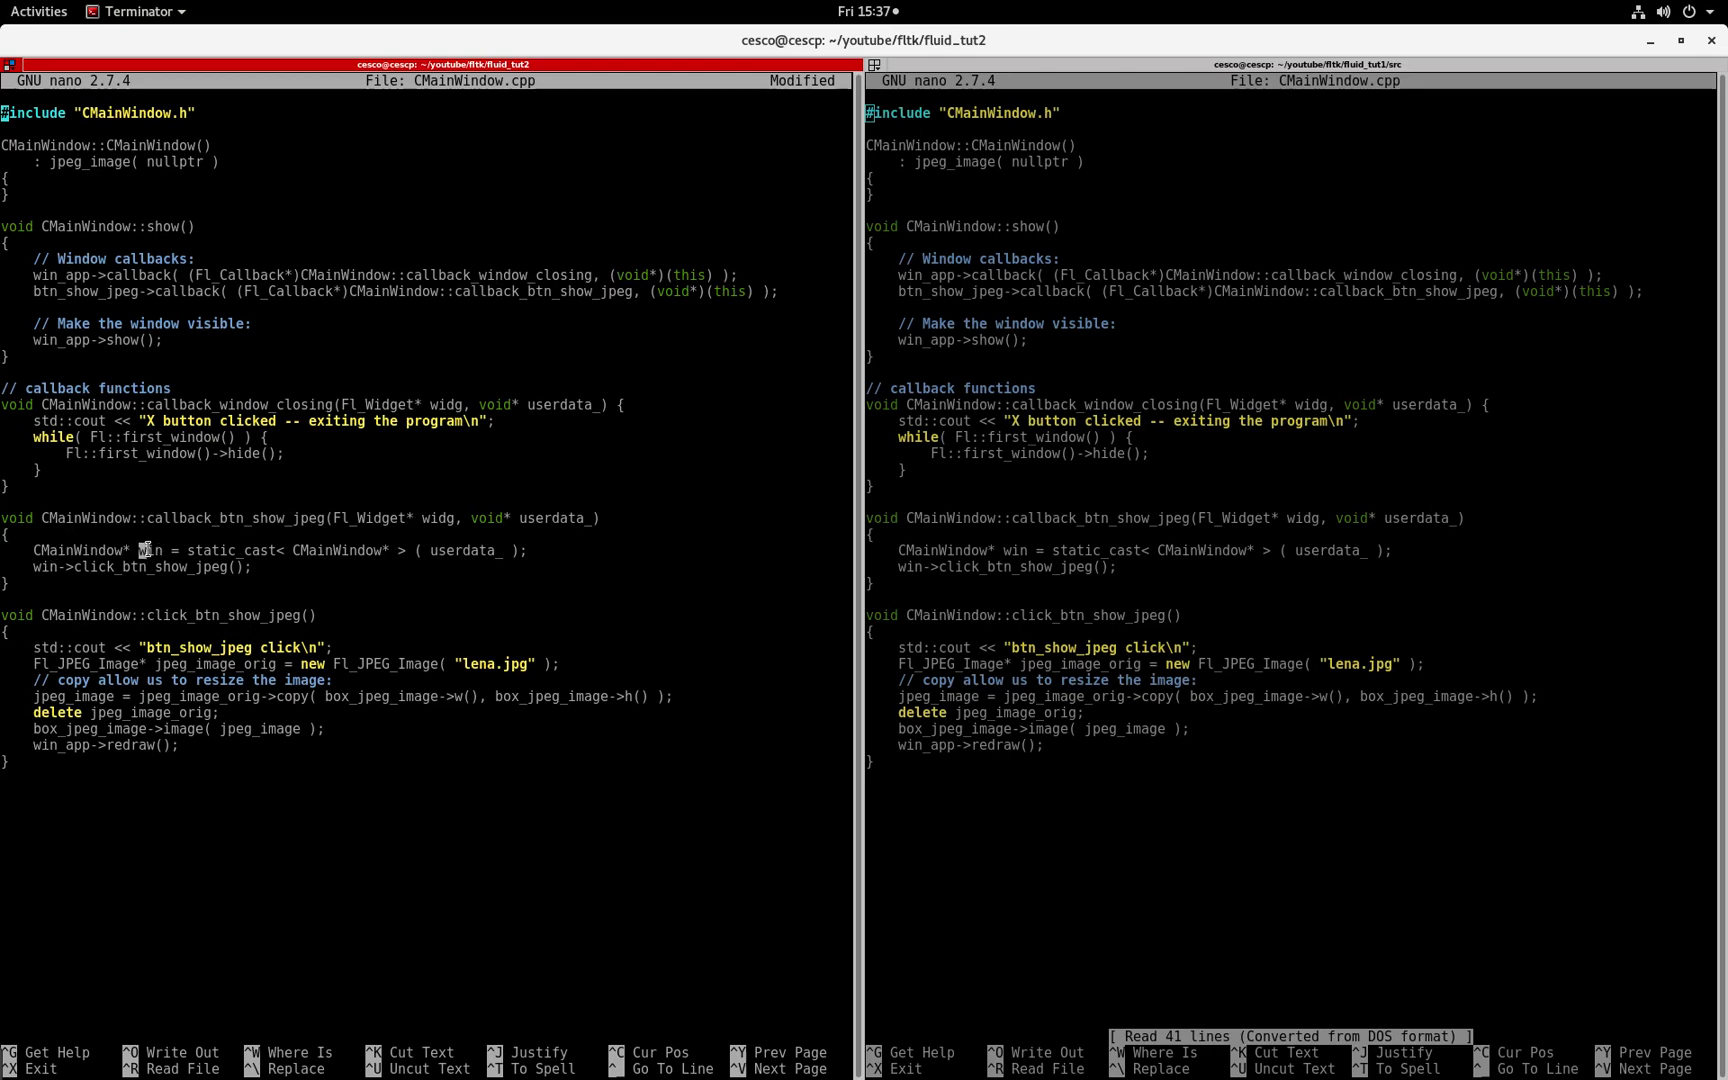
double_click(149, 550)
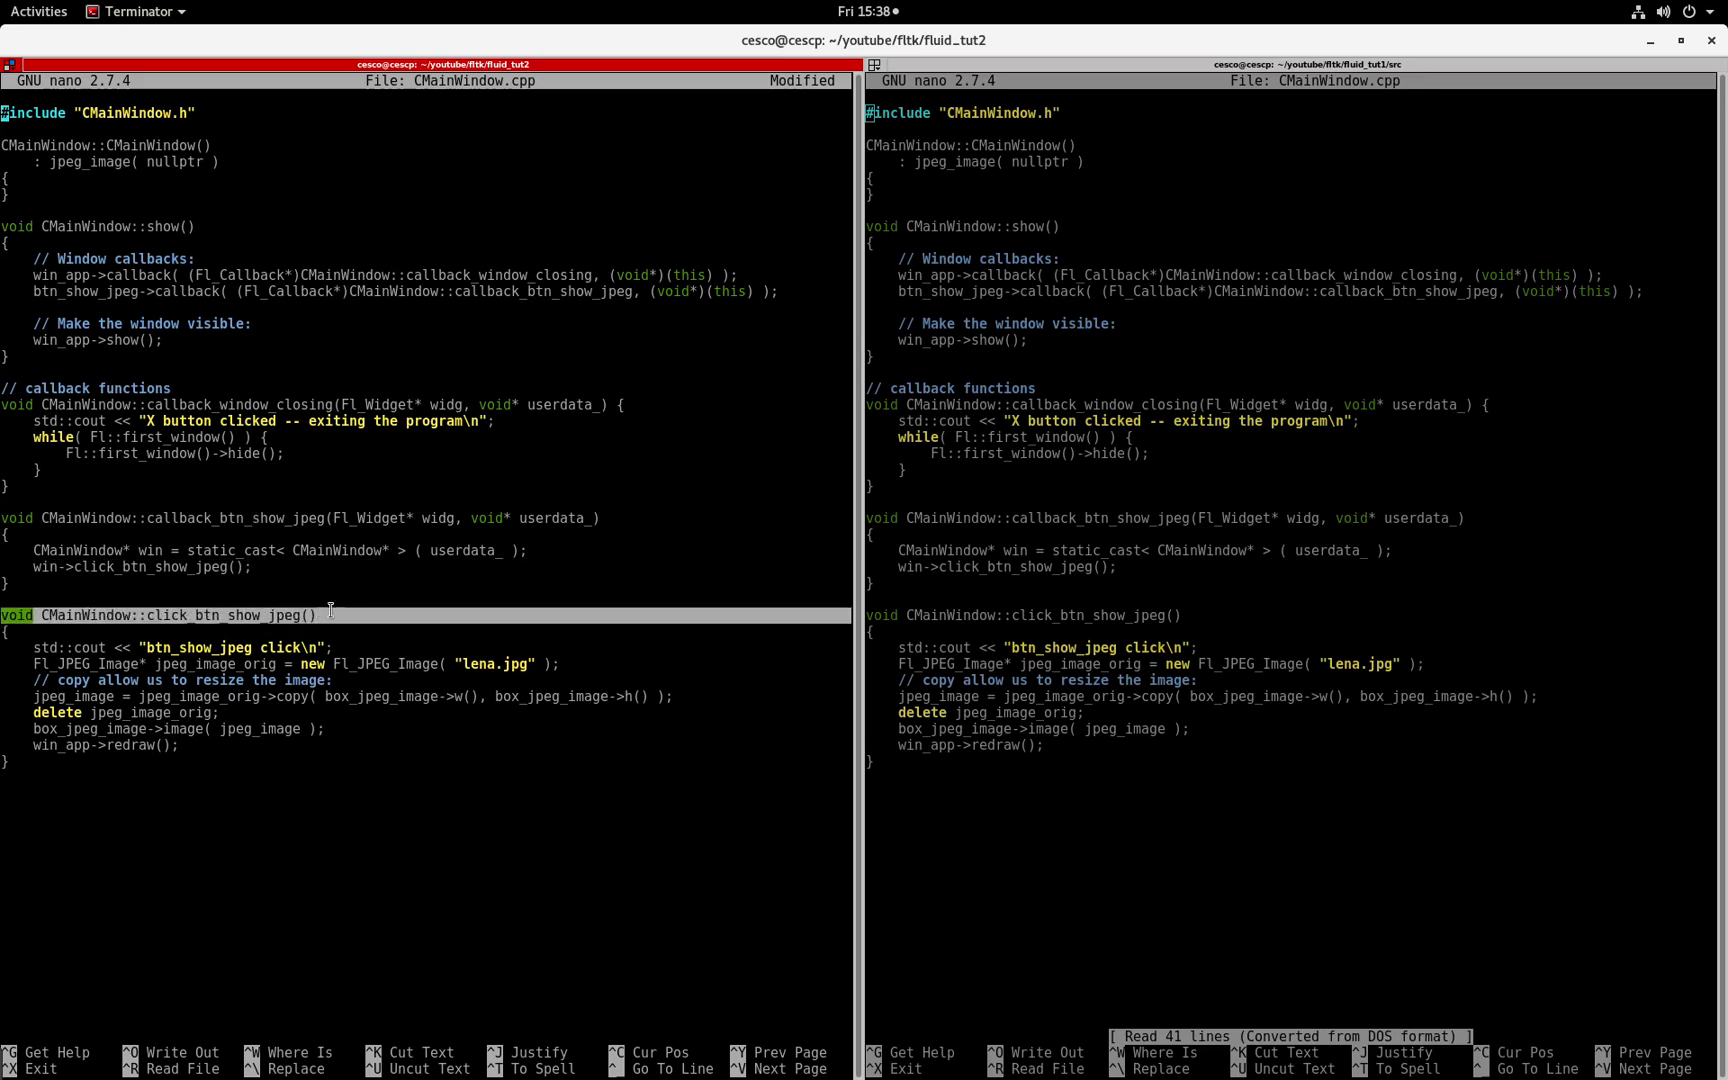
left_click(136, 647)
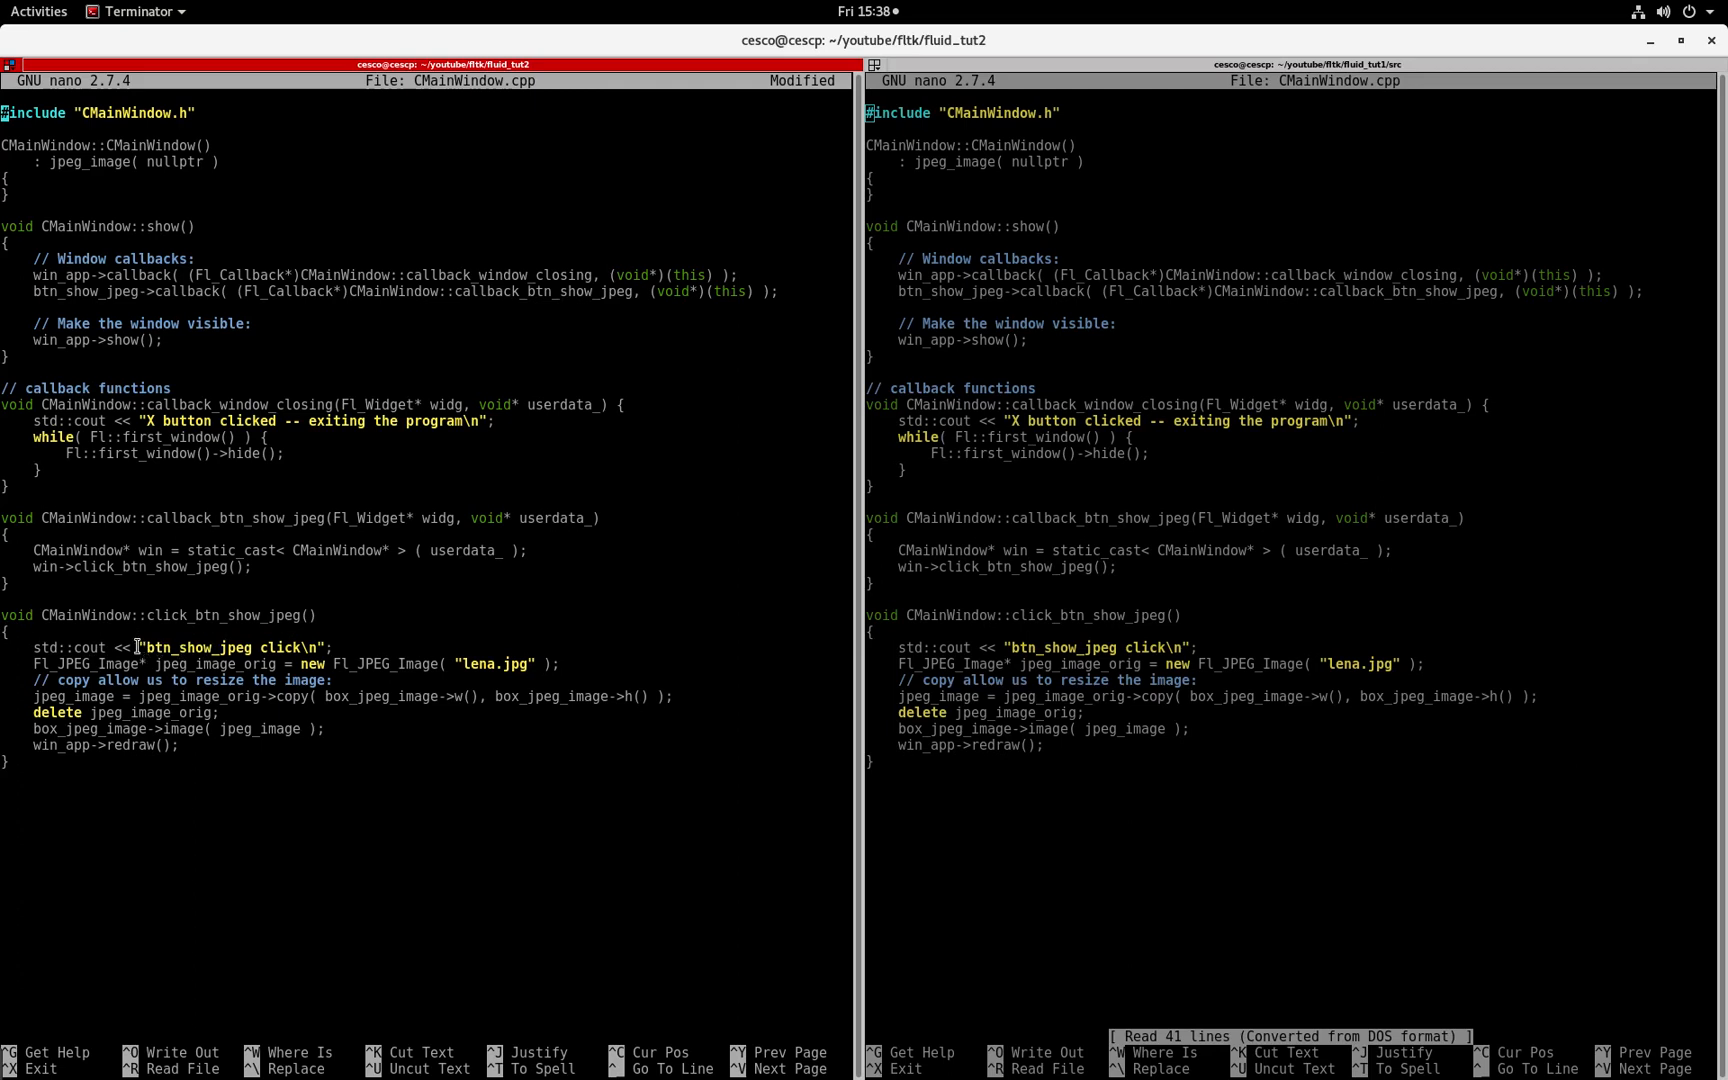
double_click(231, 647)
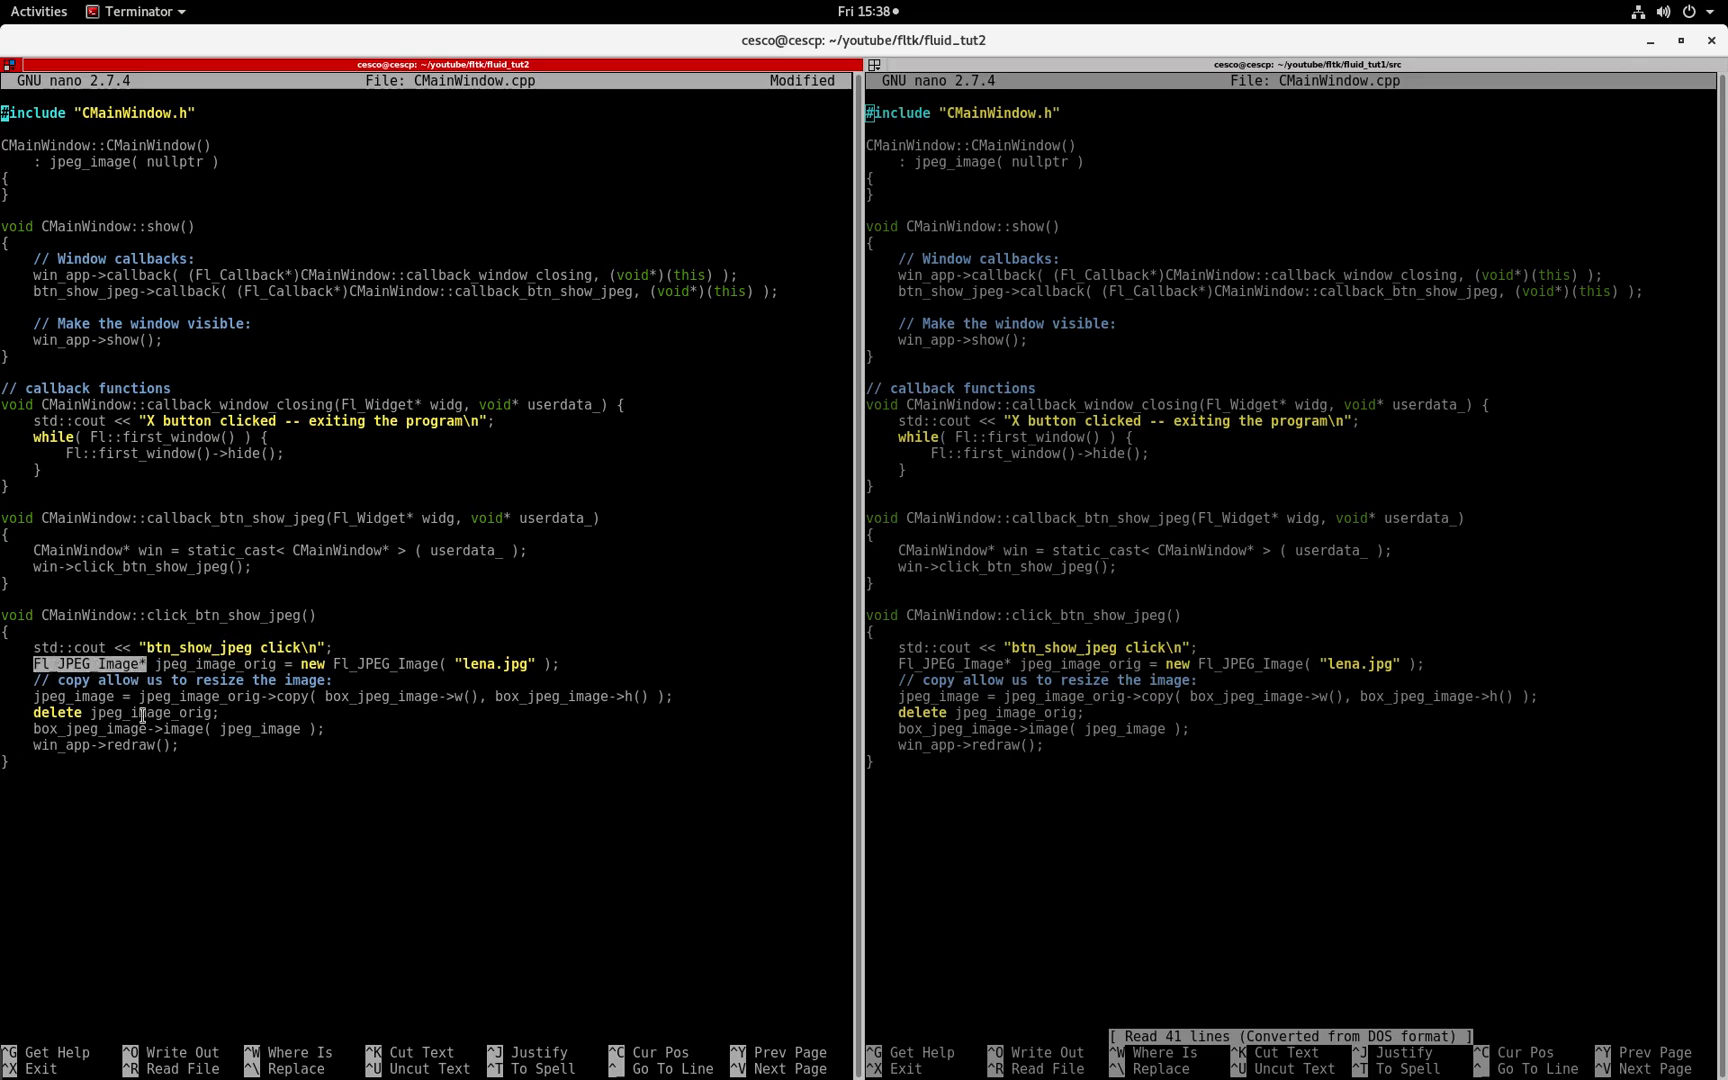
mouse_move(190, 915)
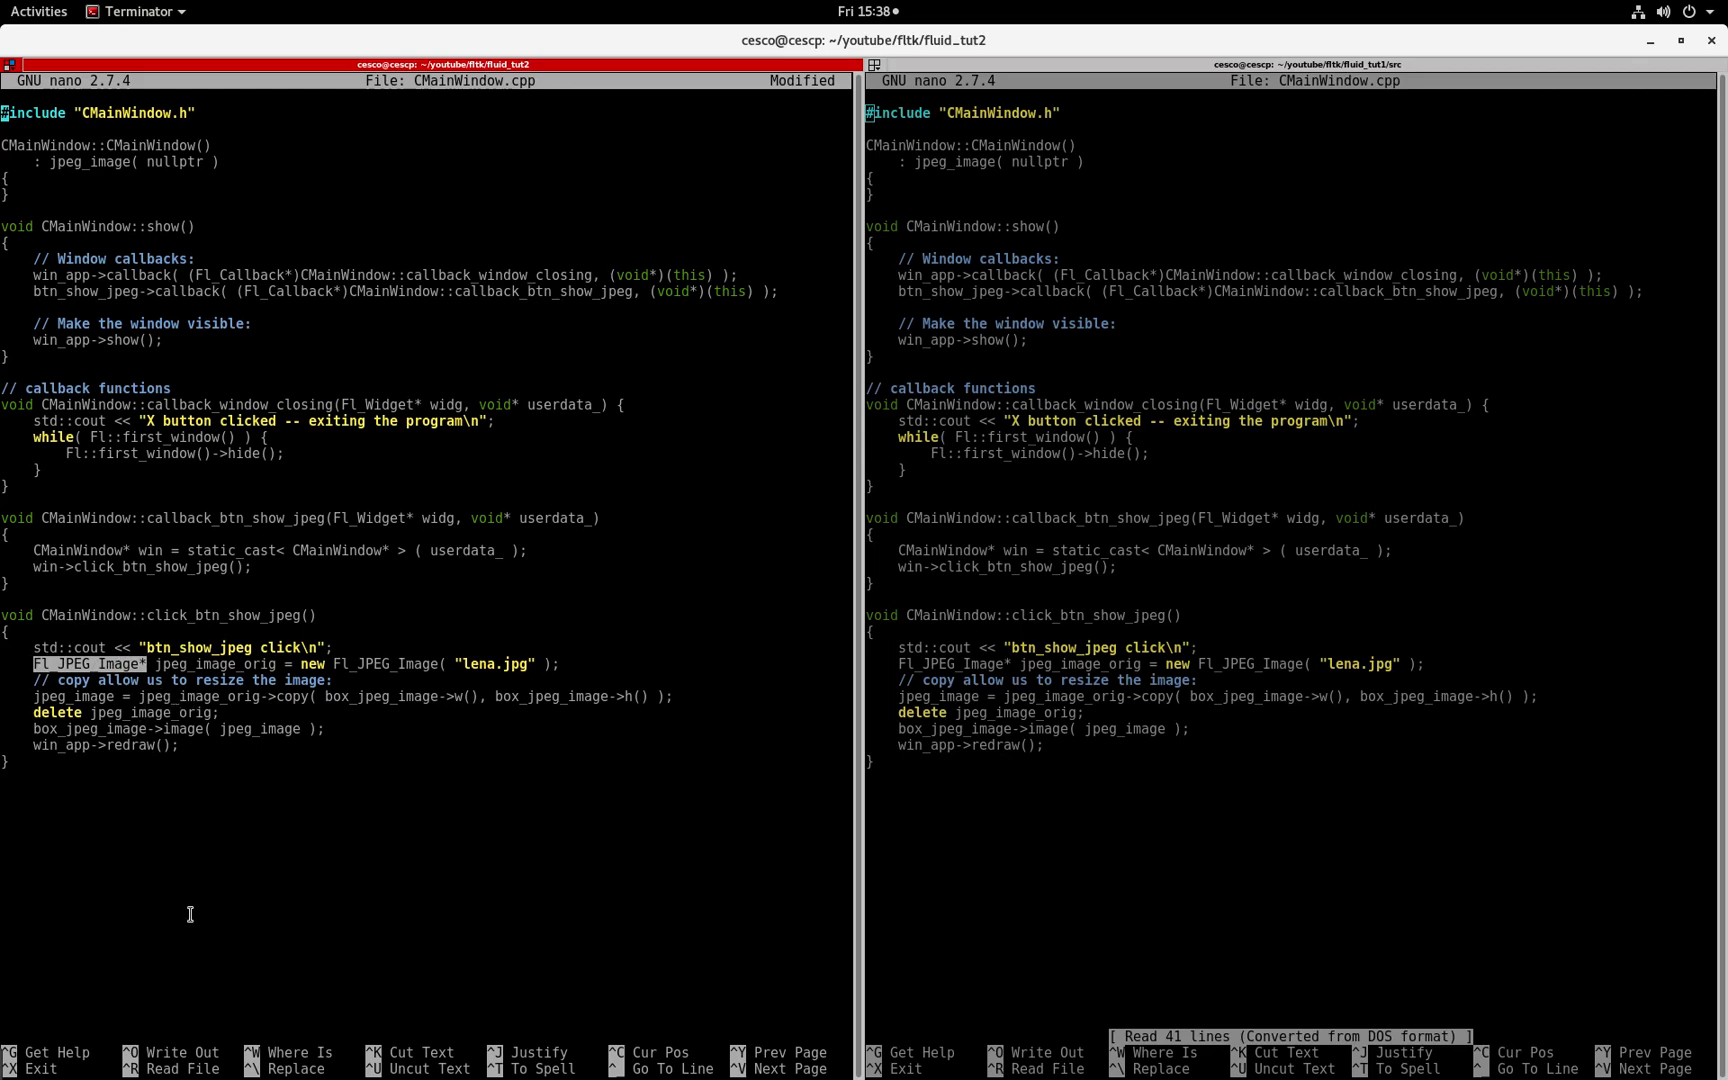
mouse_move(127, 695)
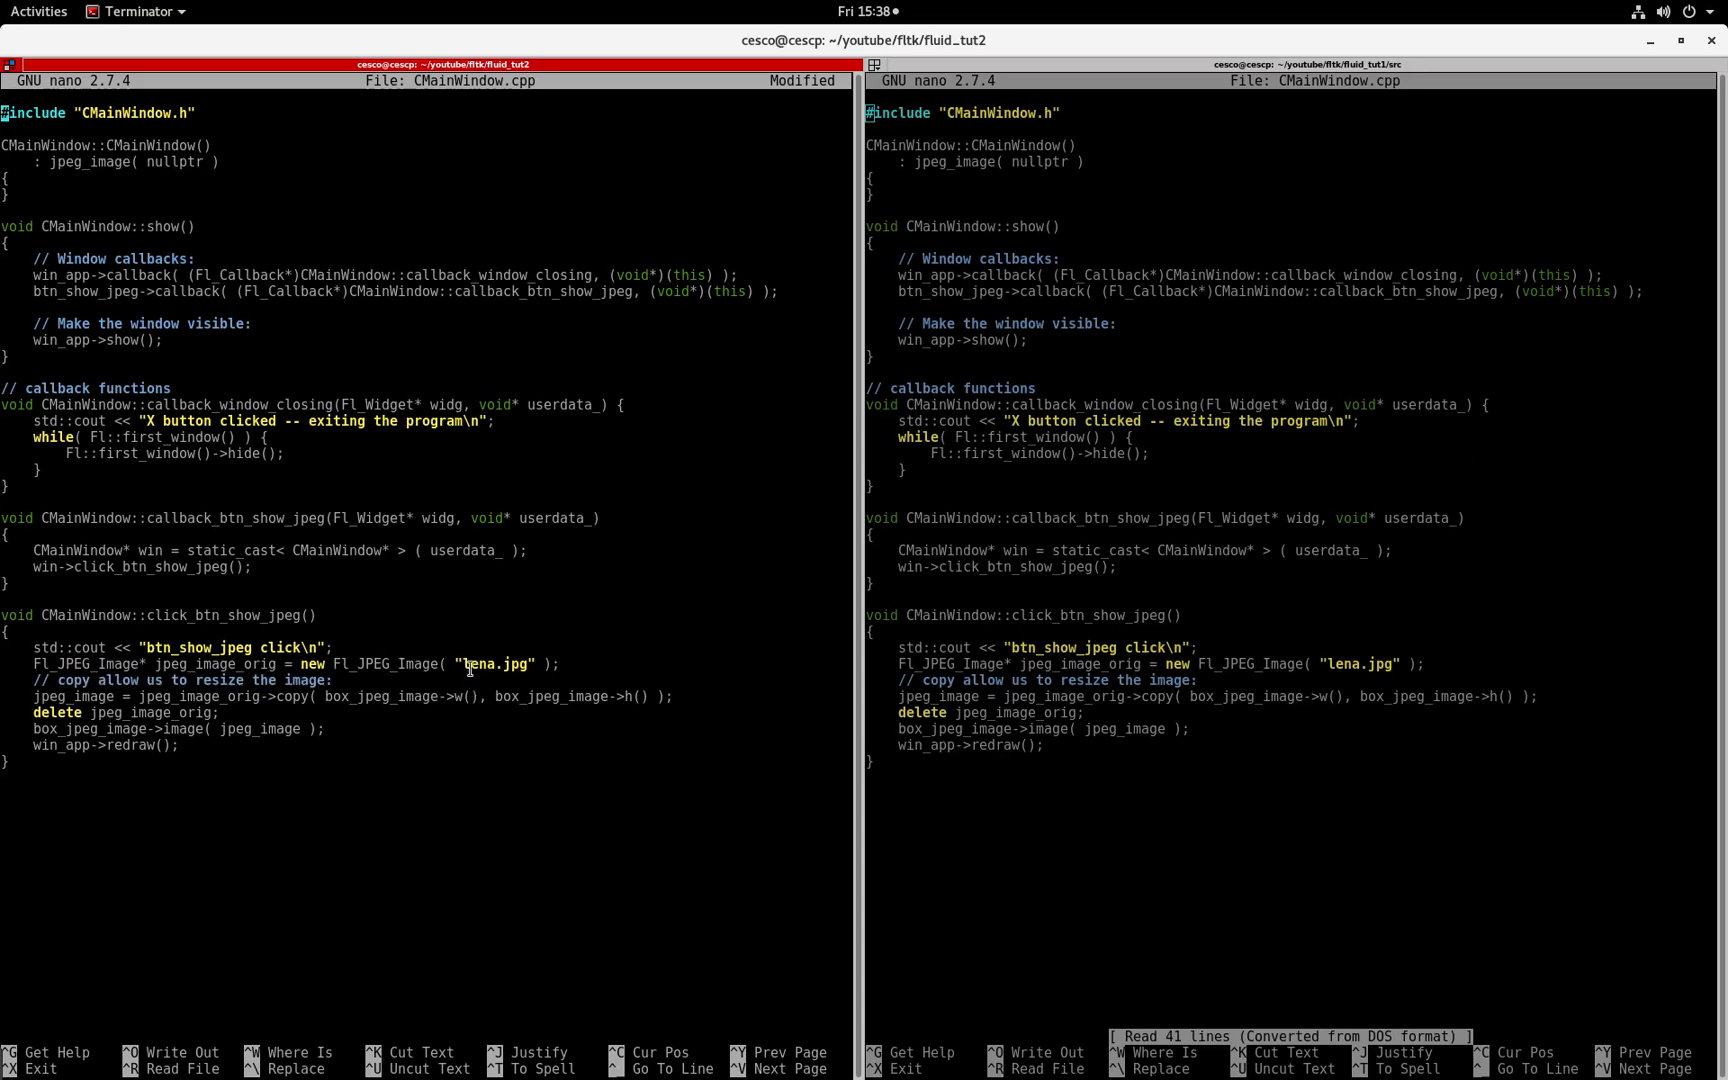
double_click(493, 663)
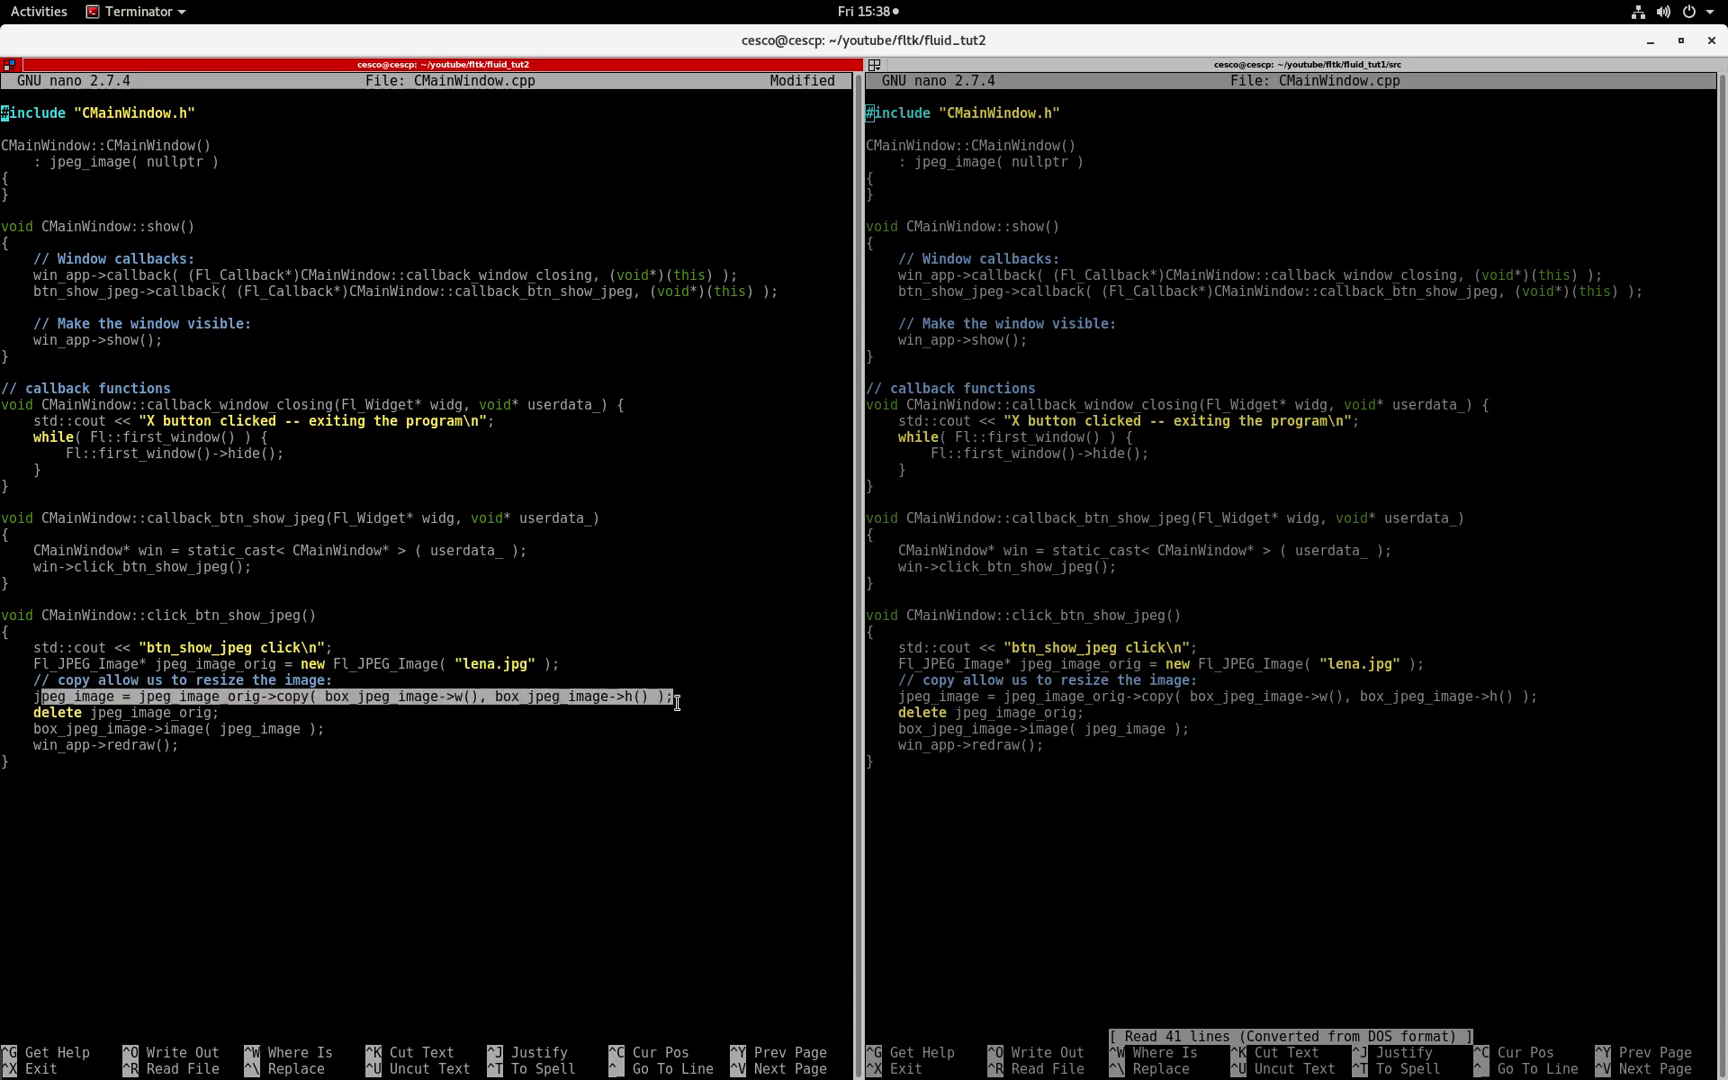
left_click(94, 712)
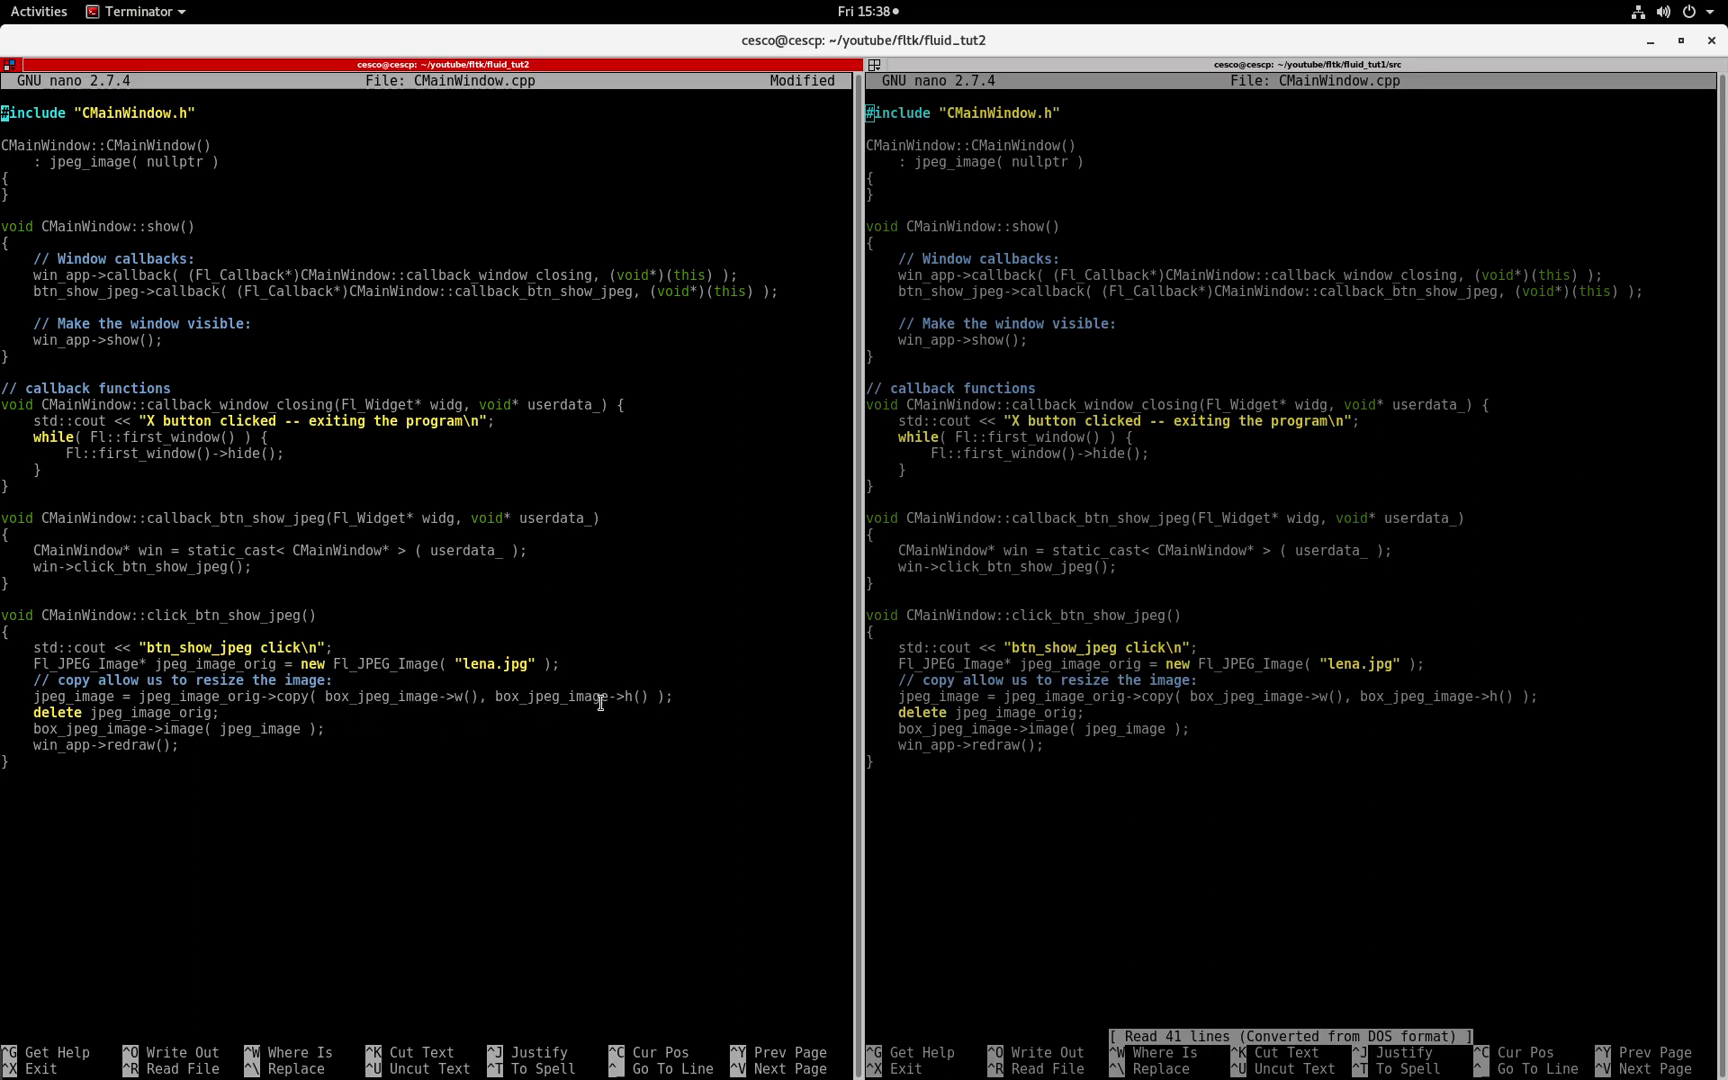
mouse_move(61, 727)
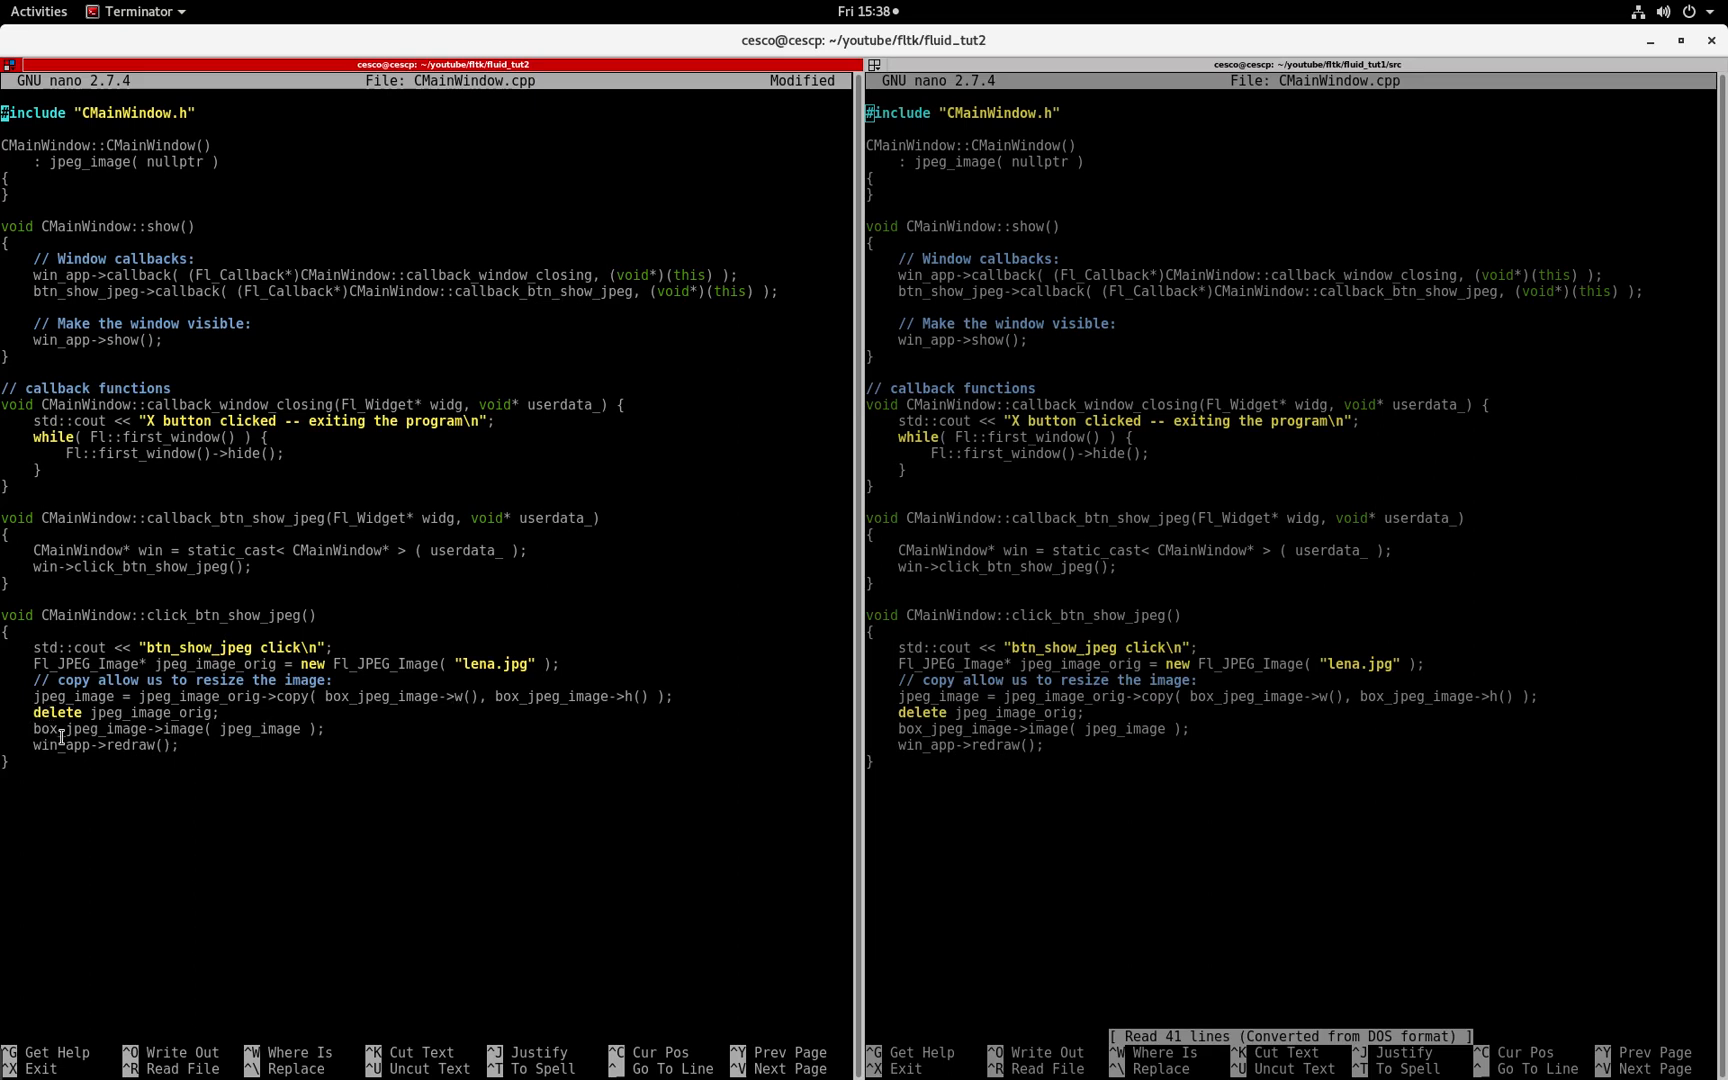
mouse_move(130, 727)
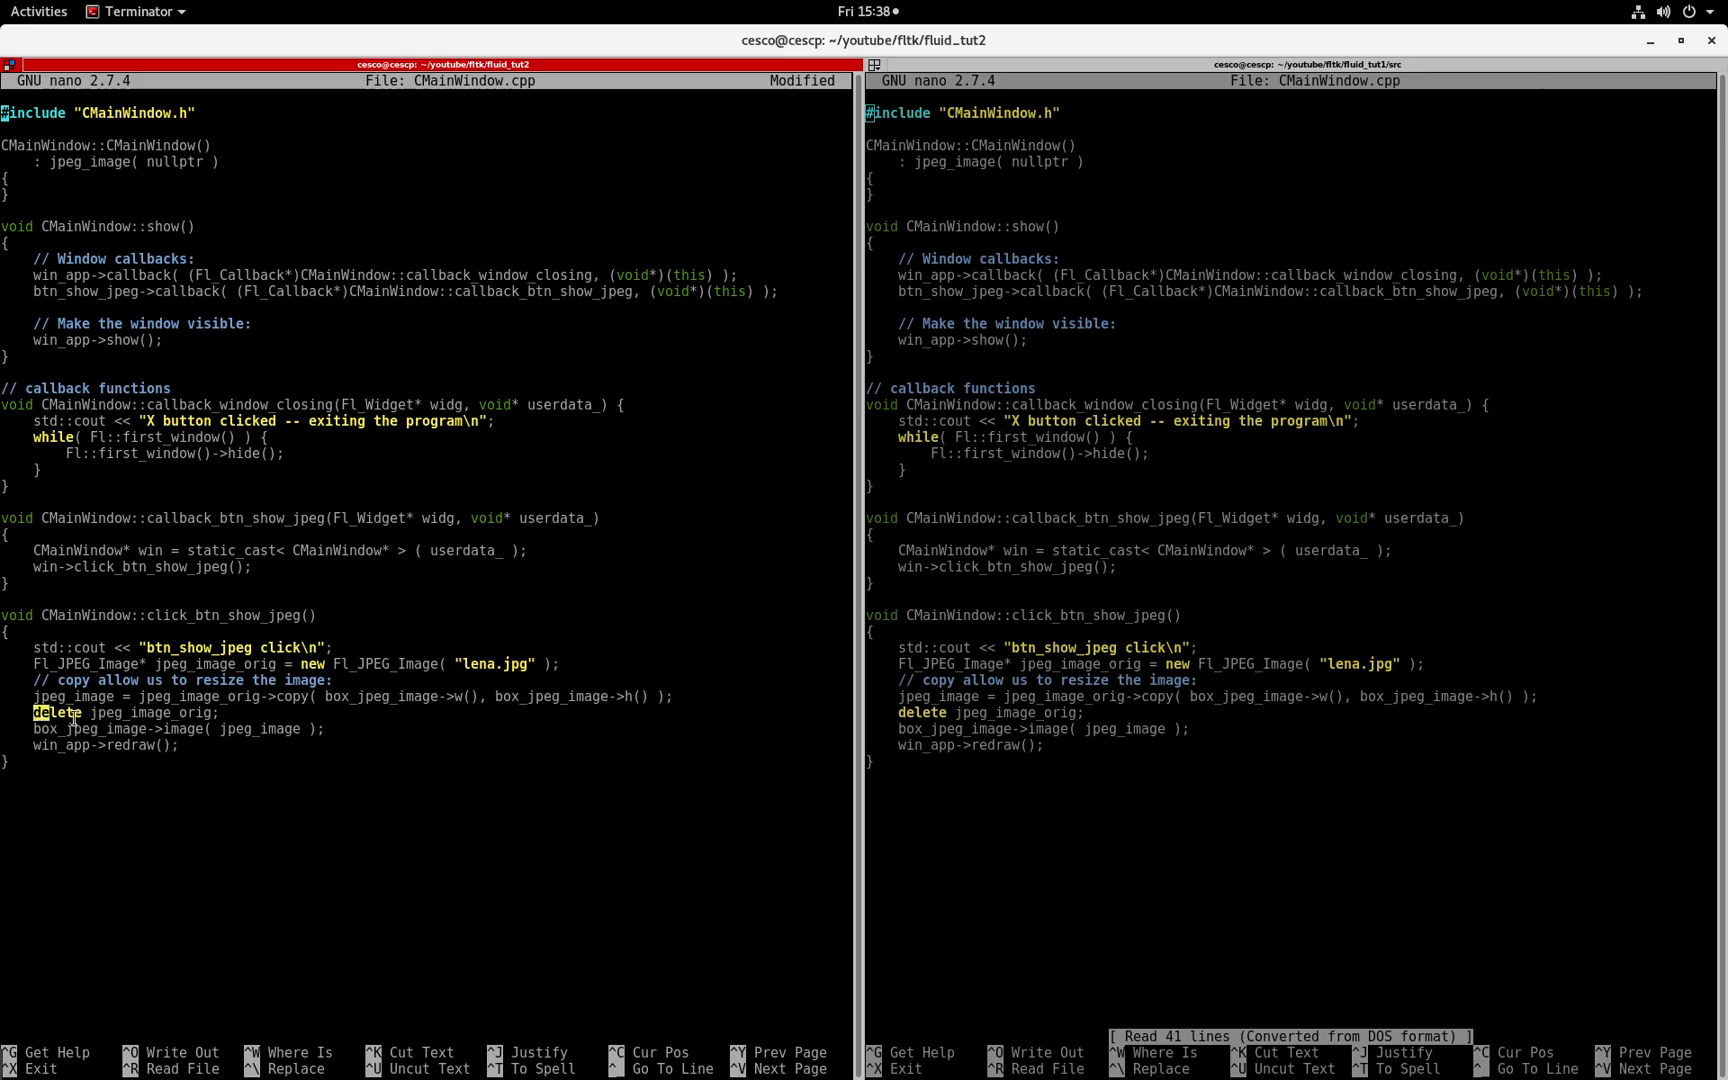
left_click(132, 760)
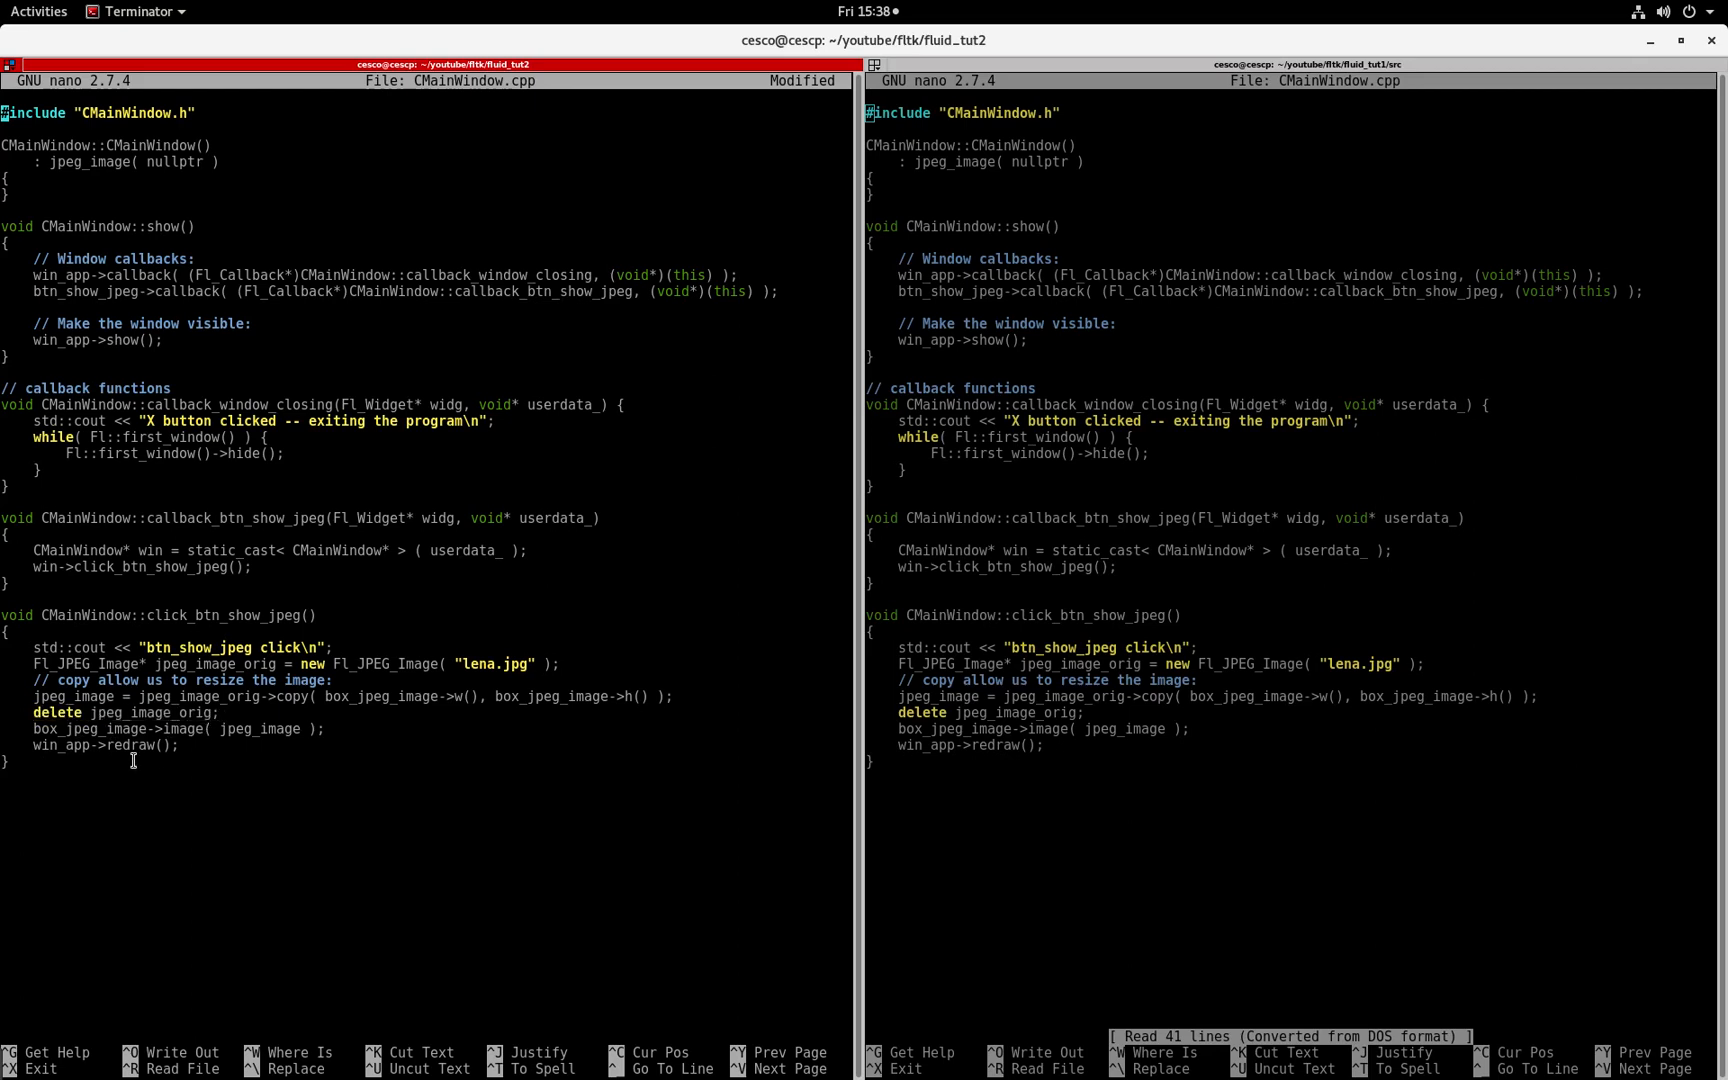
left_click(154, 728)
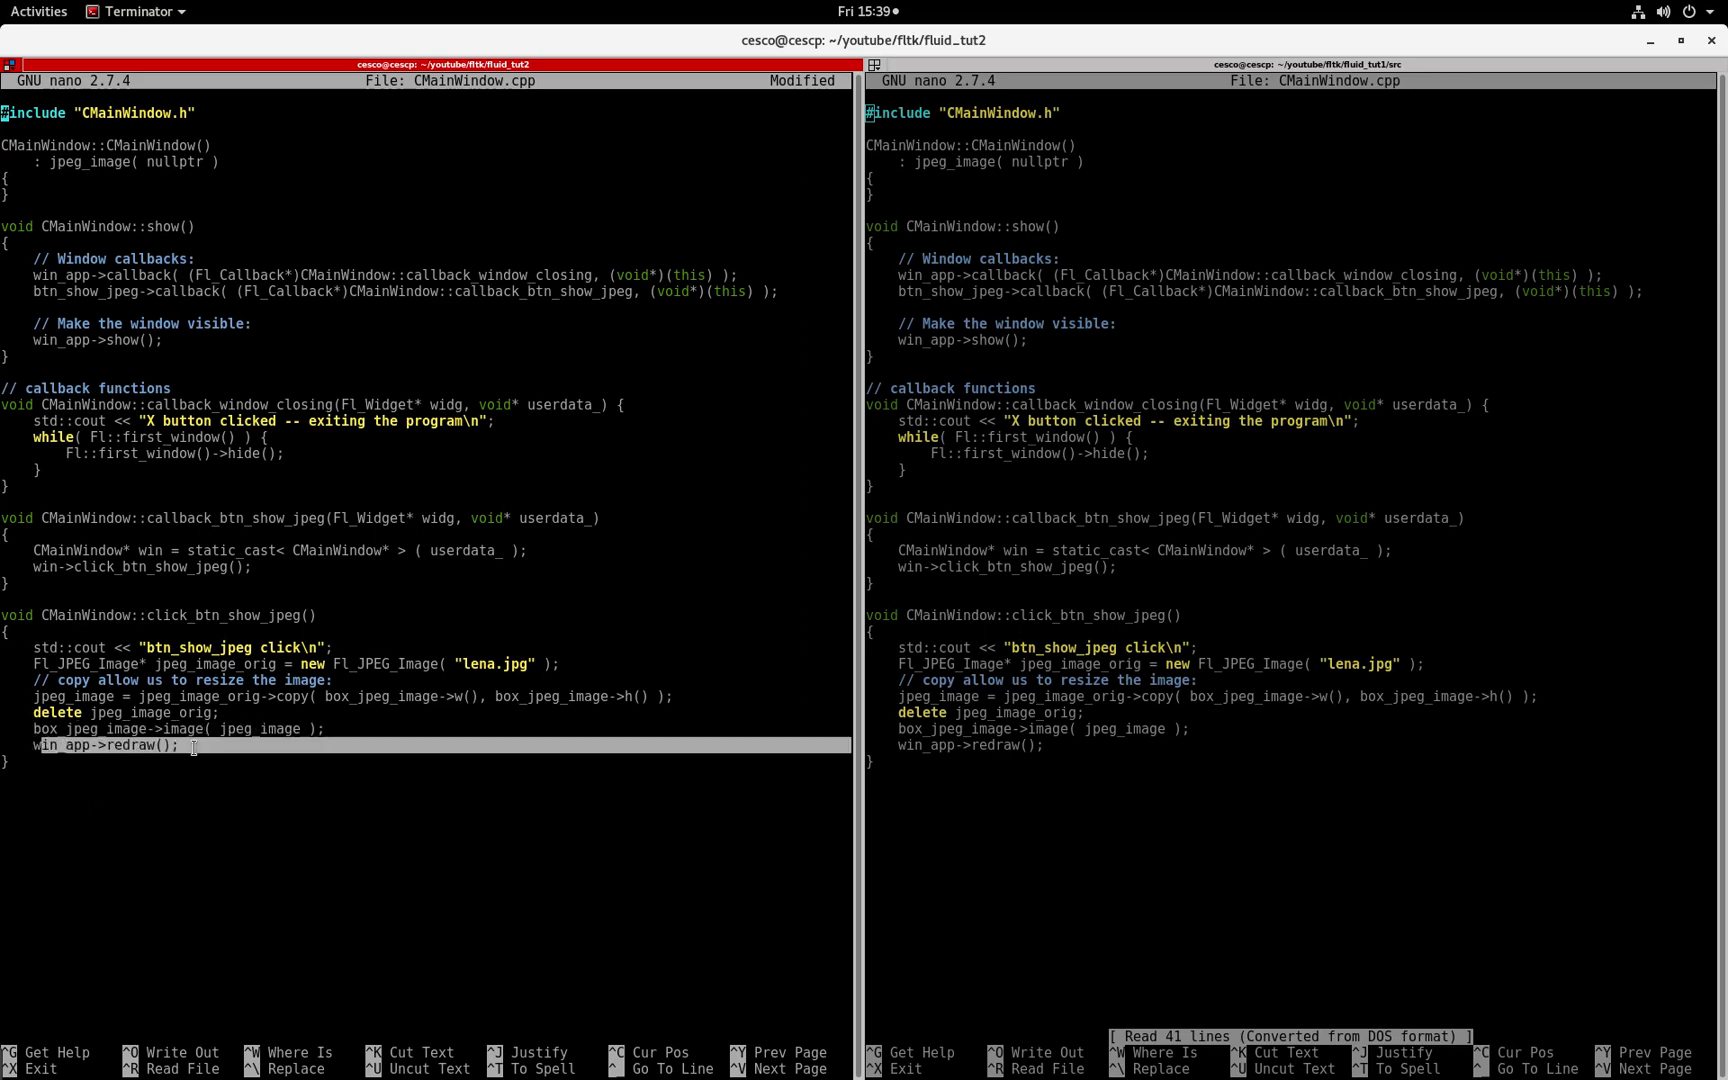
mouse_move(36, 727)
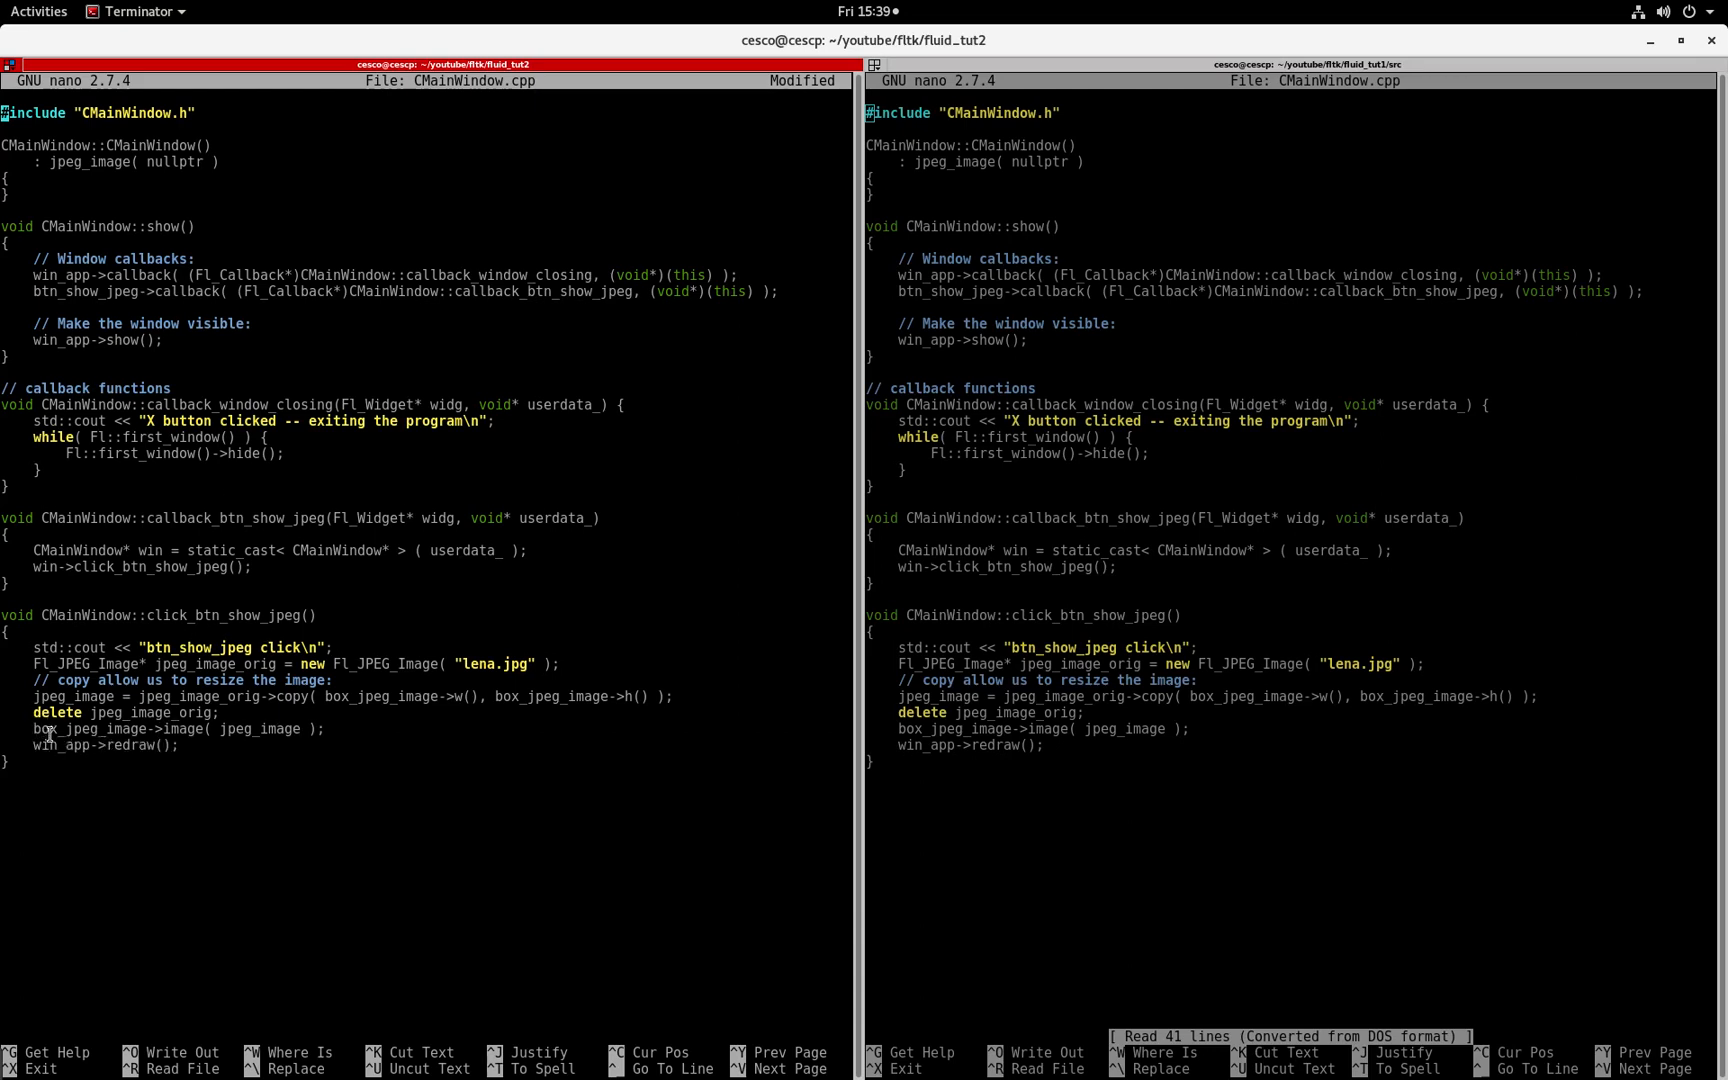
mouse_move(143, 713)
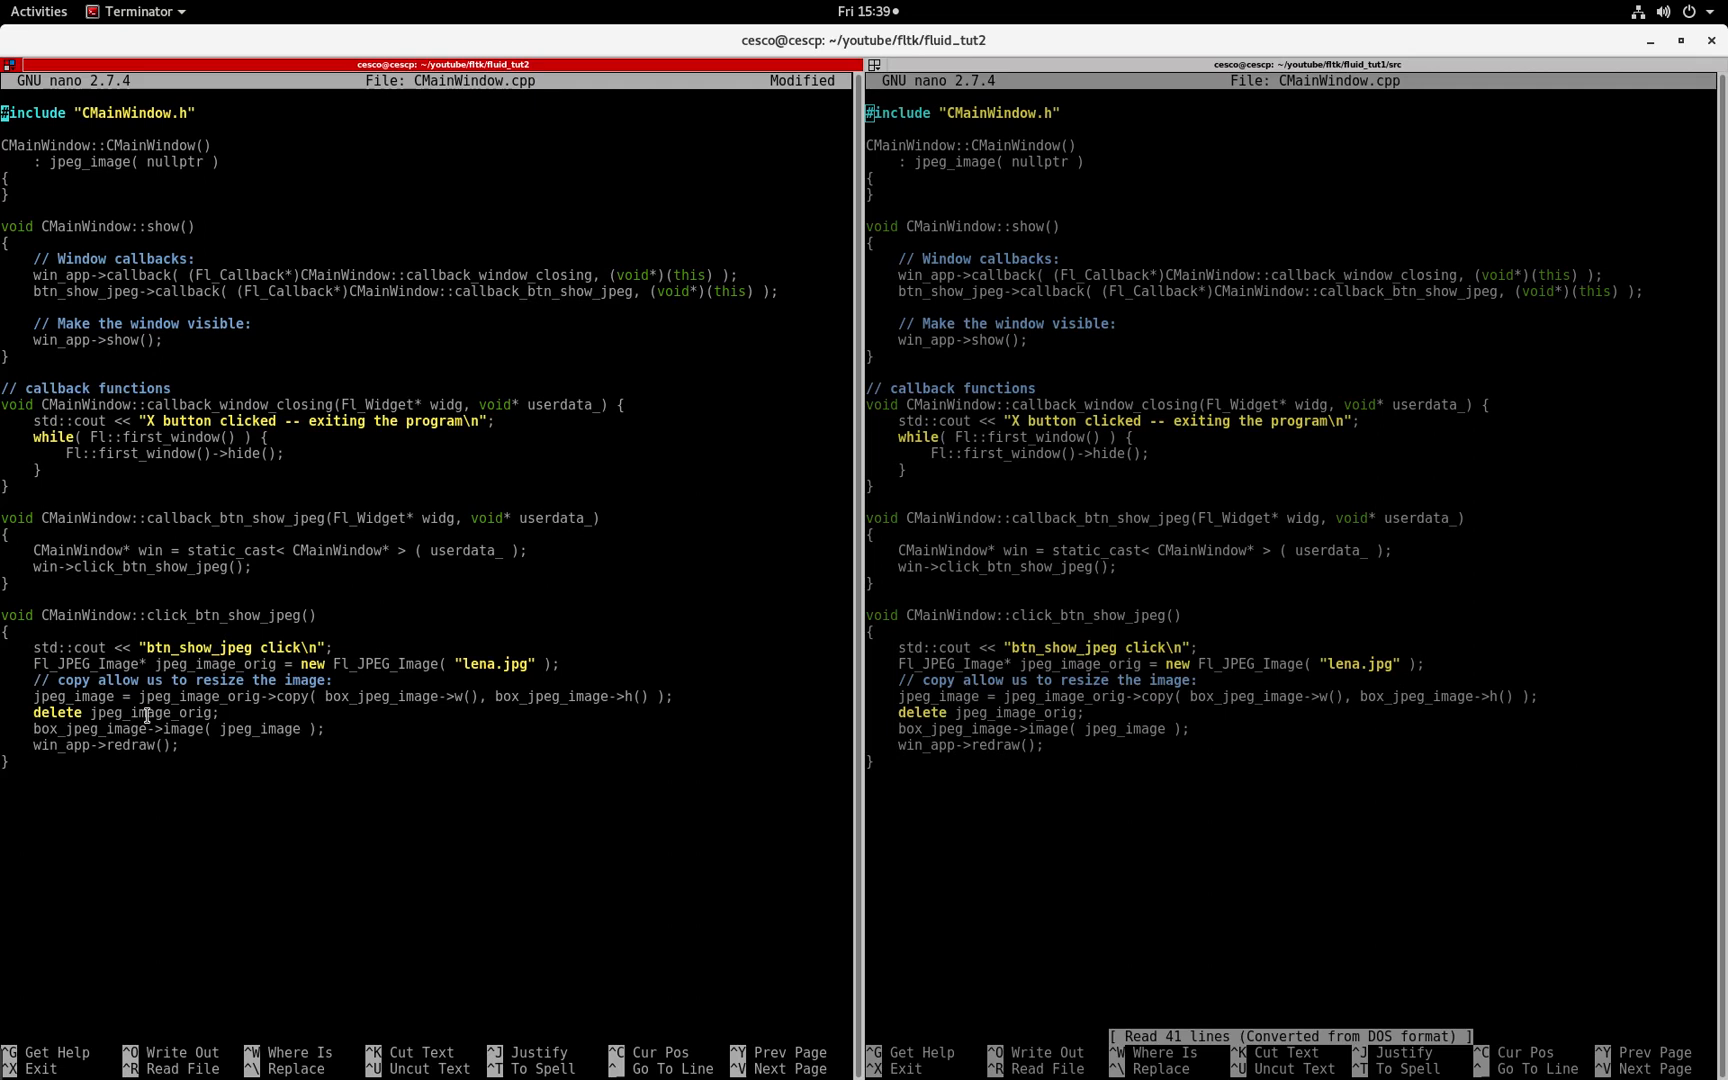
mouse_move(136, 536)
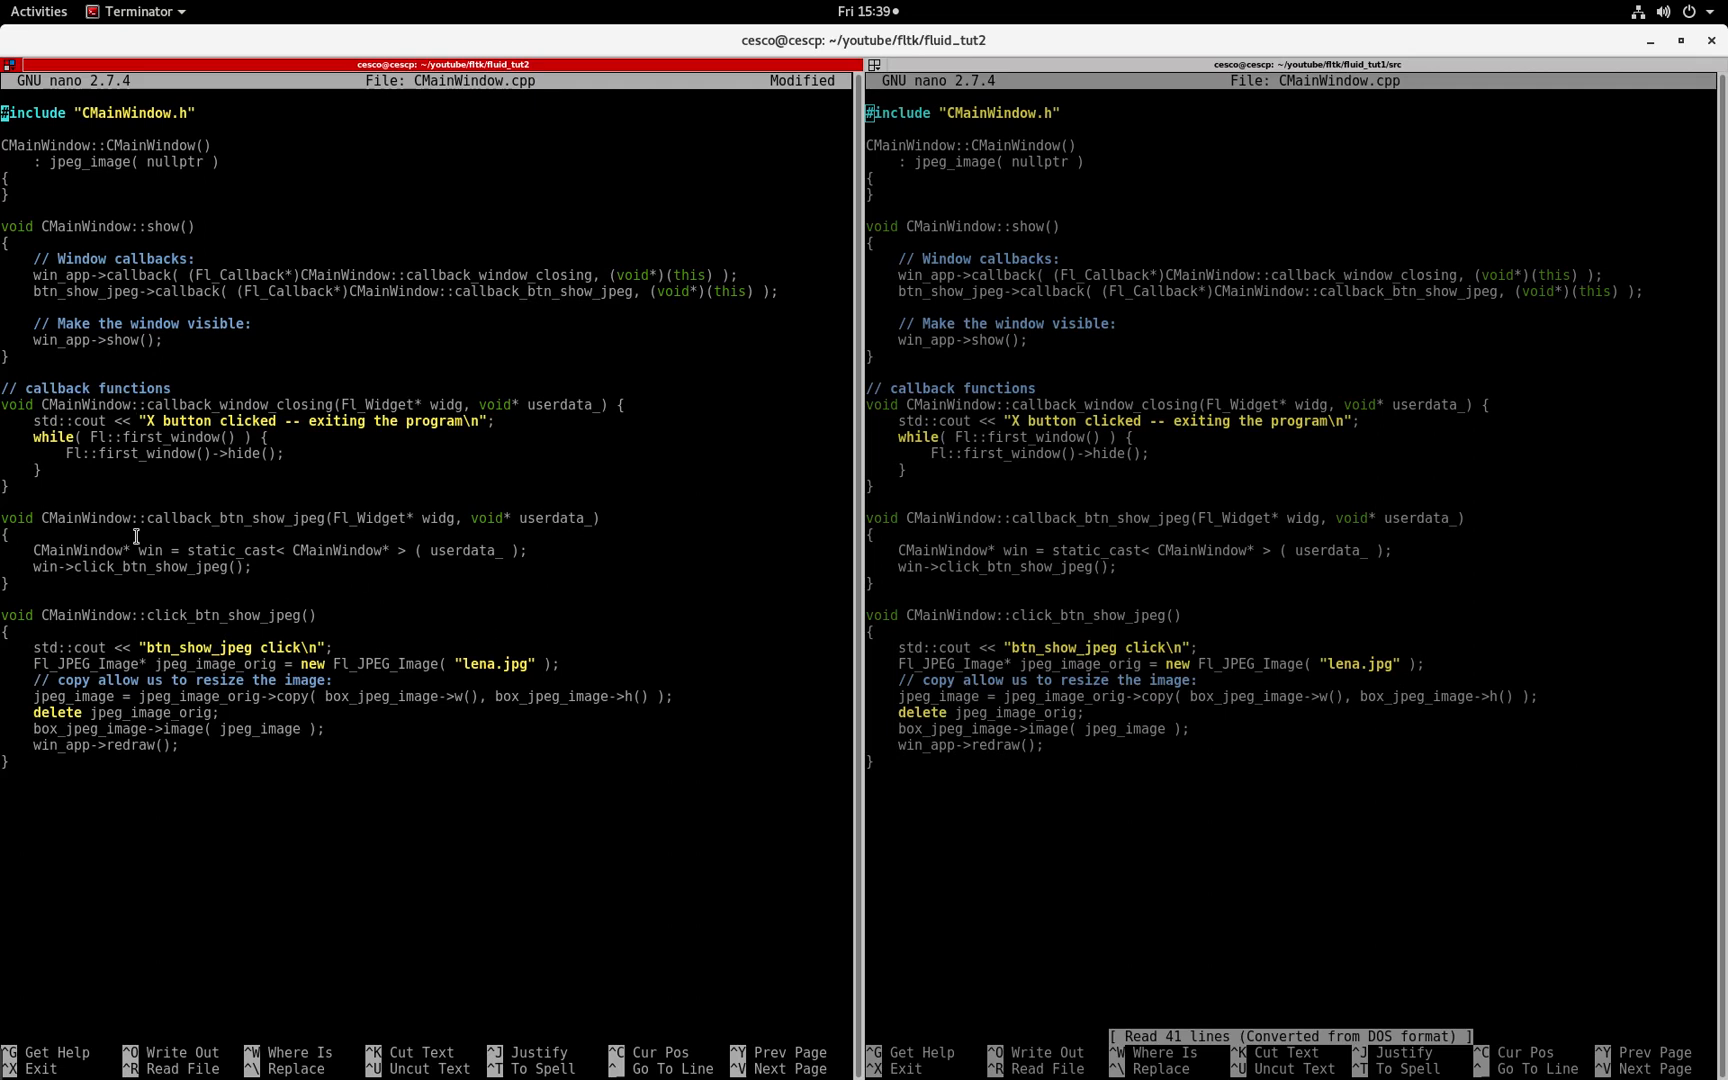
mouse_move(205, 603)
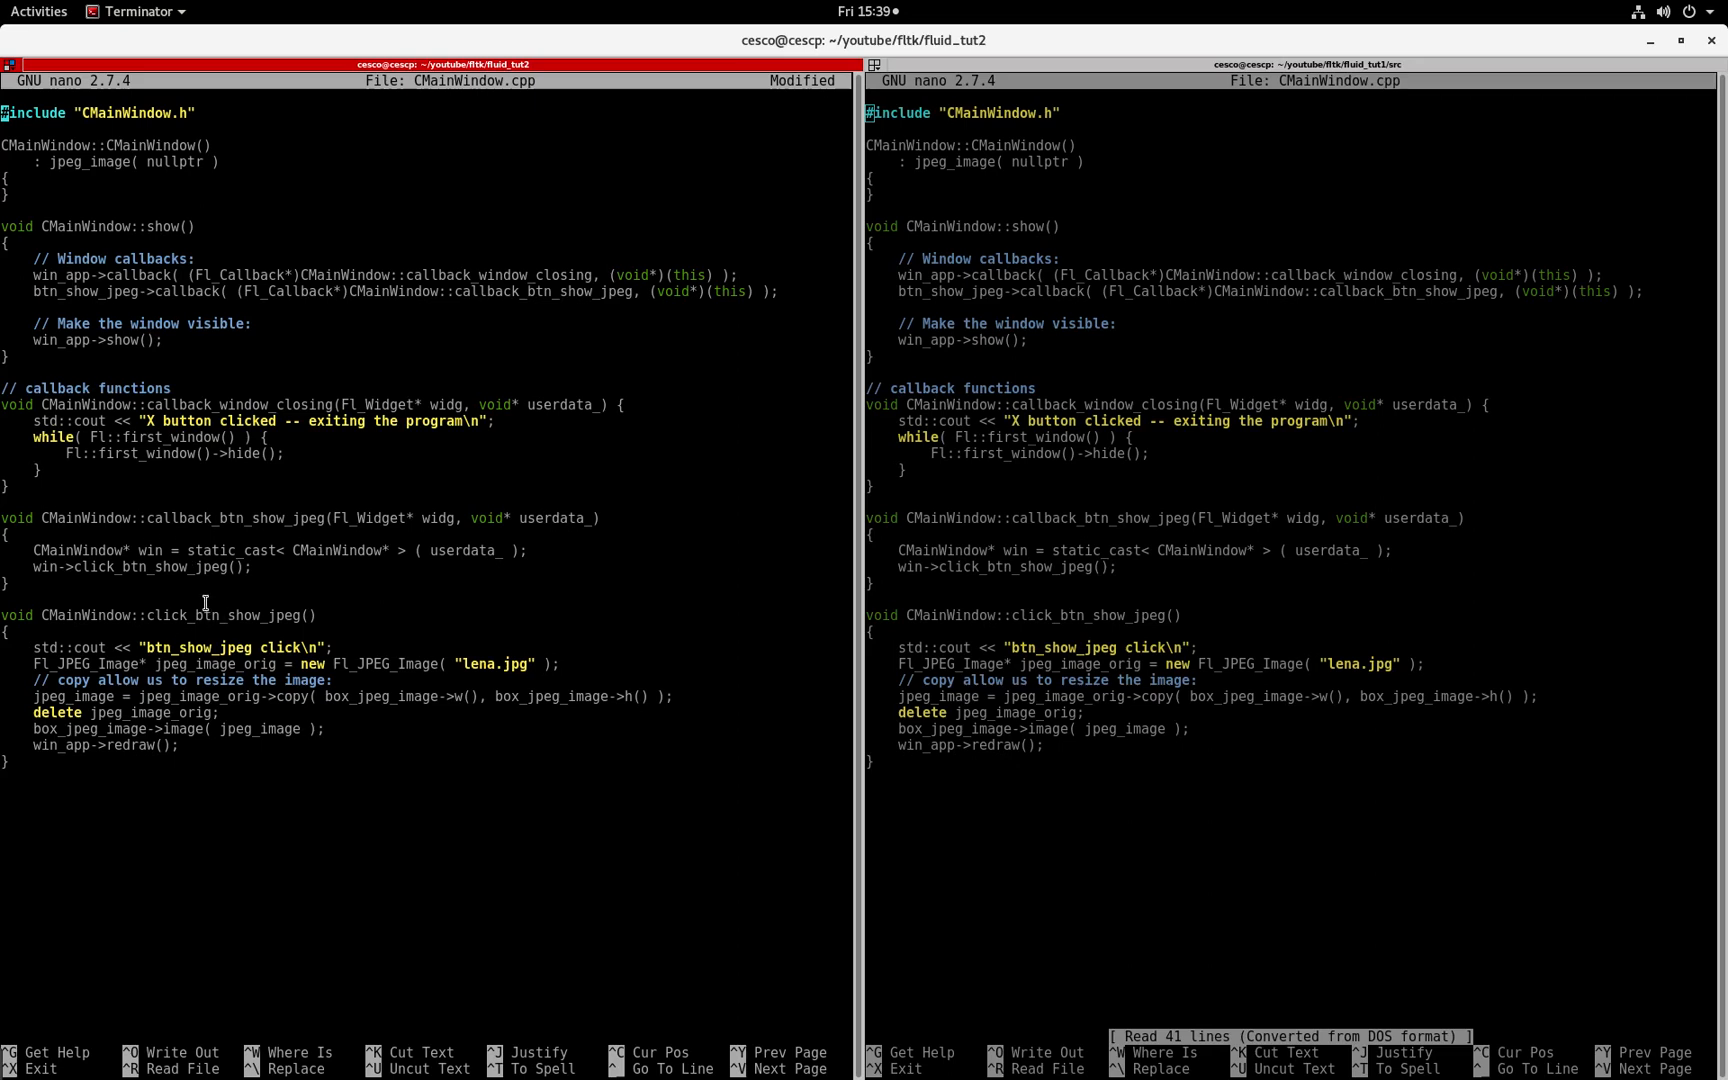
mouse_move(227, 595)
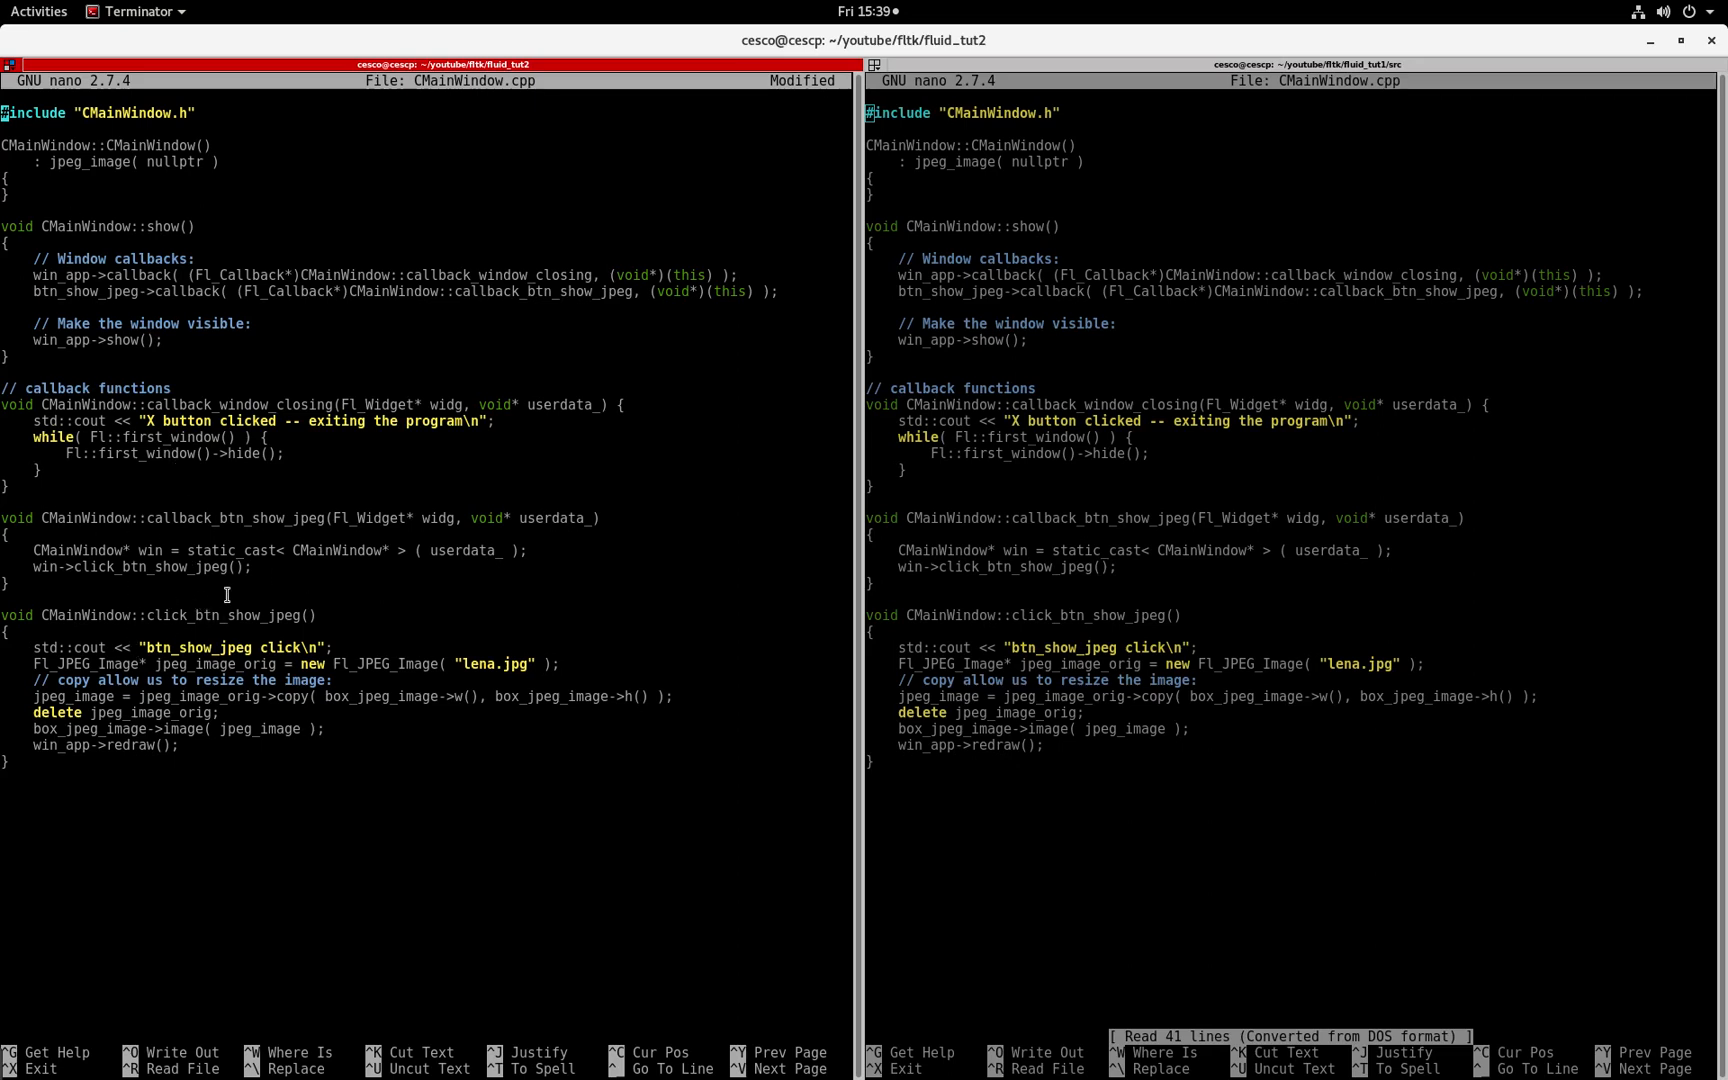
mouse_move(432, 595)
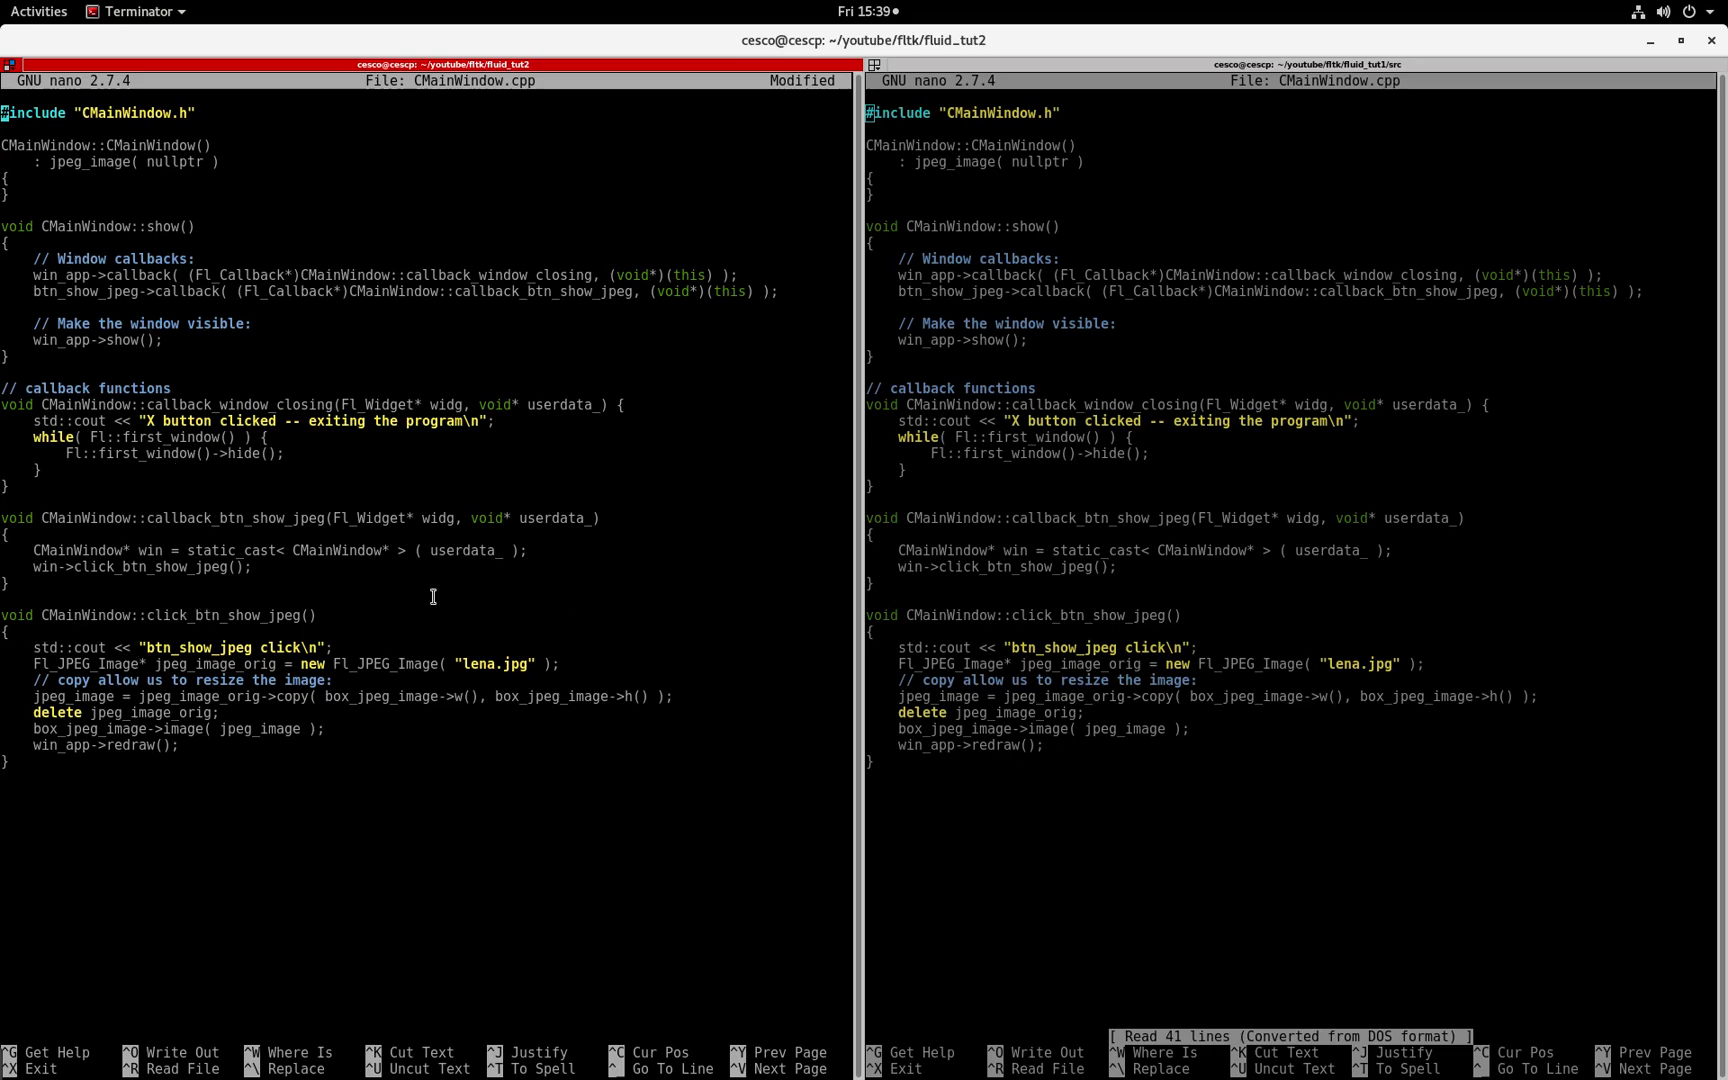
mouse_move(564, 571)
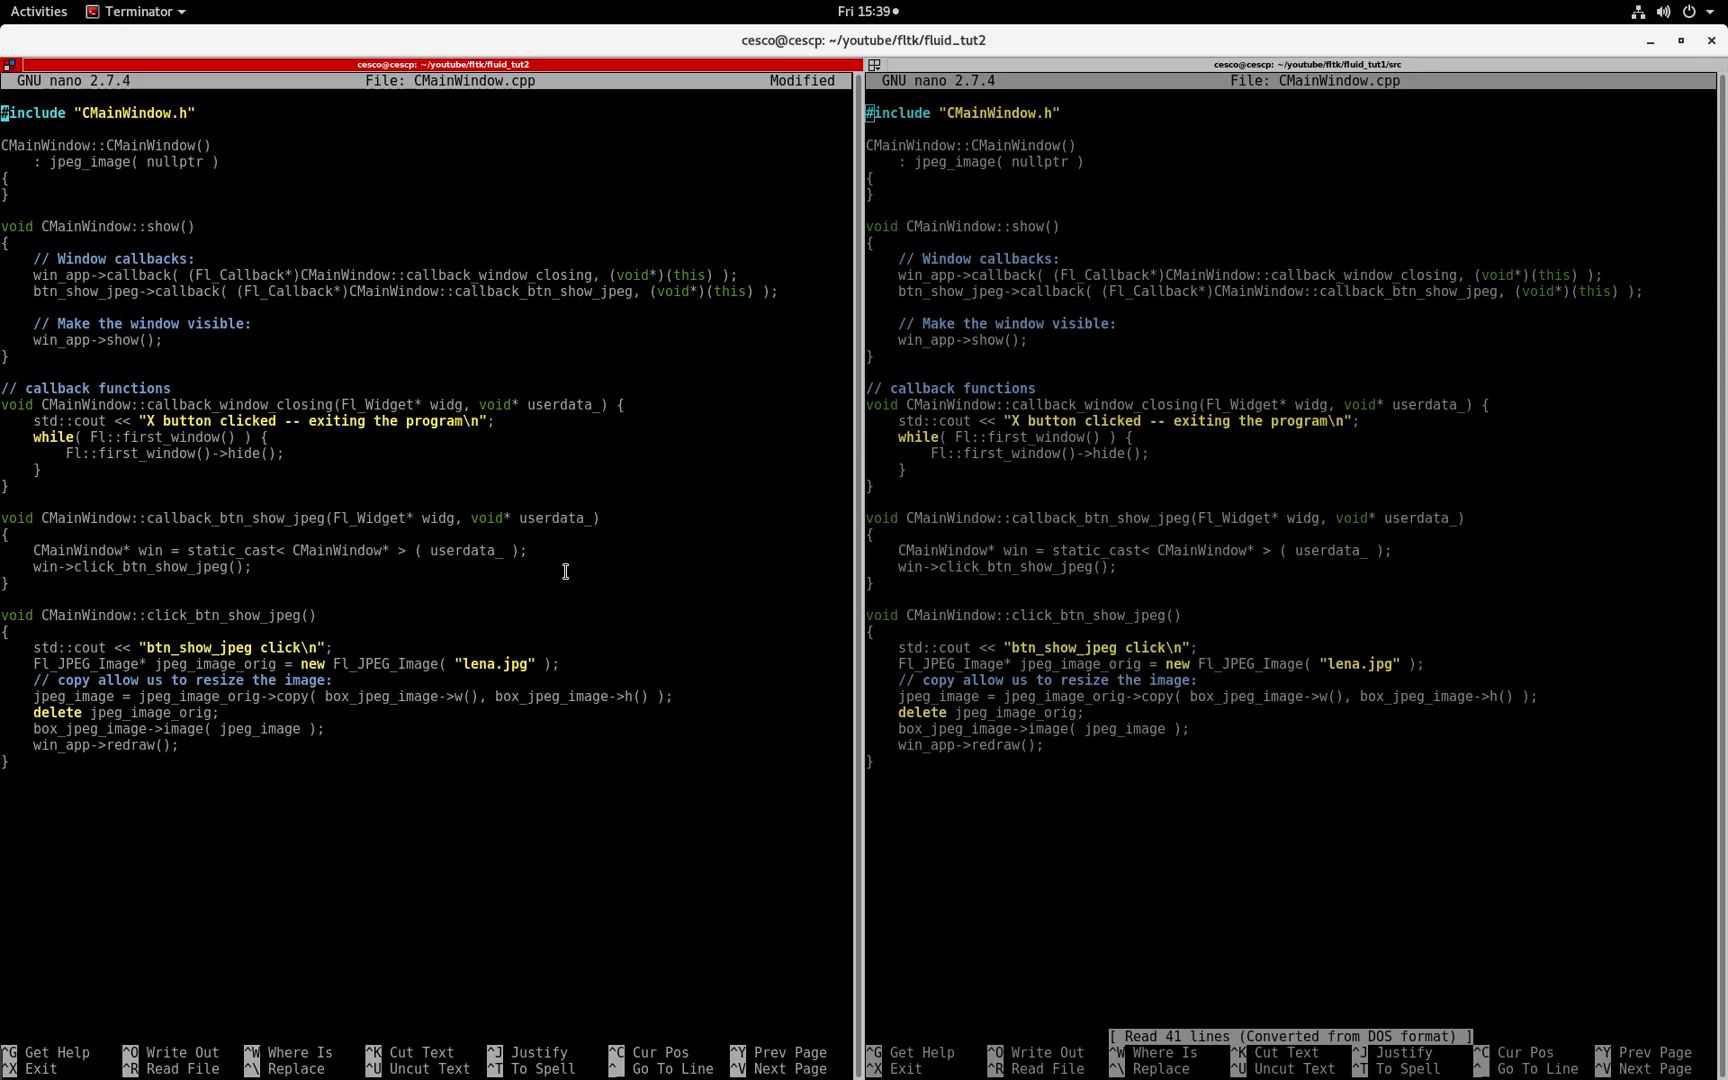
Step: Quit CMainWindow.cpp discarding changes, and open CMainWindow.h in the left nano pane
key("ctrl+x")
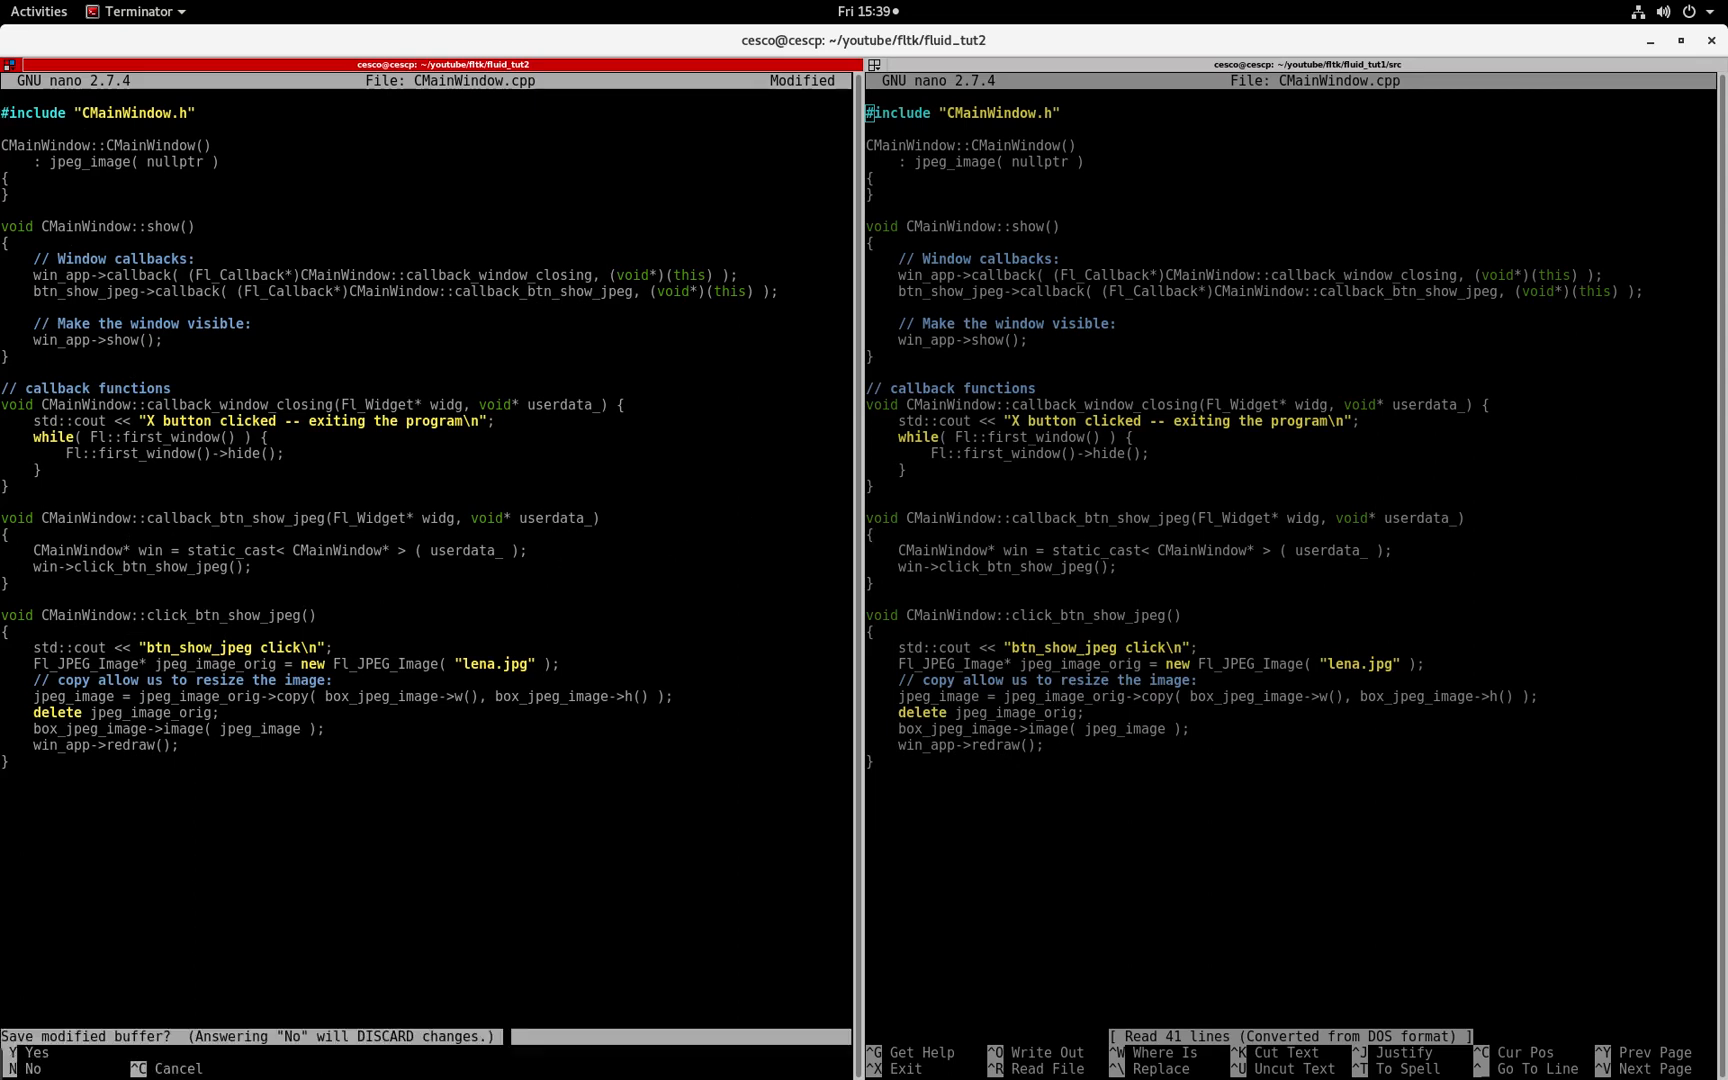
key("n")
type("nano")
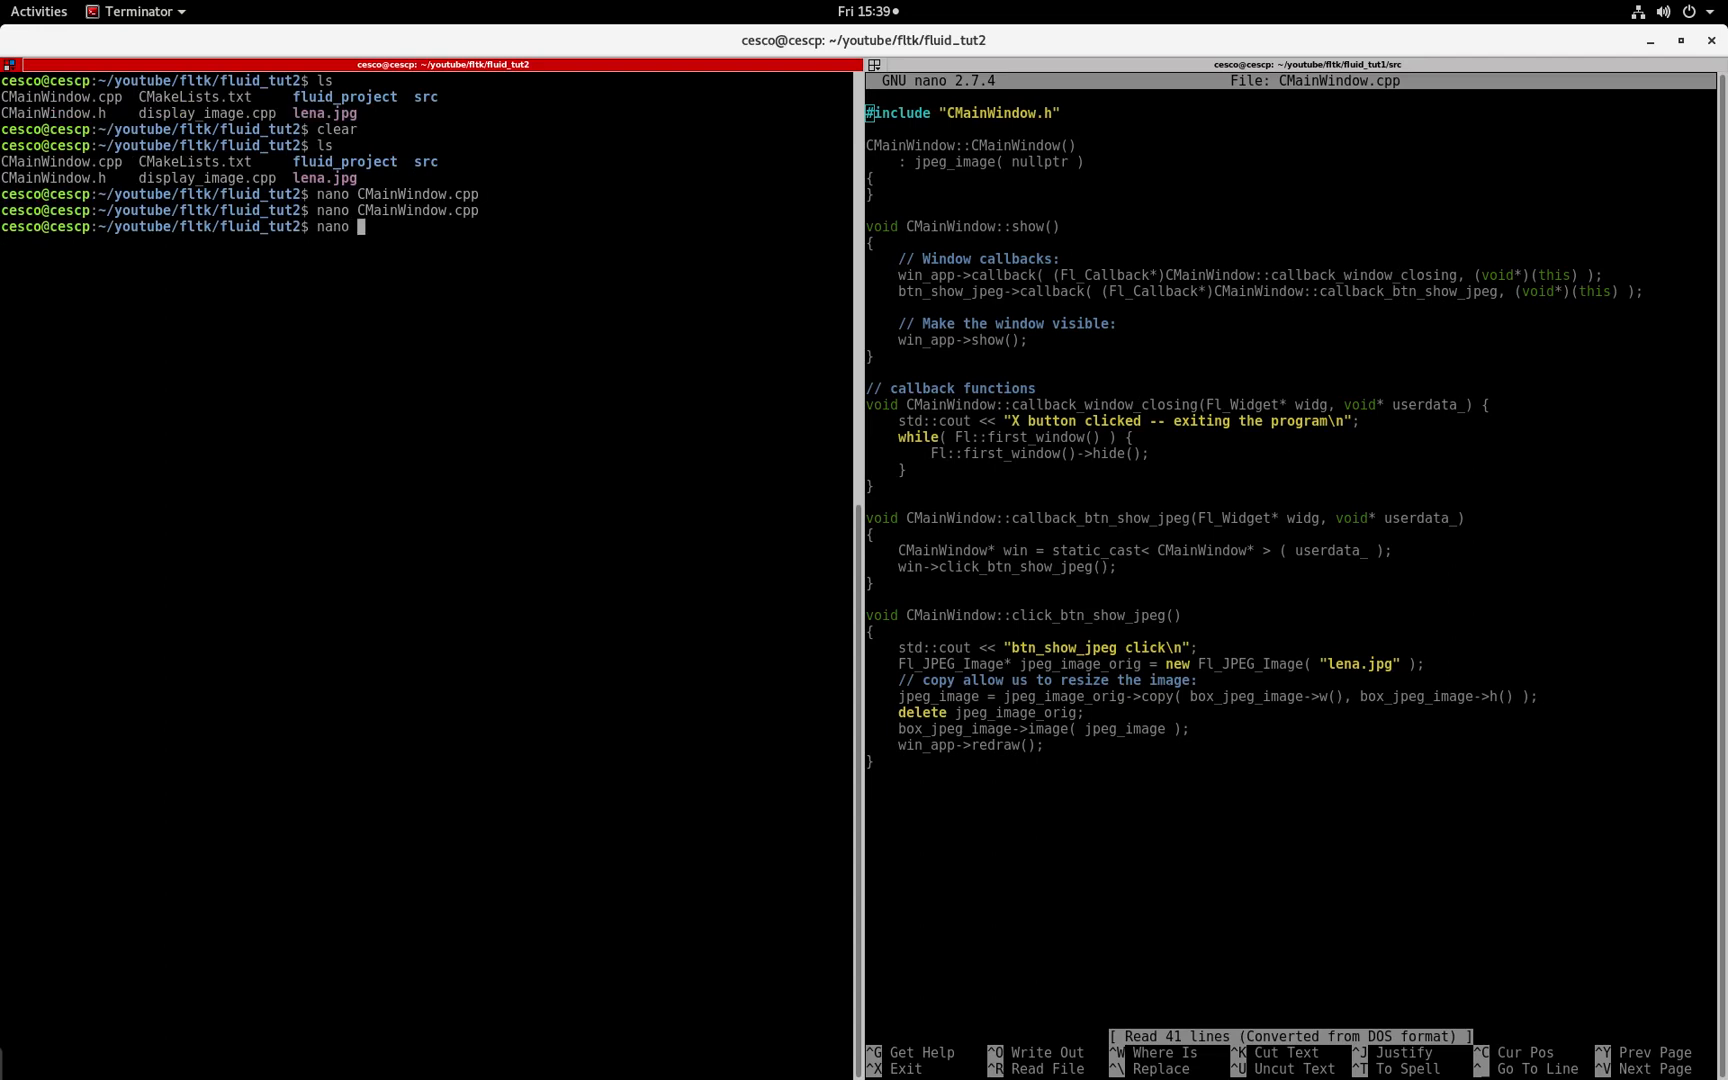
type("CMainWindow.cpp")
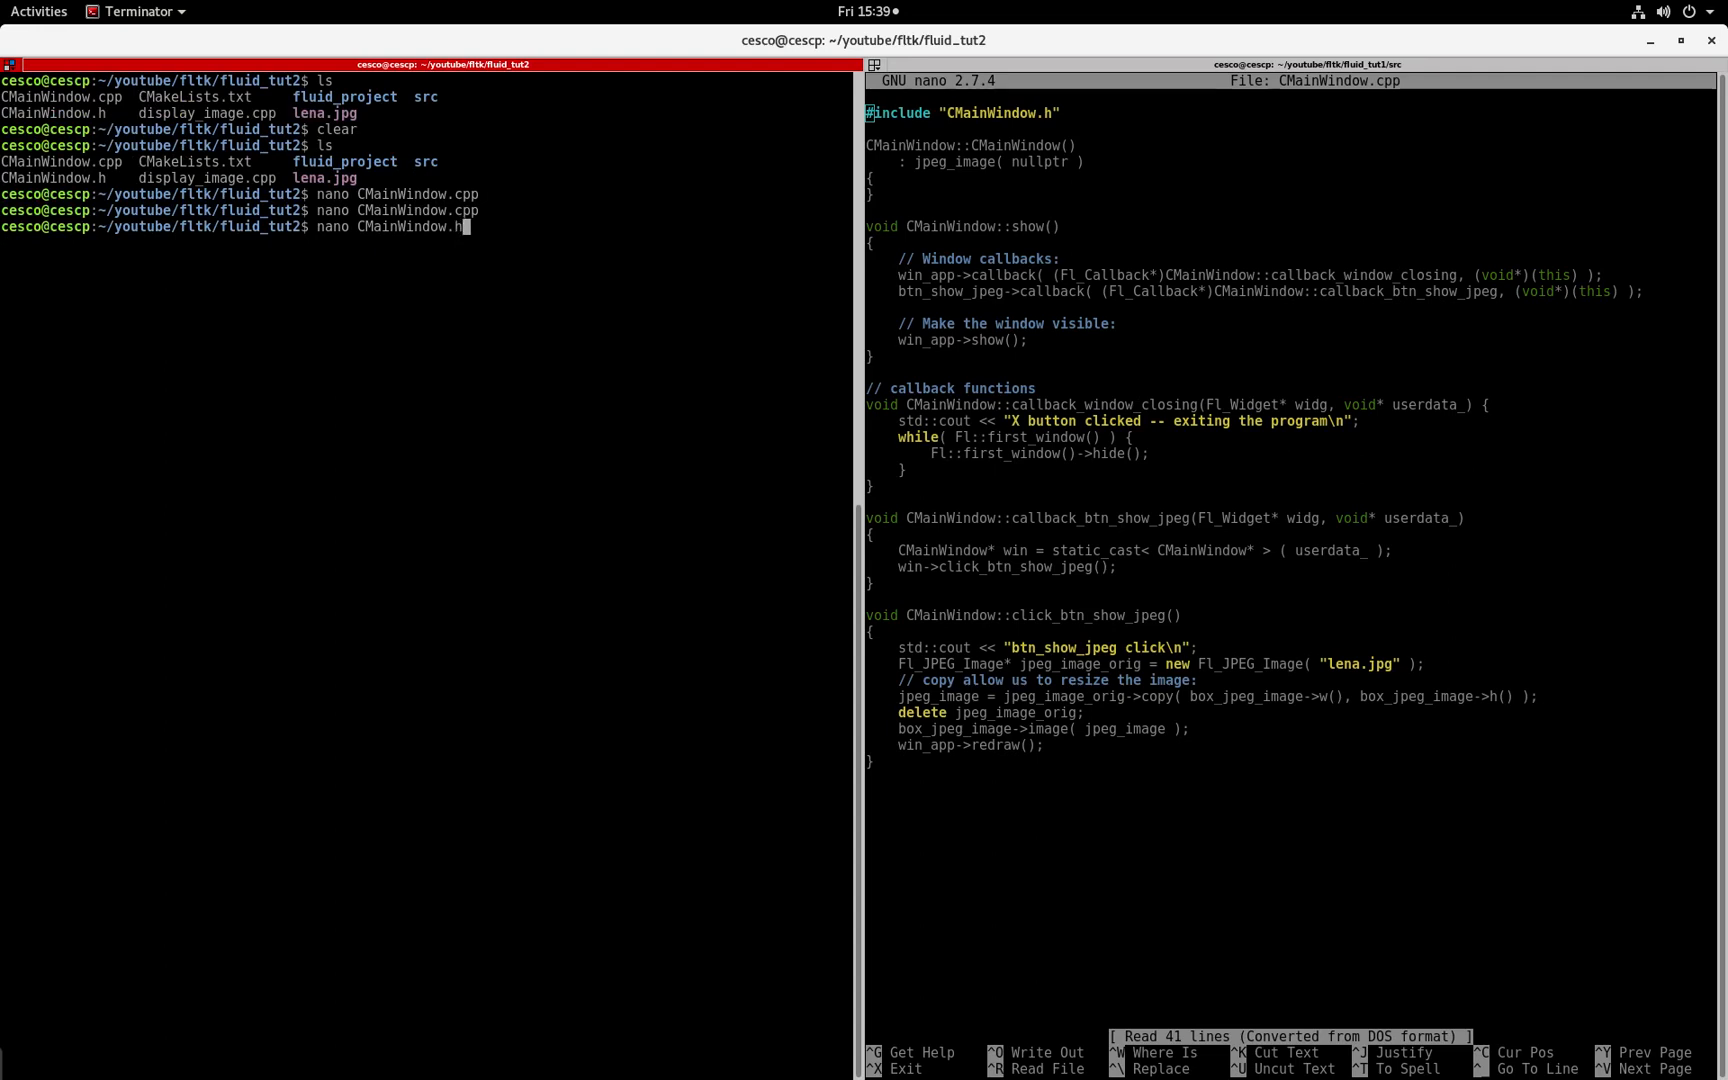
key("Return")
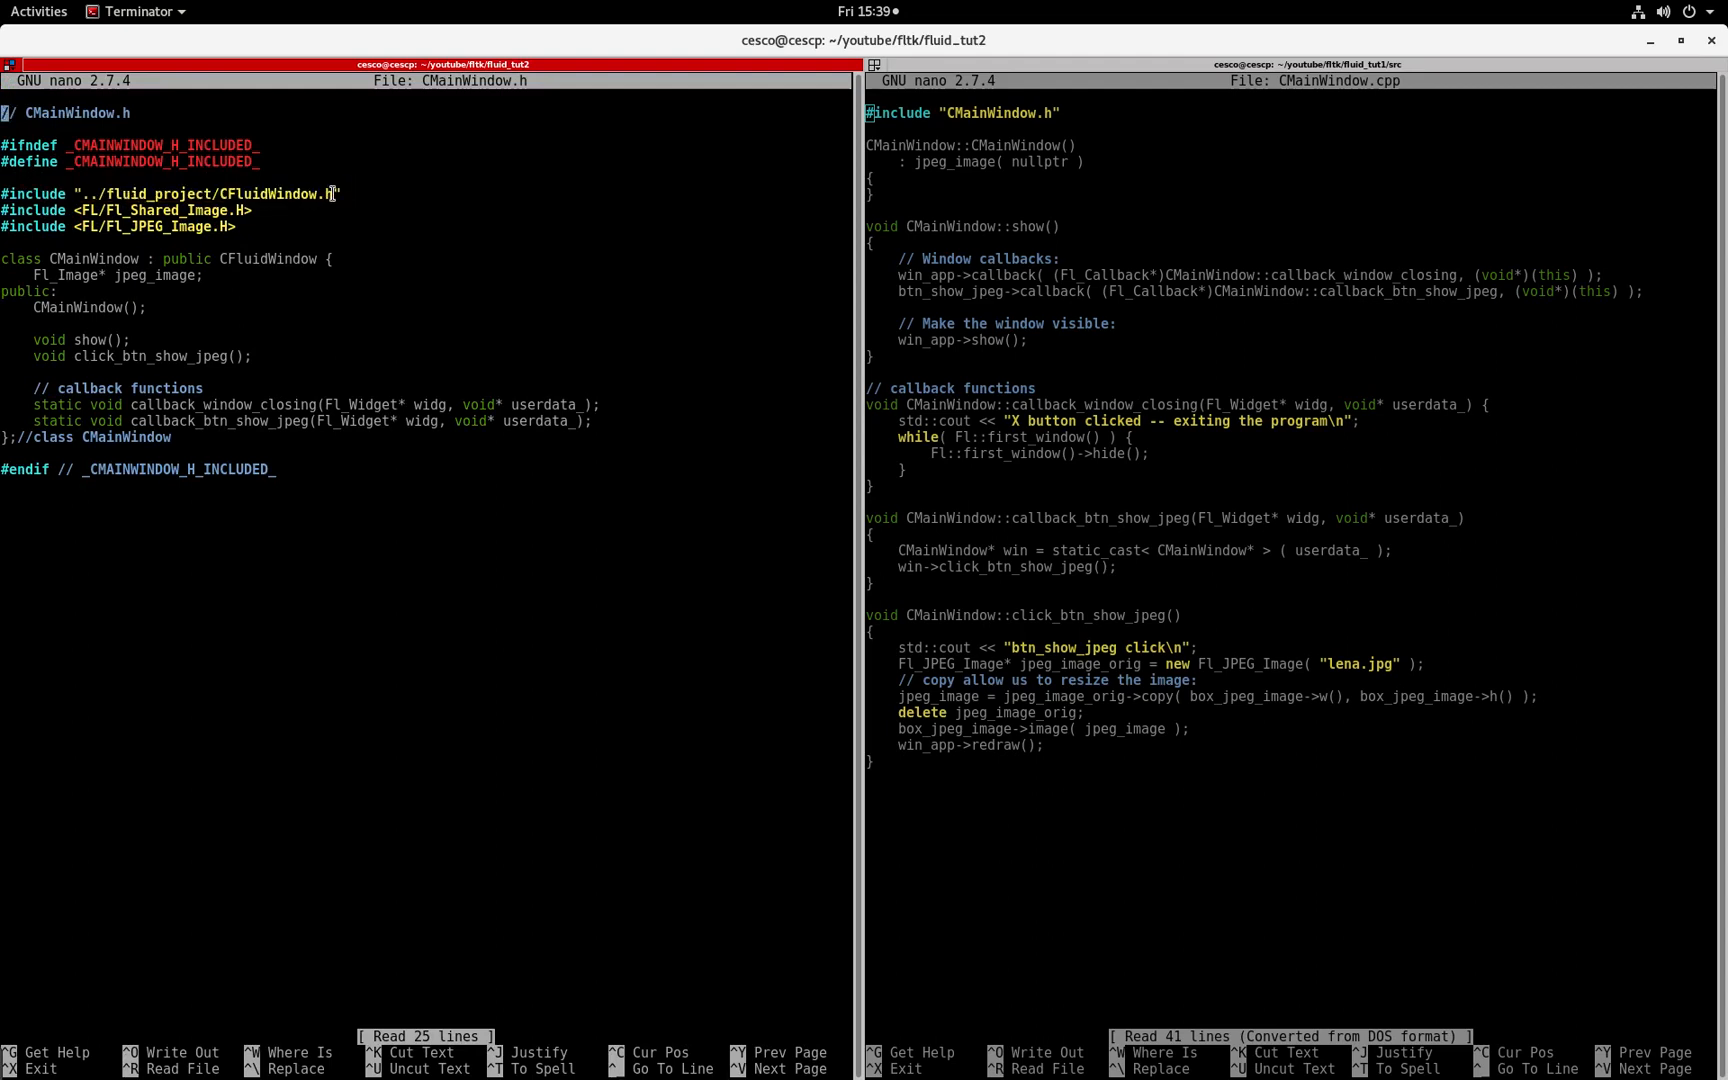
double_click(276, 194)
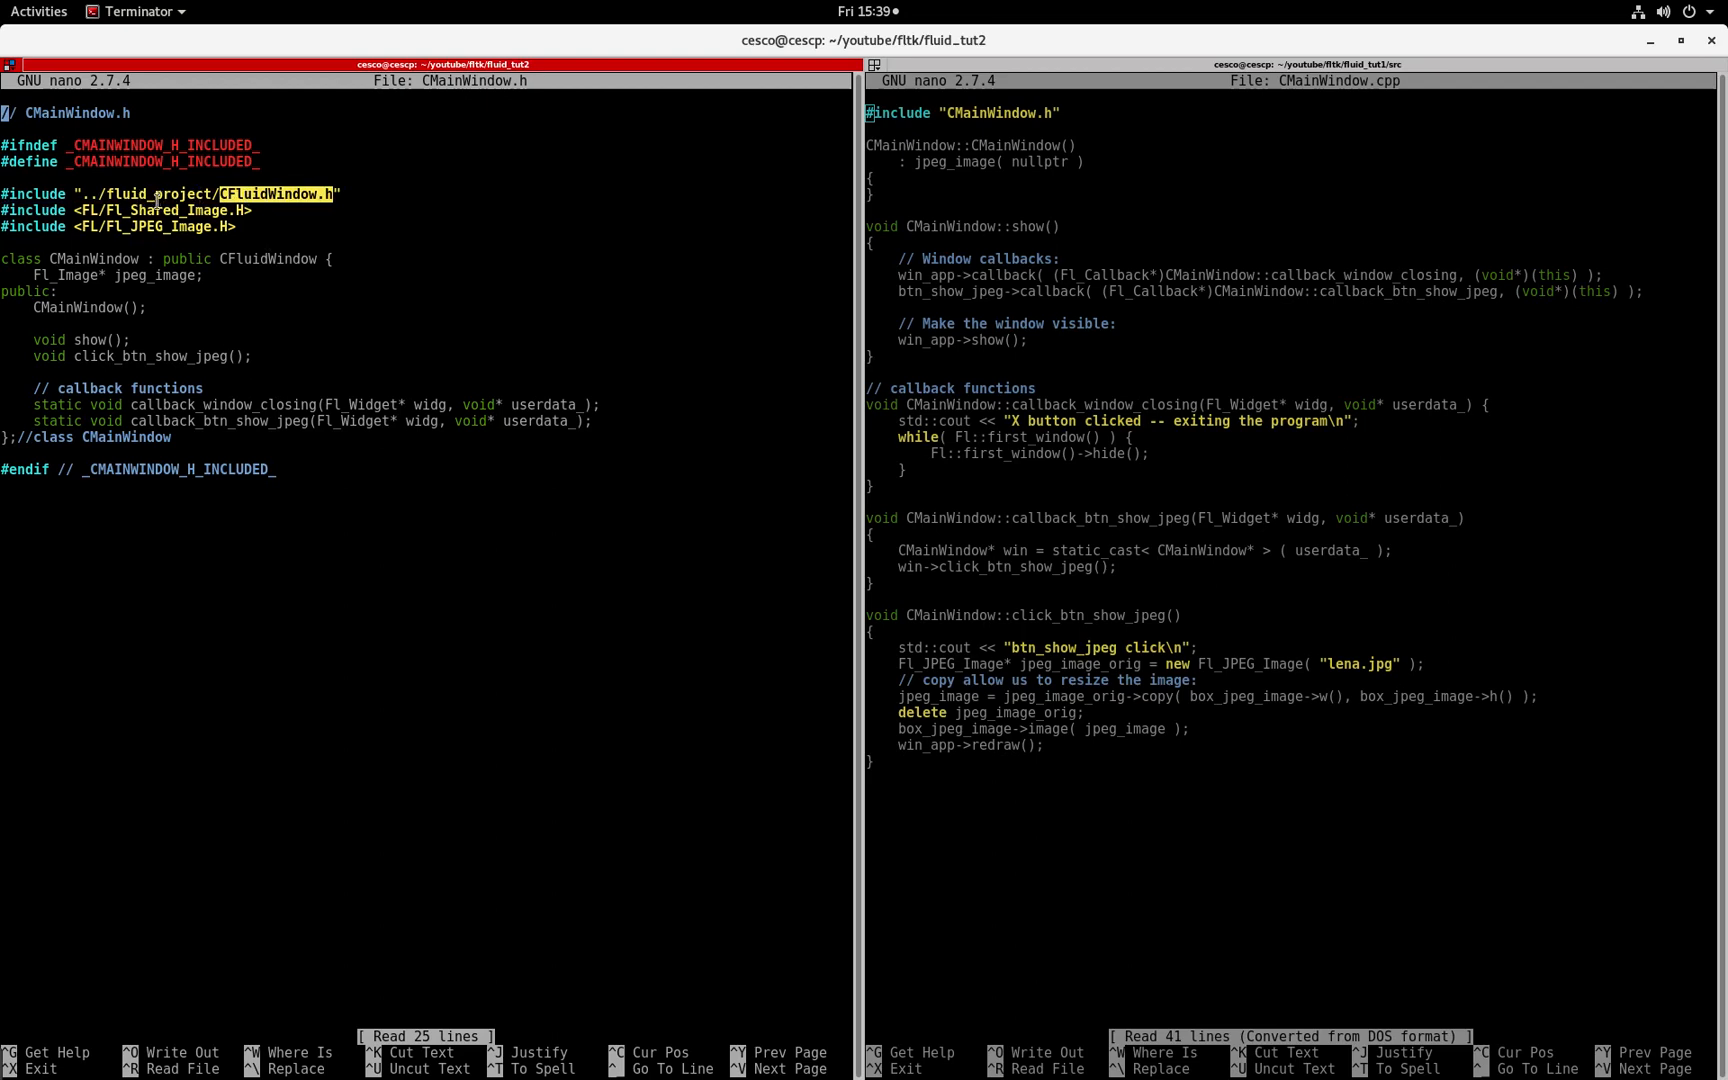
mouse_move(115, 377)
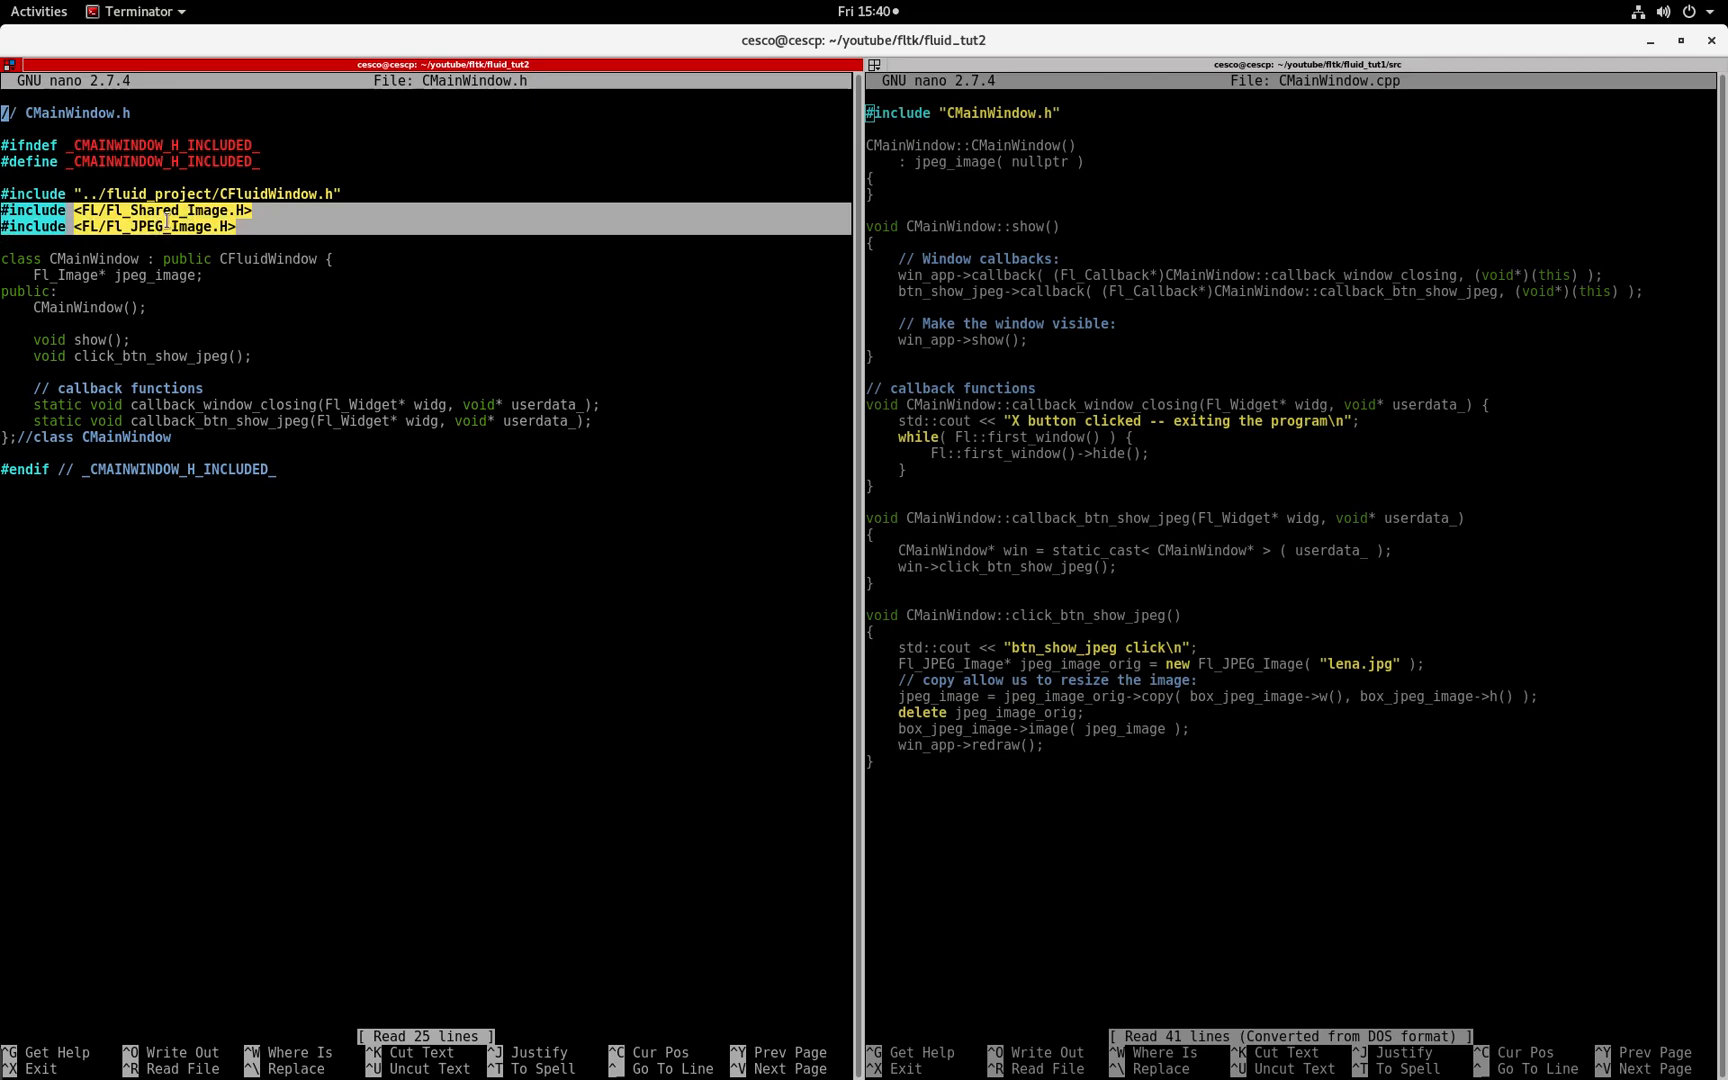
mouse_move(187, 400)
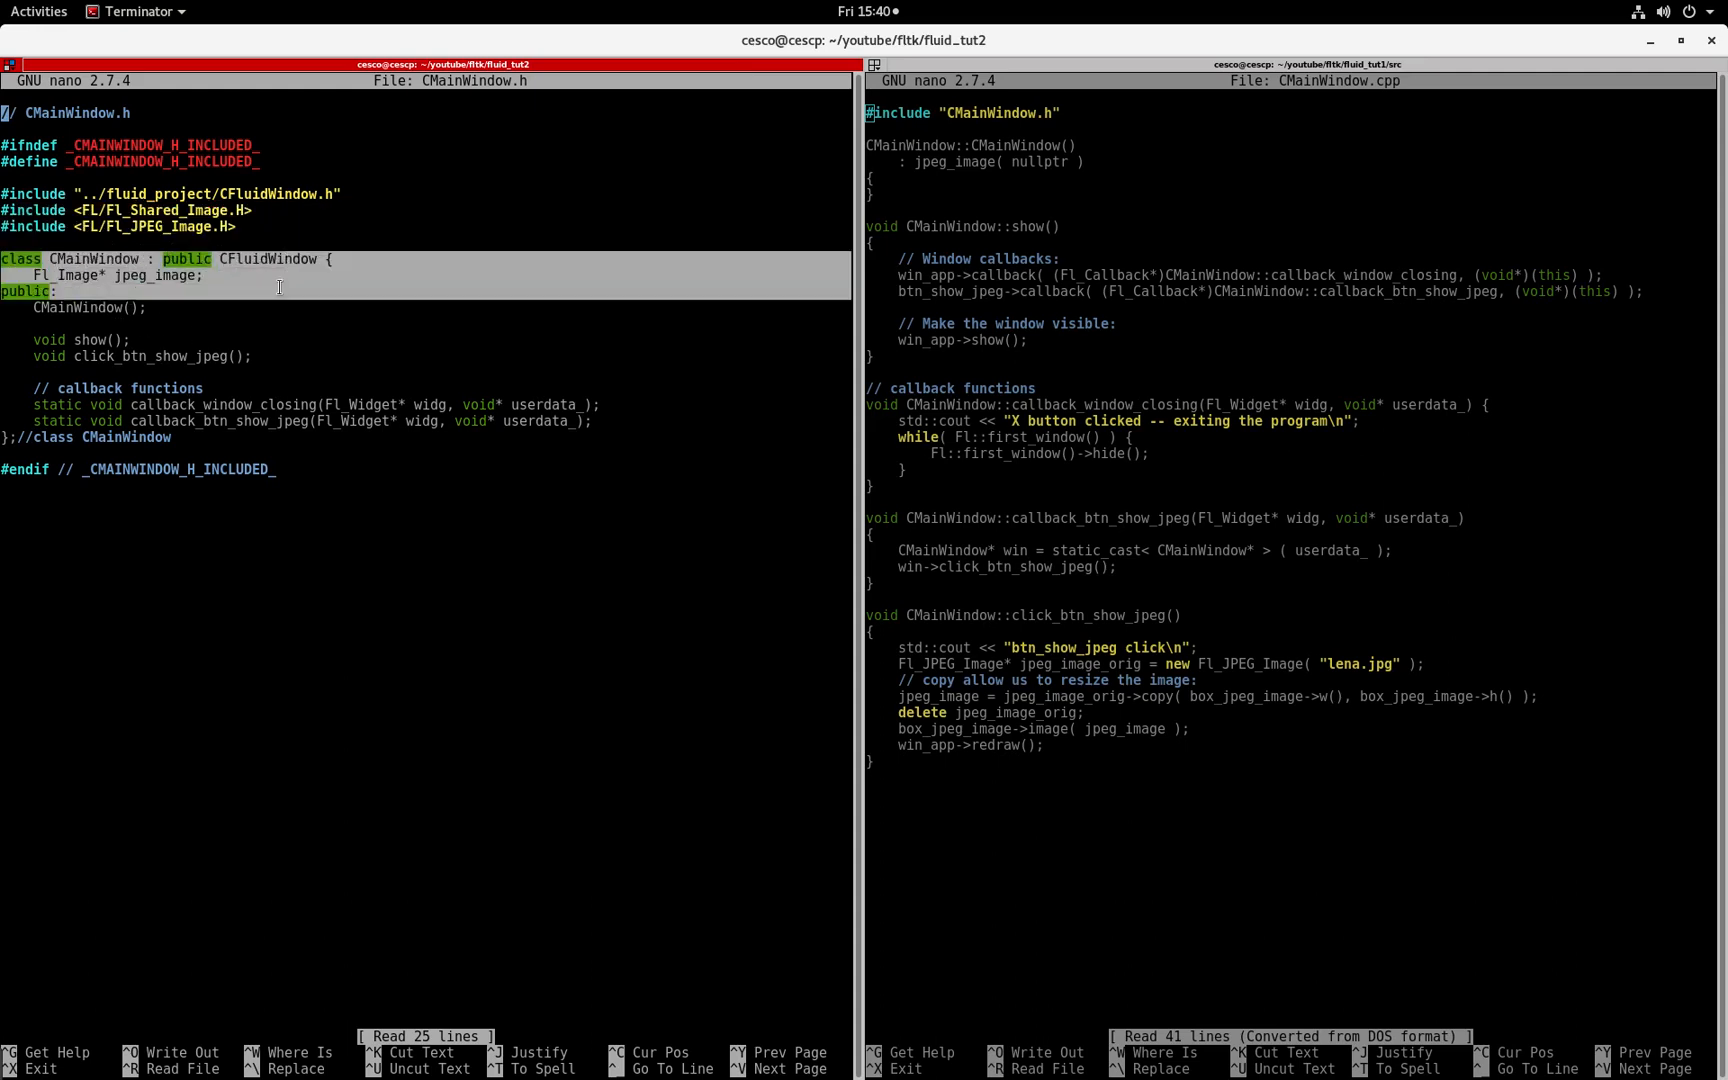
left_click(64, 283)
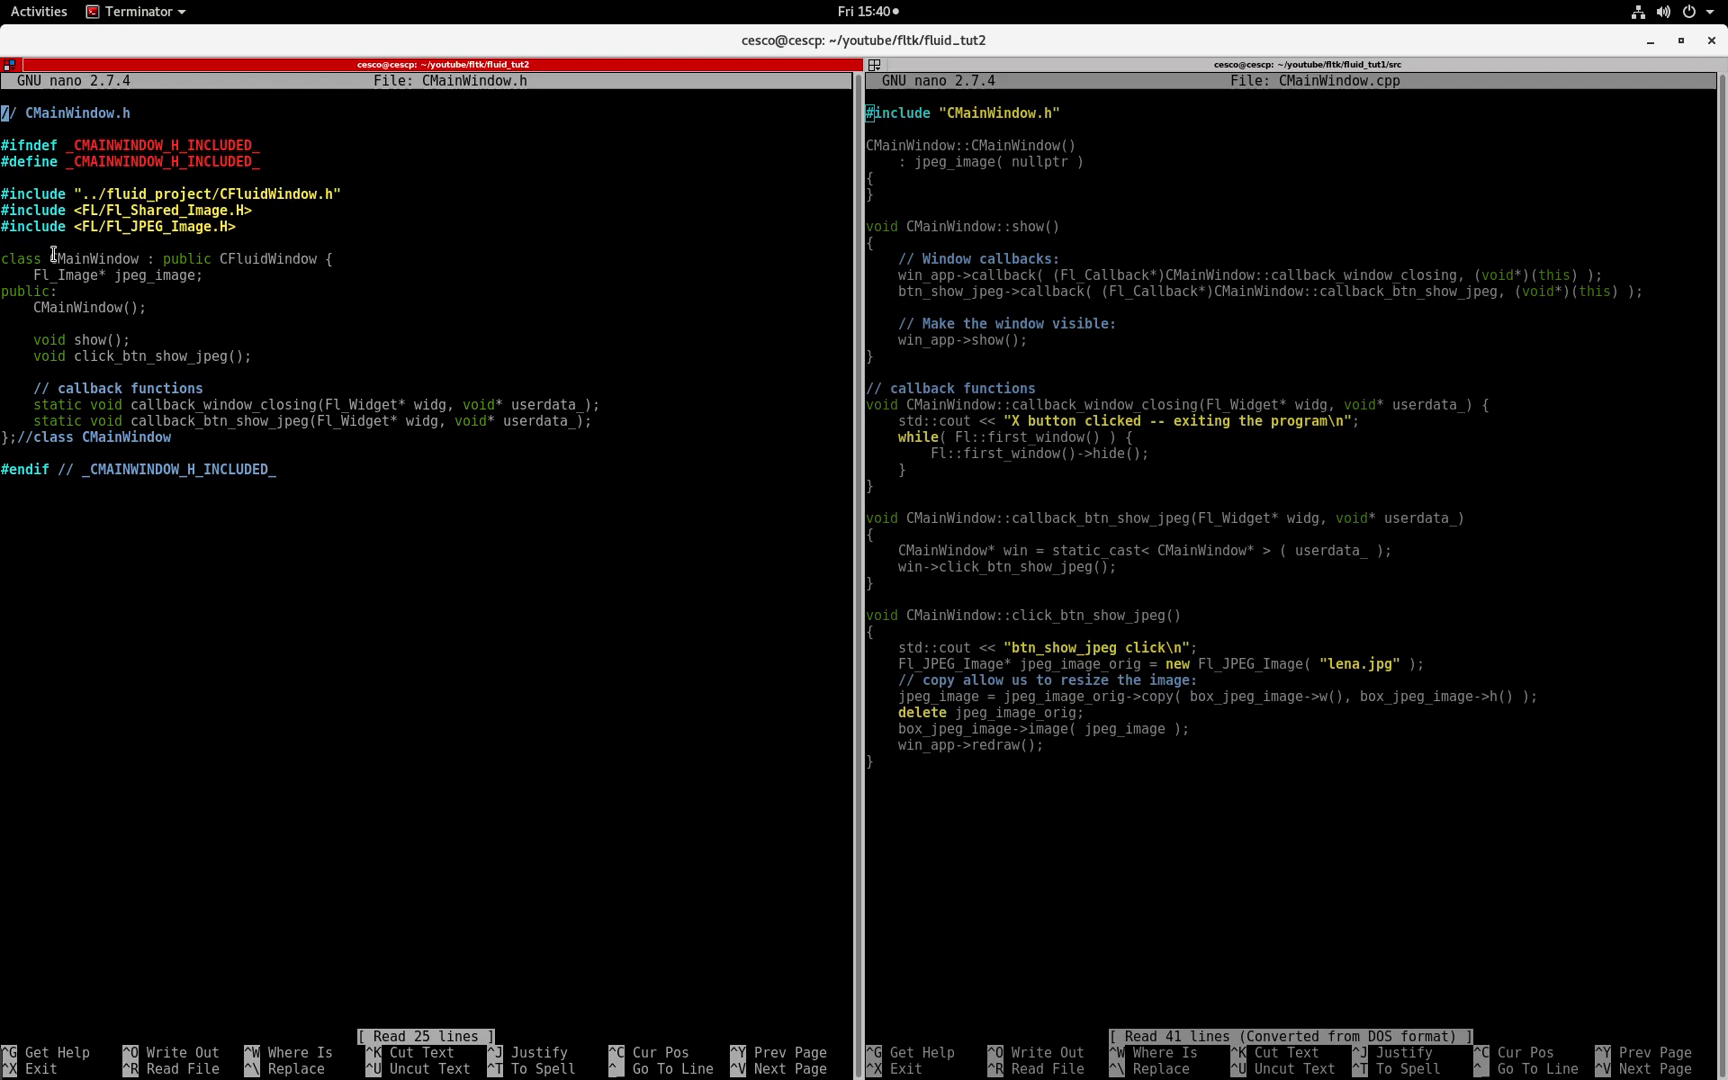
double_click(259, 258)
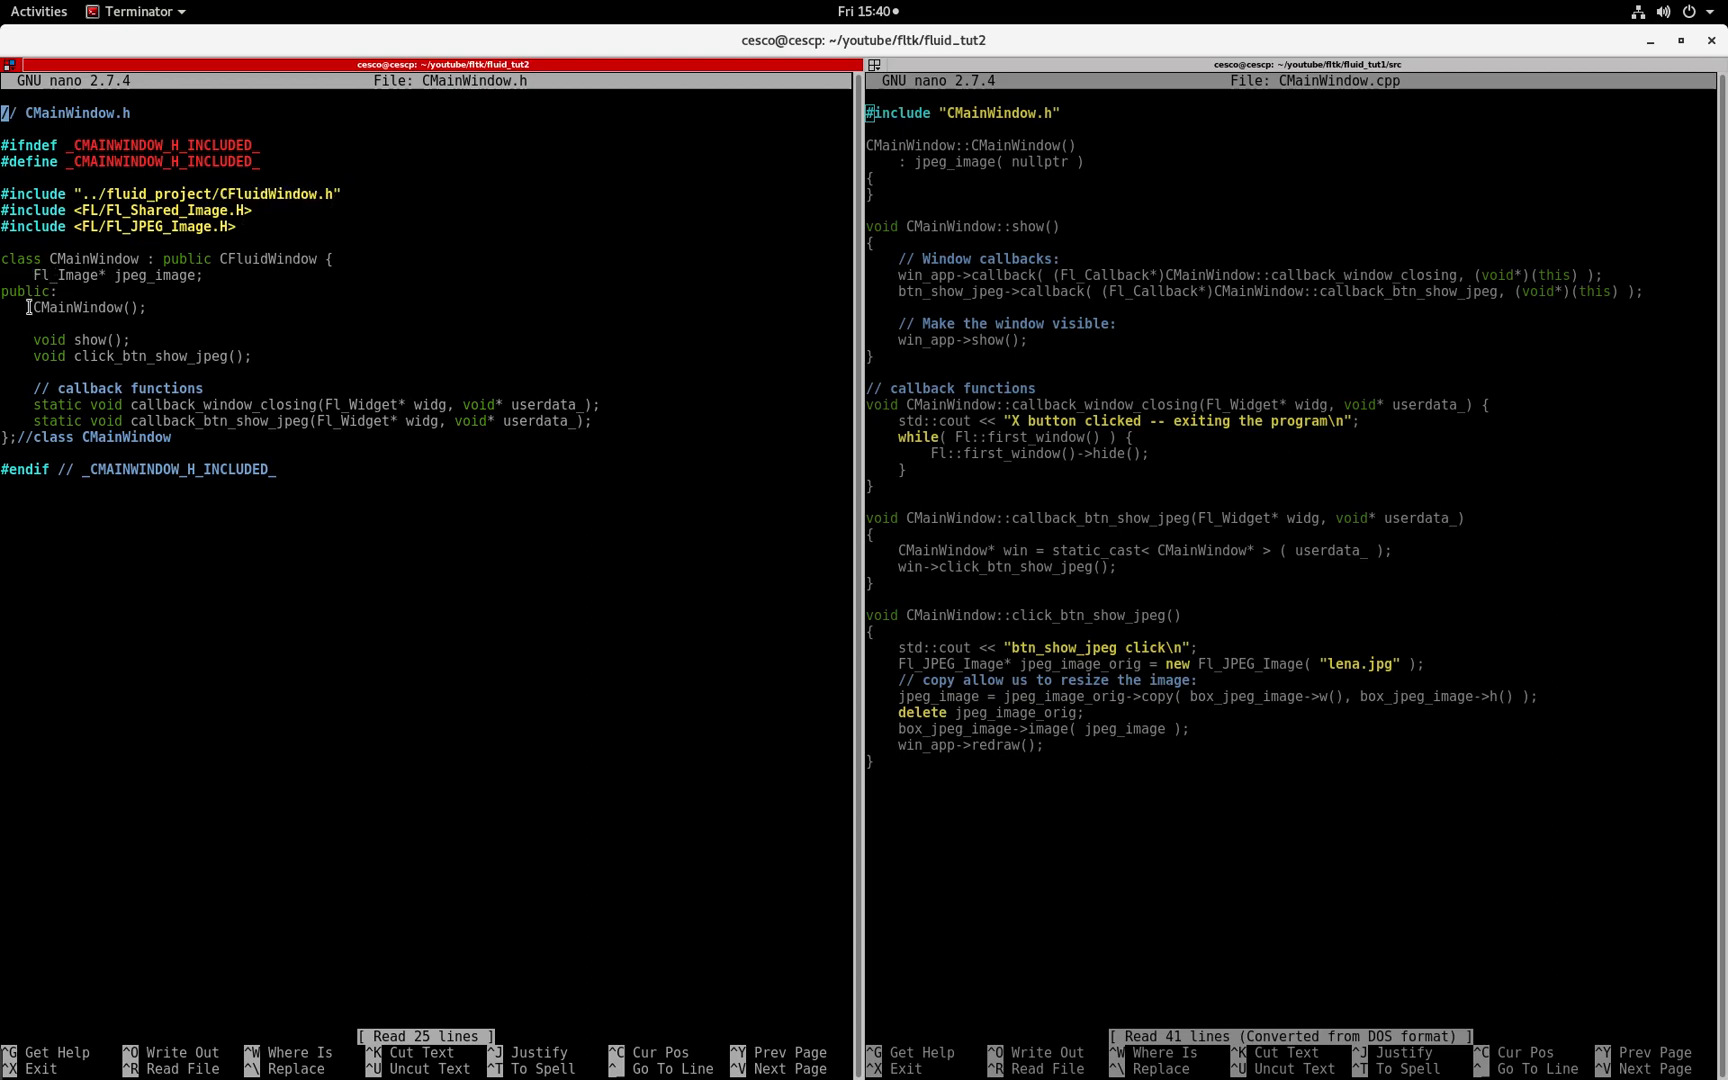
double_click(84, 306)
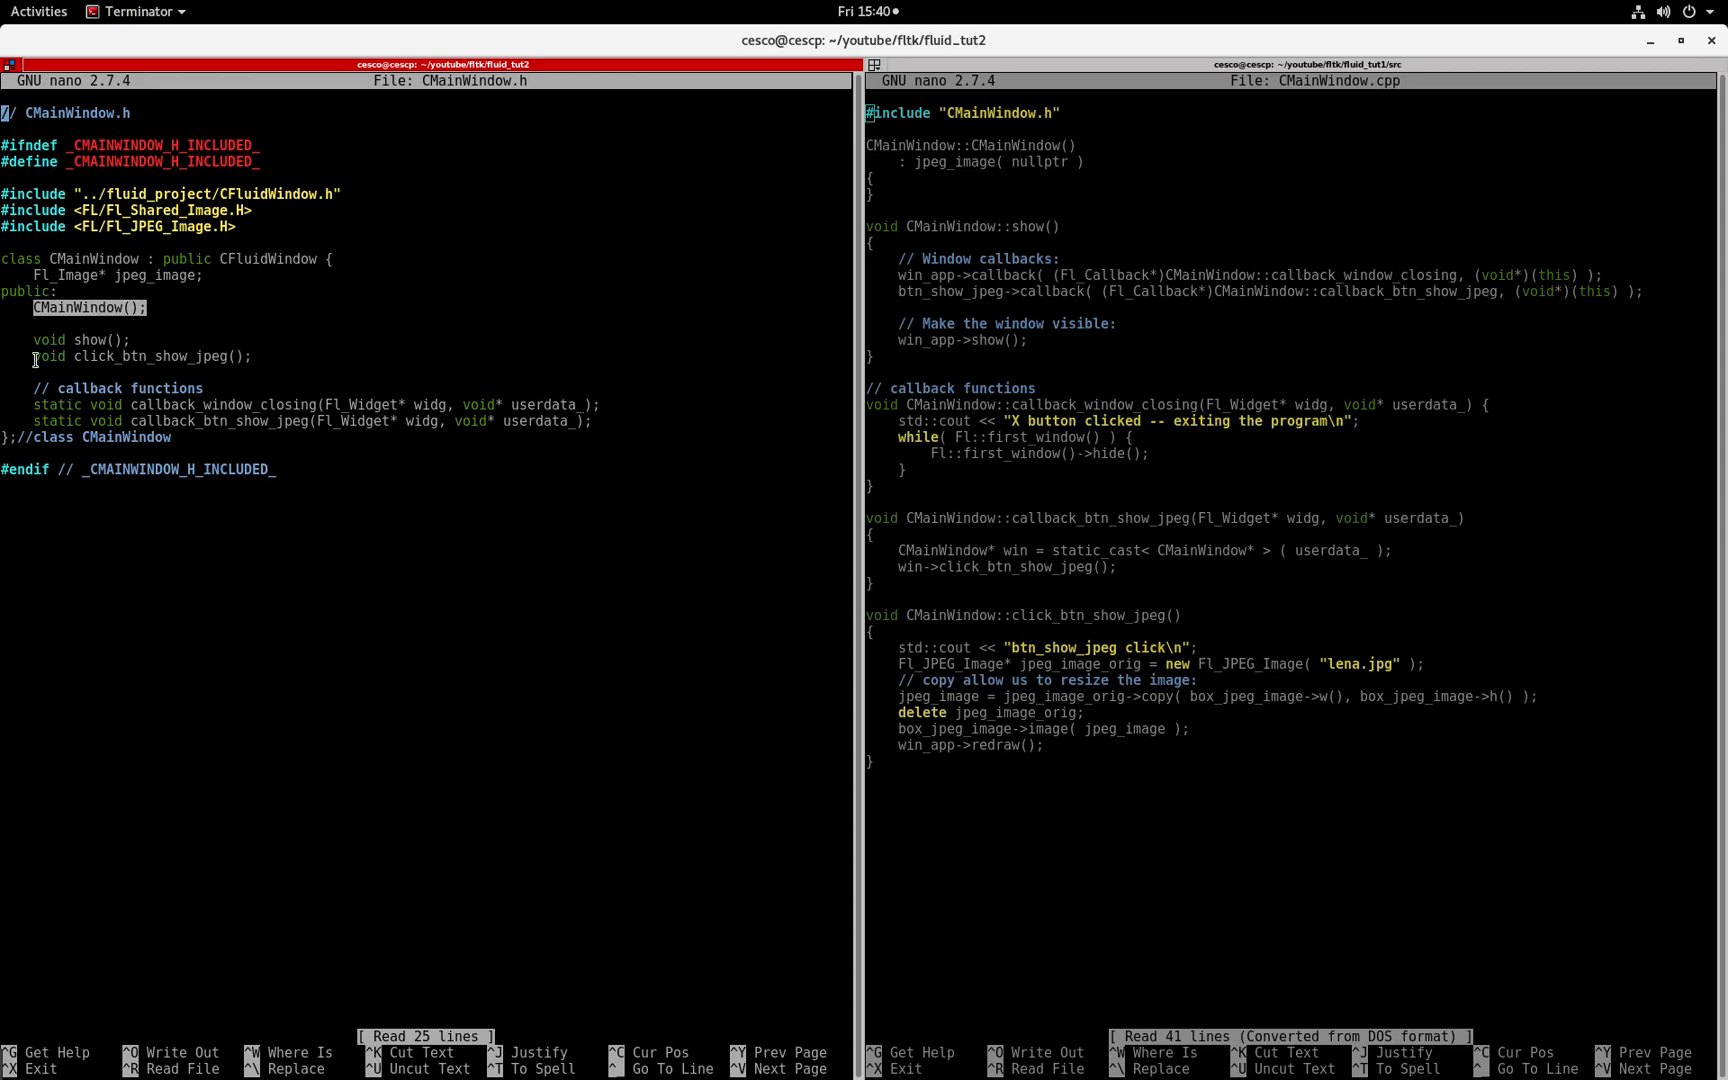
double_click(84, 338)
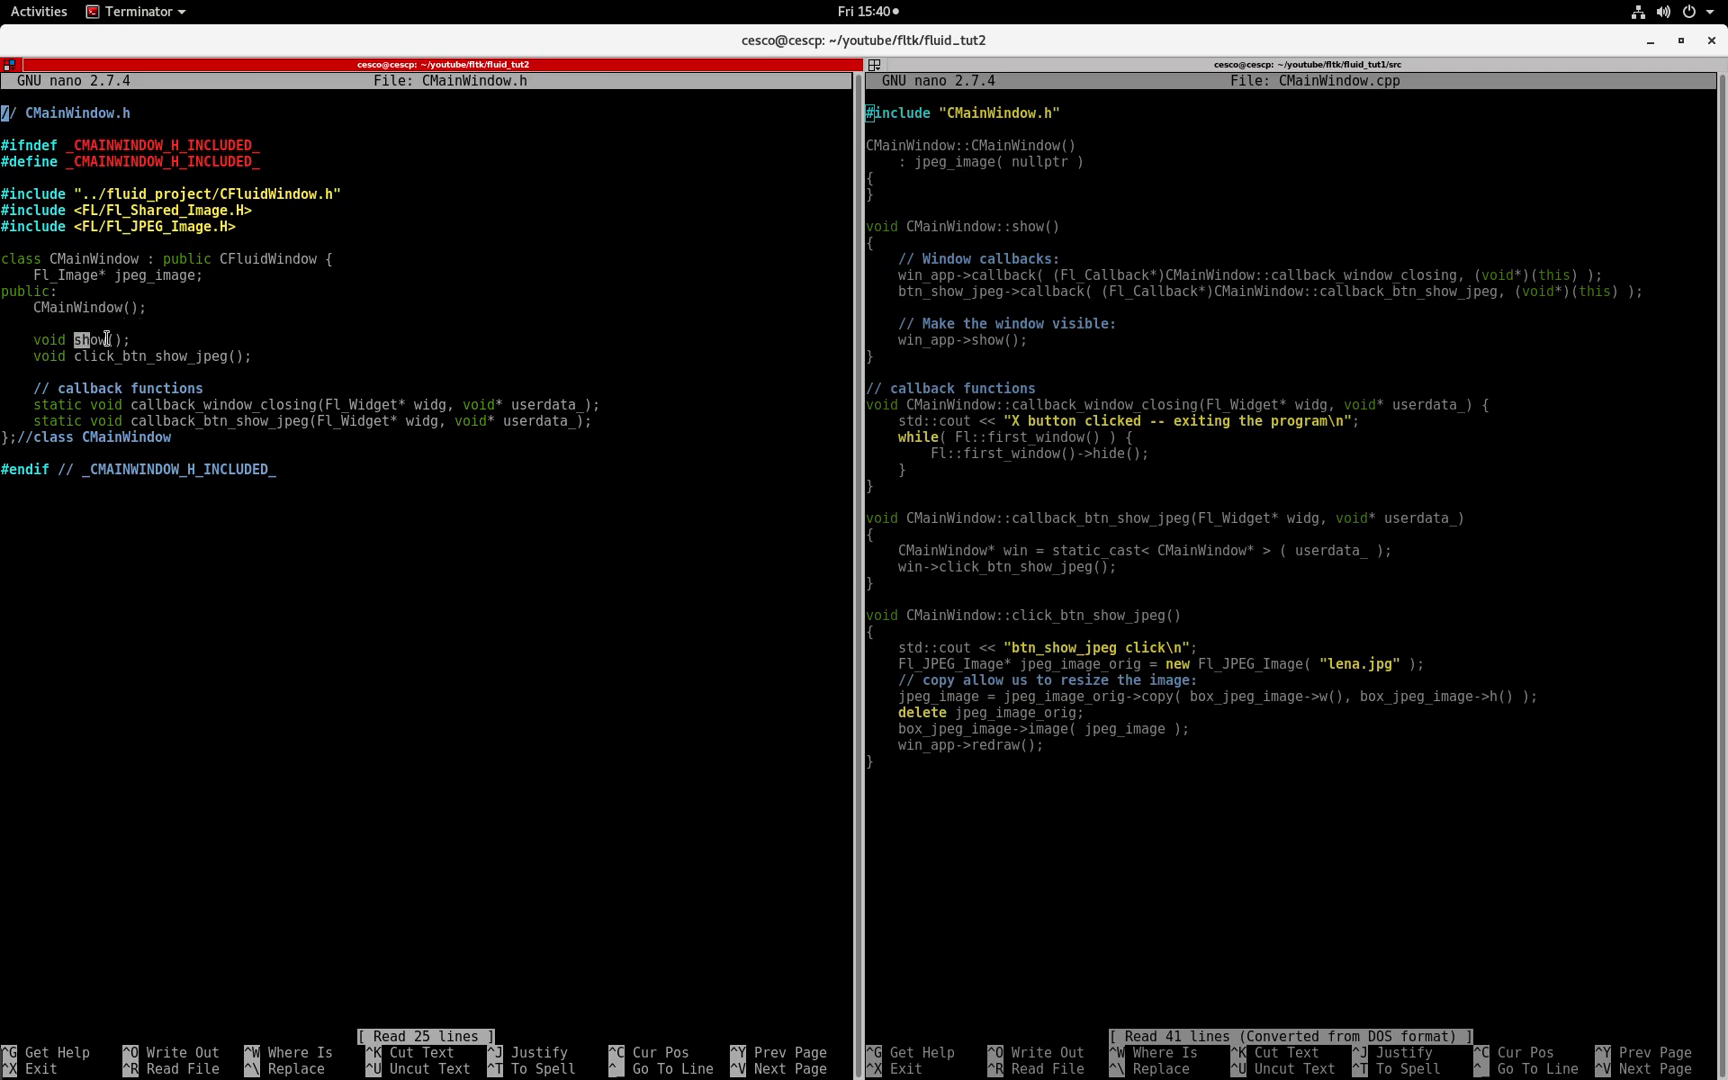
left_click(165, 356)
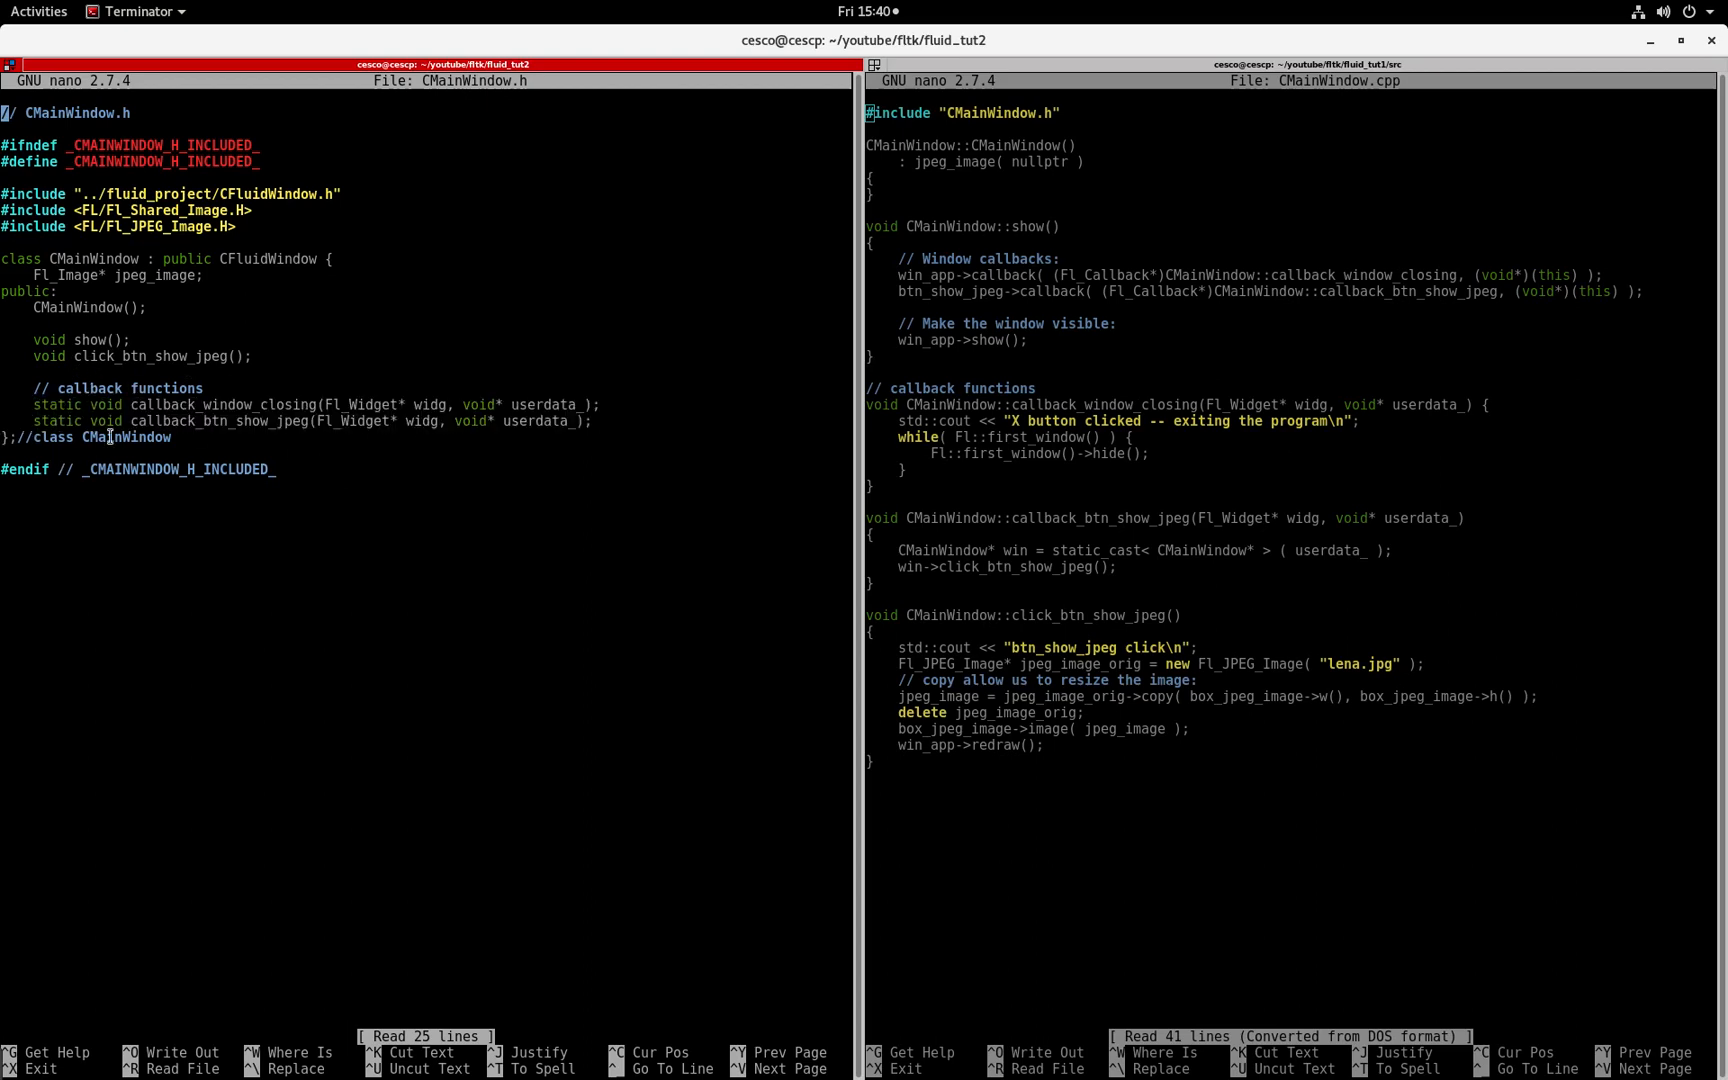
mouse_move(198, 474)
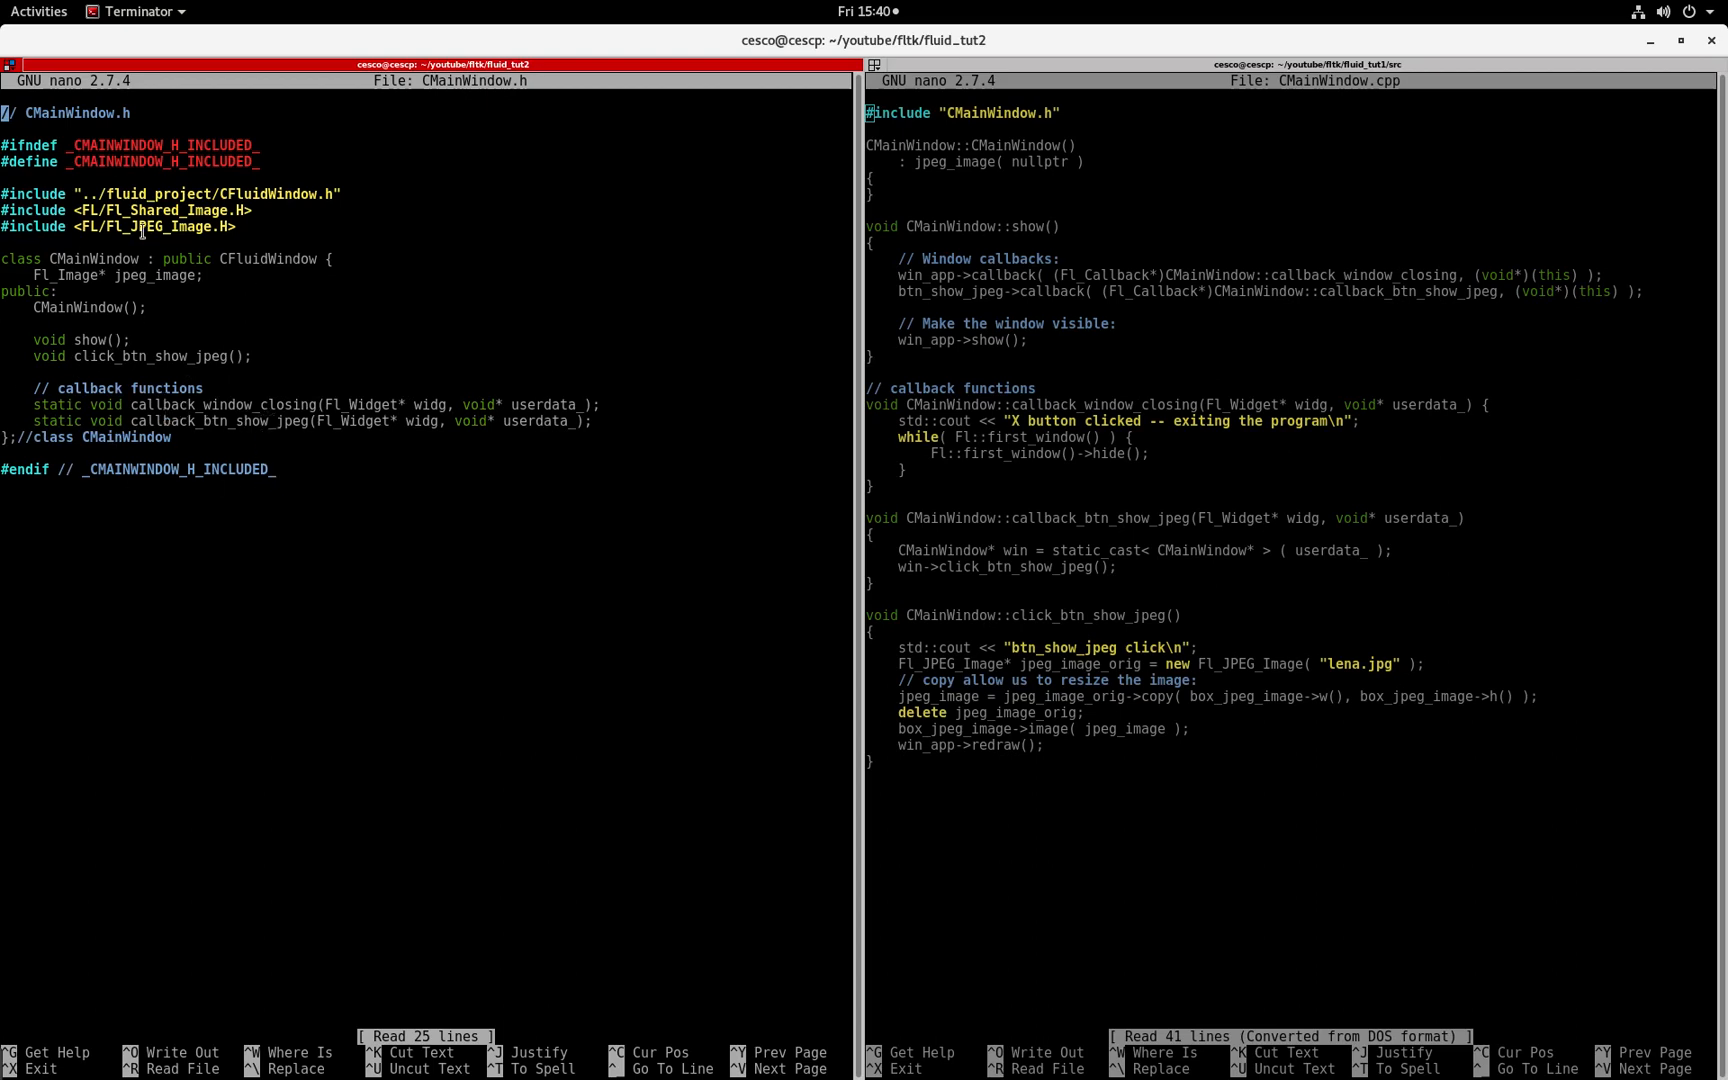
Step: Open display_image.cpp, add a blank line after #include <iostream>, then quit nano
key("ctrl+x")
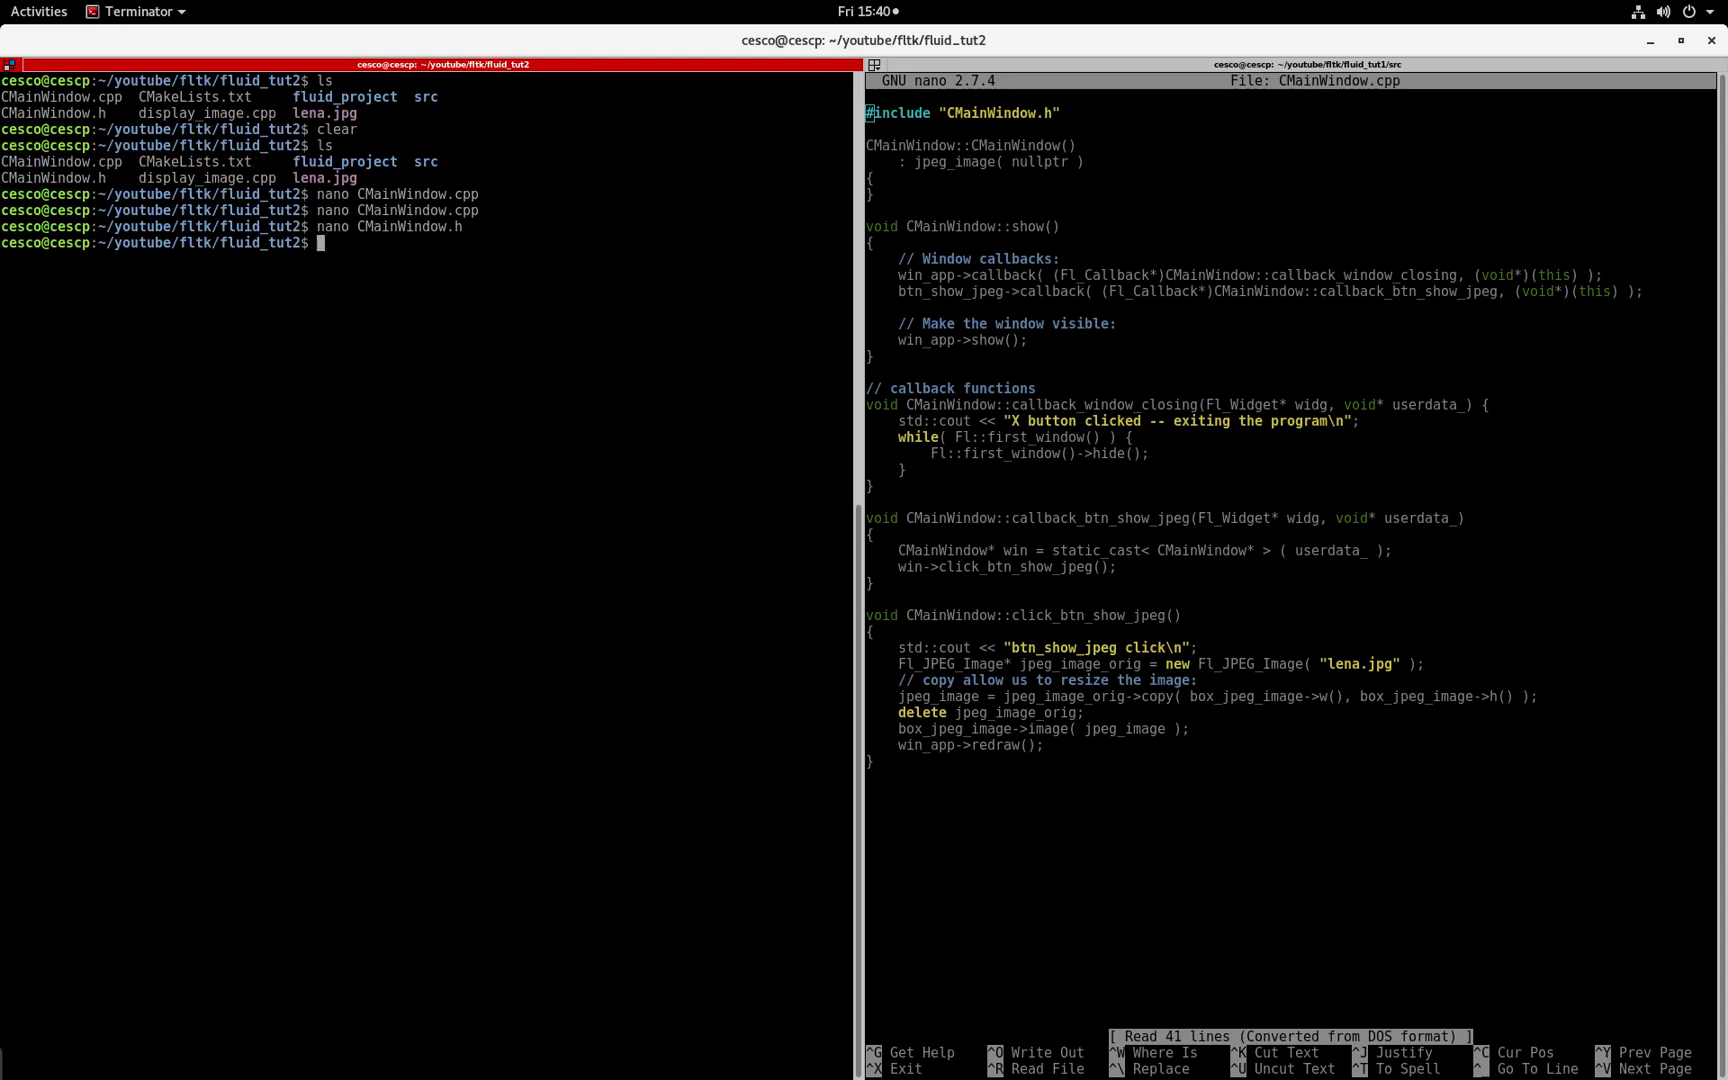
type("nano")
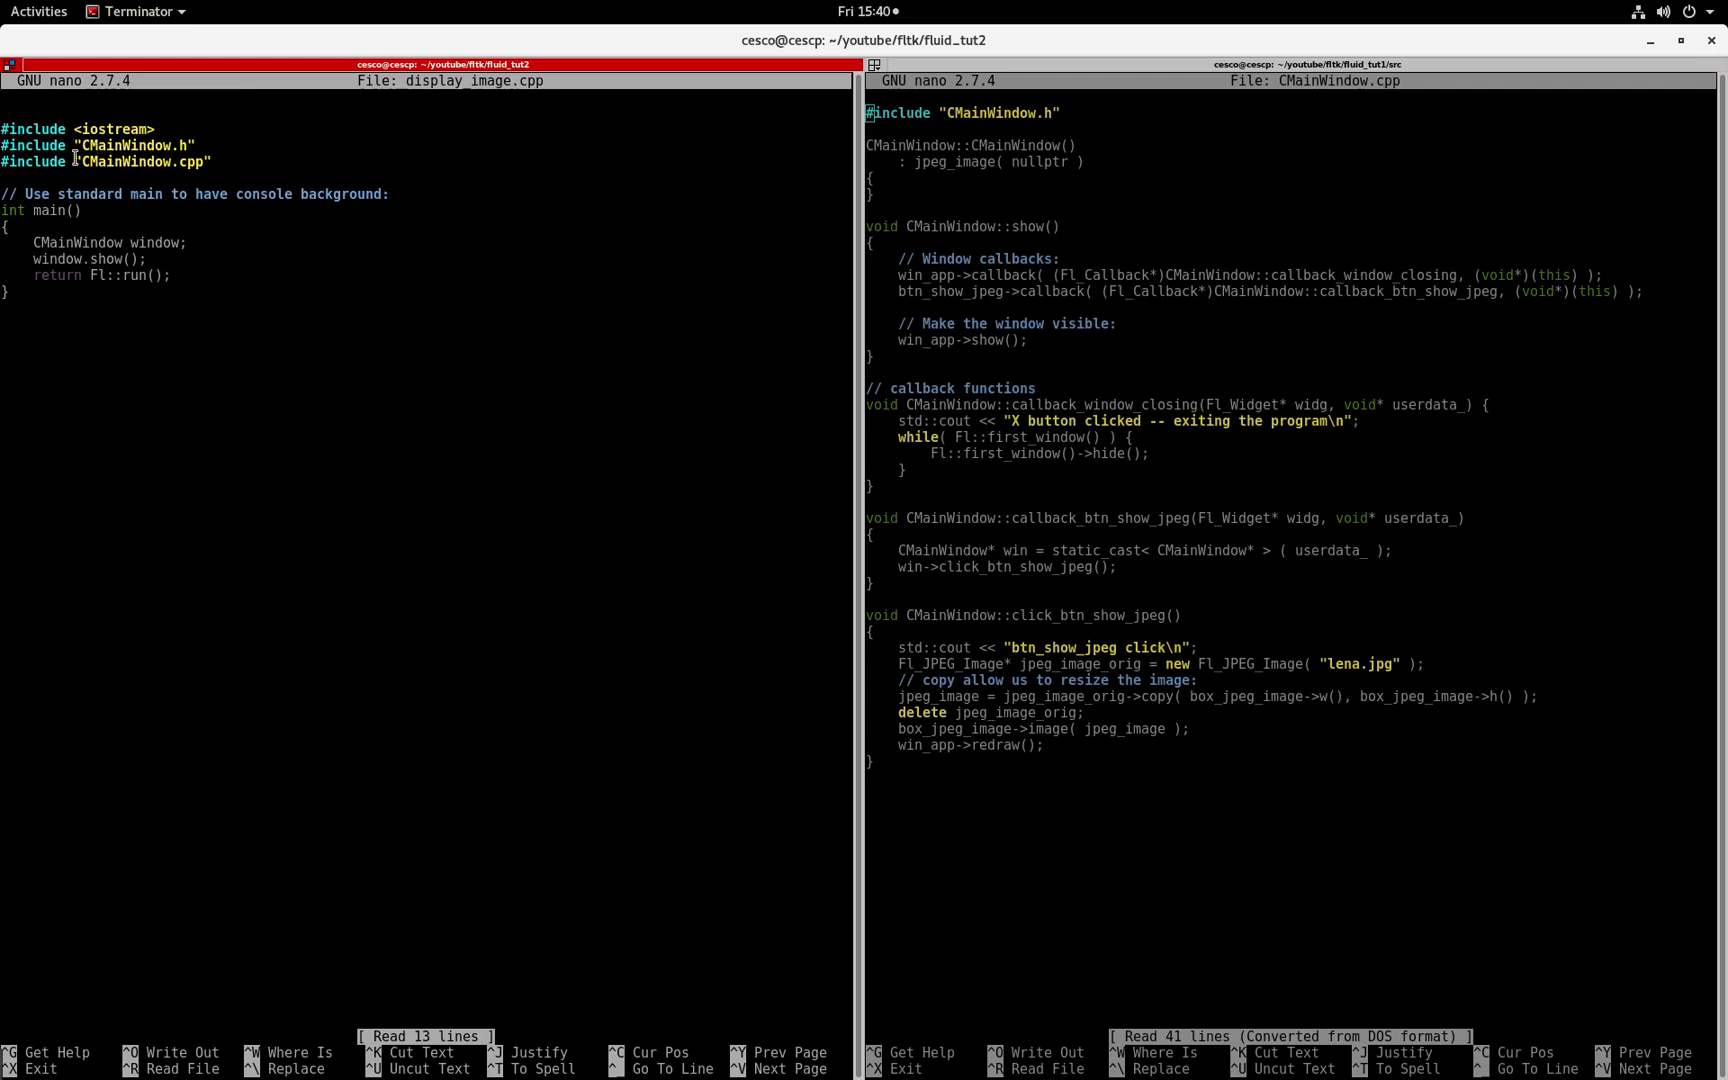
double_click(133, 144)
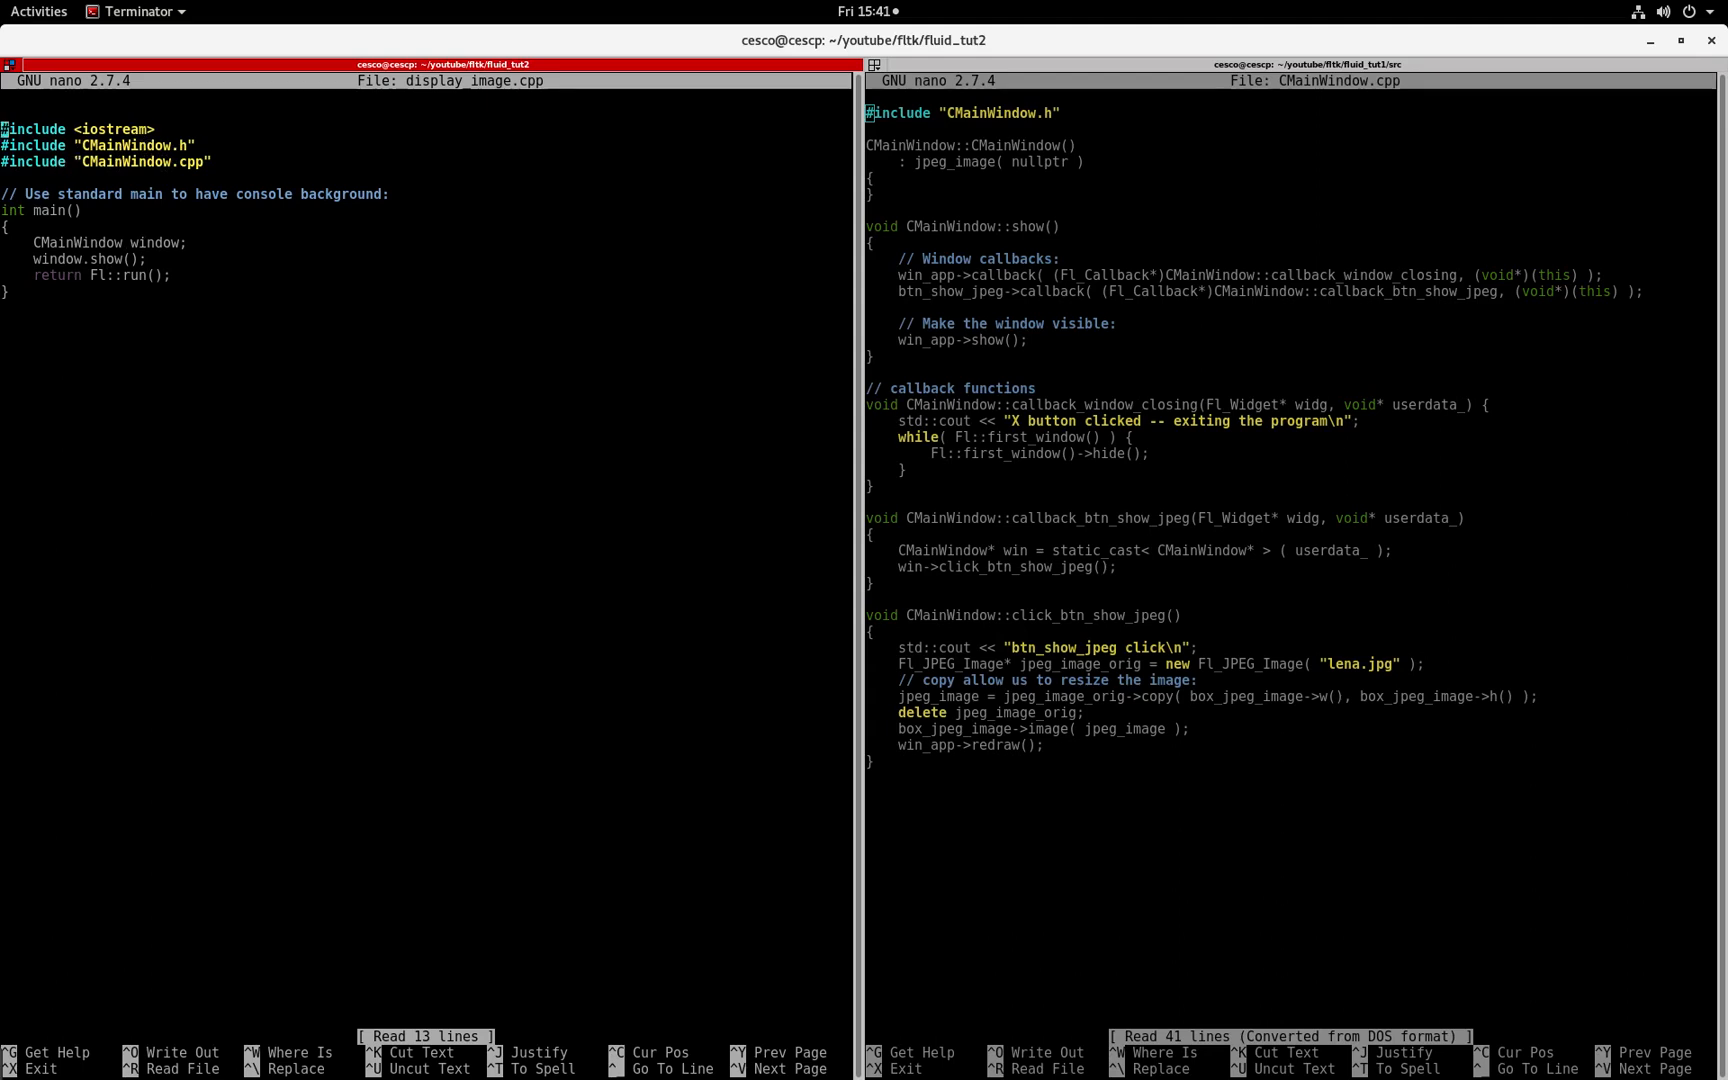
key("Return")
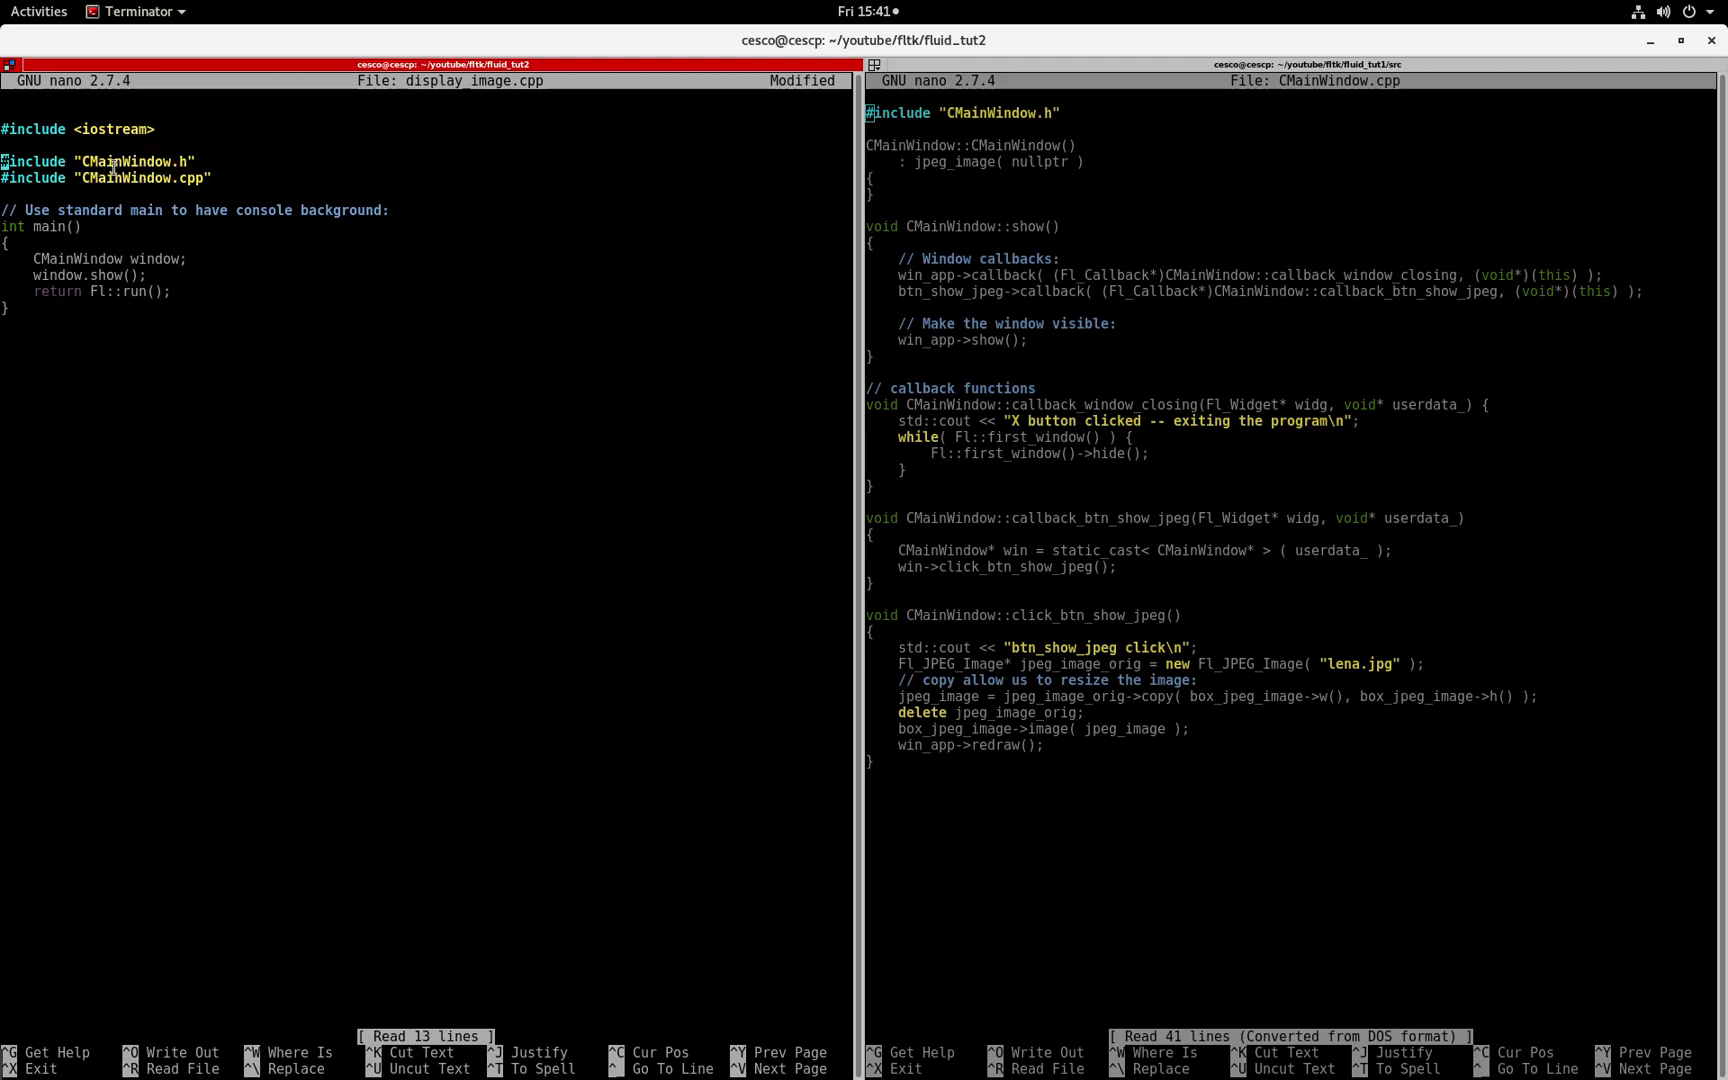
double_click(138, 177)
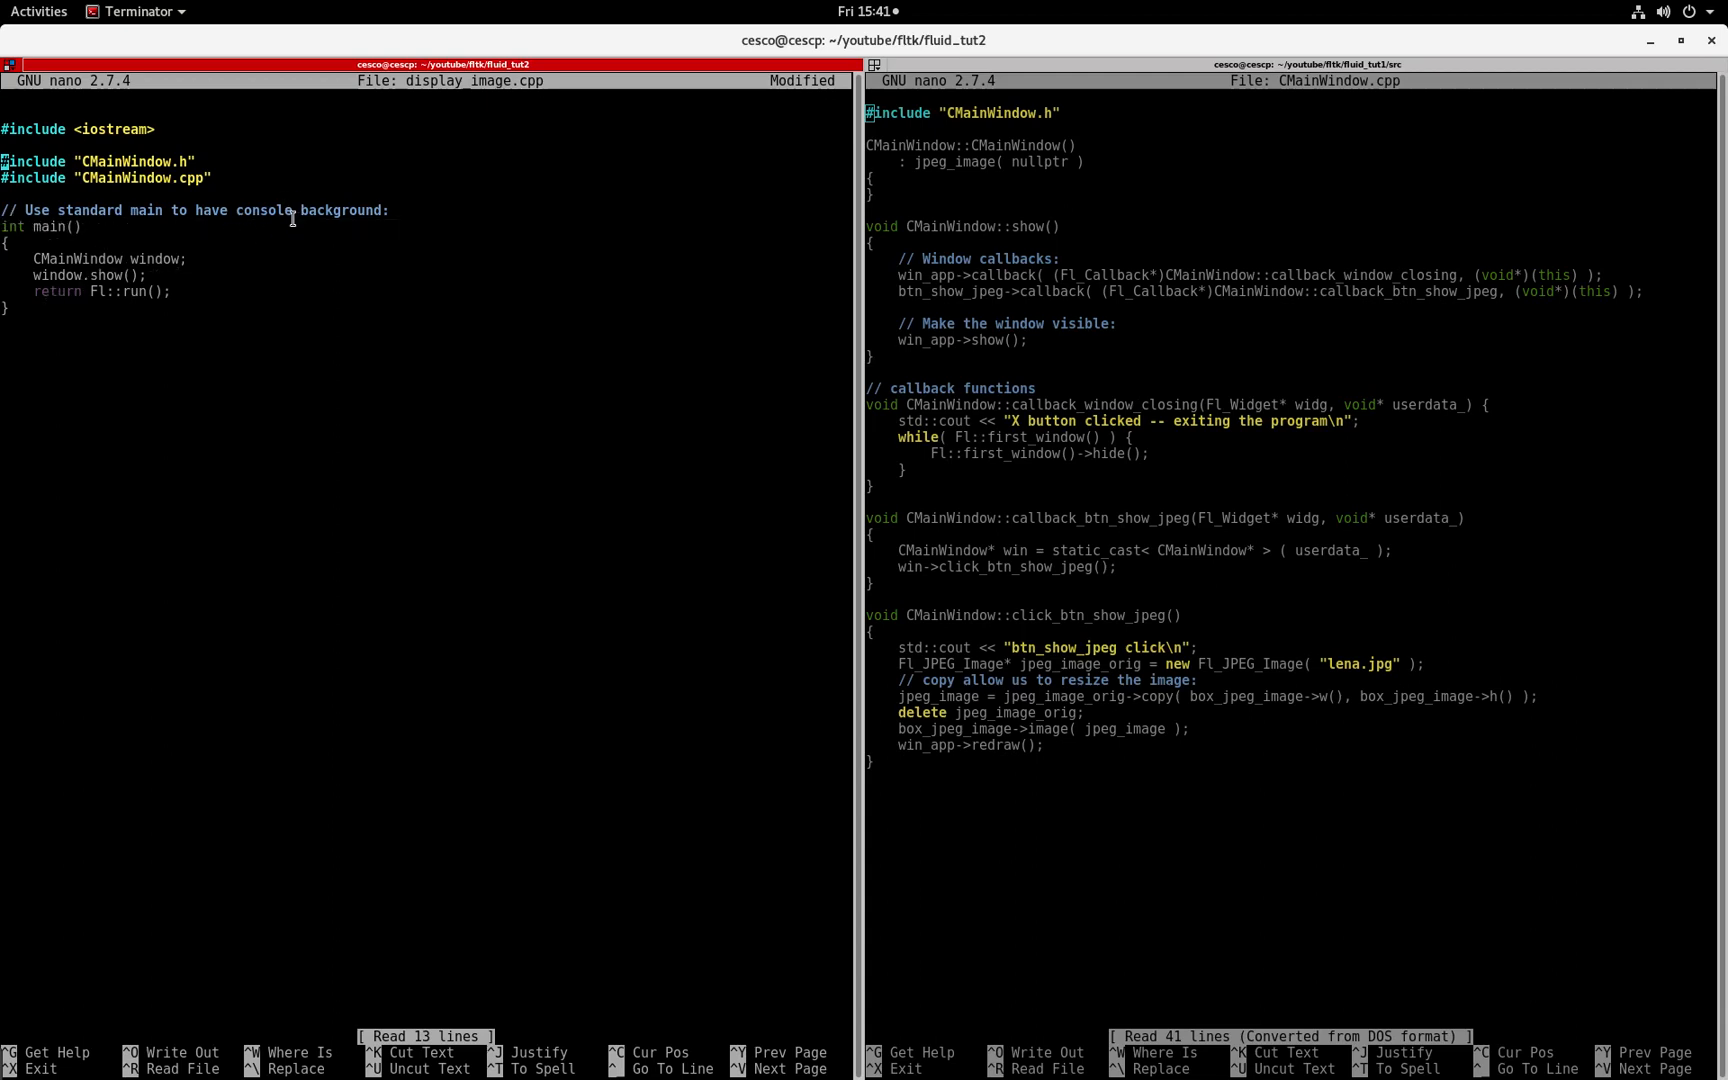
mouse_move(312, 327)
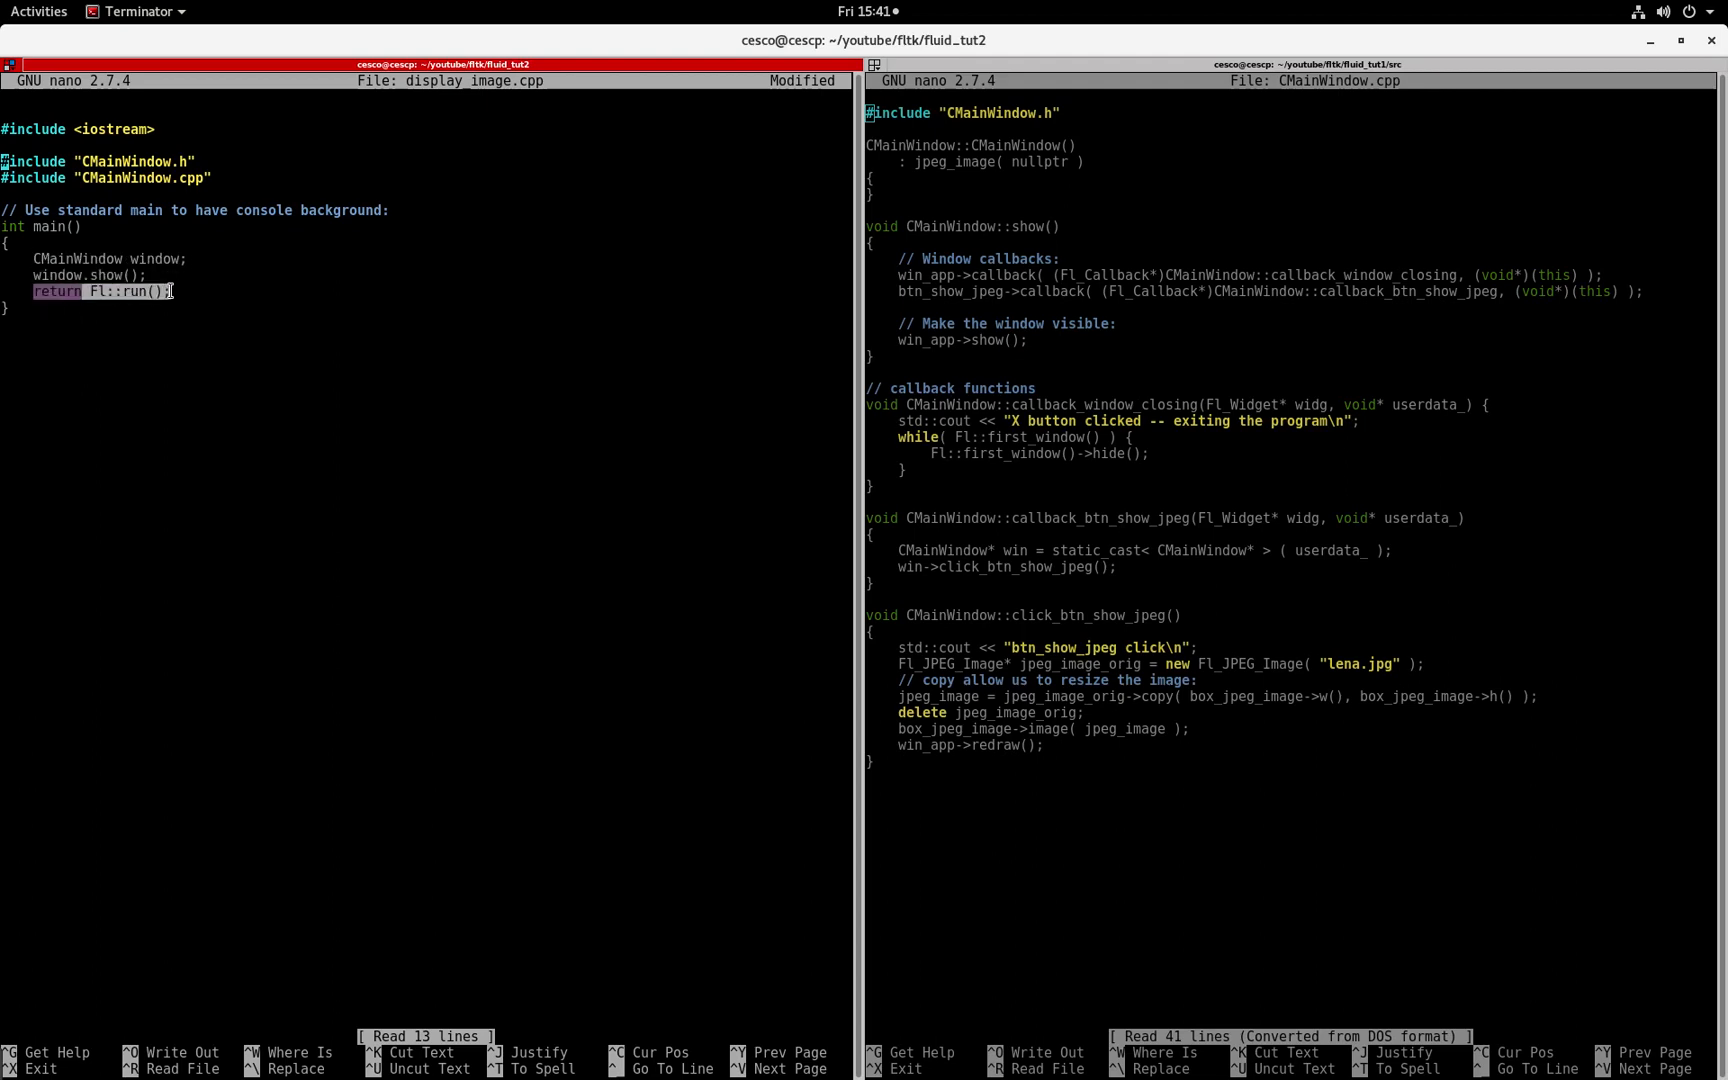
mouse_move(100, 396)
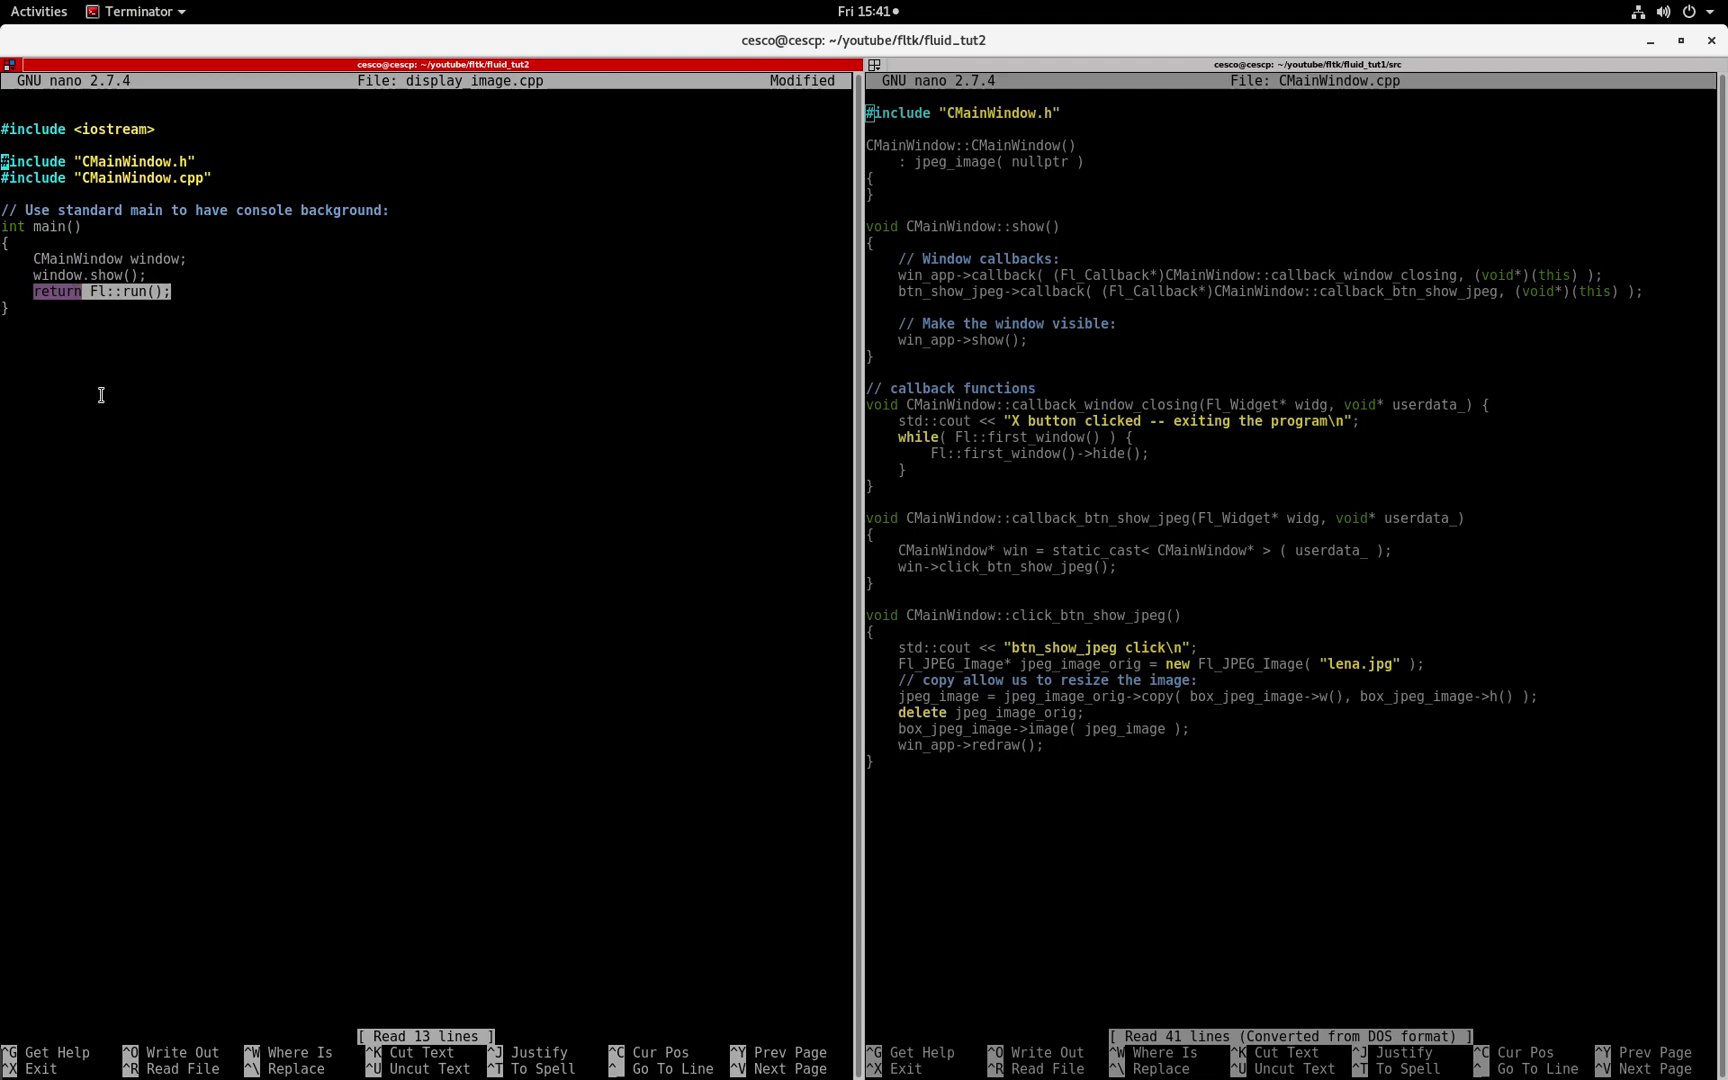
mouse_move(118, 442)
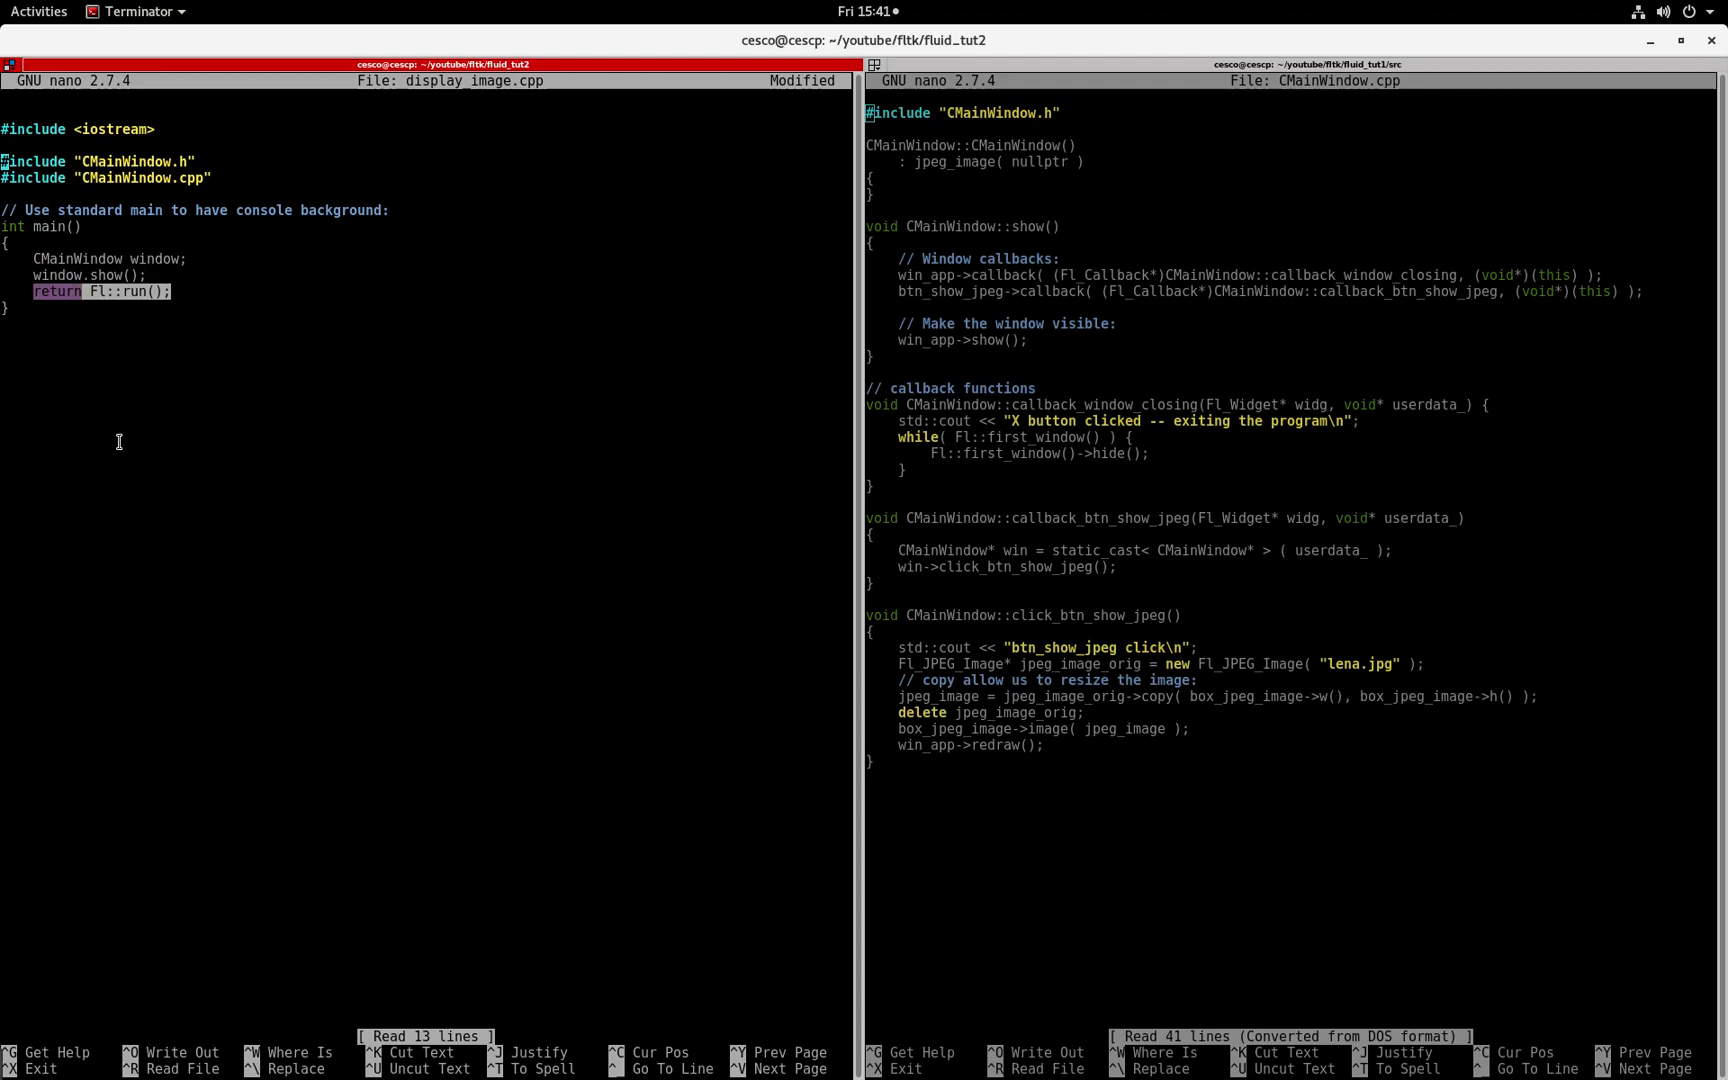
key("ctrl+x")
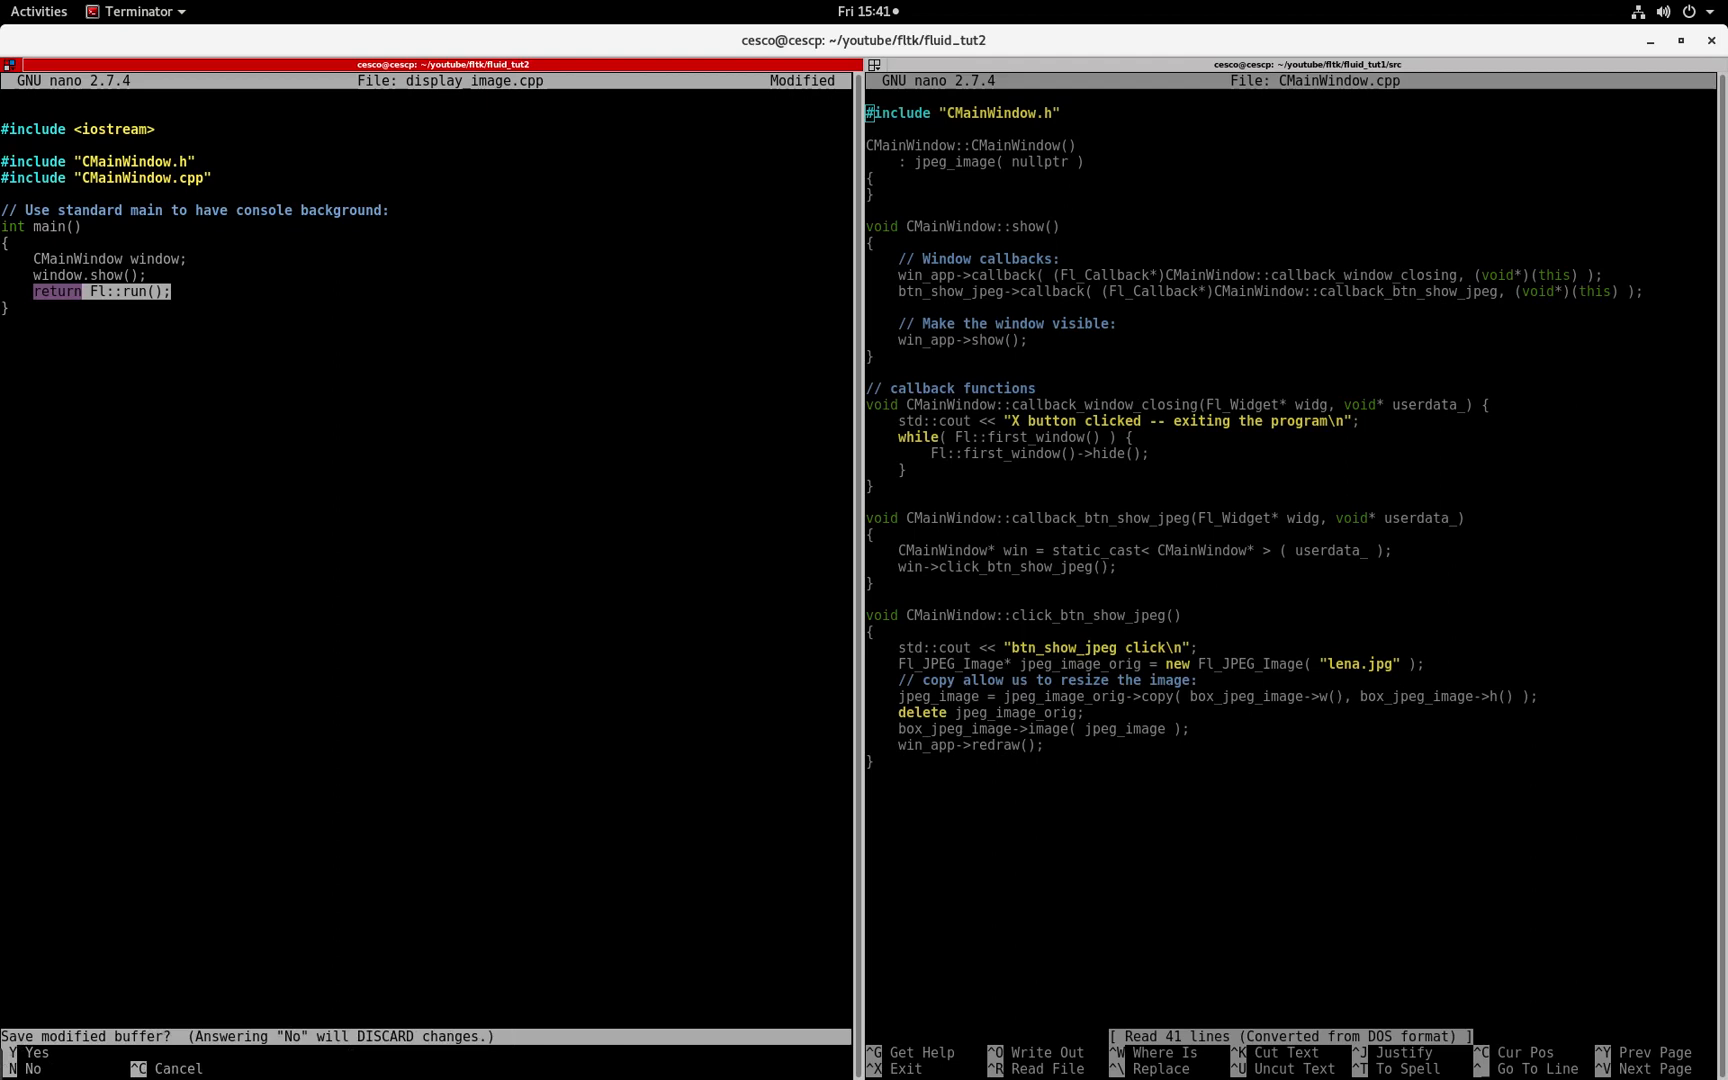
Step: Quit display_image.cpp without saving, view lena.jpg with display, then close the image window
key("n")
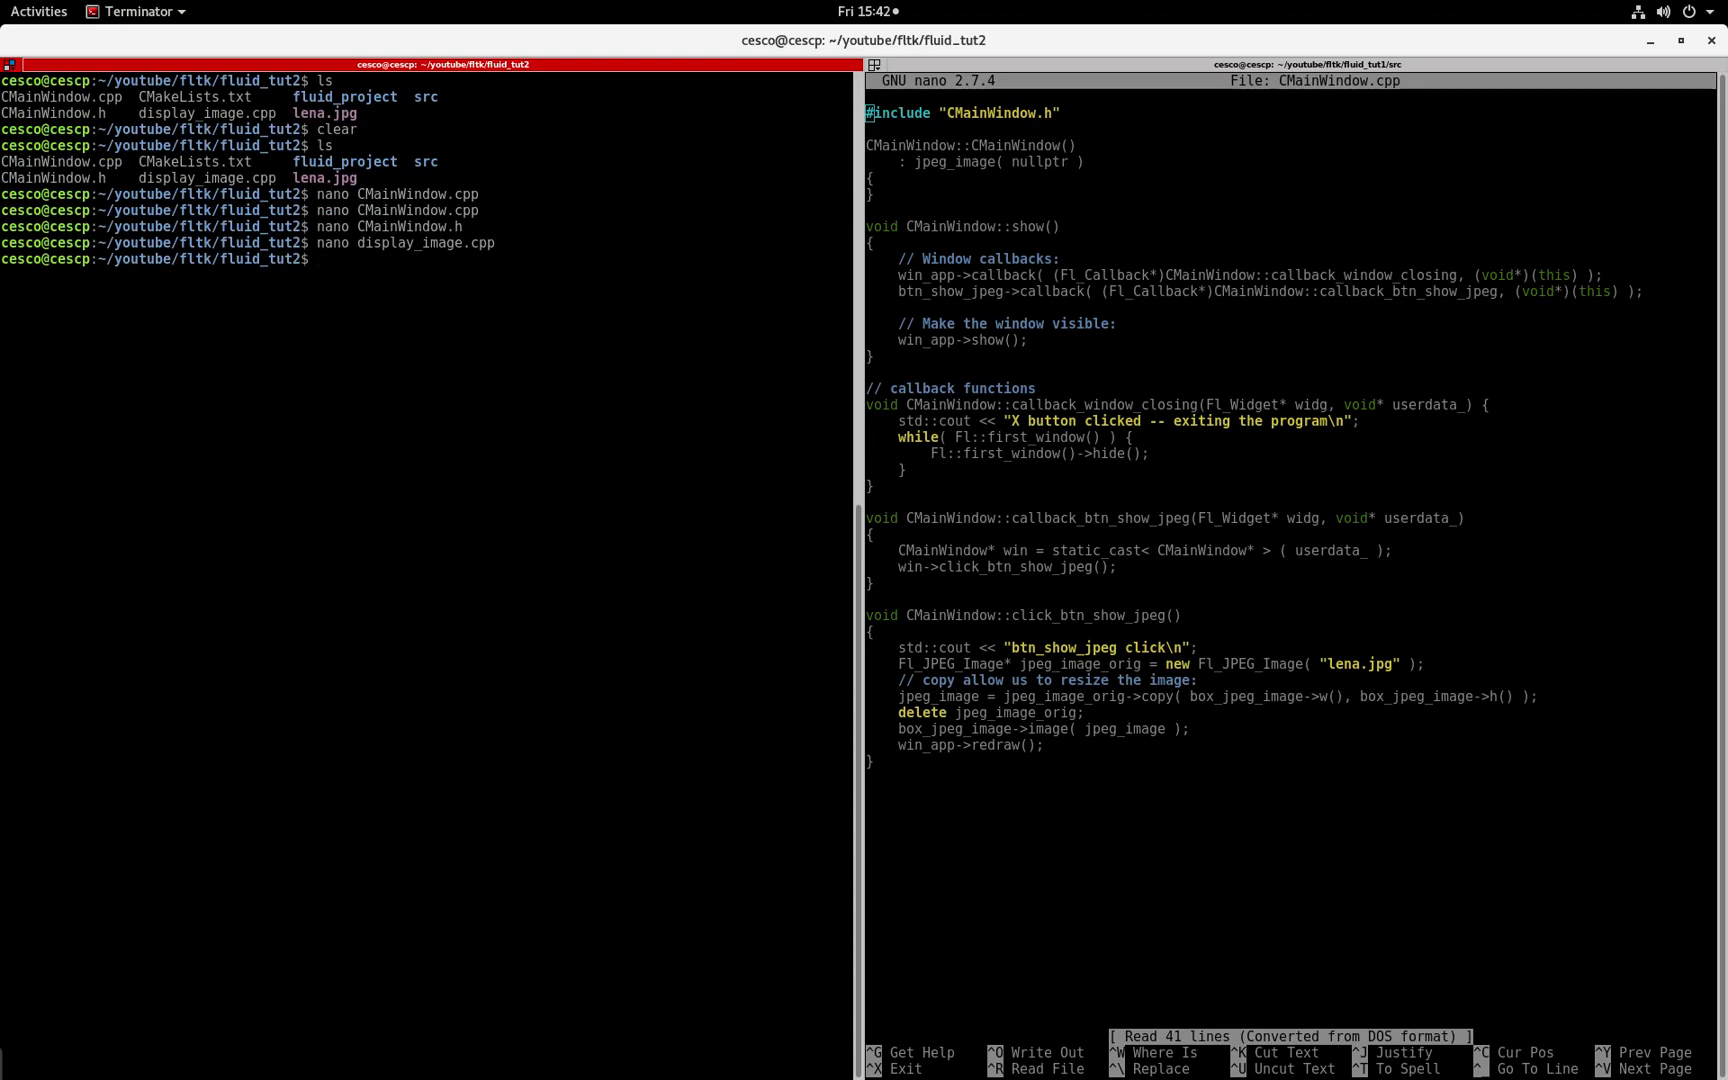
type("display l")
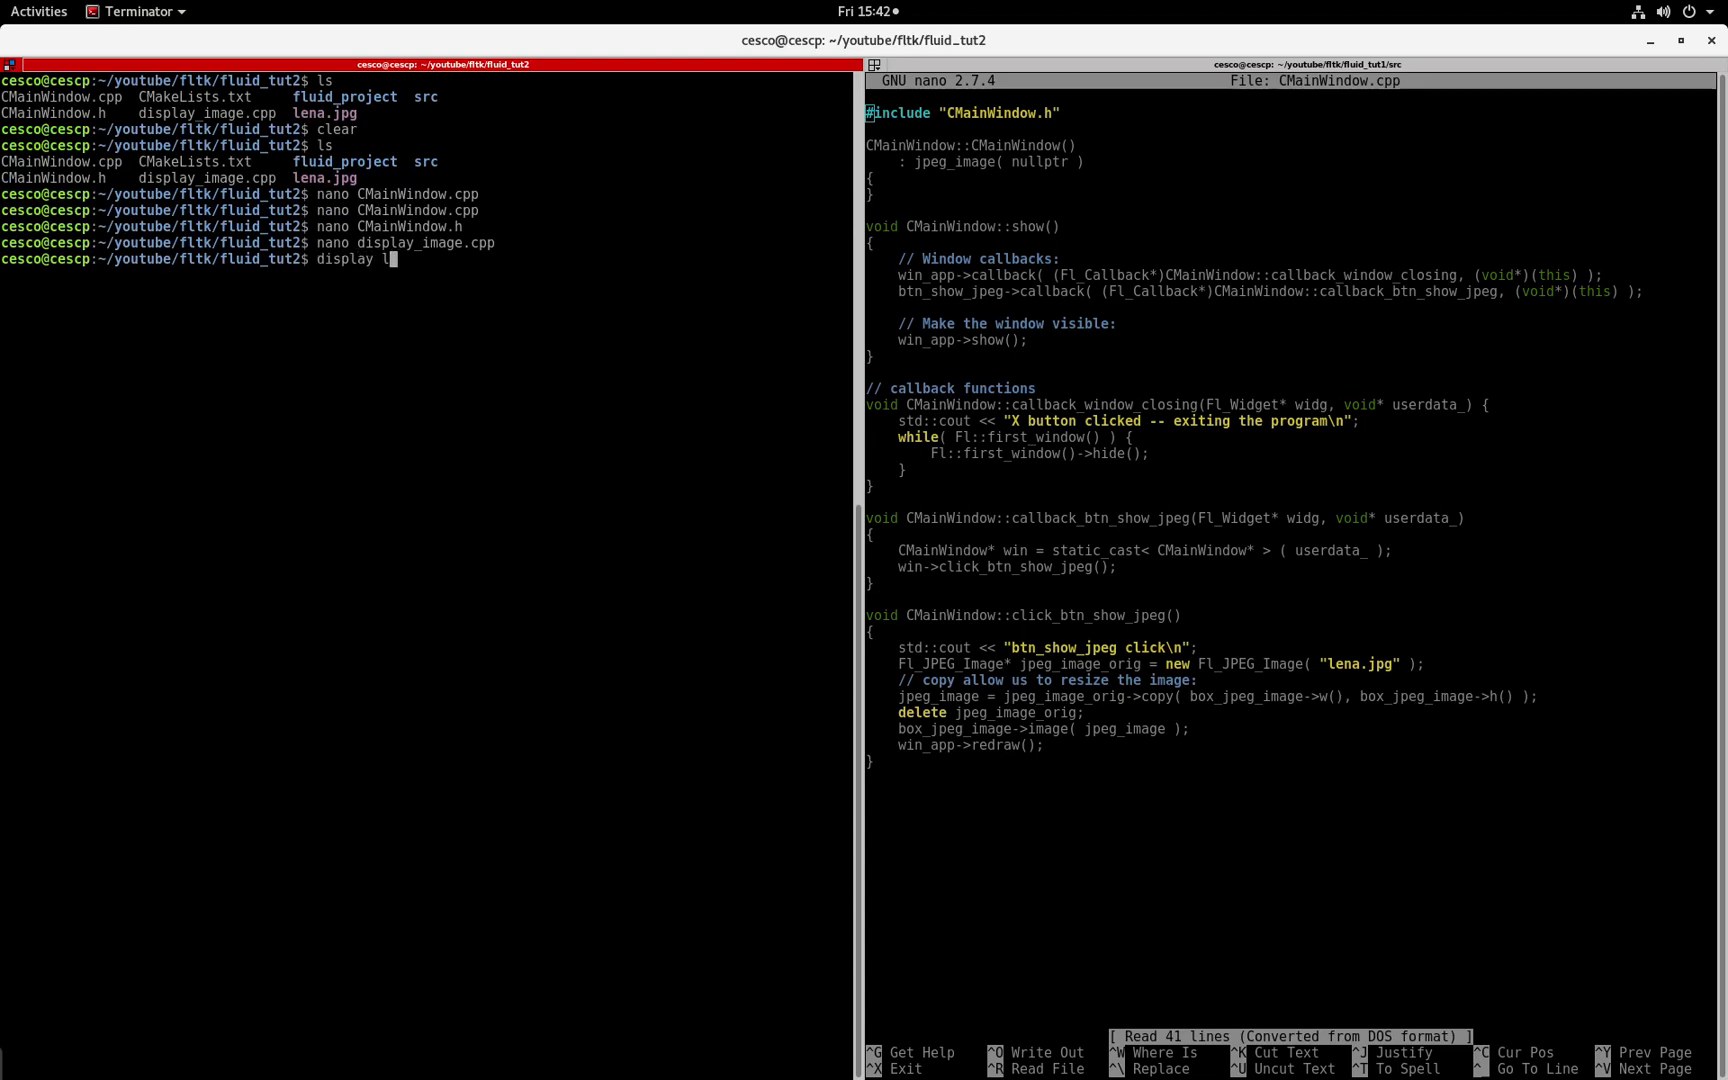
key("Return")
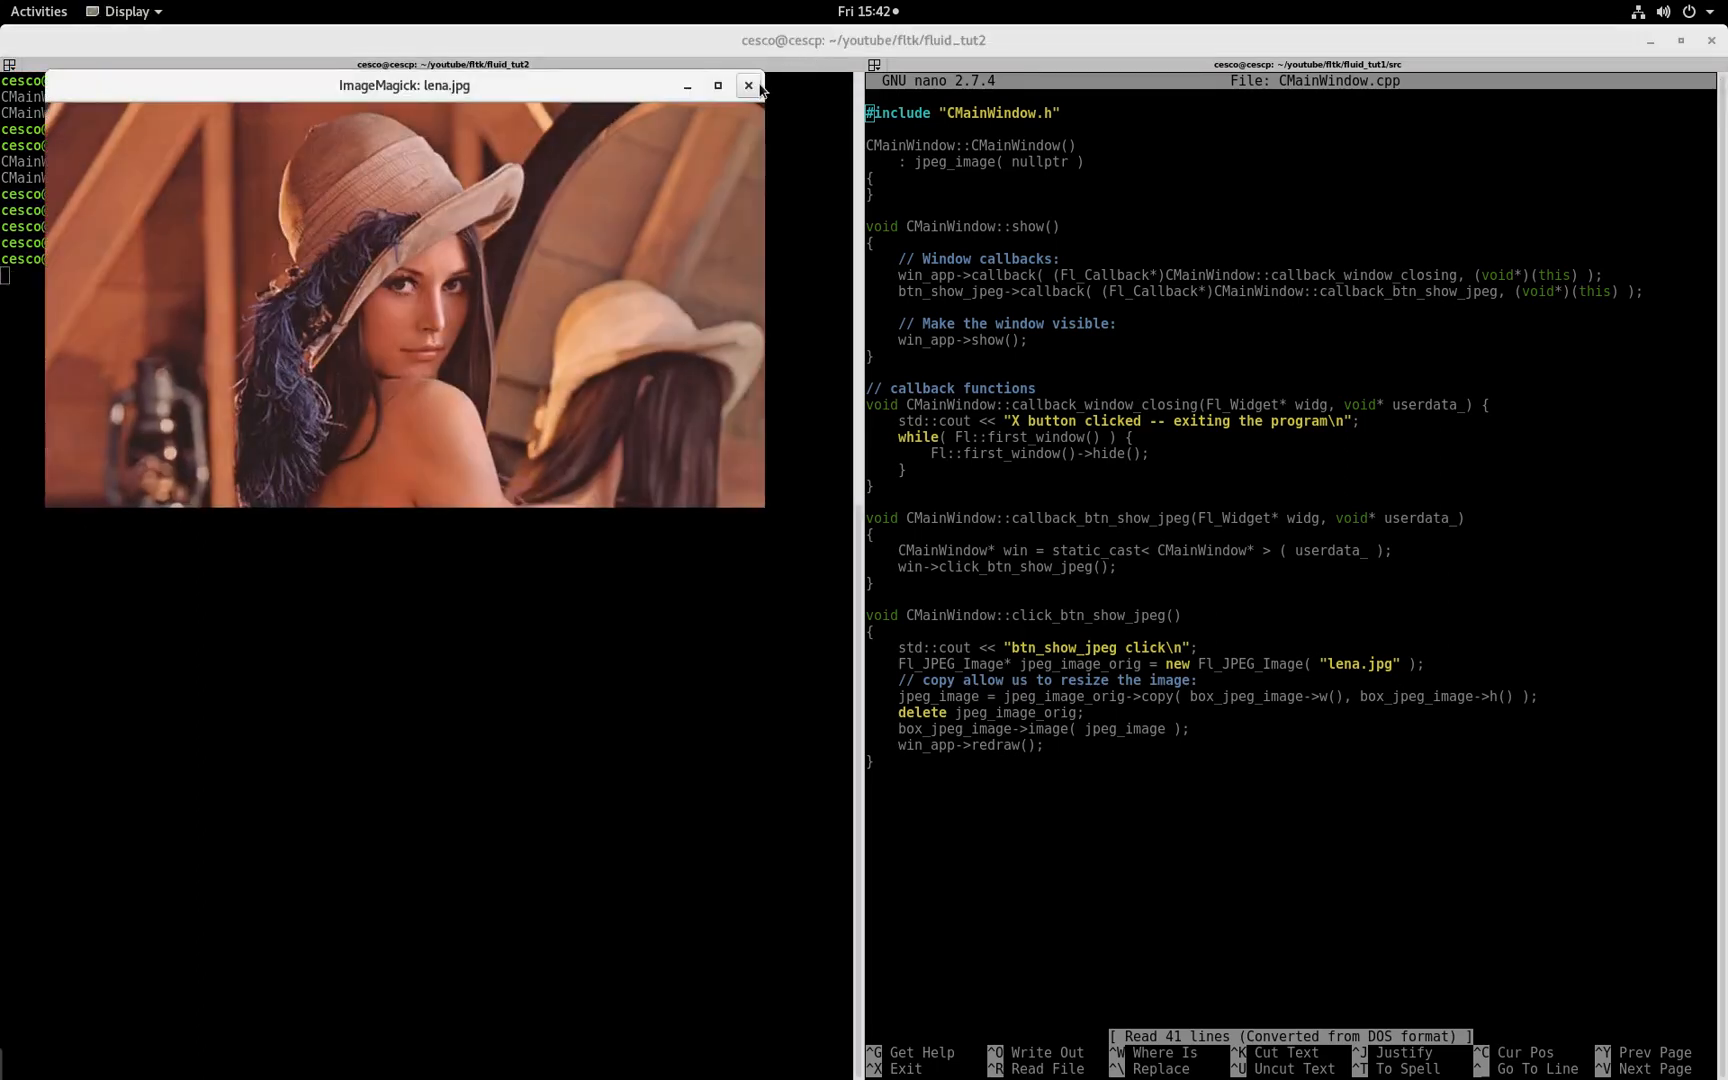
left_click(748, 85)
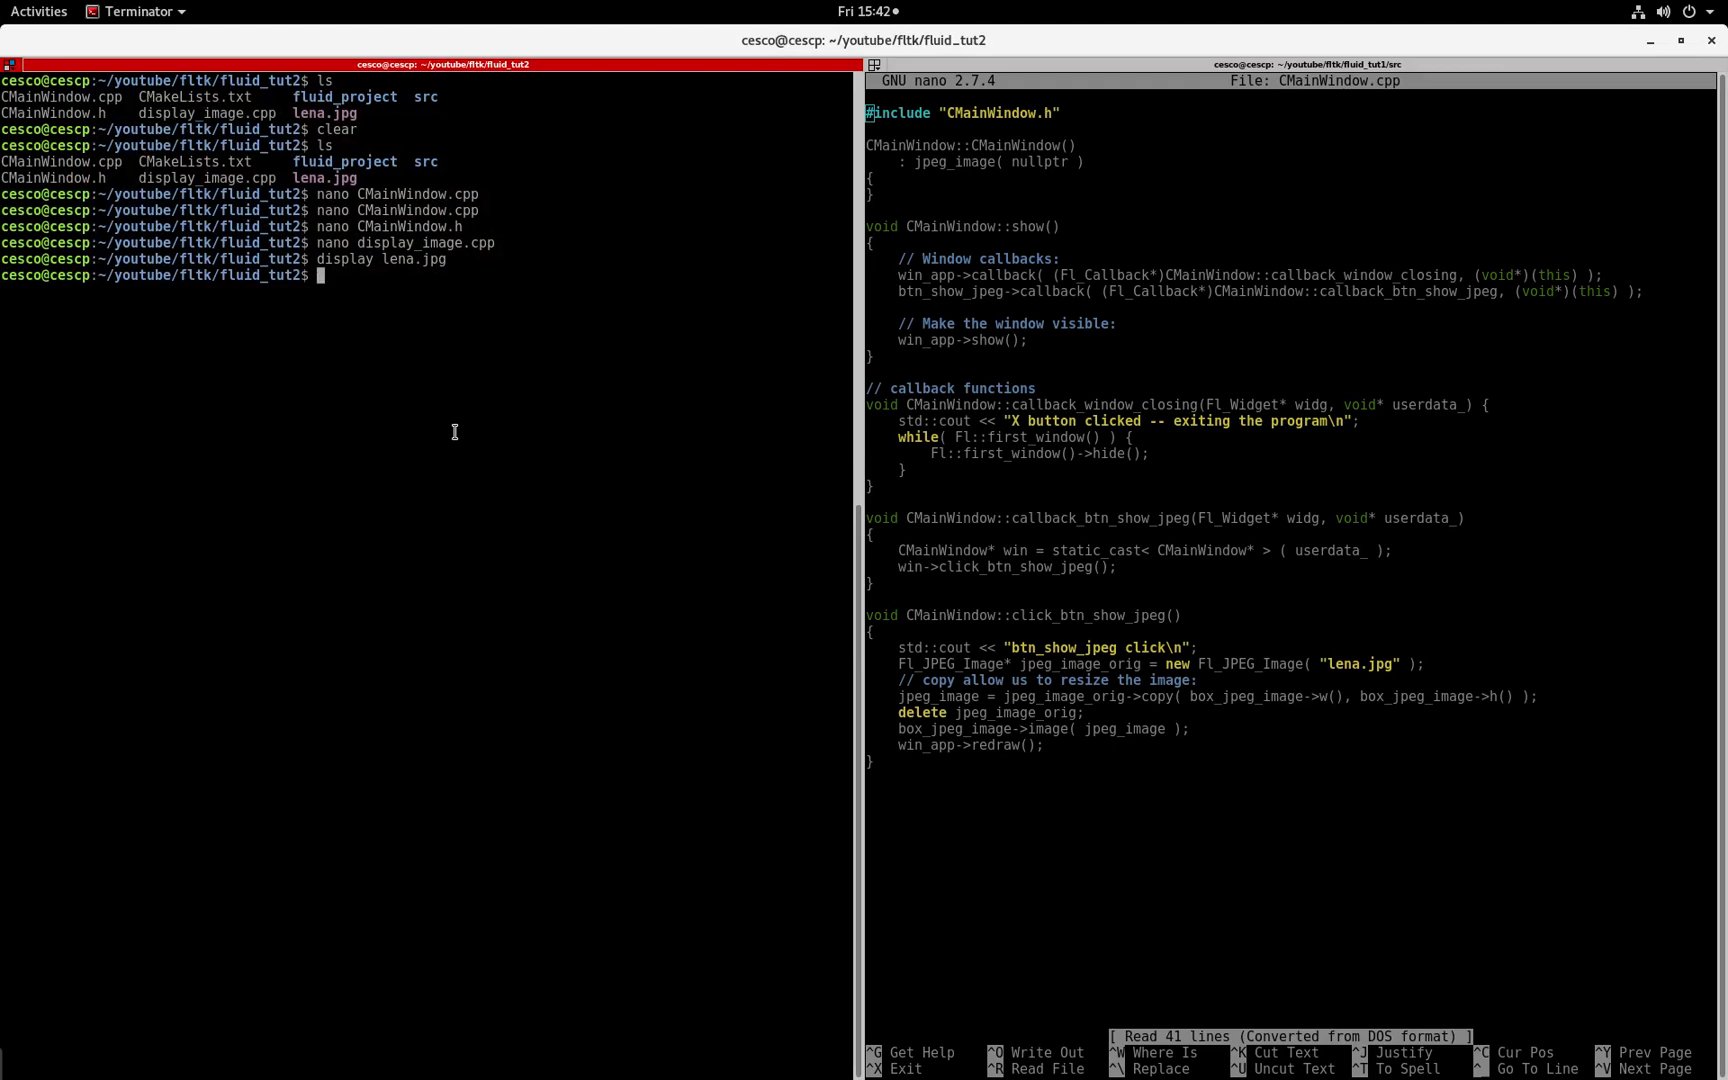
mouse_move(439, 210)
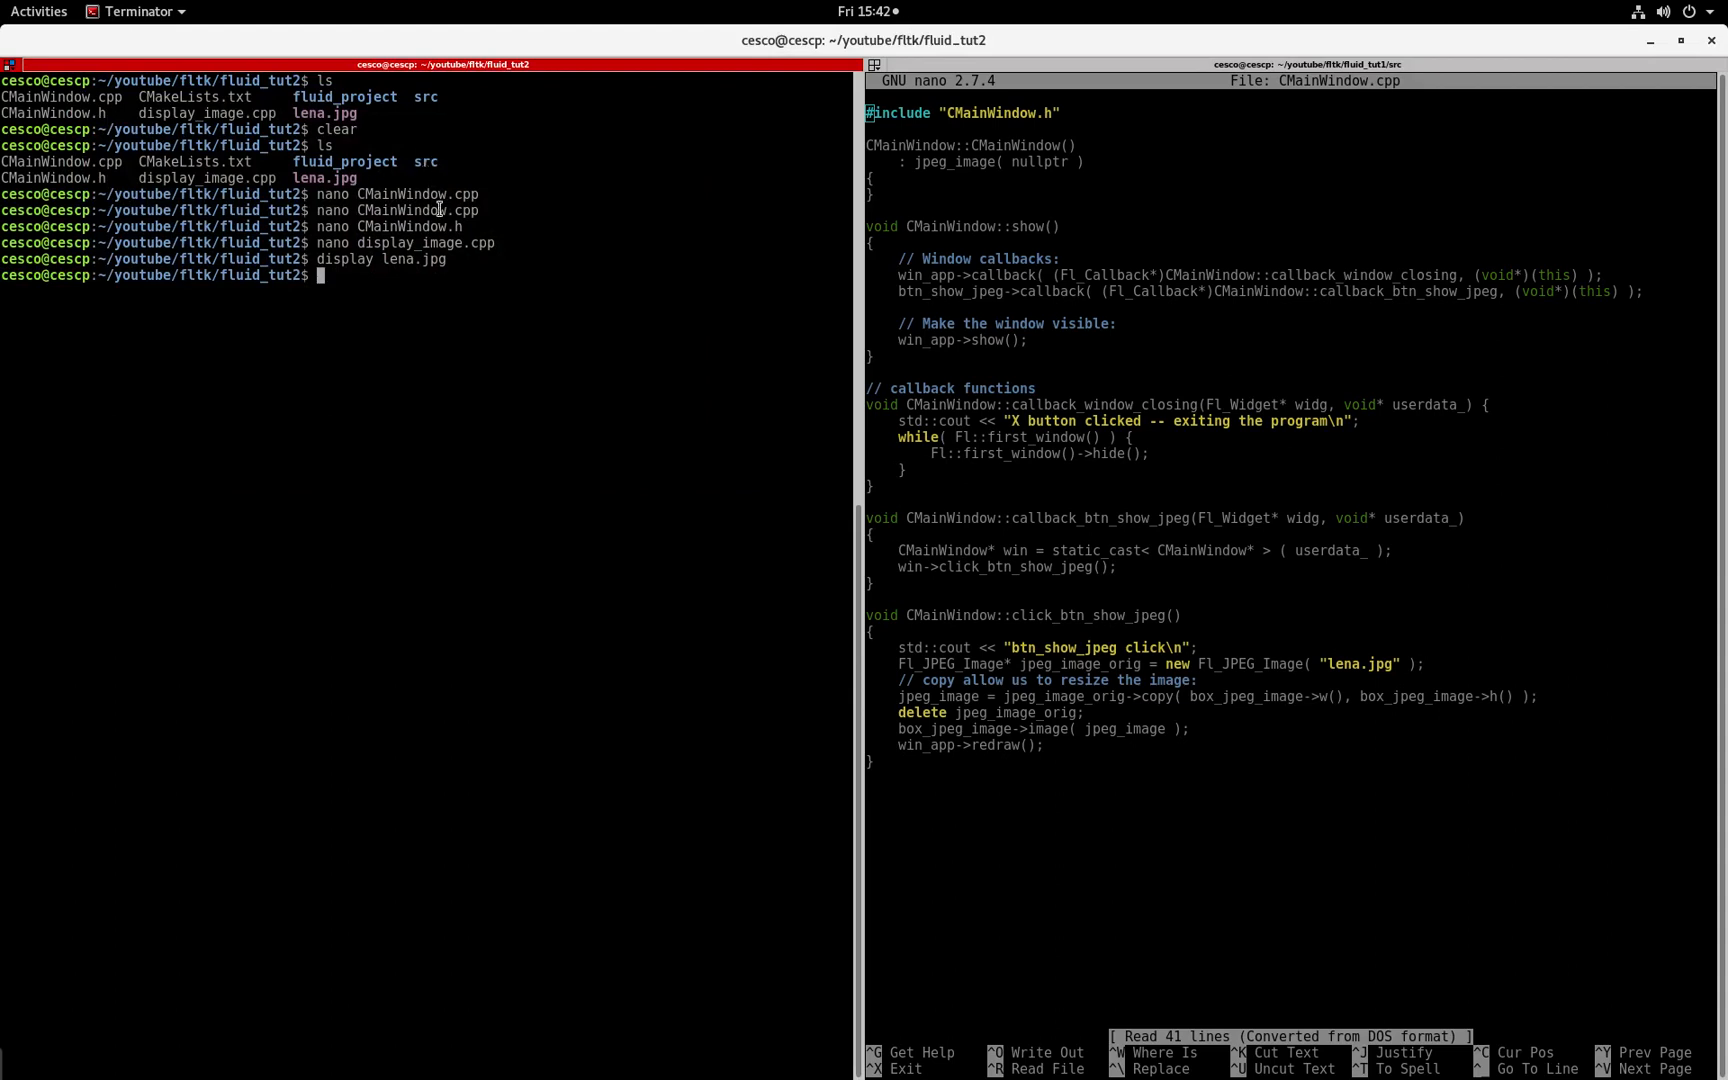
mouse_move(474, 326)
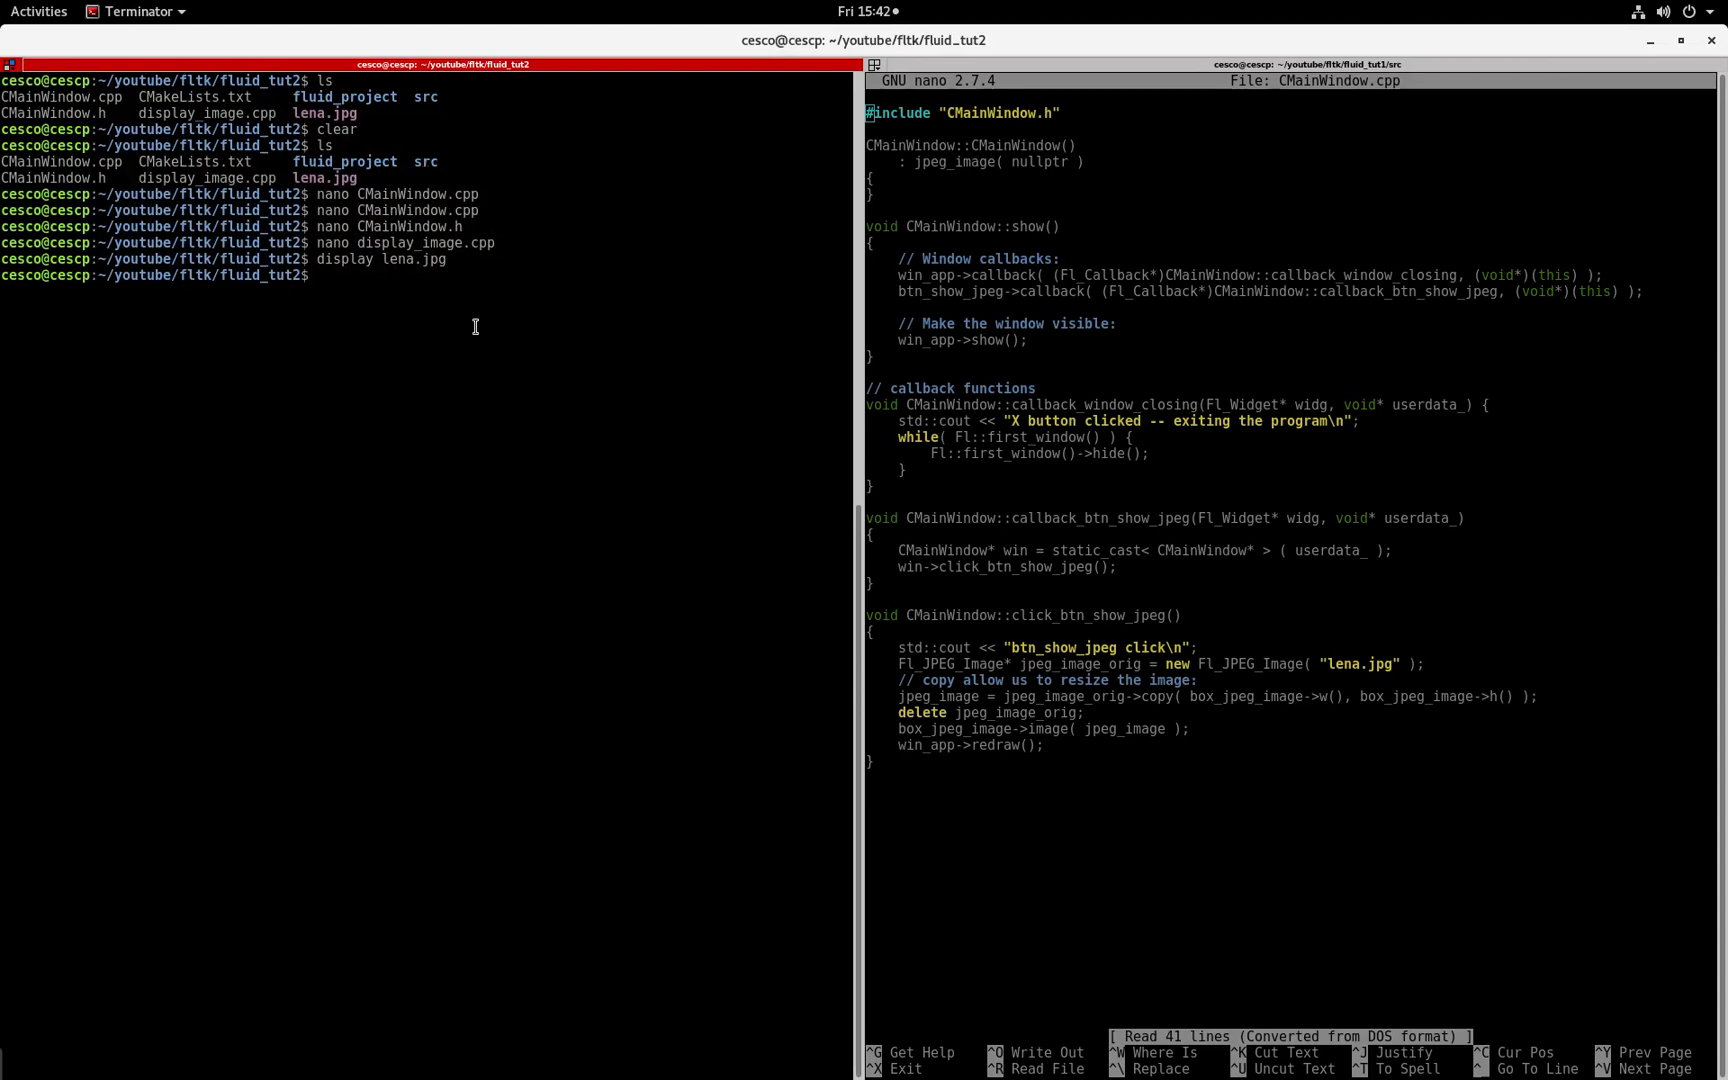
Step: Change into fluid_tut2/src and list it, showing only CMakeLists.txt
type("cd src")
type("ls")
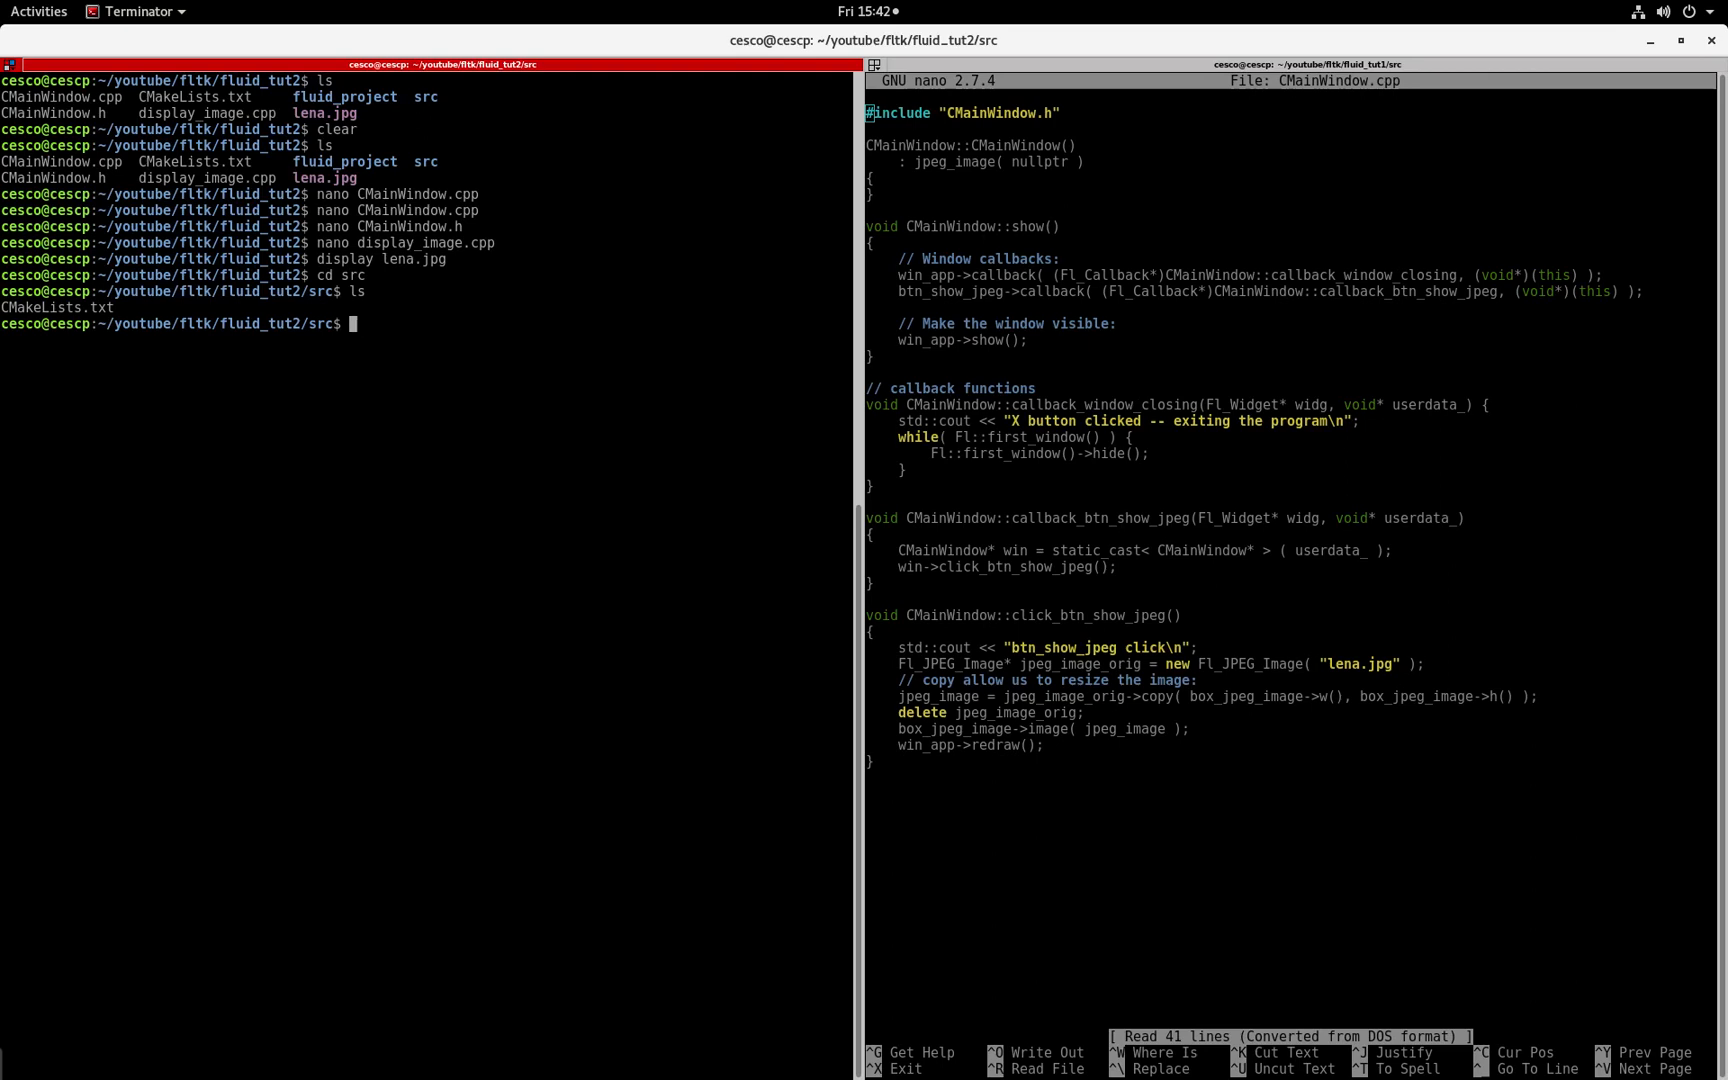
left_click(39, 11)
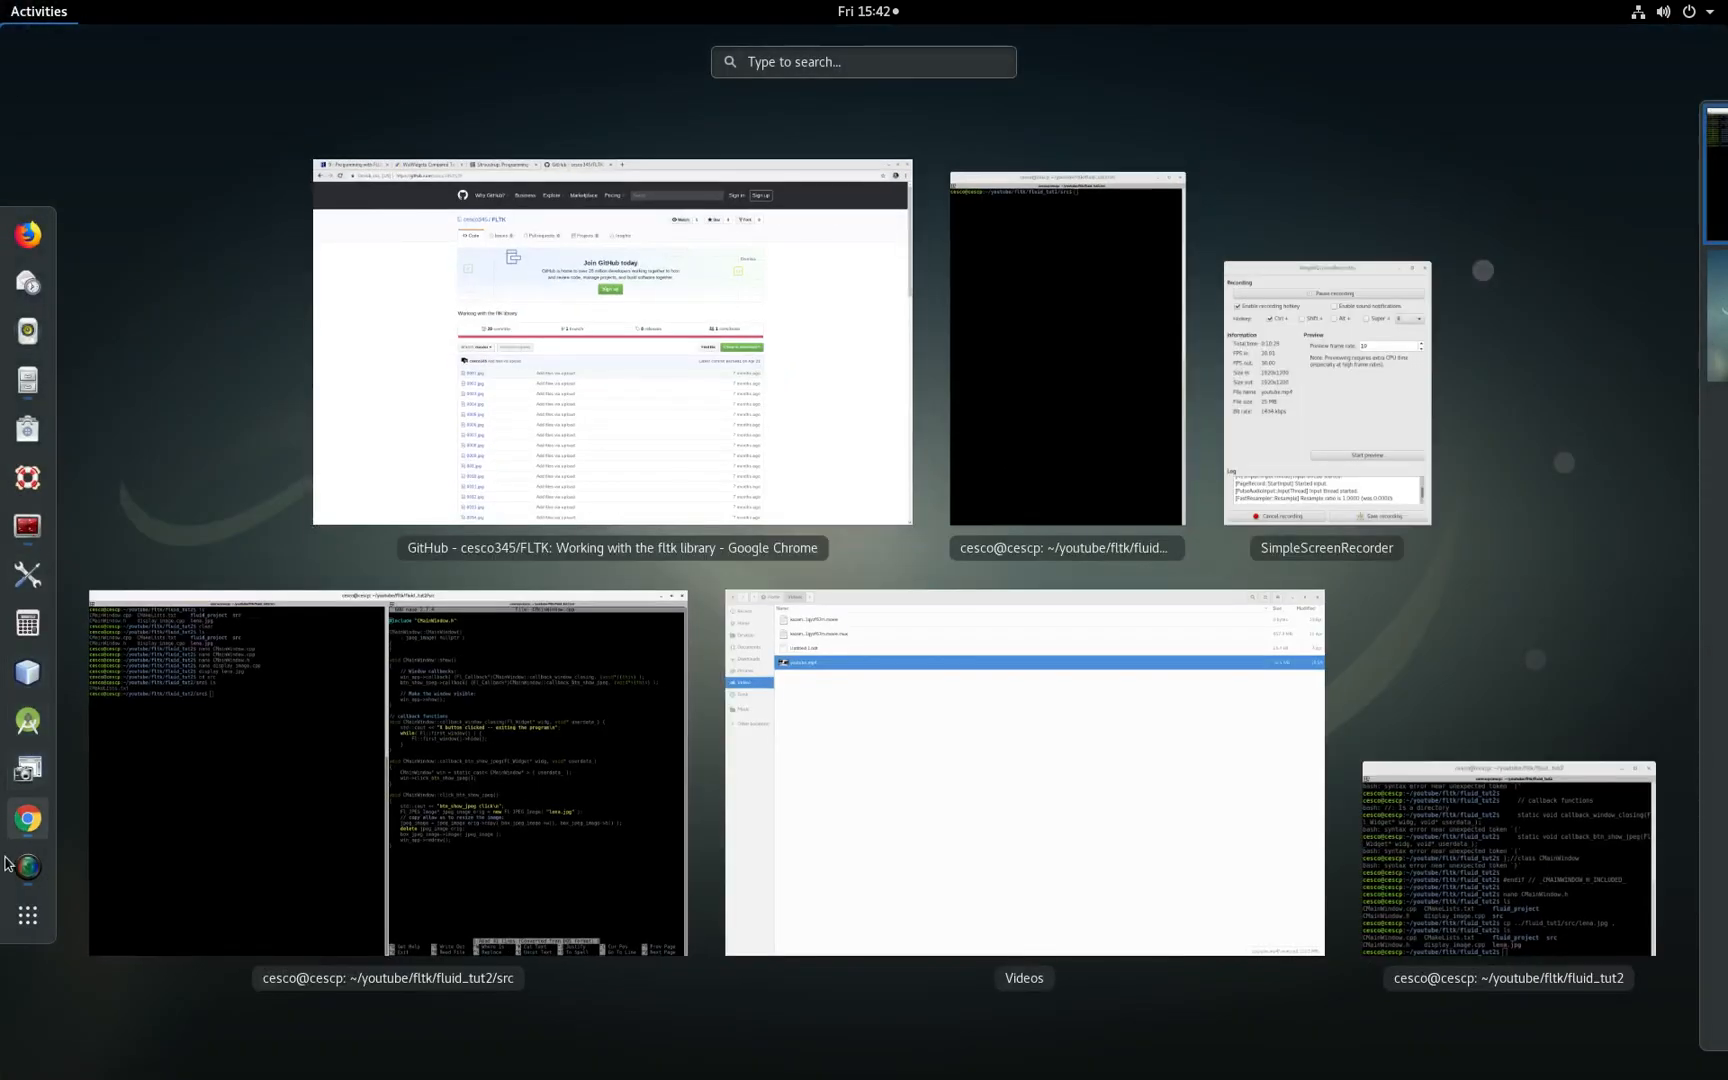
left_click(1325, 386)
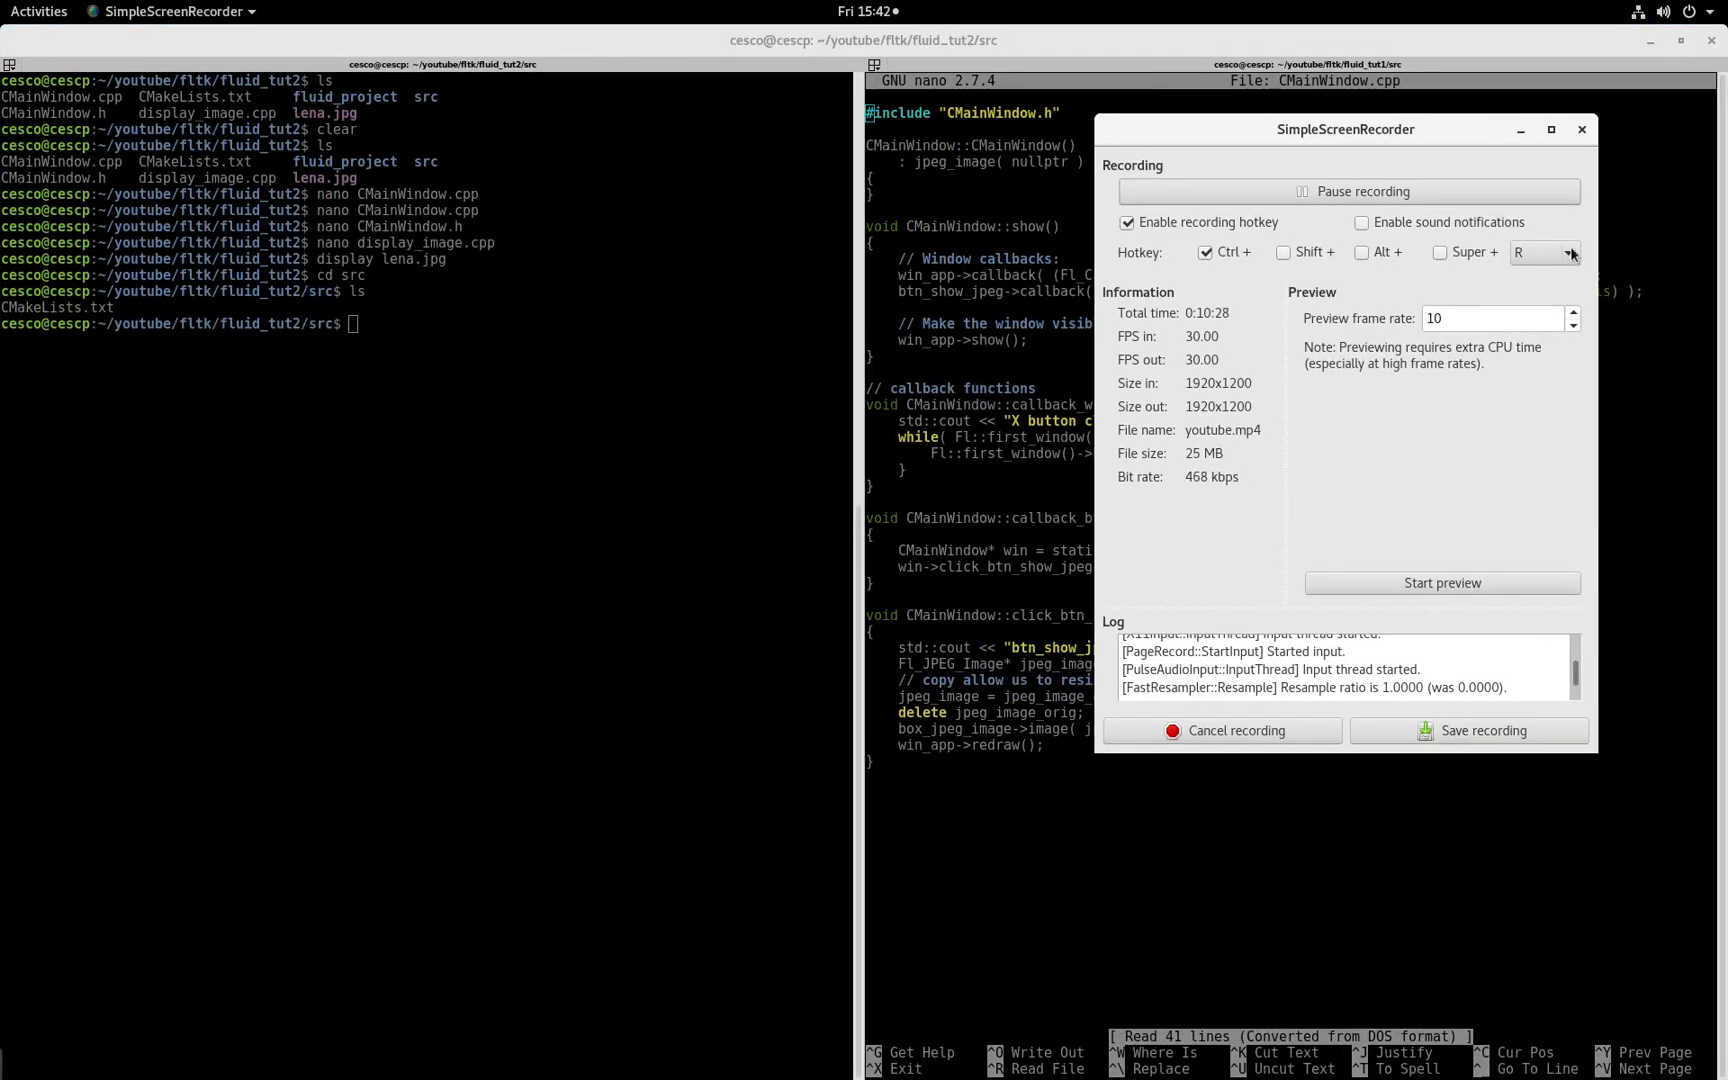